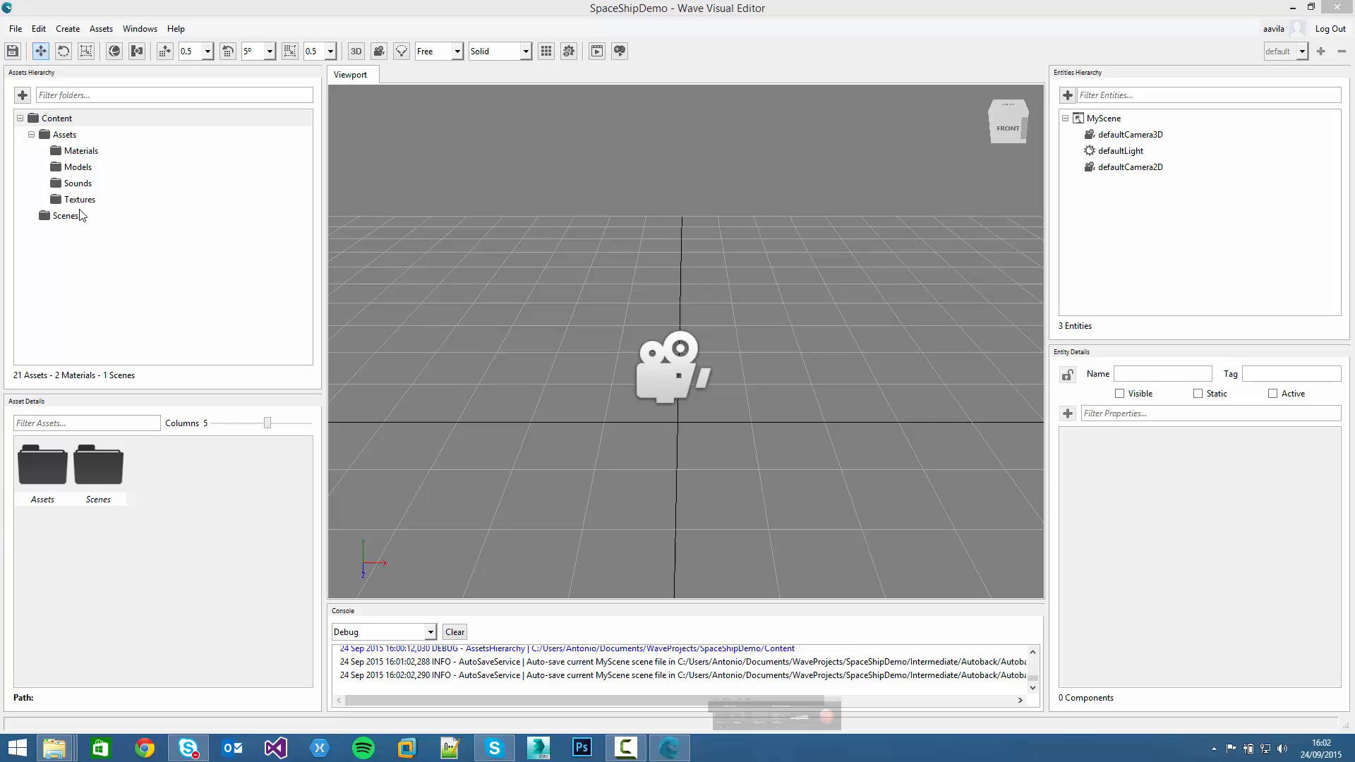
mouse_move(61, 158)
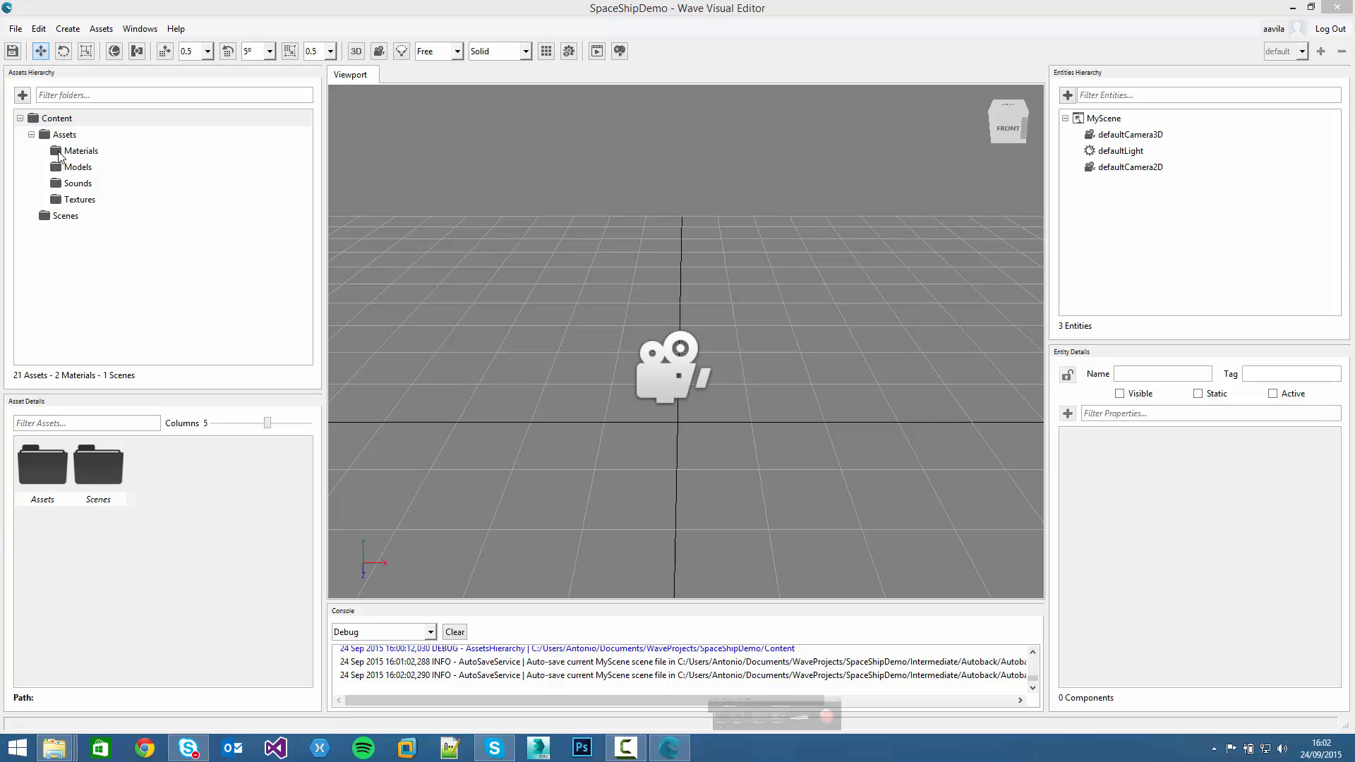
mouse_move(50, 195)
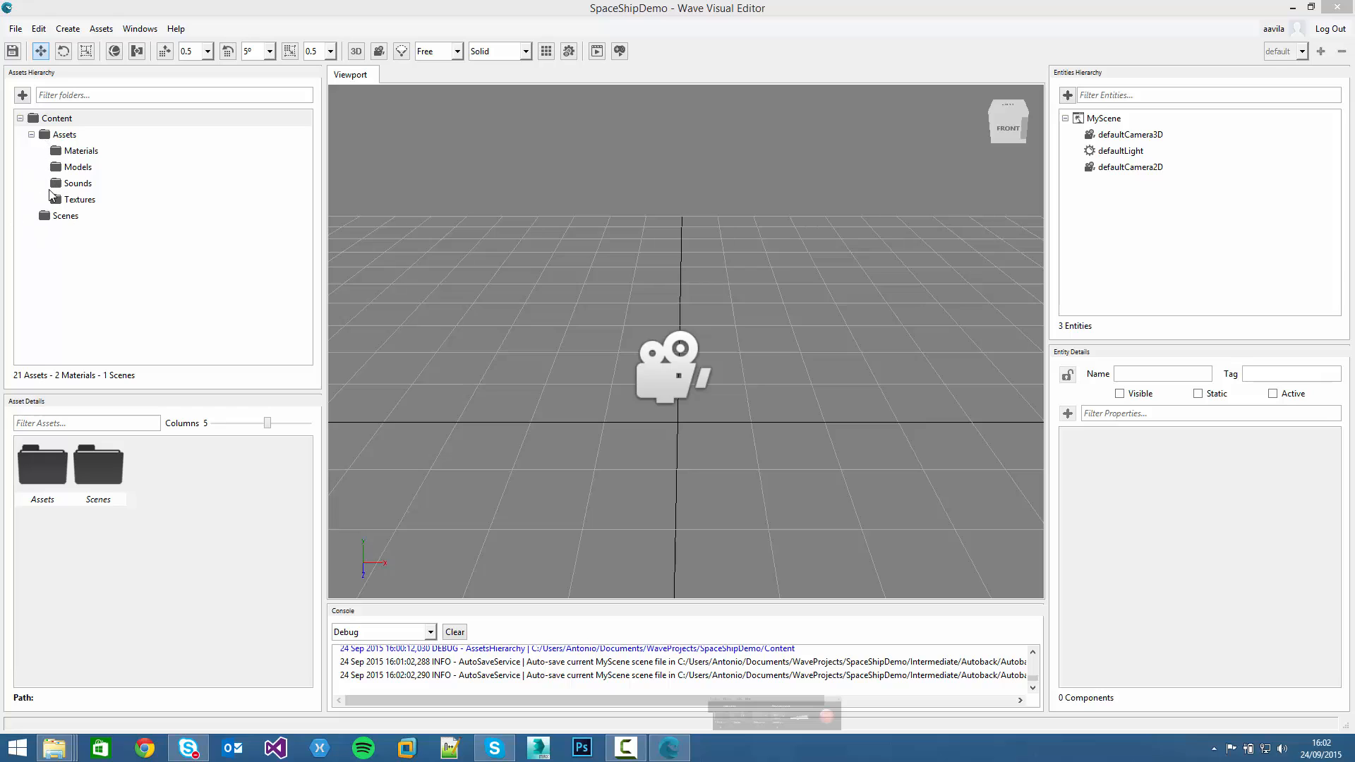
mouse_move(60, 202)
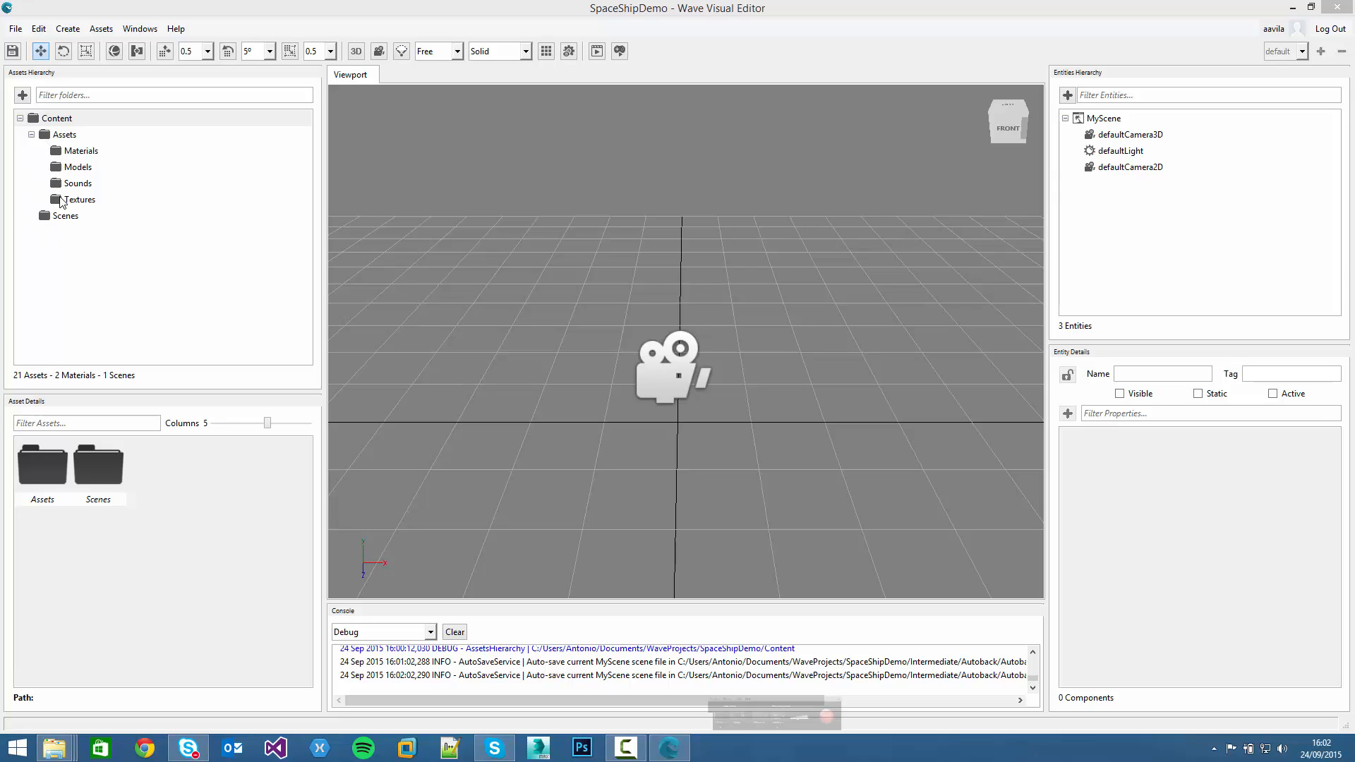
List the Models folder assets: four asteroids, environment, ship and thrust
click(78, 166)
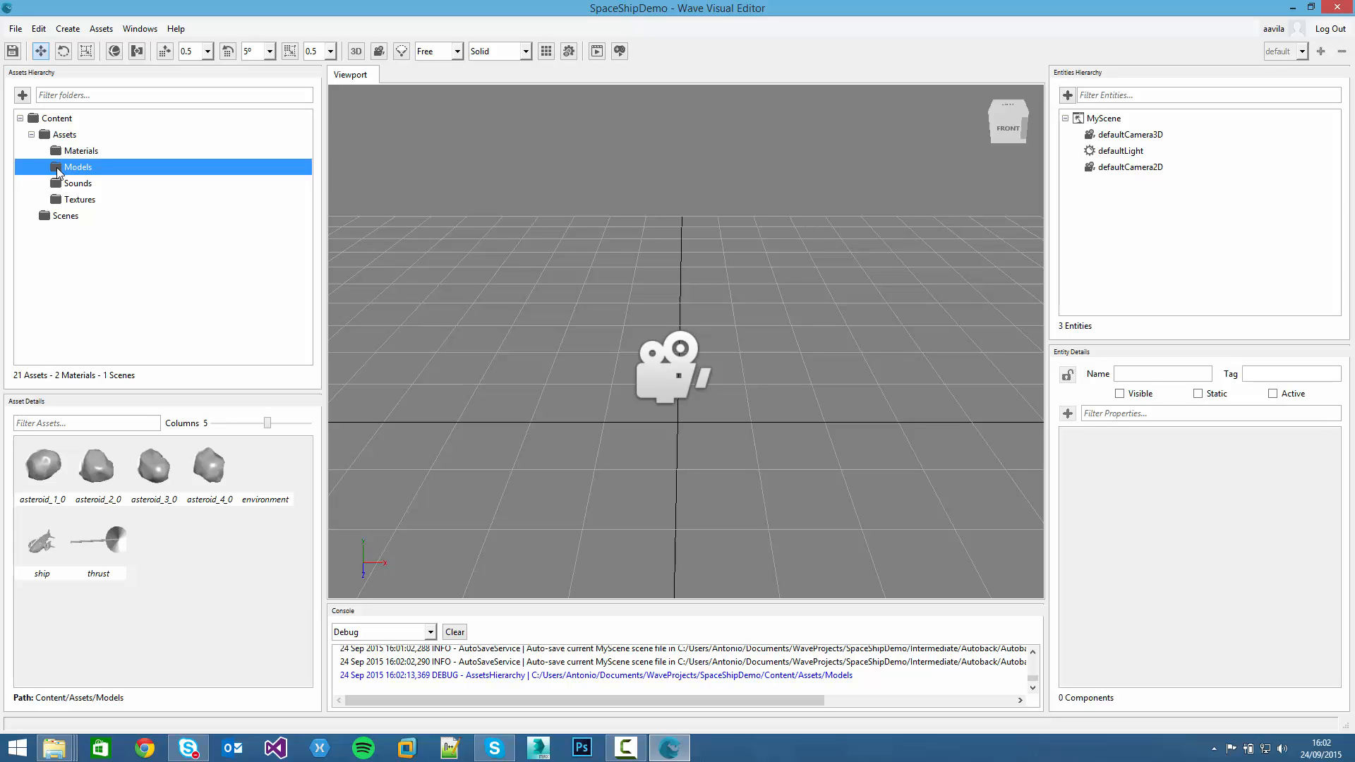
mouse_move(126, 495)
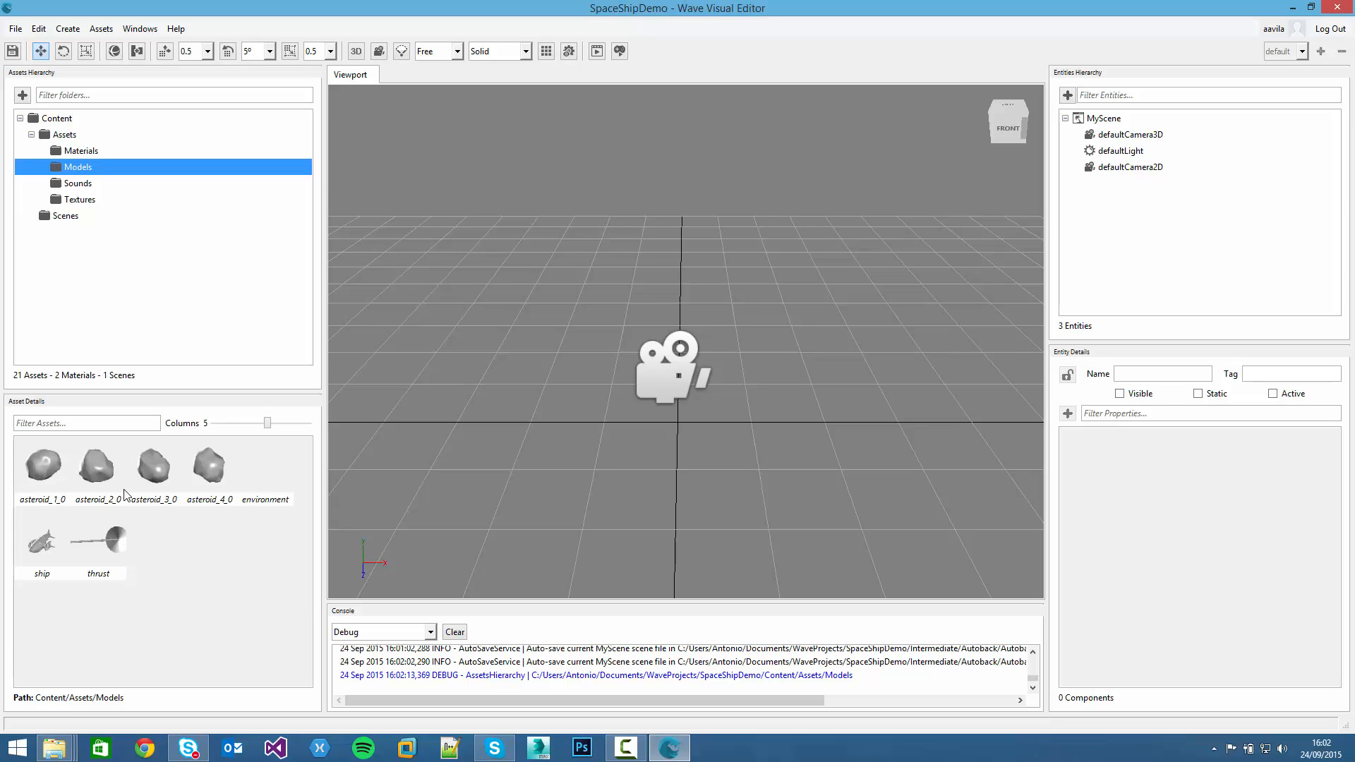
mouse_move(93, 551)
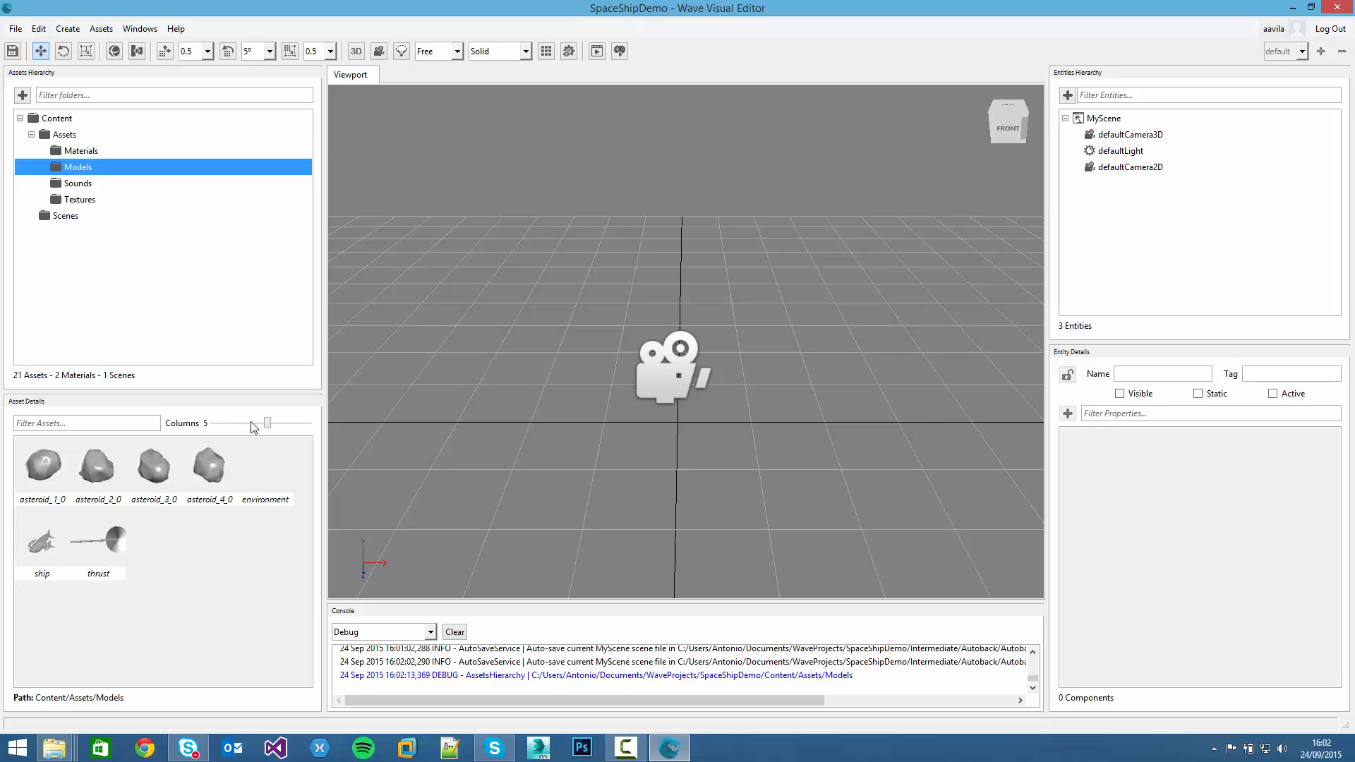
click(42, 462)
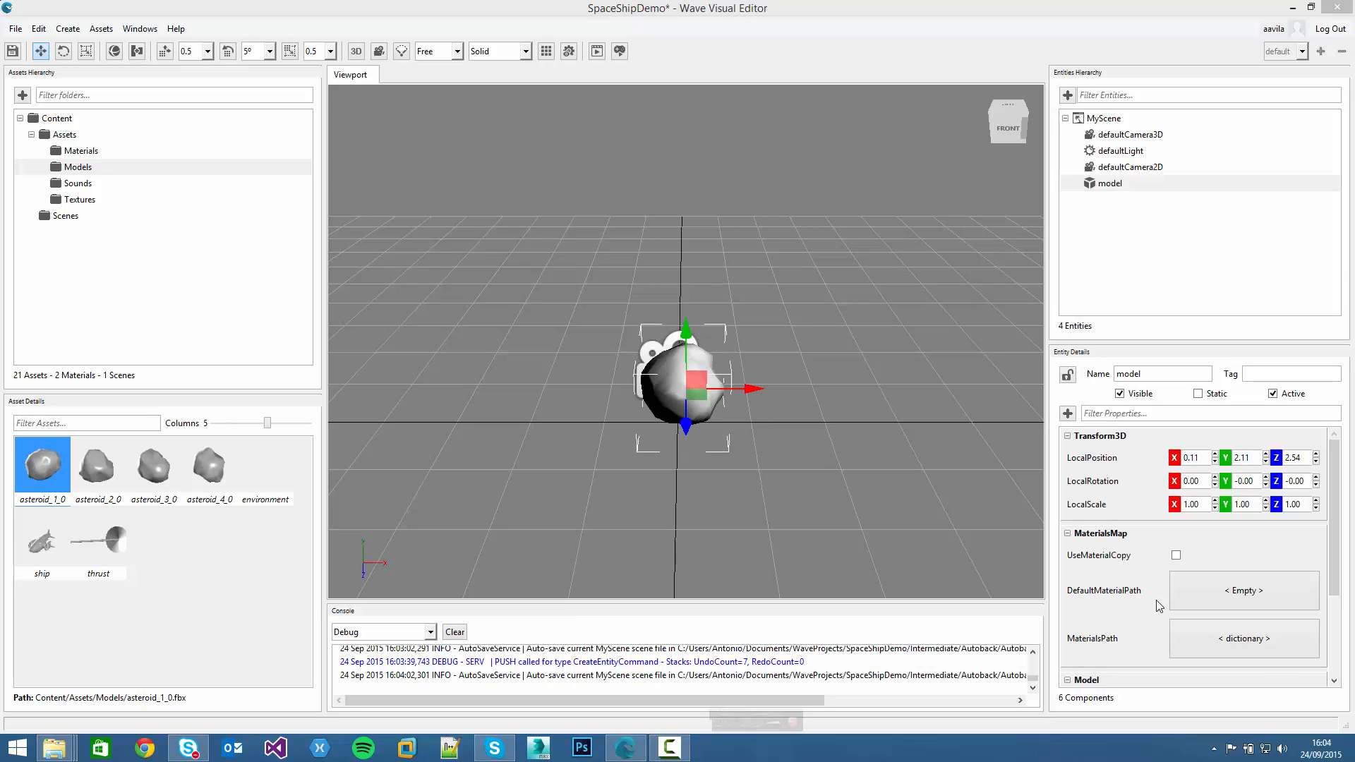
mouse_move(827, 469)
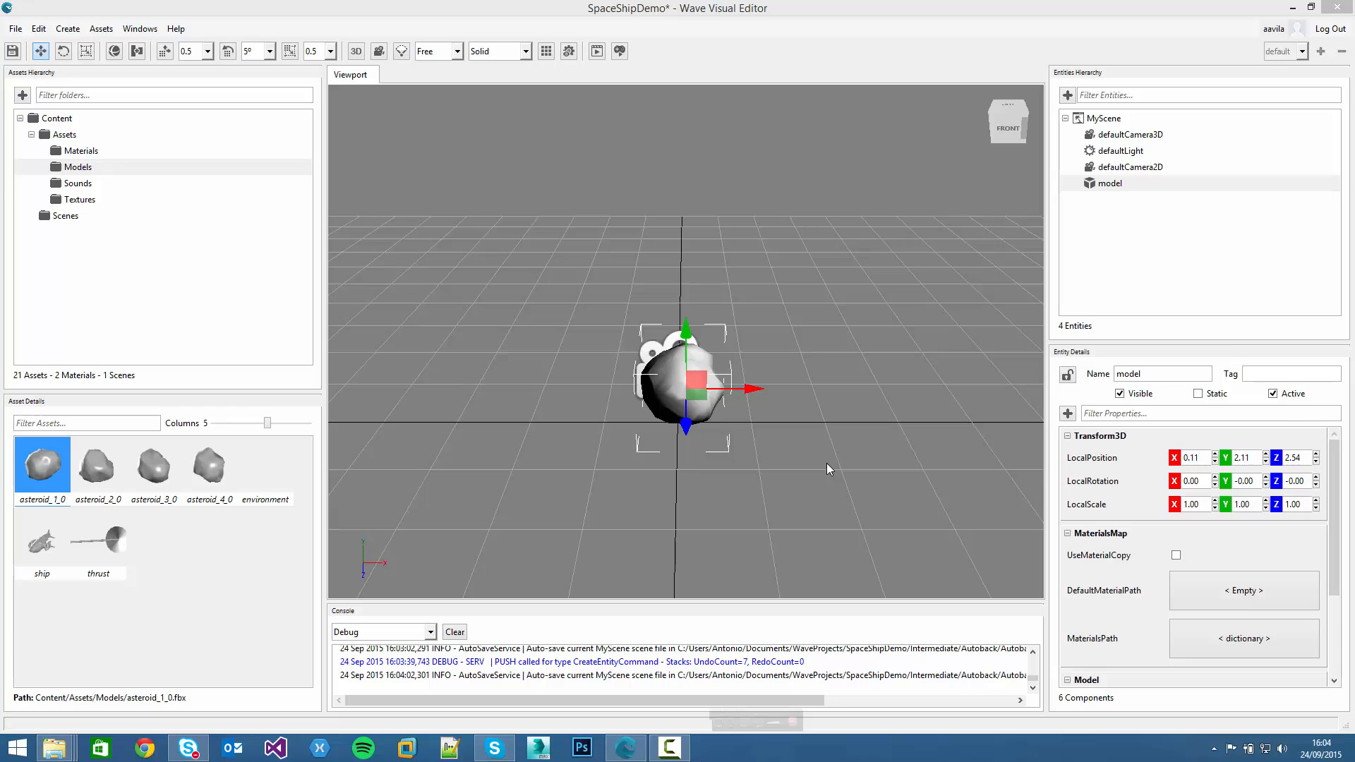
mouse_move(685, 389)
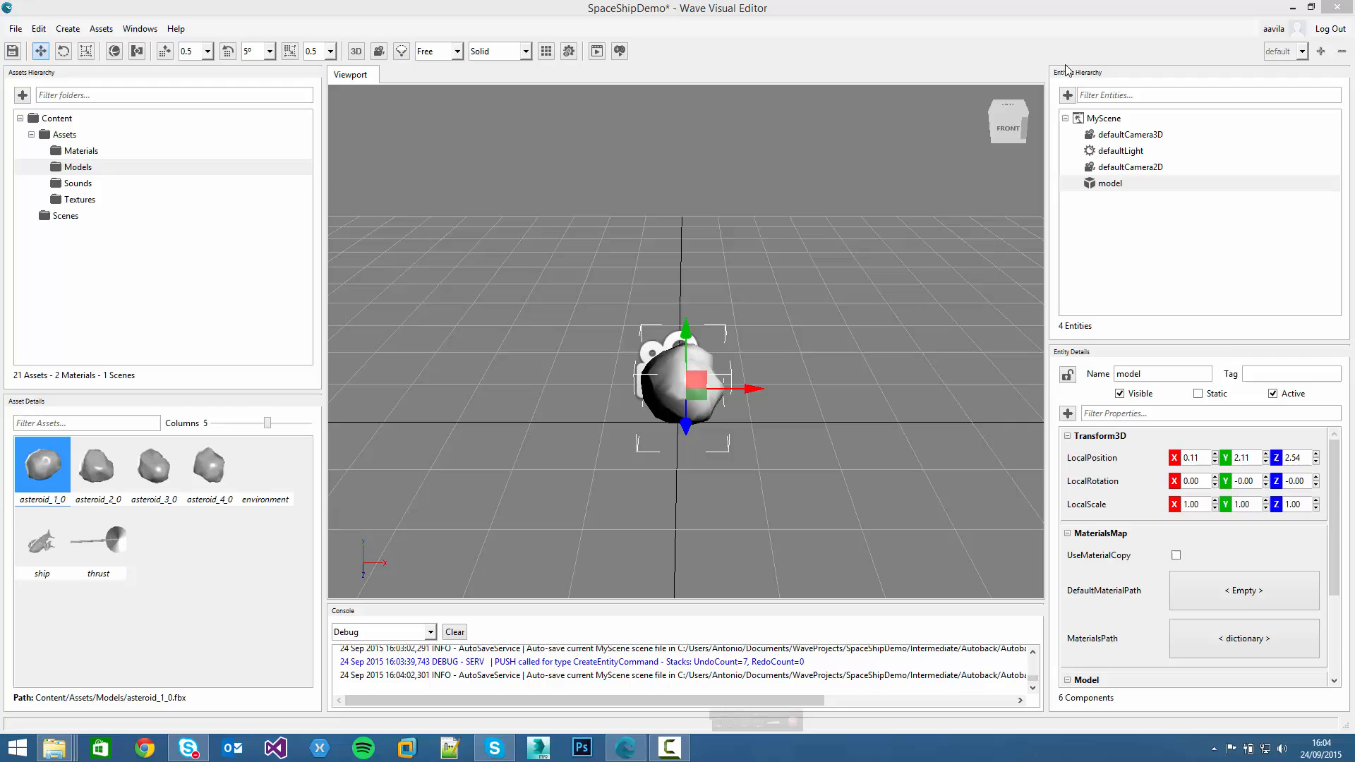
mouse_move(1110, 193)
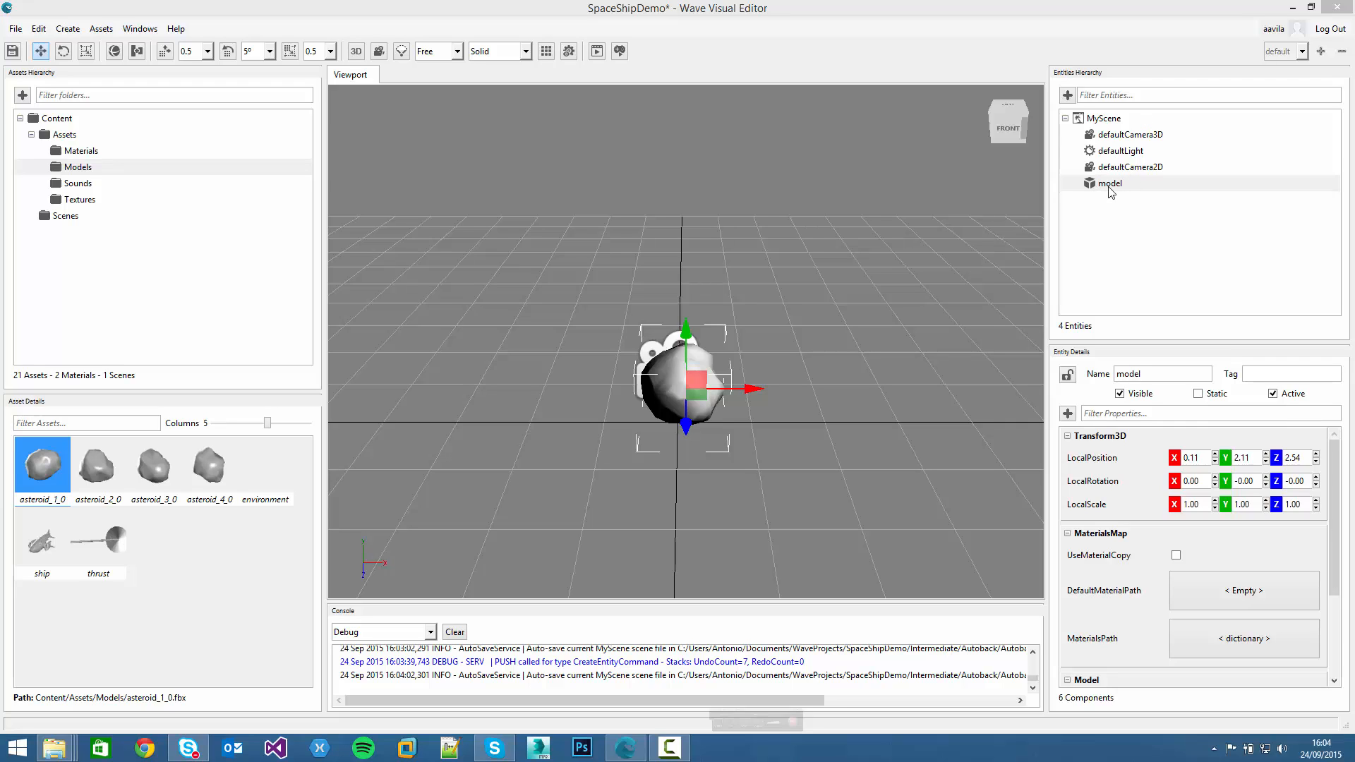
mouse_move(1108, 388)
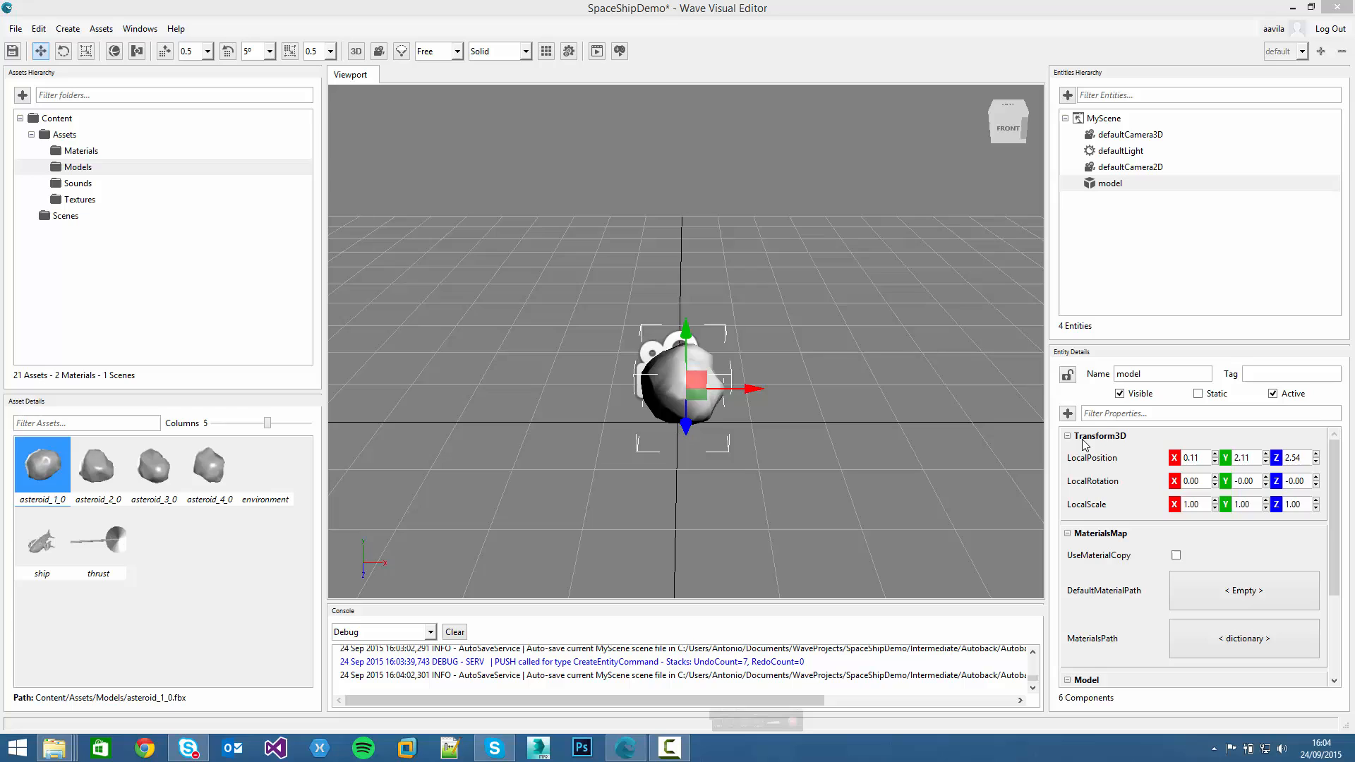
Check the new model entity's ModelPath reads asteroid_1_0.fbx in Entity Details
scroll(down, 3)
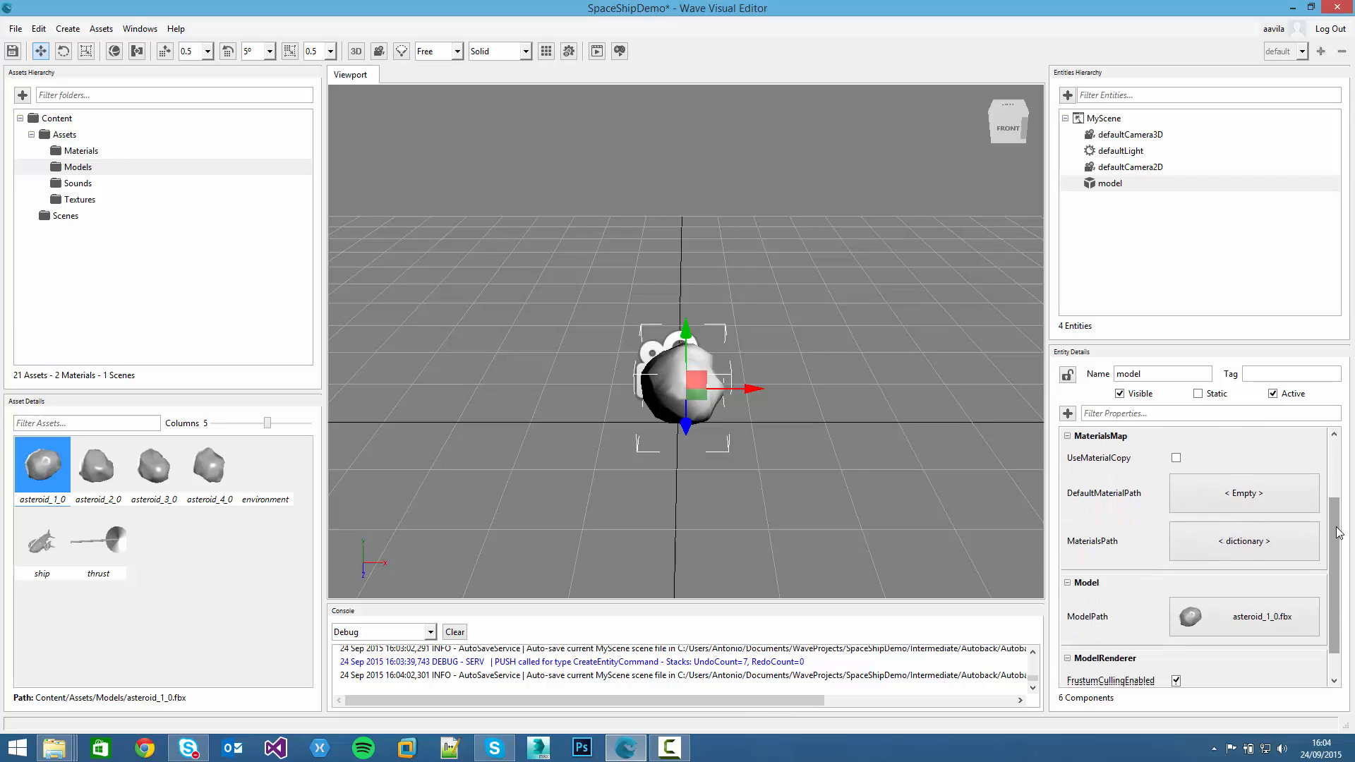
scroll(down, 3)
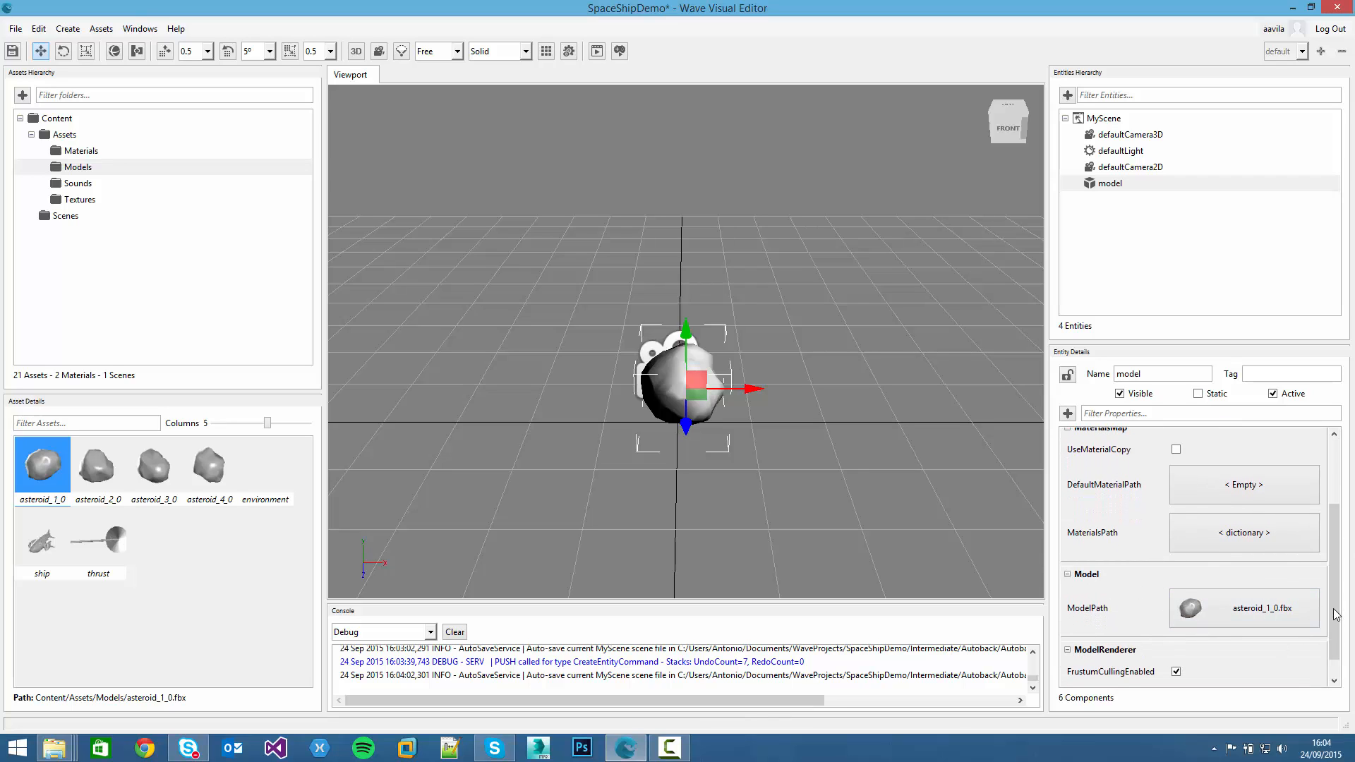
scroll(down, 3)
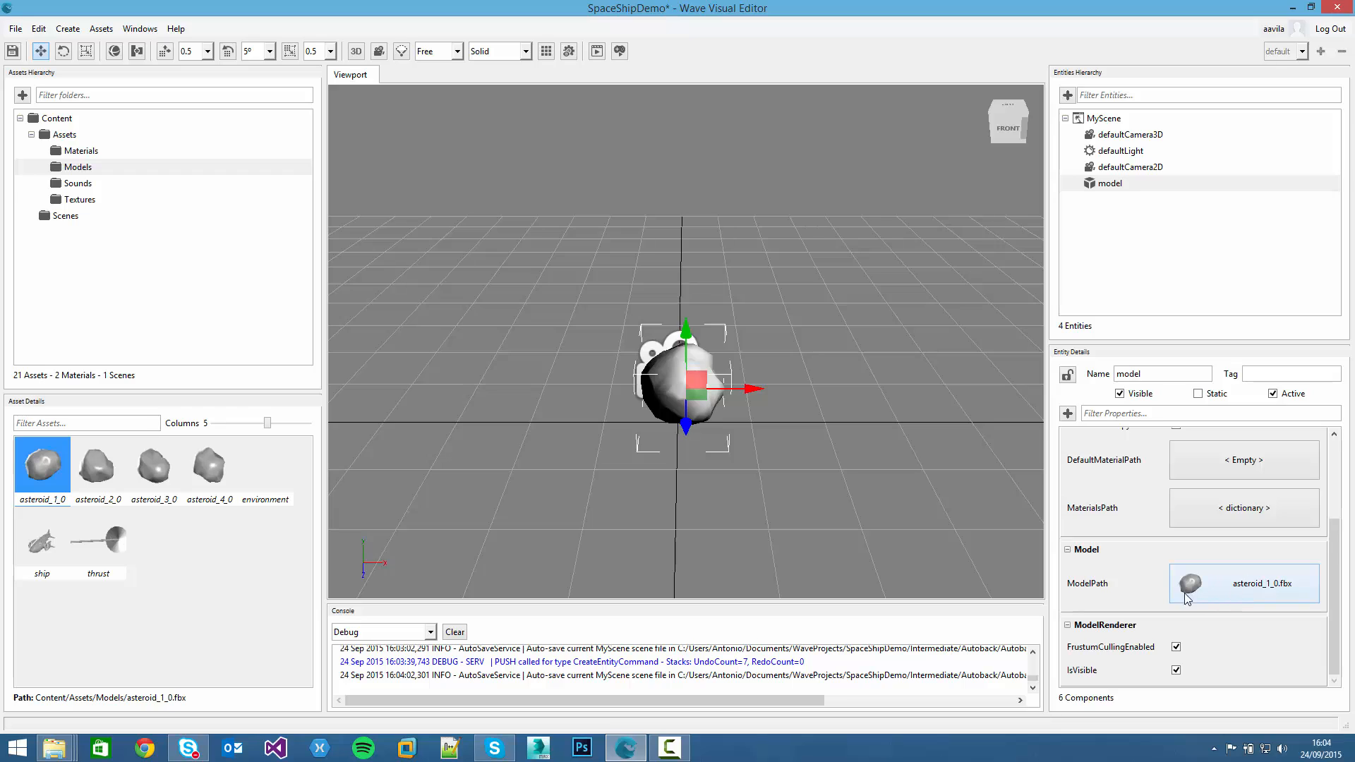
mouse_move(1229, 596)
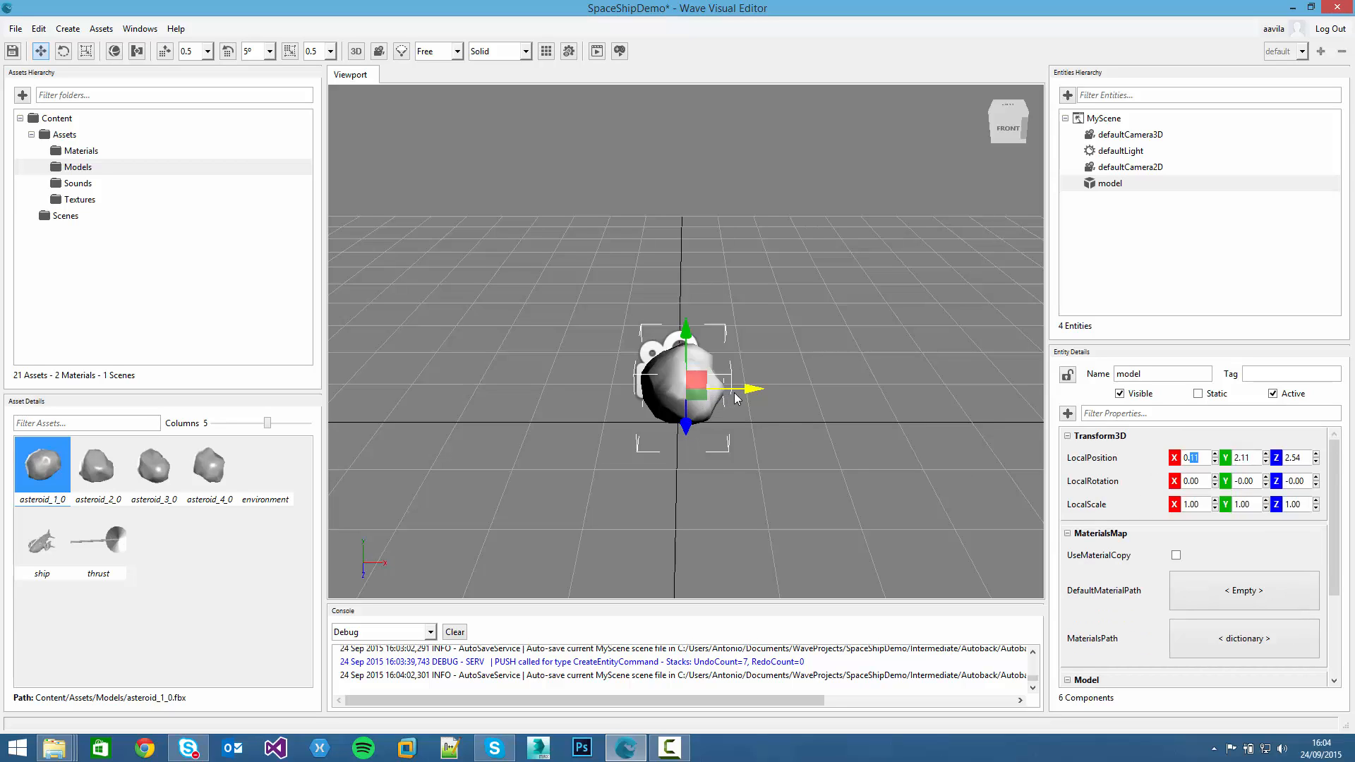
mouse_move(738, 312)
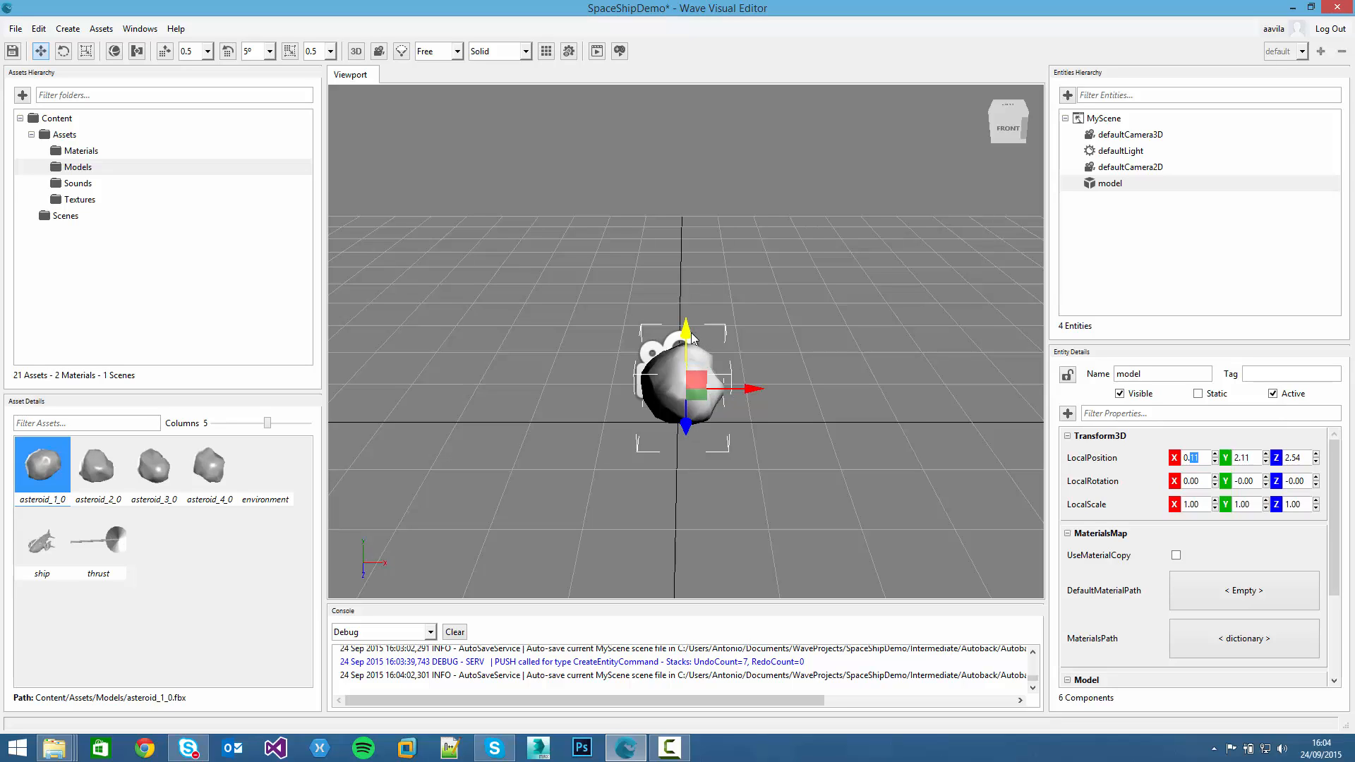
mouse_move(690, 340)
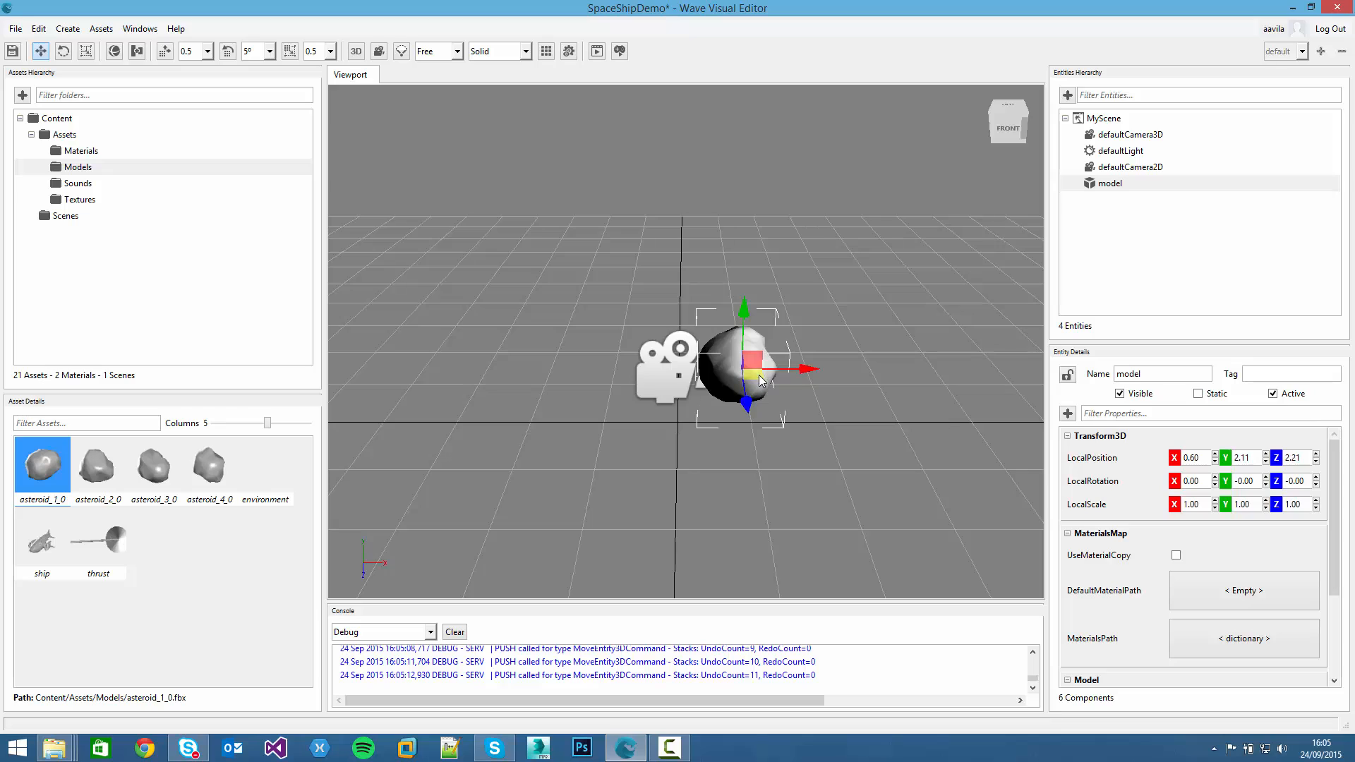
mouse_move(792, 381)
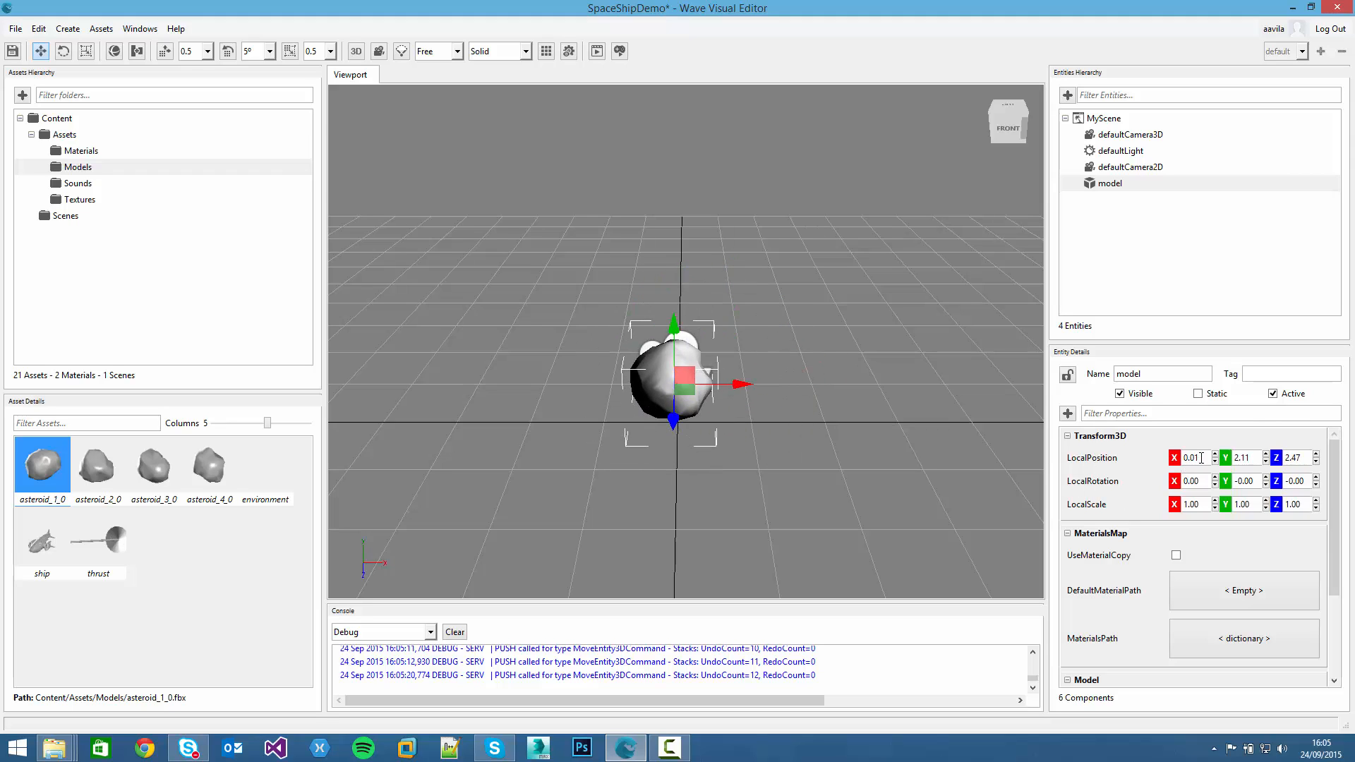
Set the asteroid's LocalPosition X, Y and Z to 0 in Transform3D
triple_click(1192, 458)
text(0)
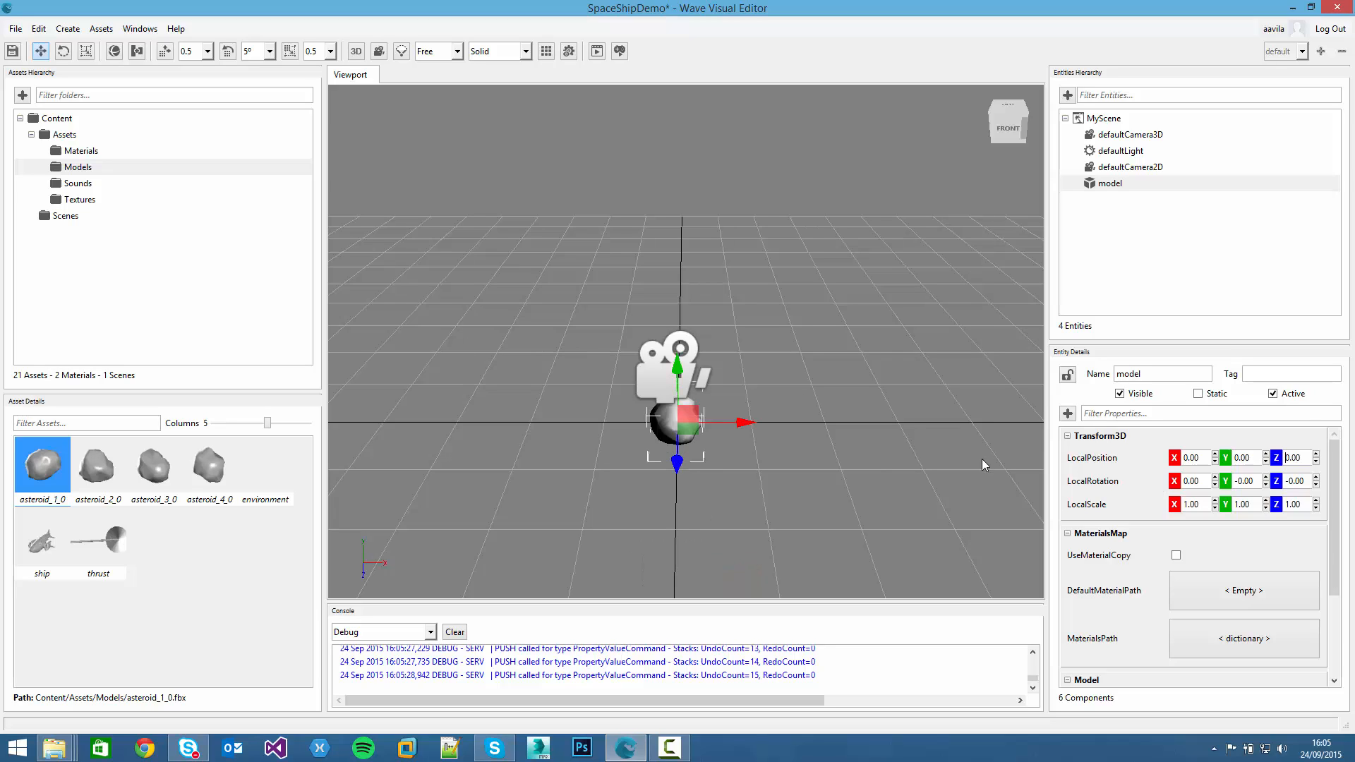
mouse_move(780, 300)
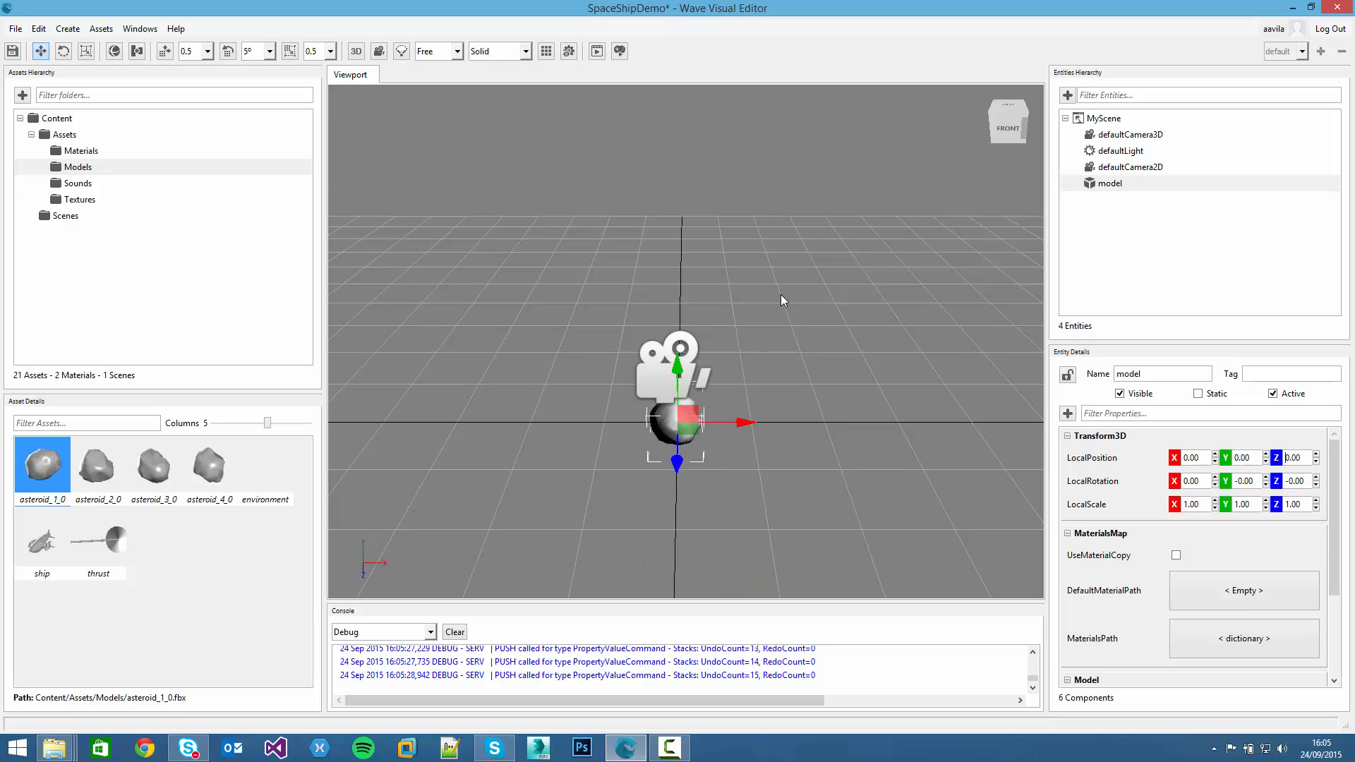
mouse_move(726, 395)
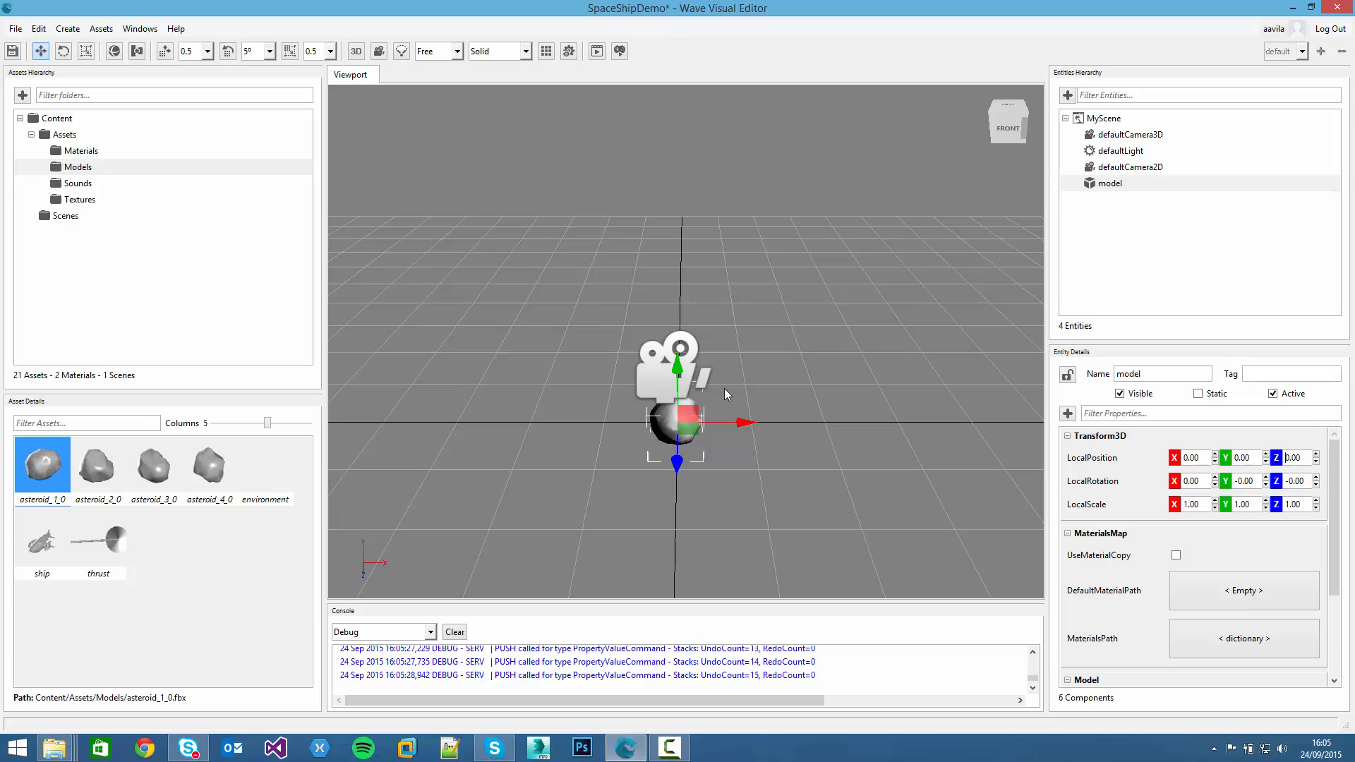
mouse_move(715, 463)
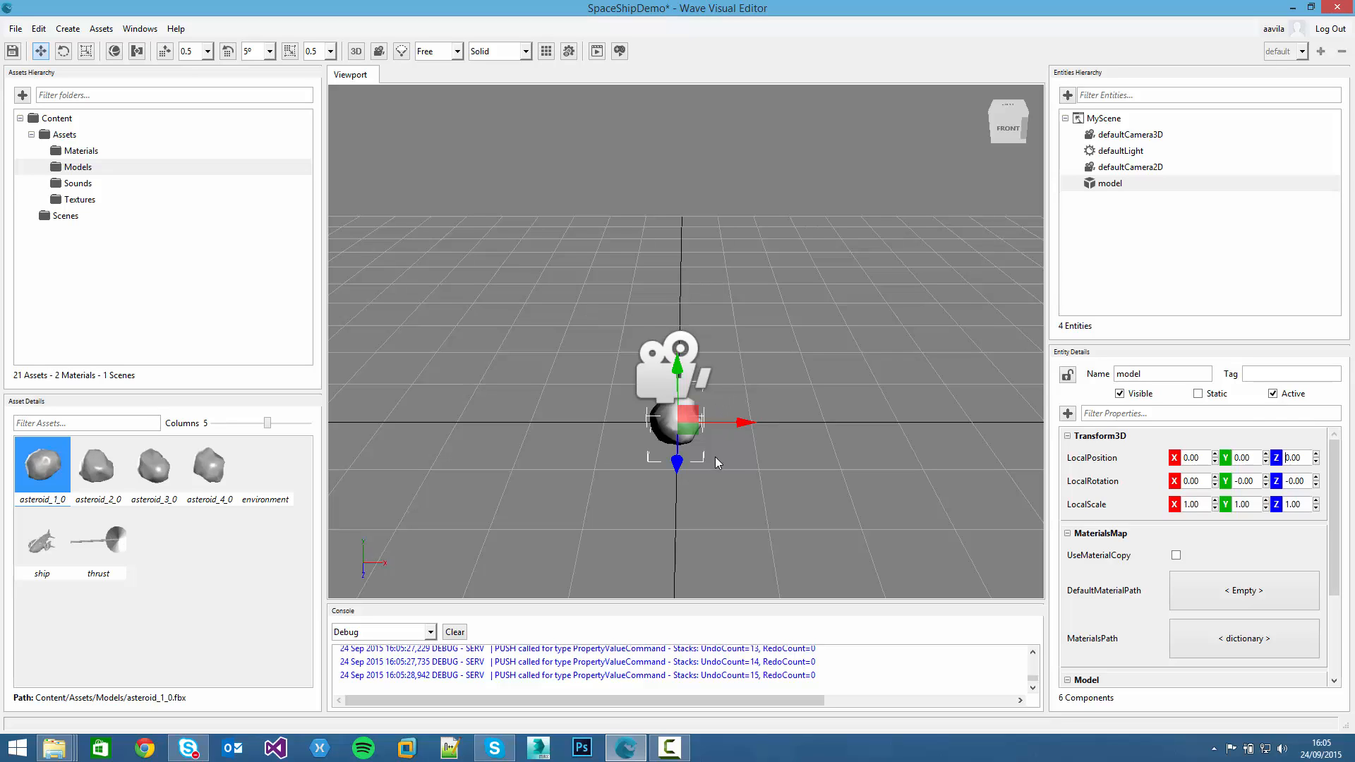
mouse_move(720, 469)
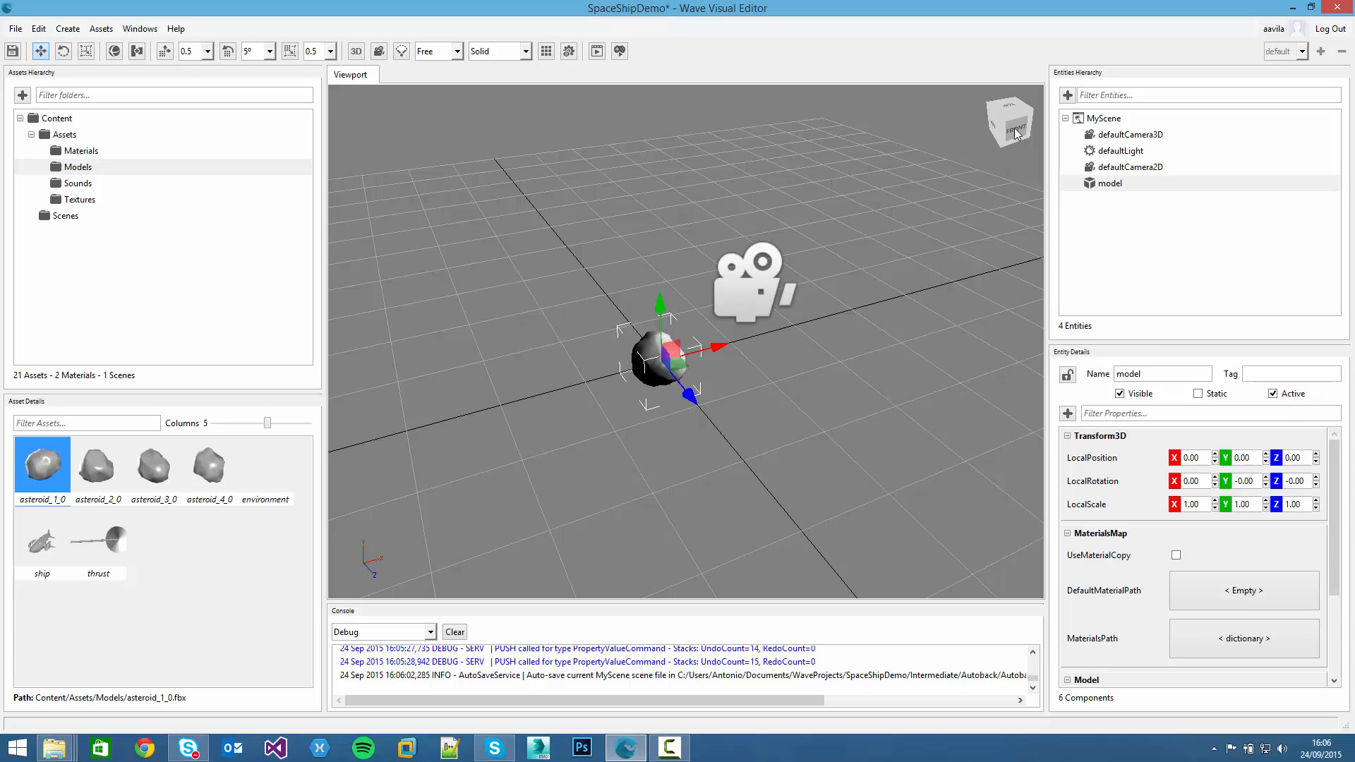
View the asteroid at the origin from an angled view-cube face above the grid
click(1006, 119)
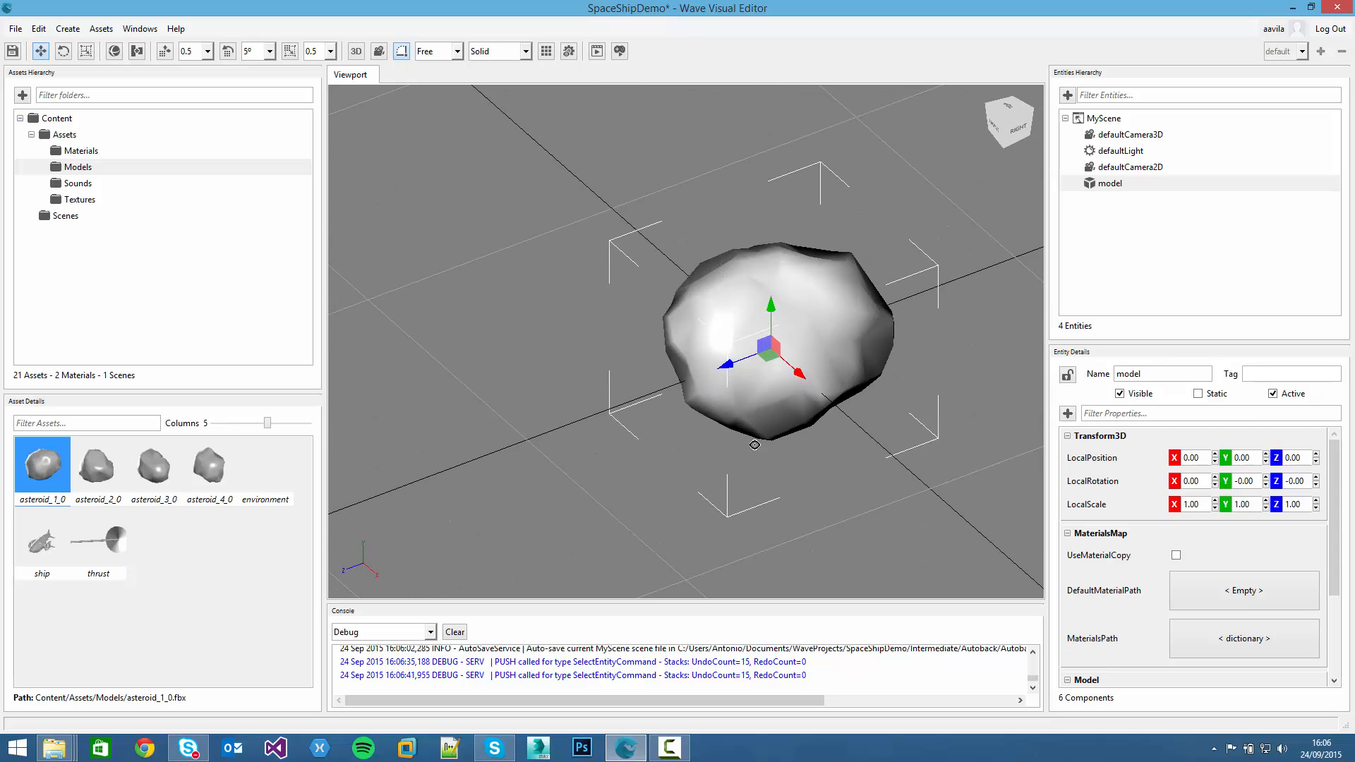
click(401, 50)
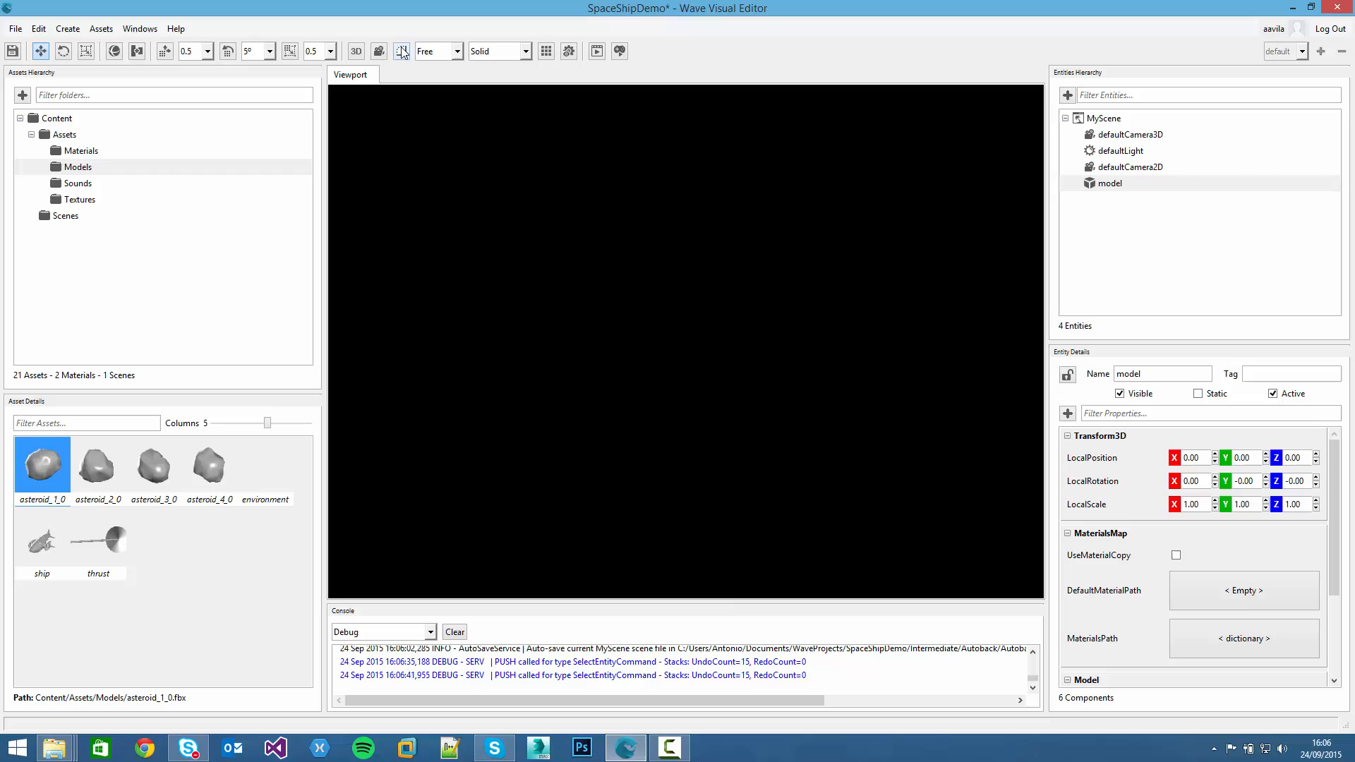
click(524, 51)
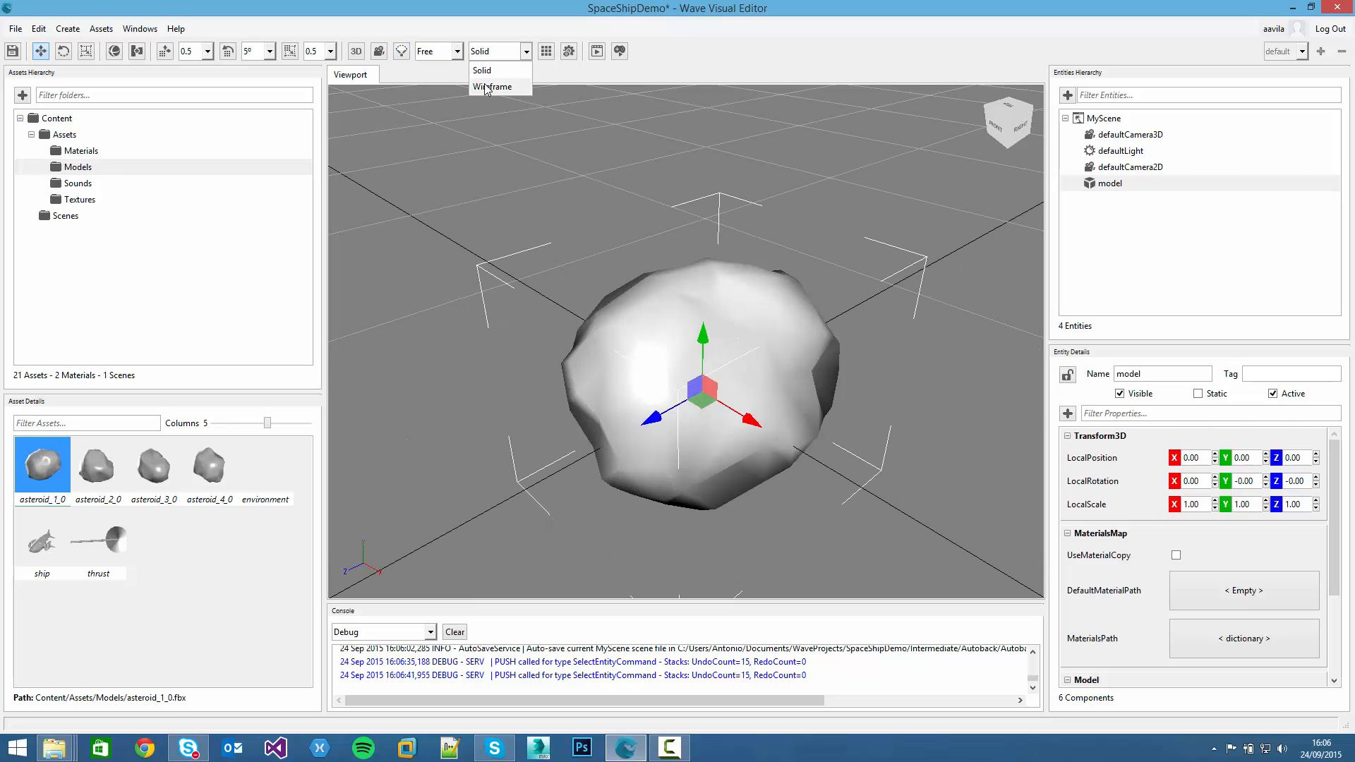
click(483, 70)
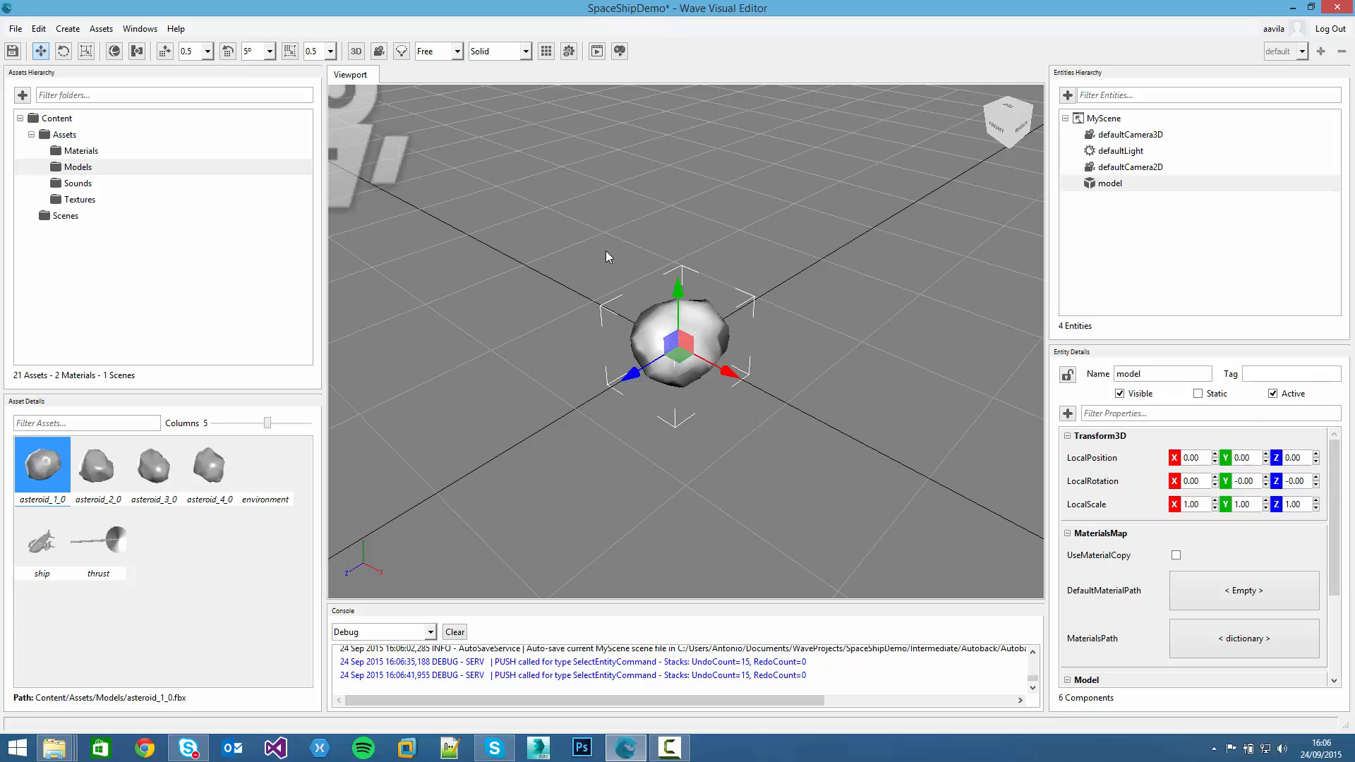
mouse_move(491, 336)
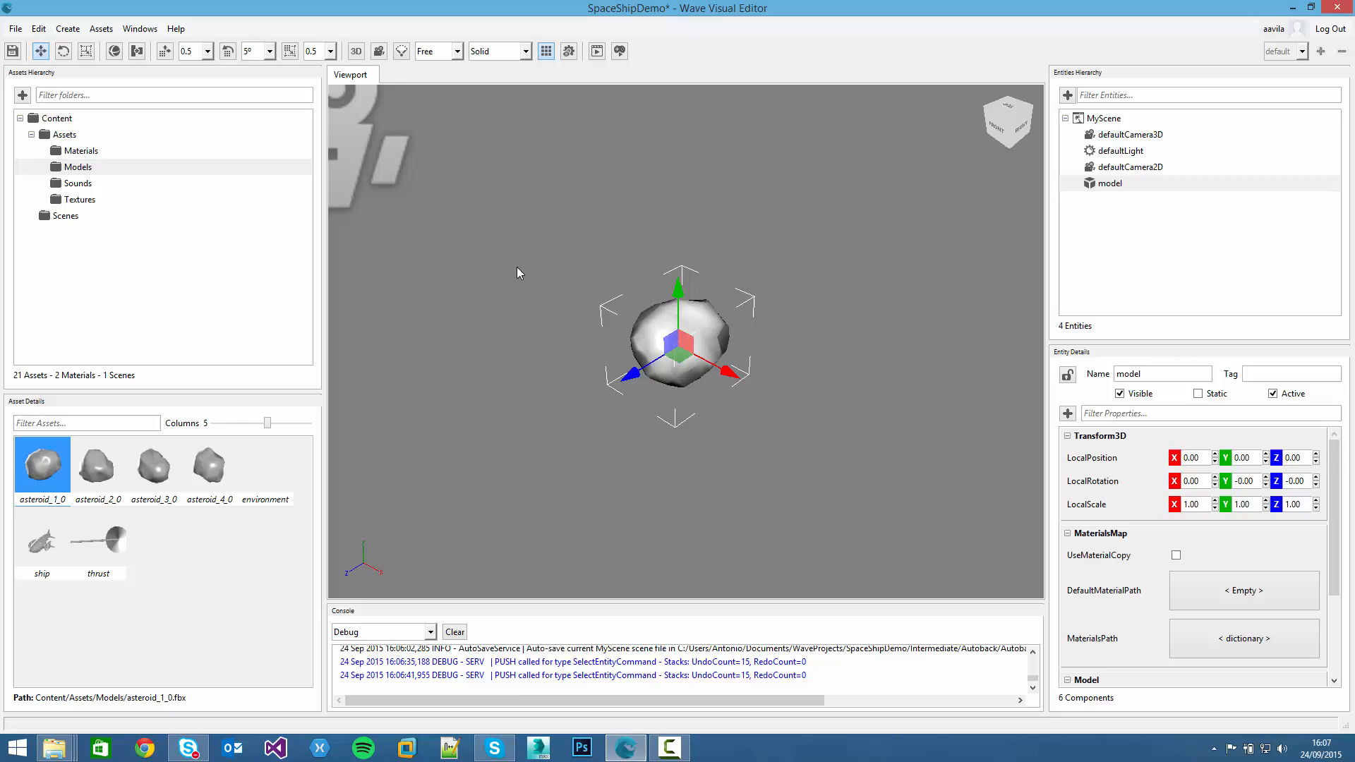
click(546, 51)
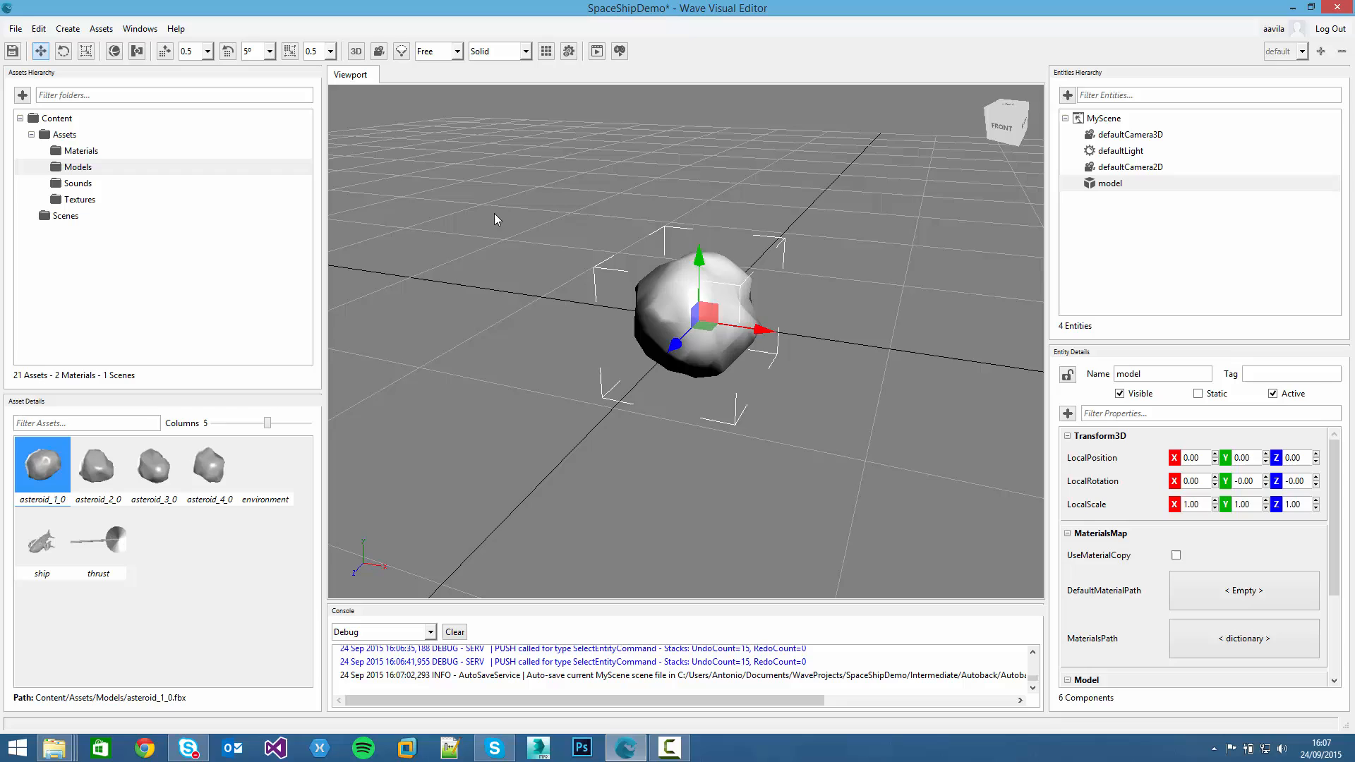
mouse_move(870, 403)
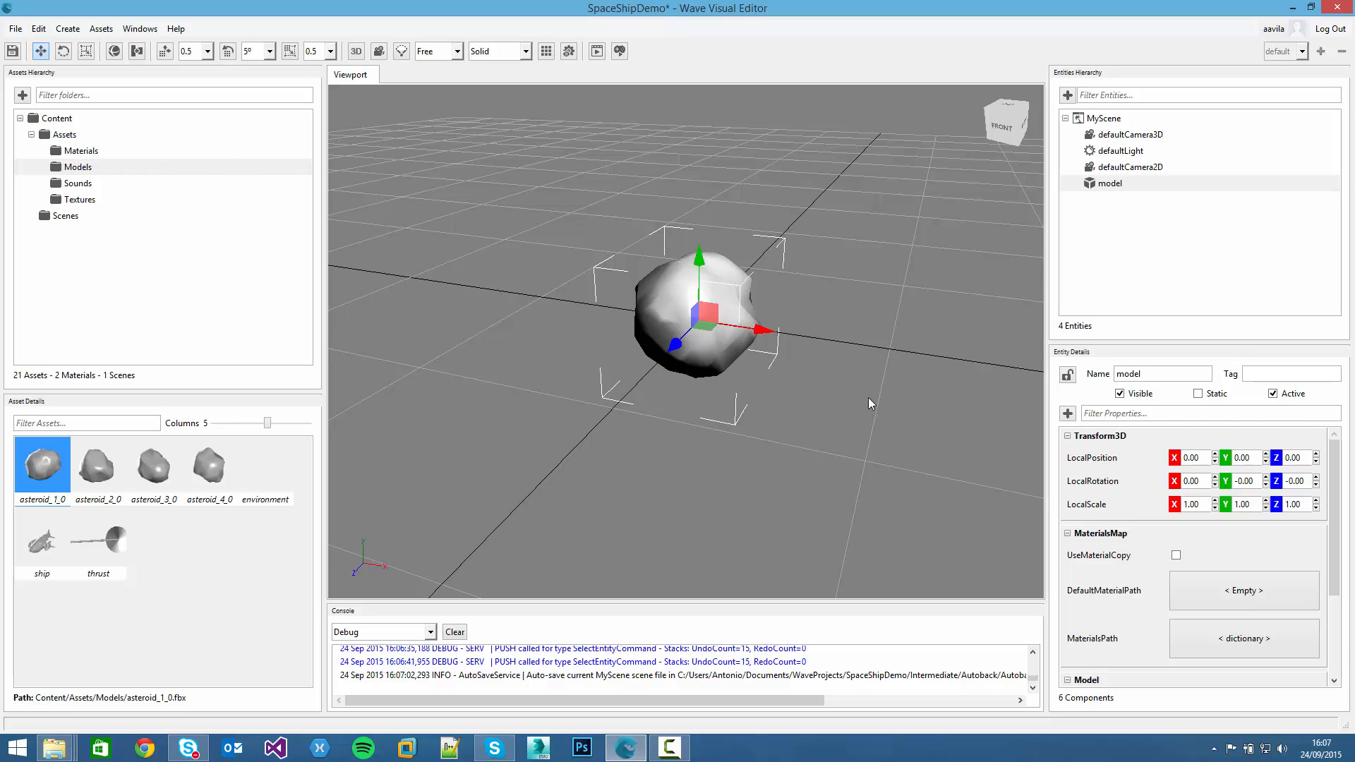
mouse_move(1099, 546)
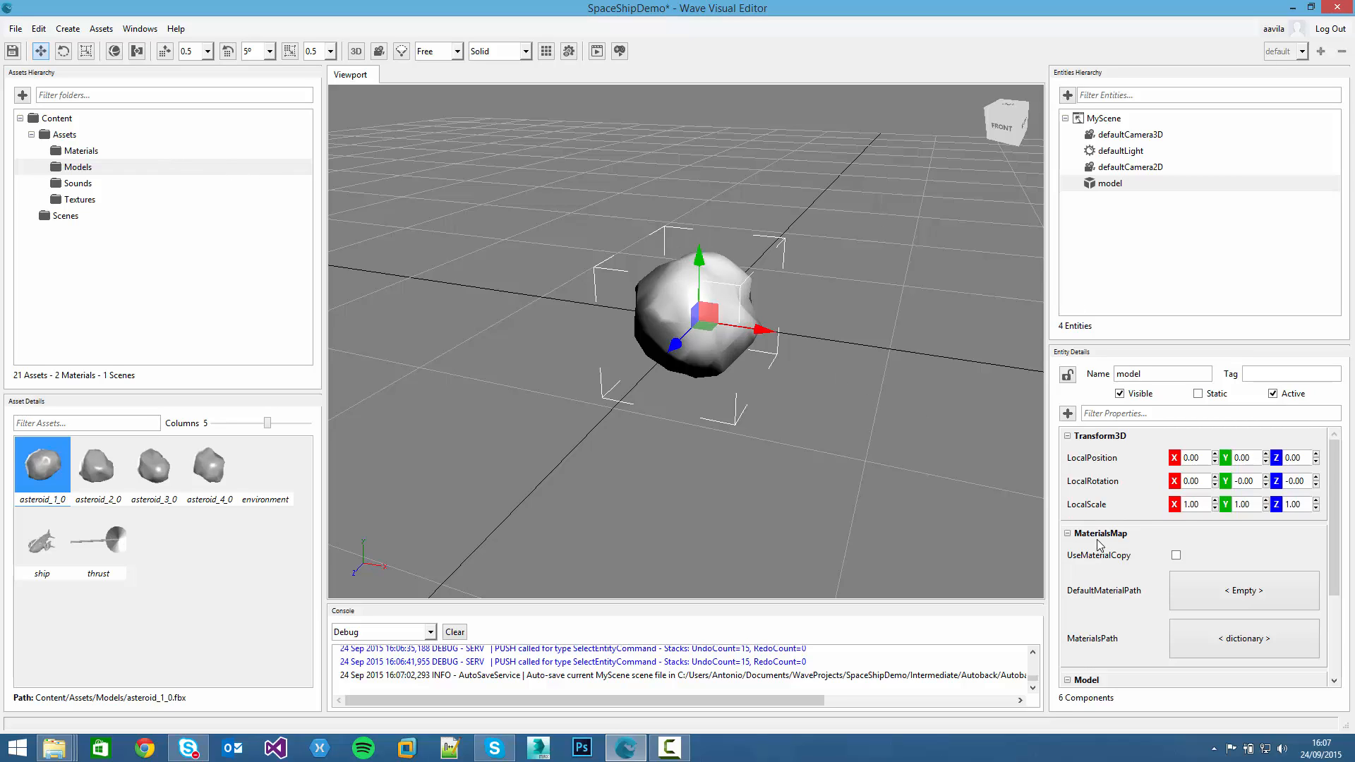
Name the model entity asteroid1 and show its material choices, asteroidMat and glassMat
scroll(down, 3)
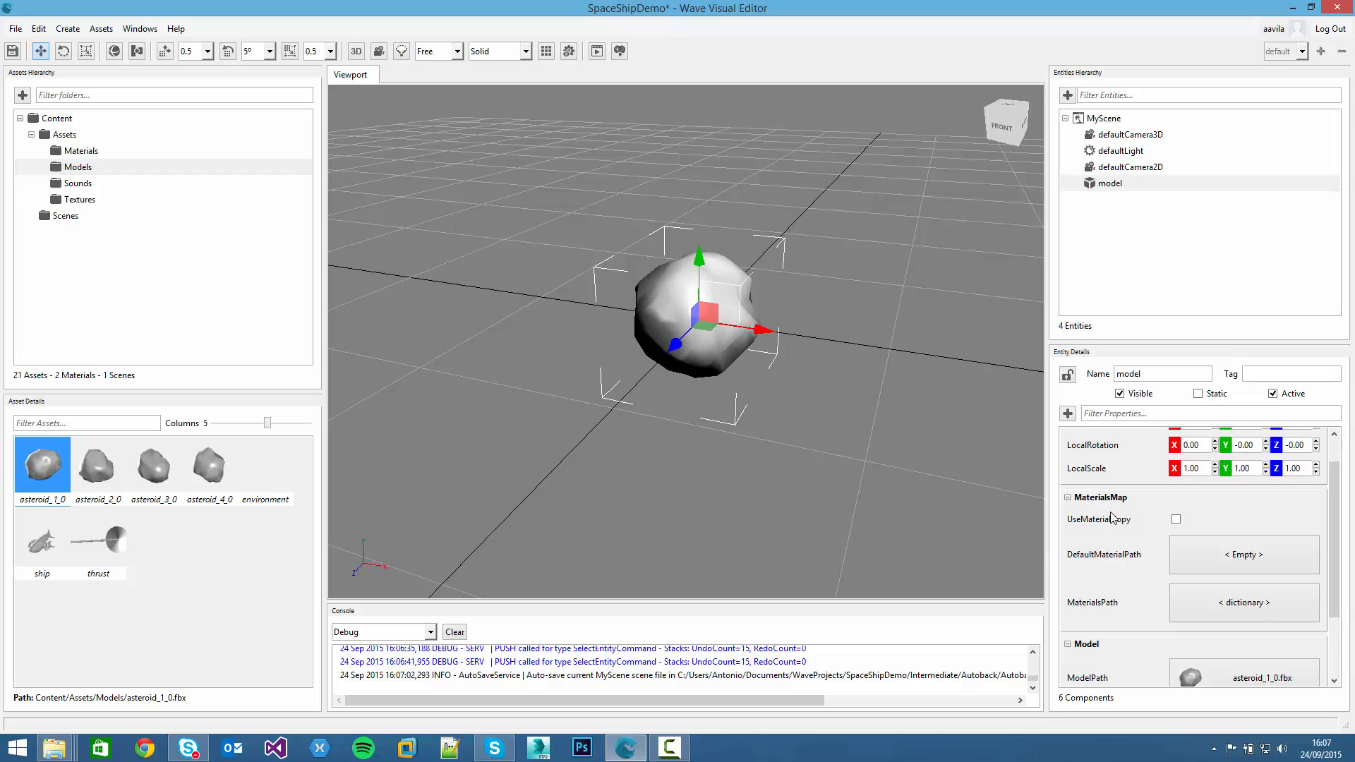
mouse_move(1109, 192)
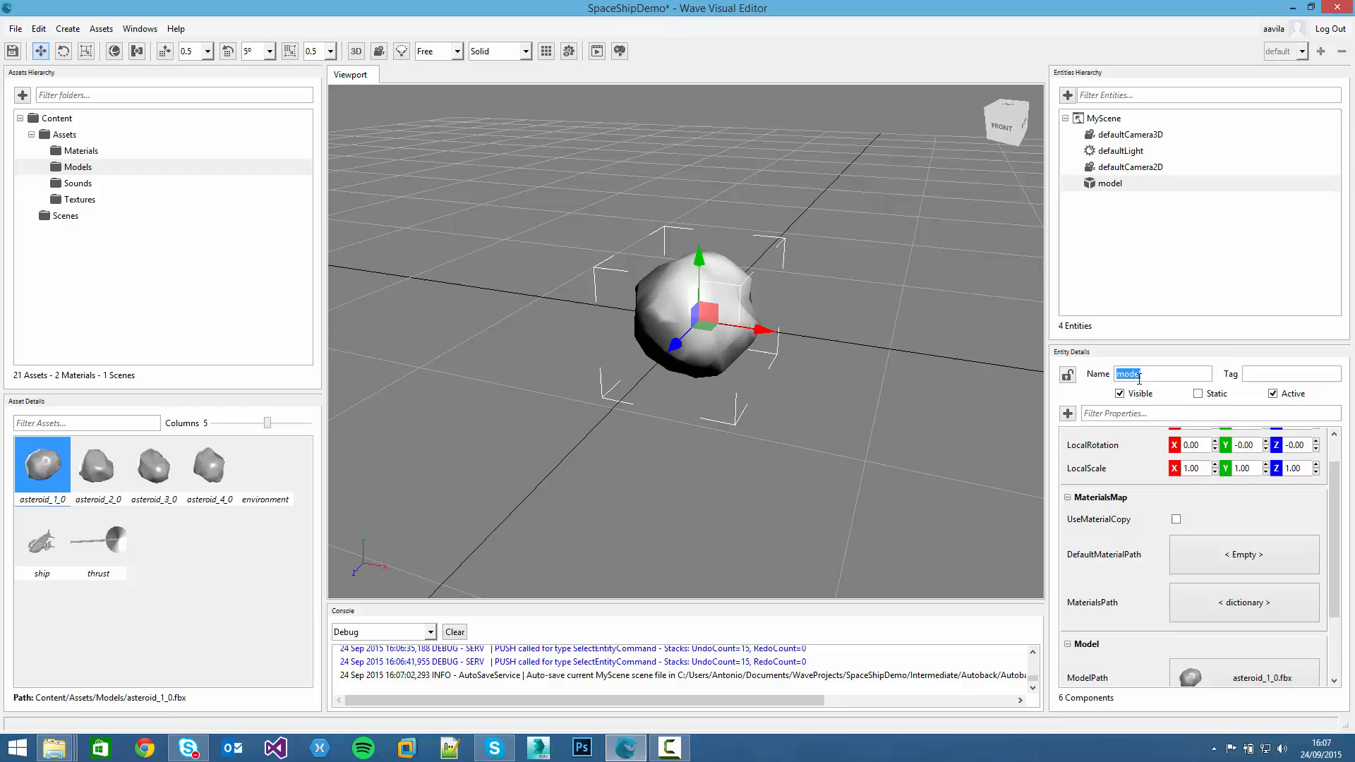
text(asteroid1)
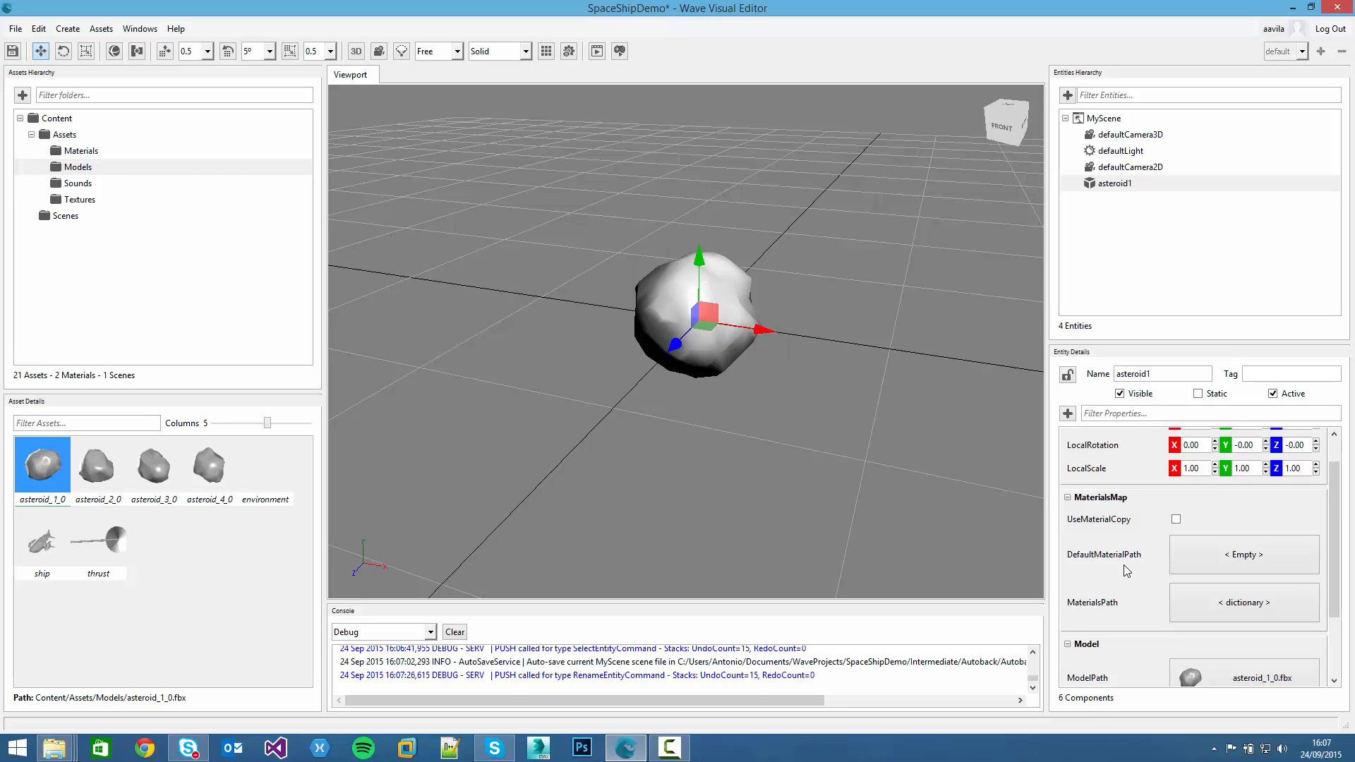
click(1162, 373)
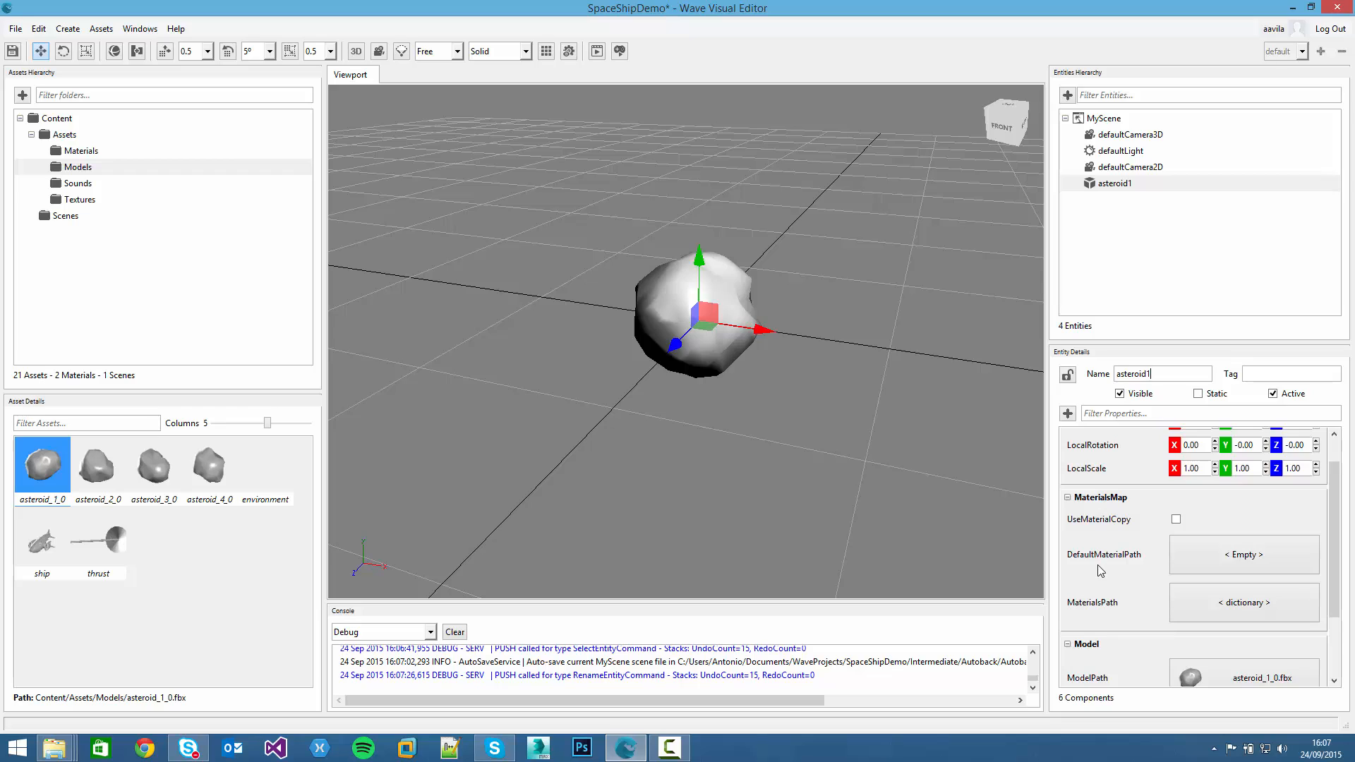
click(1242, 554)
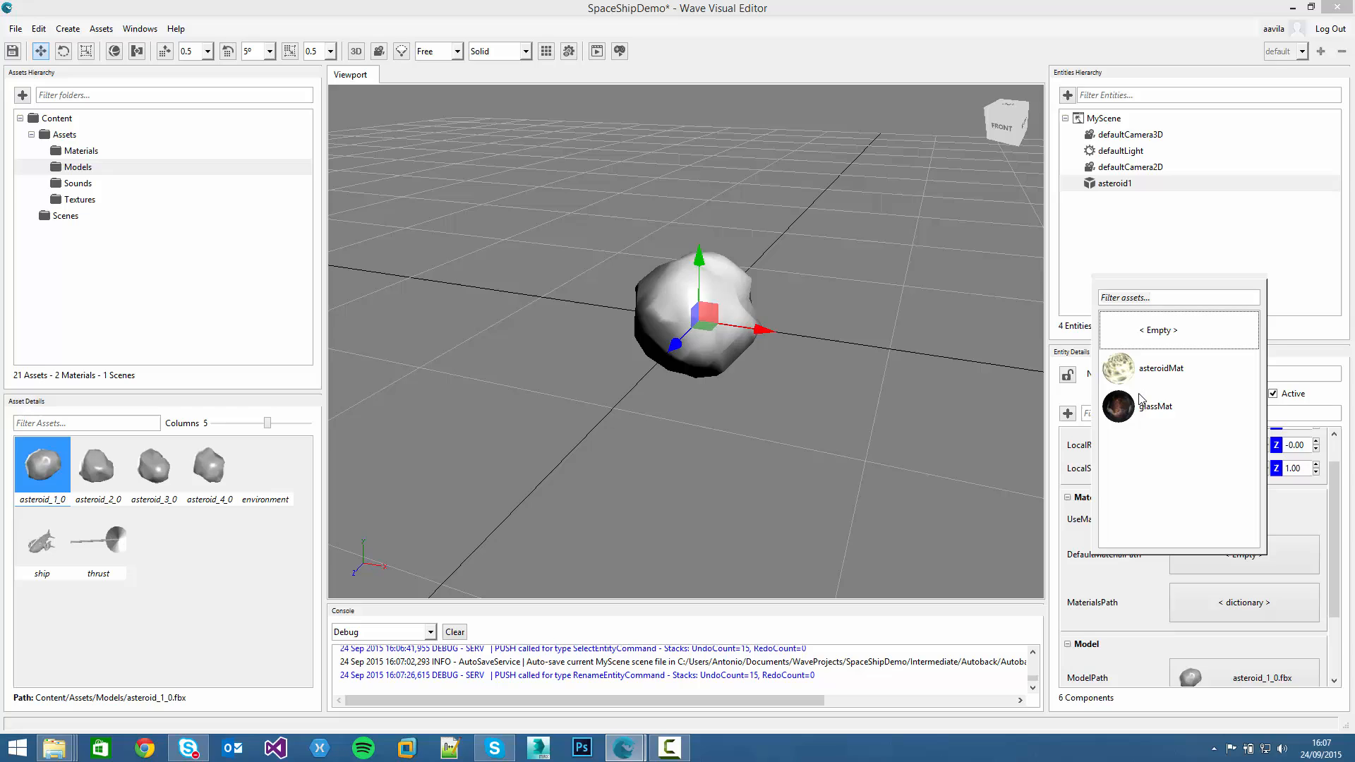
mouse_move(1125, 393)
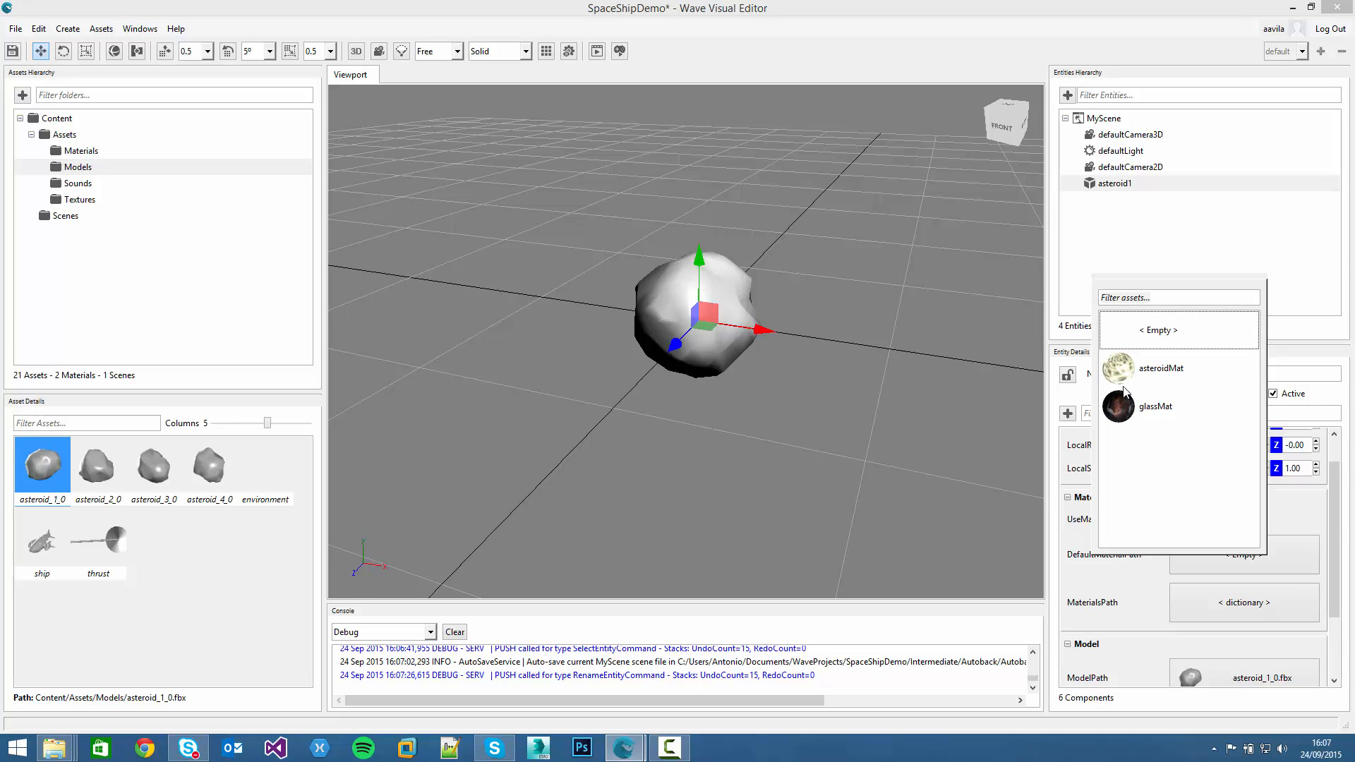
mouse_move(1124, 373)
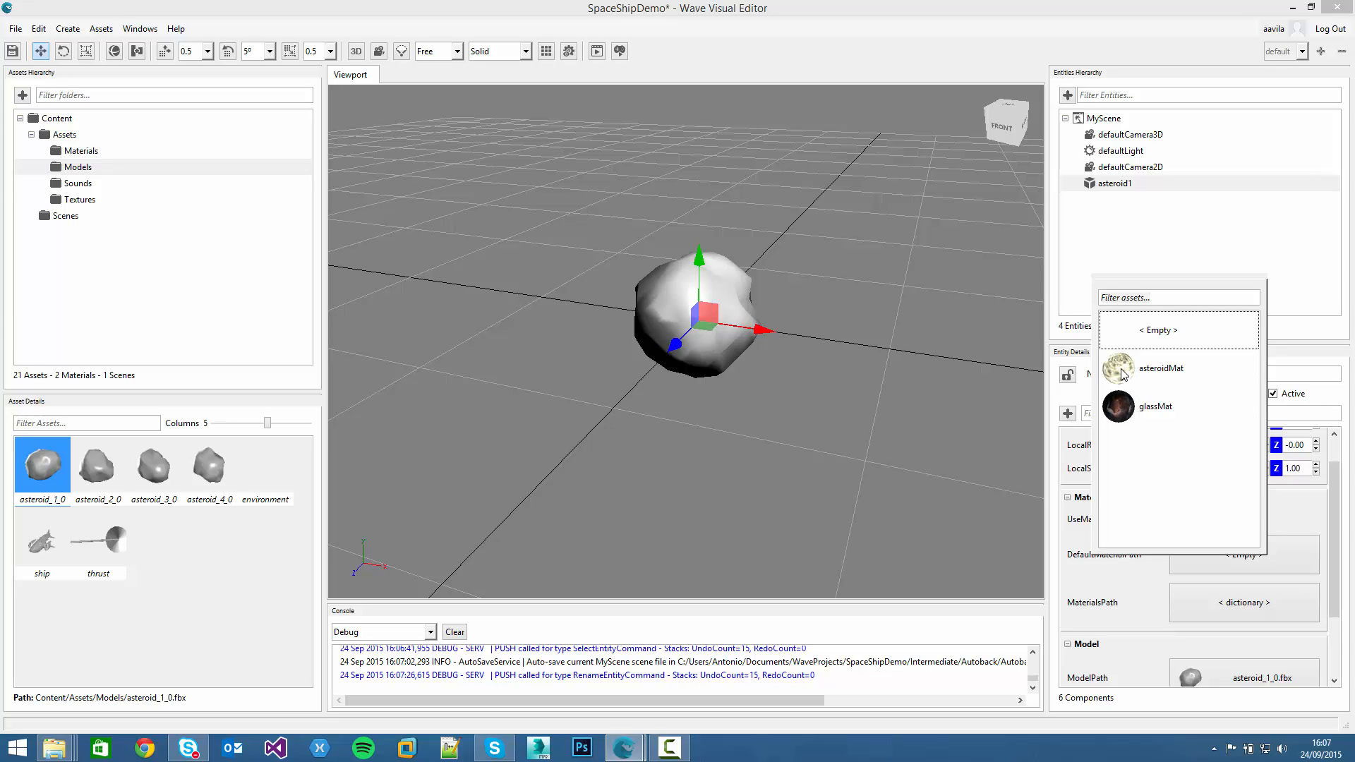
Set asteroid1's DefaultMaterialPath to asteroidMat for a cratered rock look
click(1159, 368)
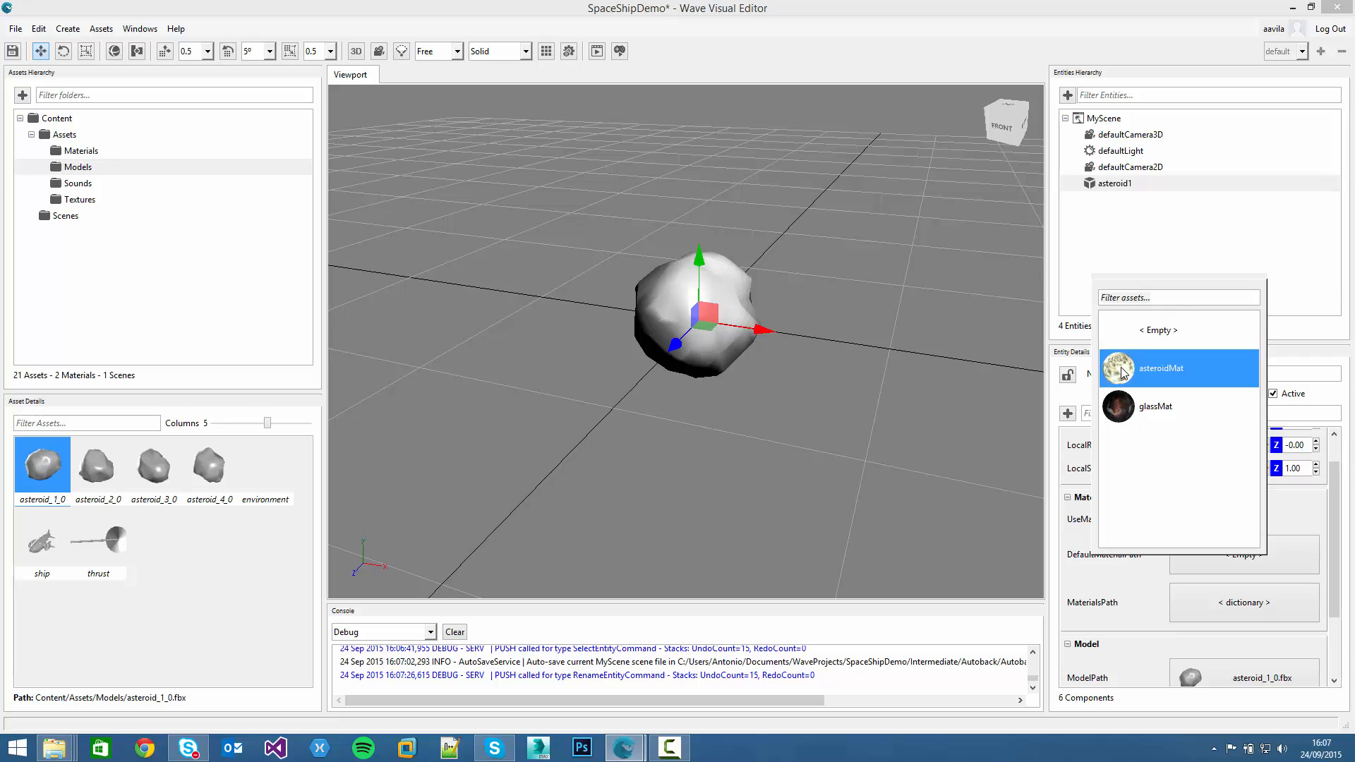
click(1159, 368)
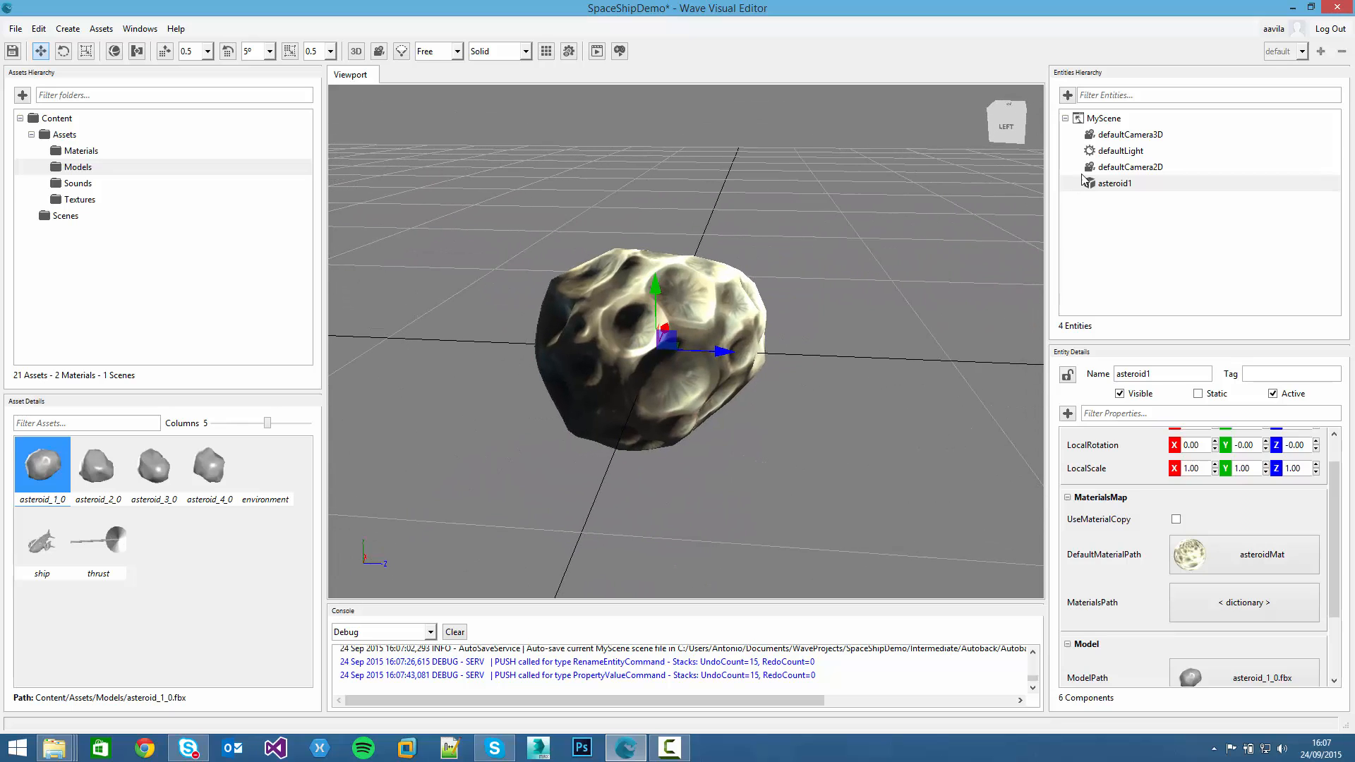
Delete the defaultLight entity from the Entities Hierarchy
click(1121, 150)
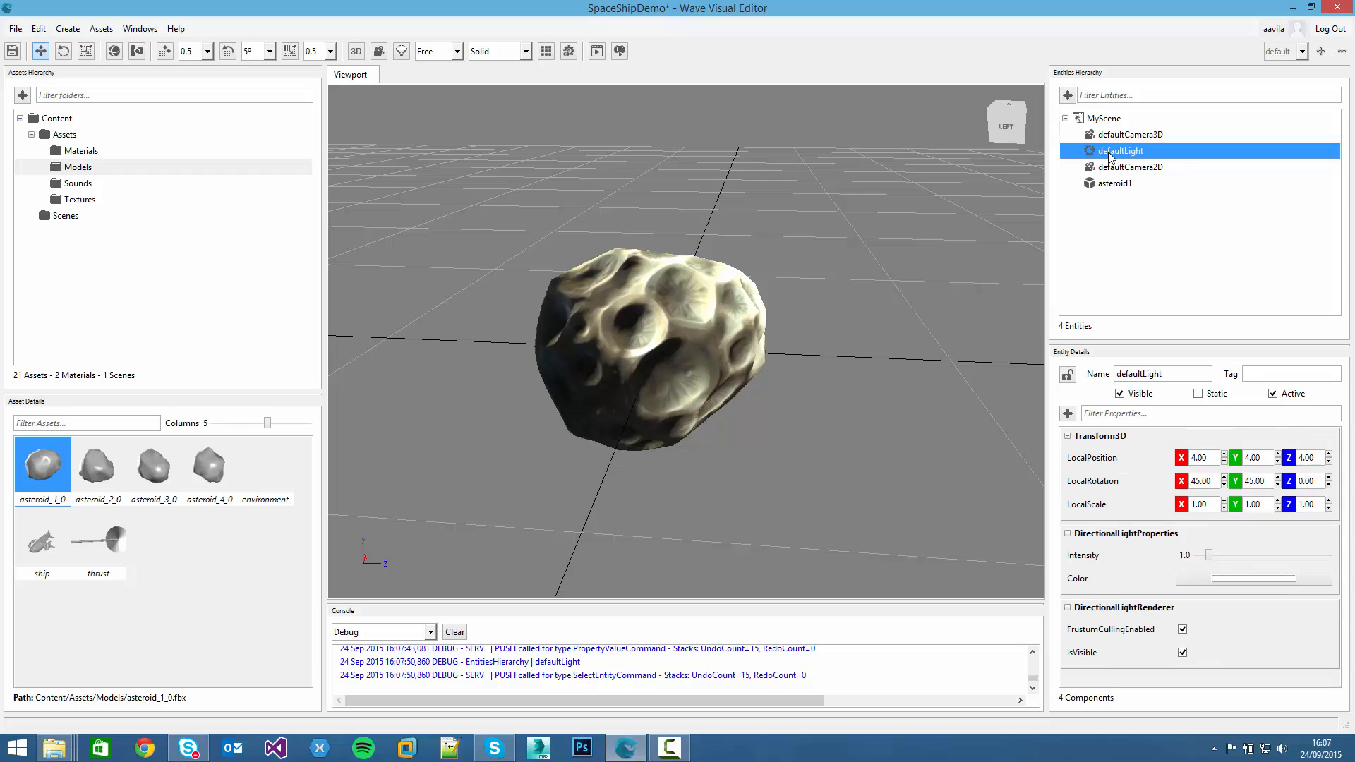
right_click(1119, 150)
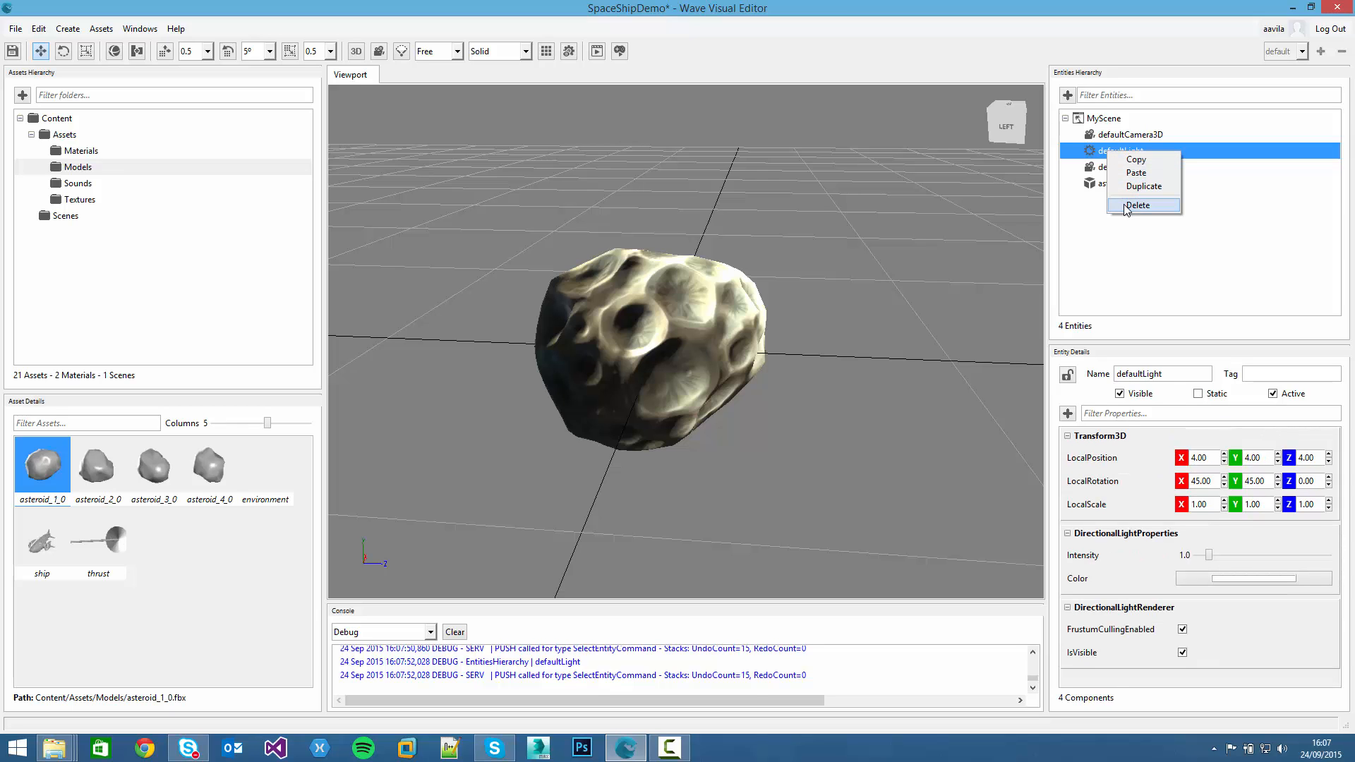
click(1137, 205)
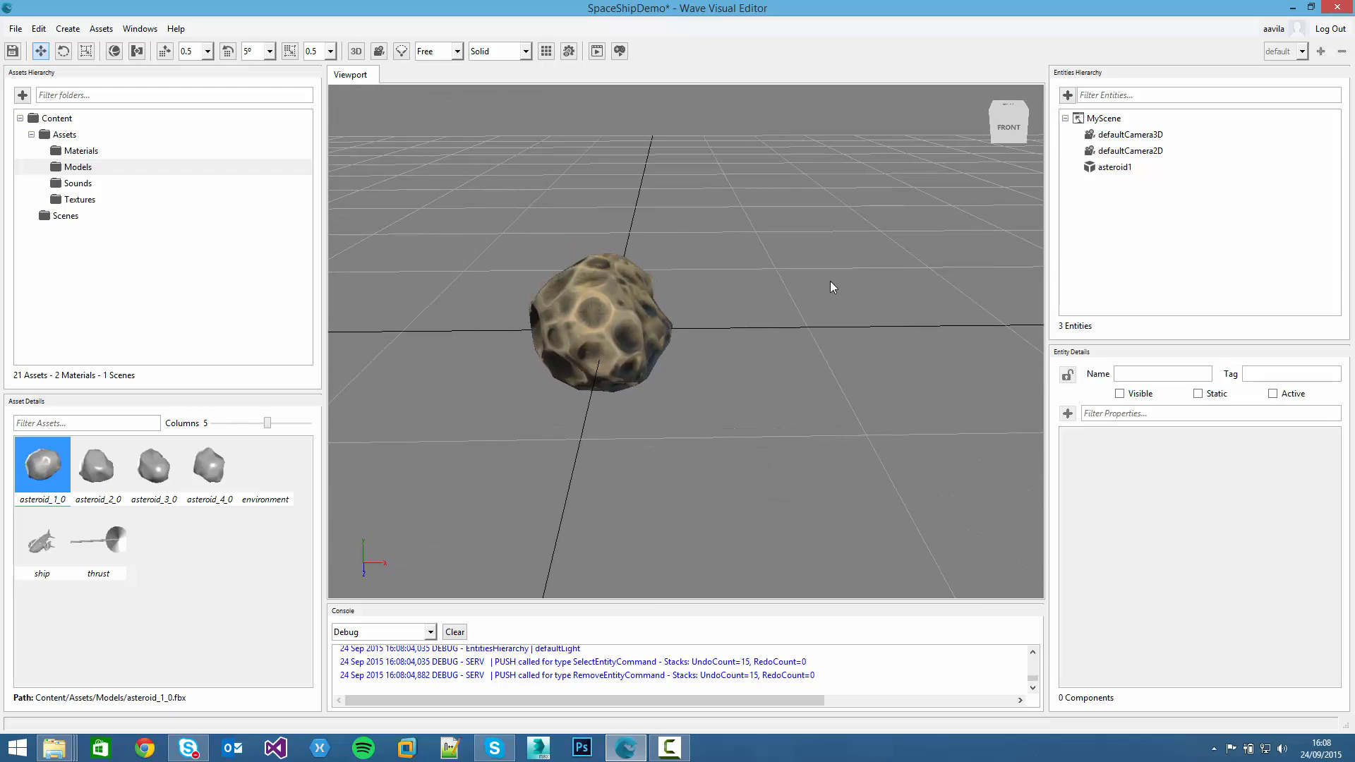
mouse_move(1094, 176)
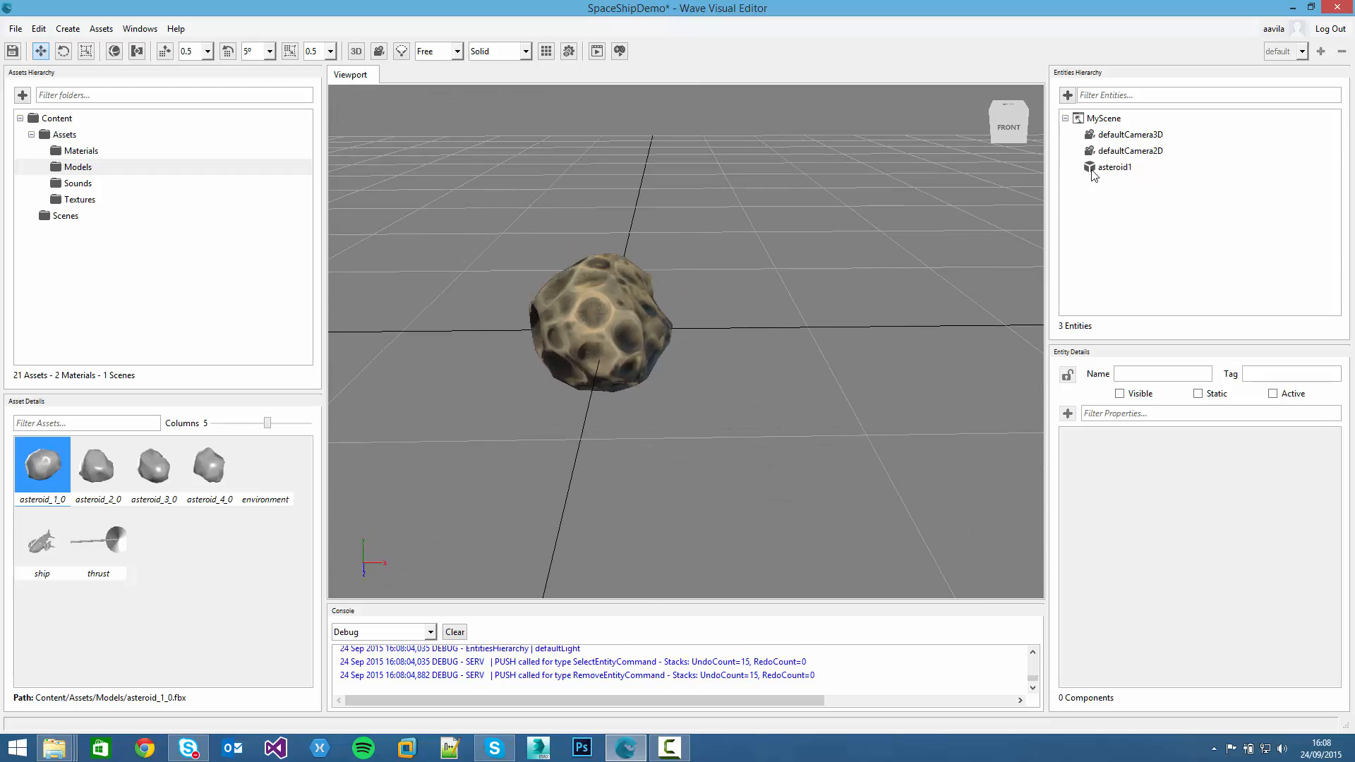
Duplicate asteroid1 as asteroid02 and set its LocalPosition X to 3
click(1115, 166)
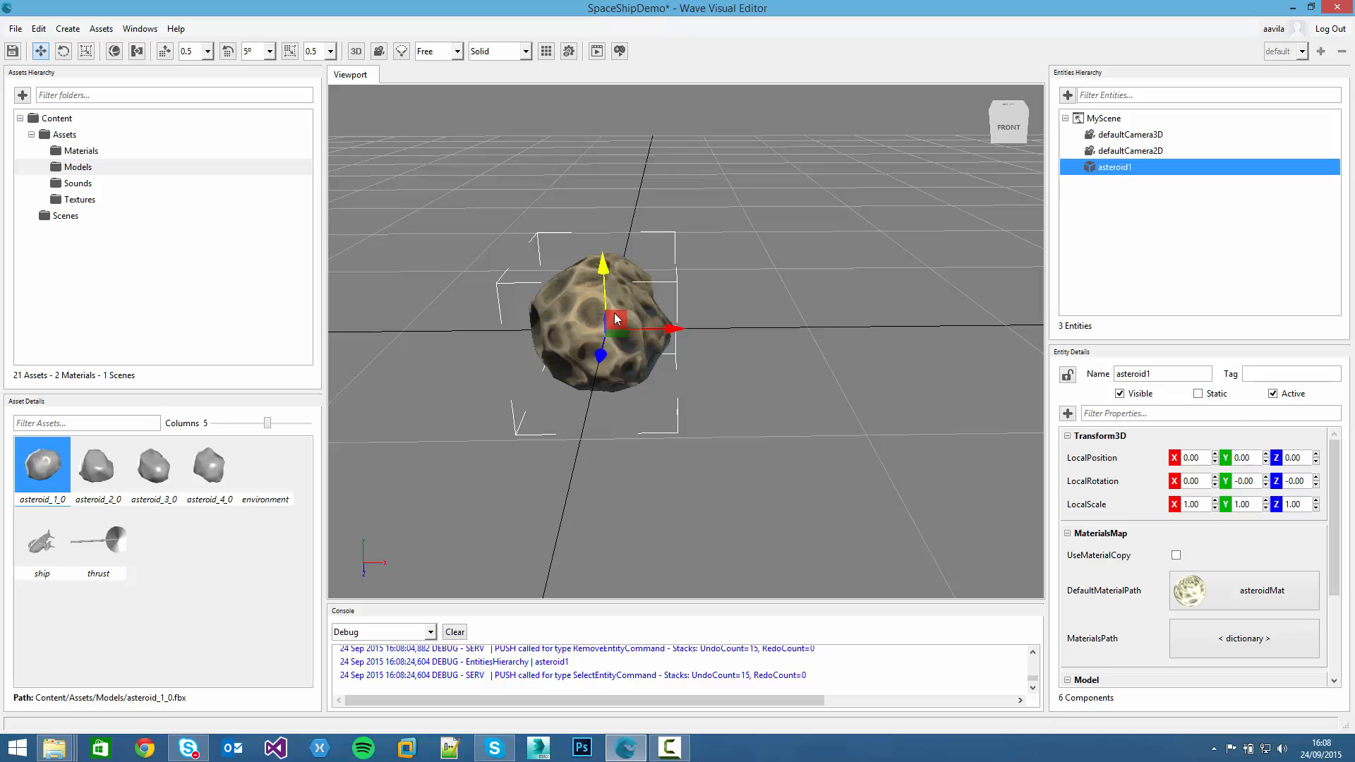
right_click(1112, 166)
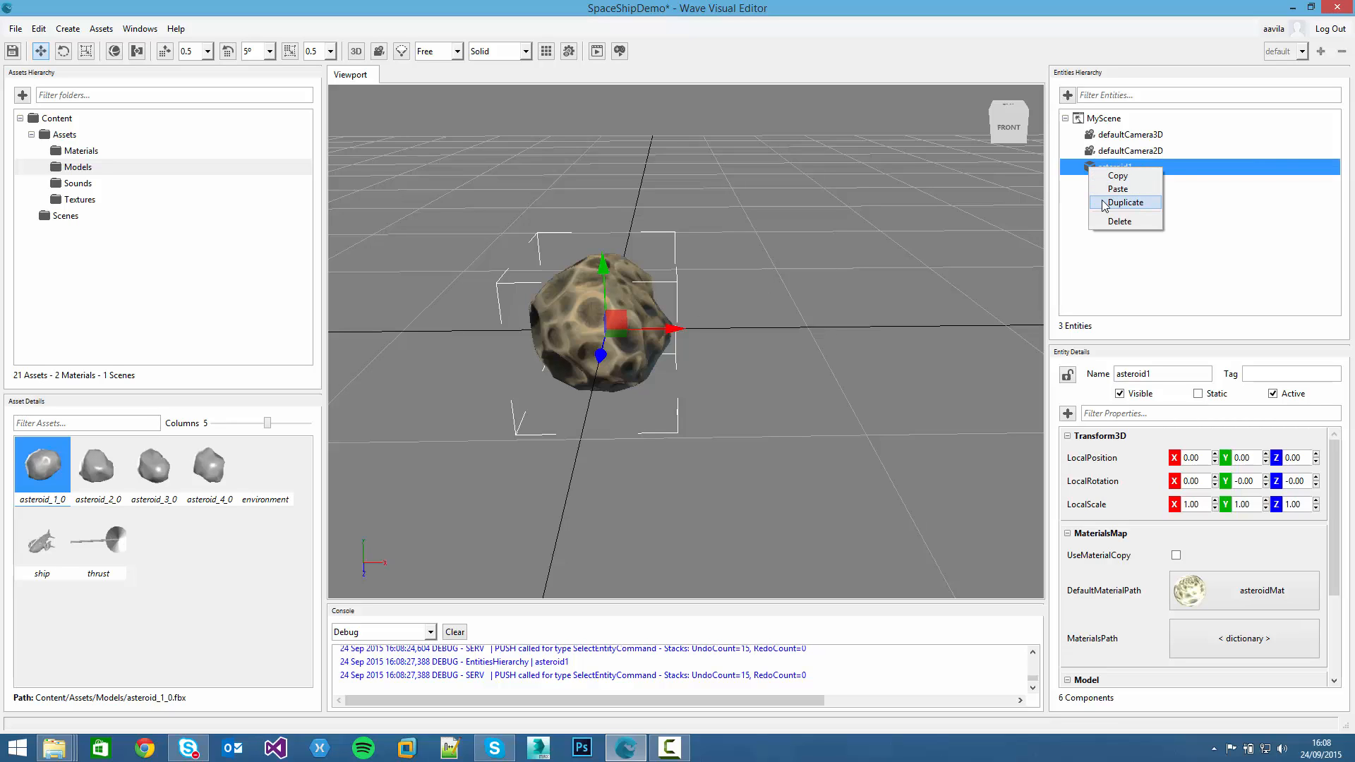
click(1124, 203)
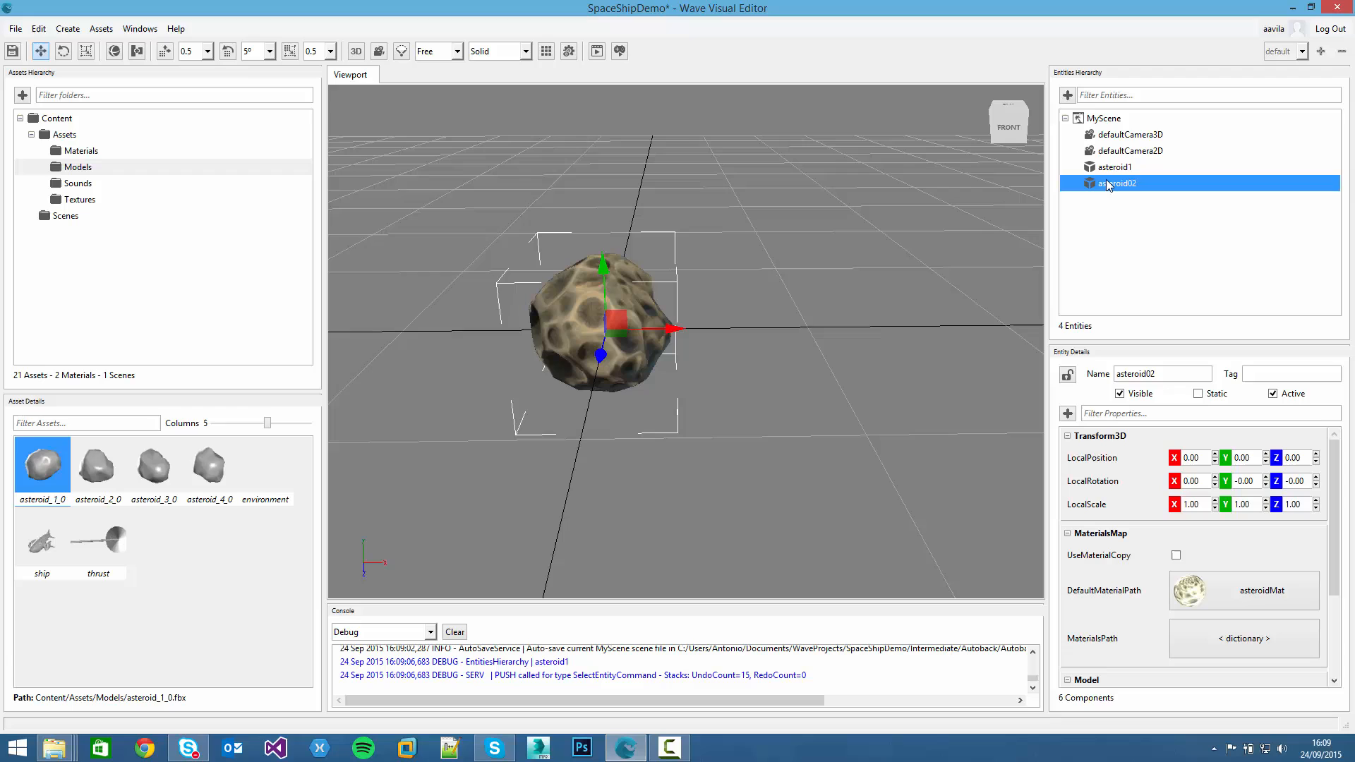
mouse_move(1111, 178)
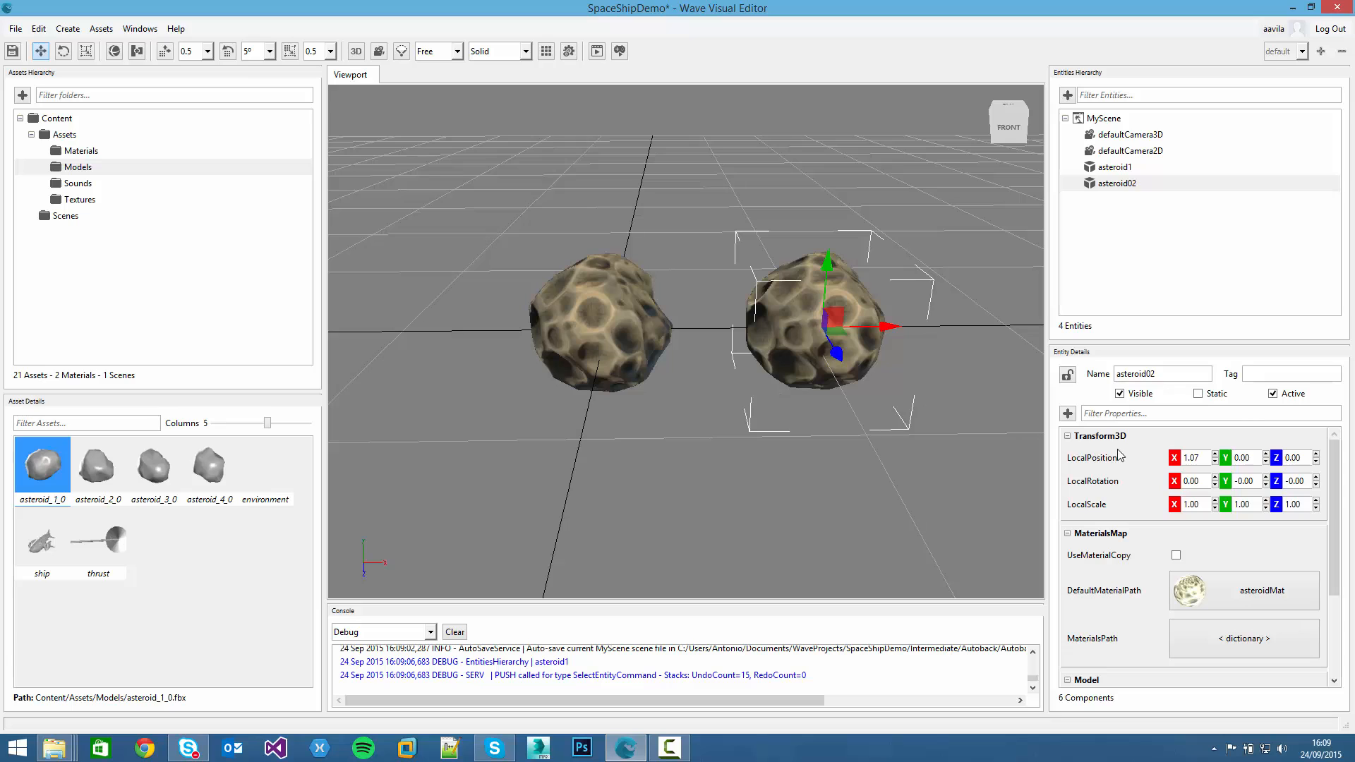
triple_click(1190, 457)
text(1)
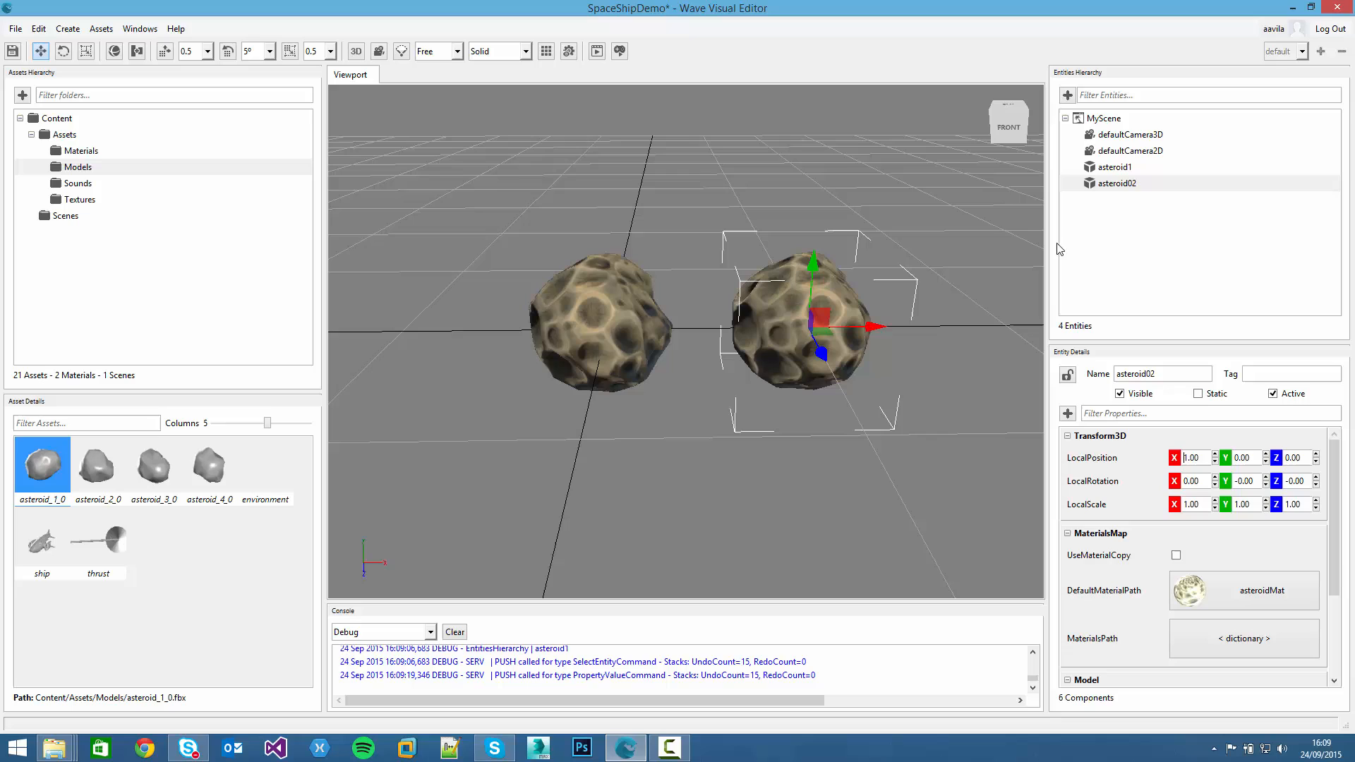
scroll(down, 3)
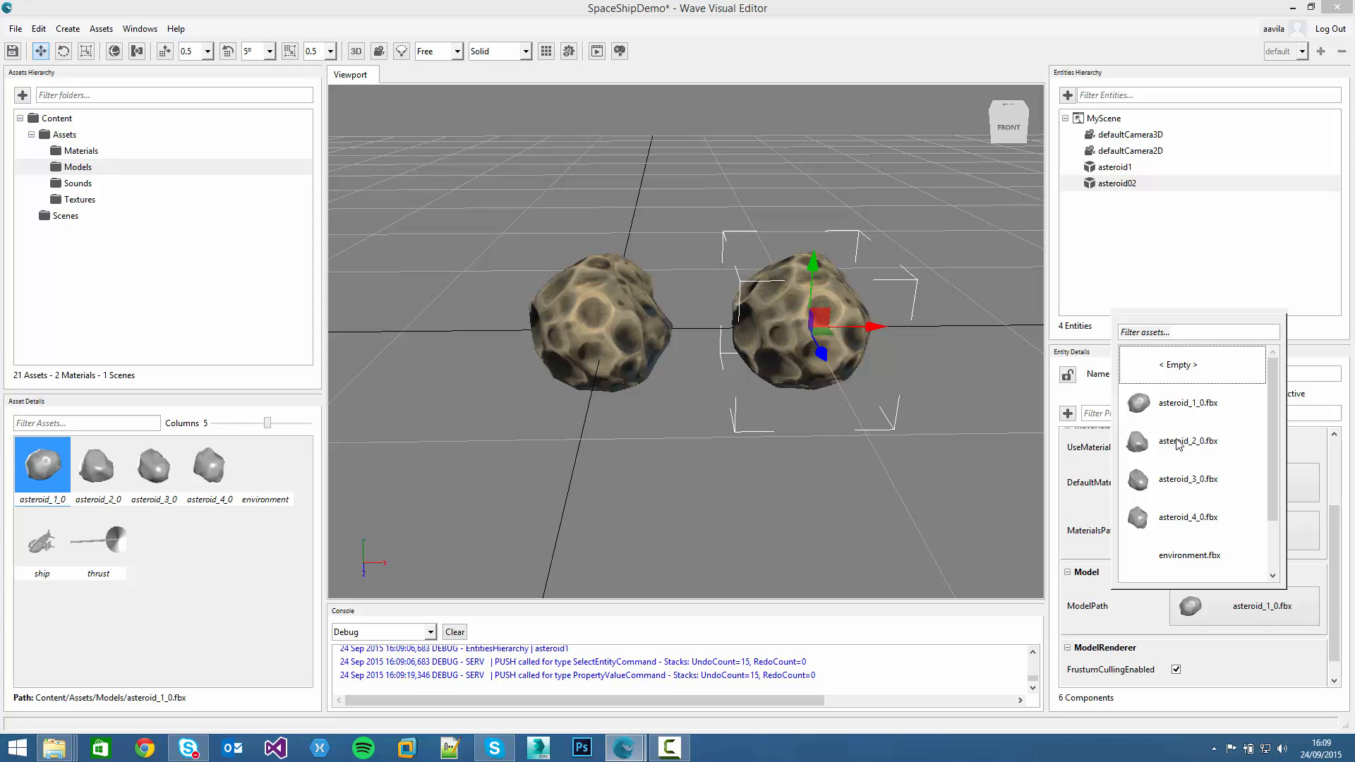
Give asteroid02 and asteroid03 the asteroid_2_0 and asteroid_3_0 models, then save with Ctrl+S
click(1187, 440)
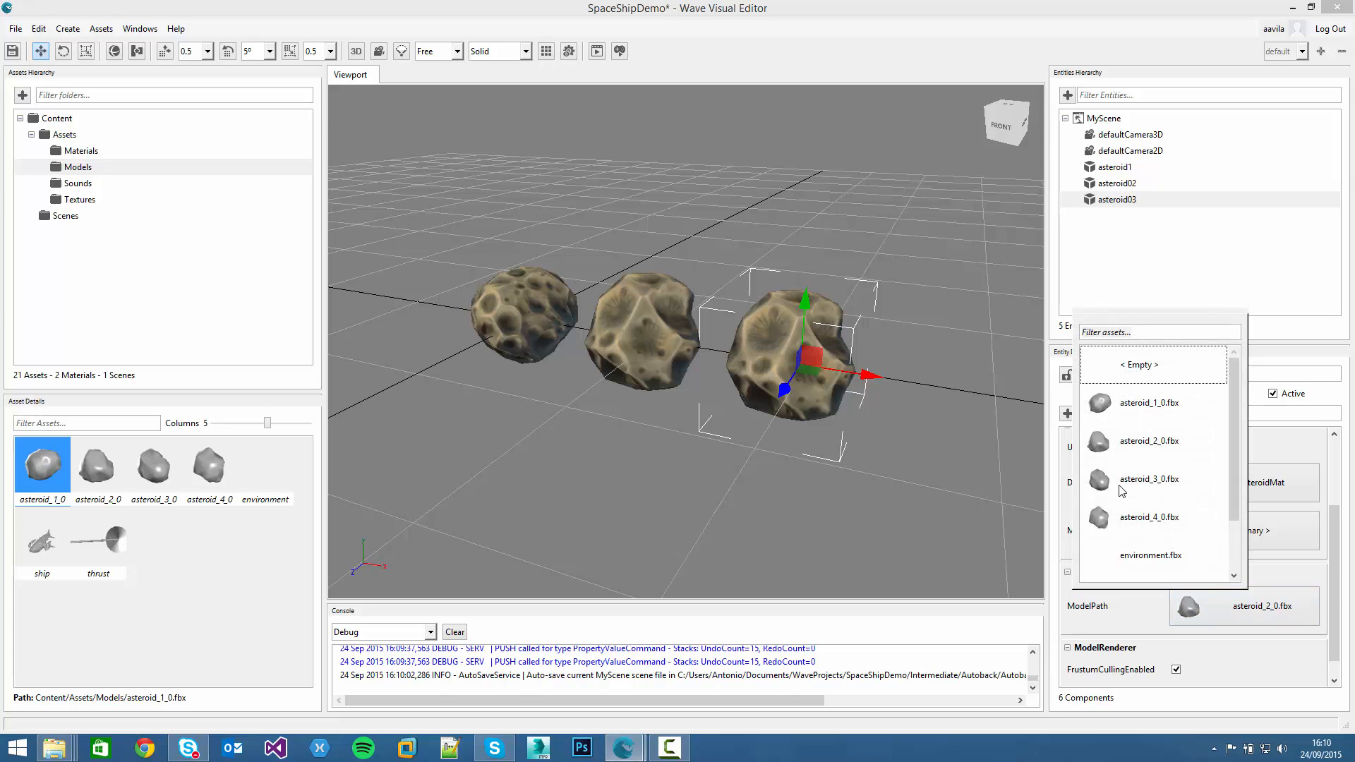
click(1149, 478)
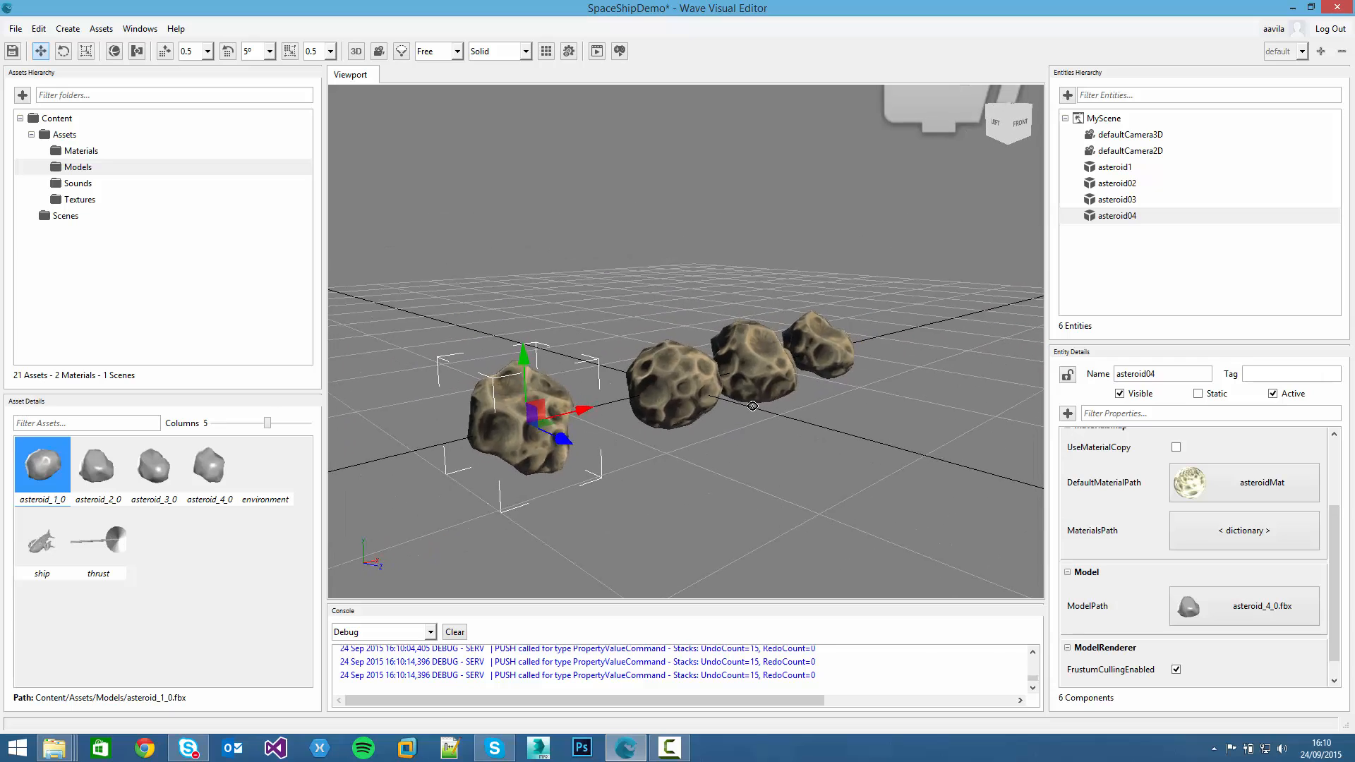
key(ctrl+s)
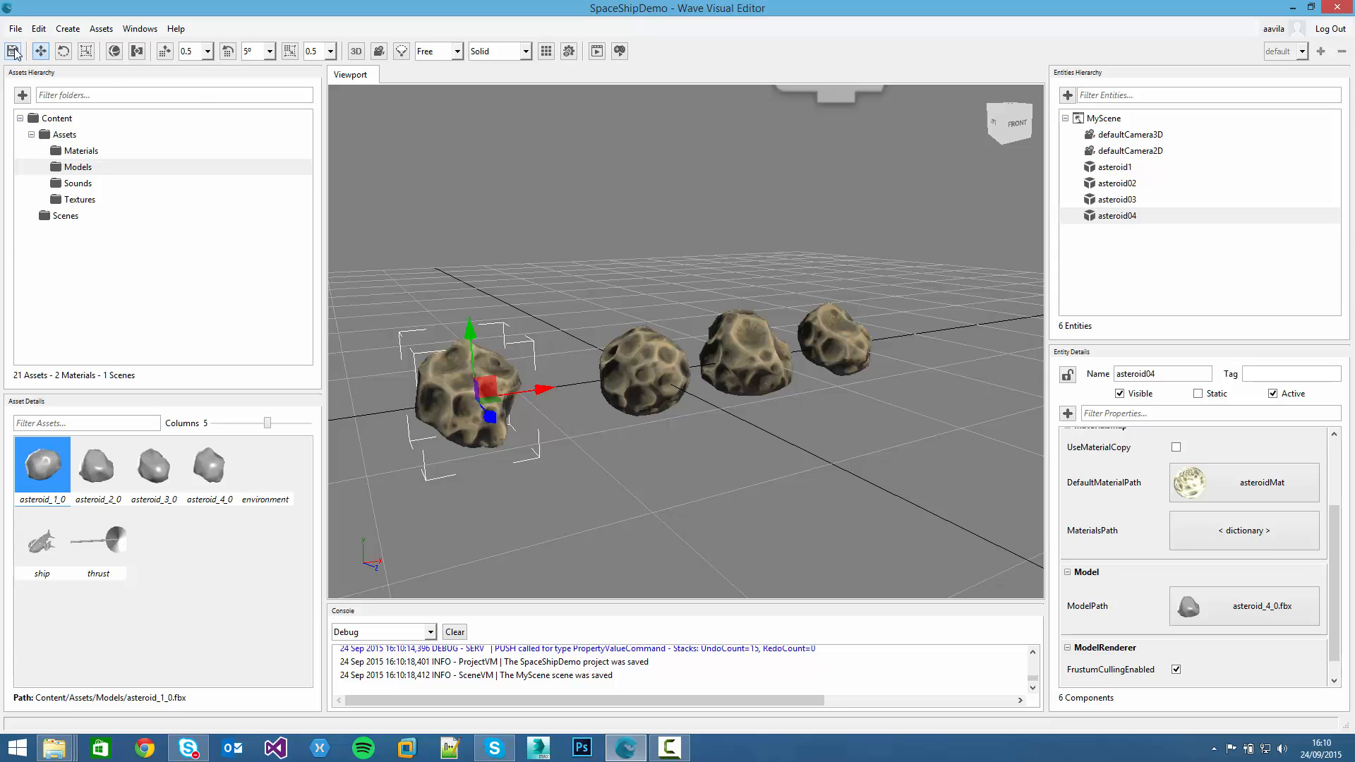
Save the SpaceShipDemo project via File > Save Project
click(14, 29)
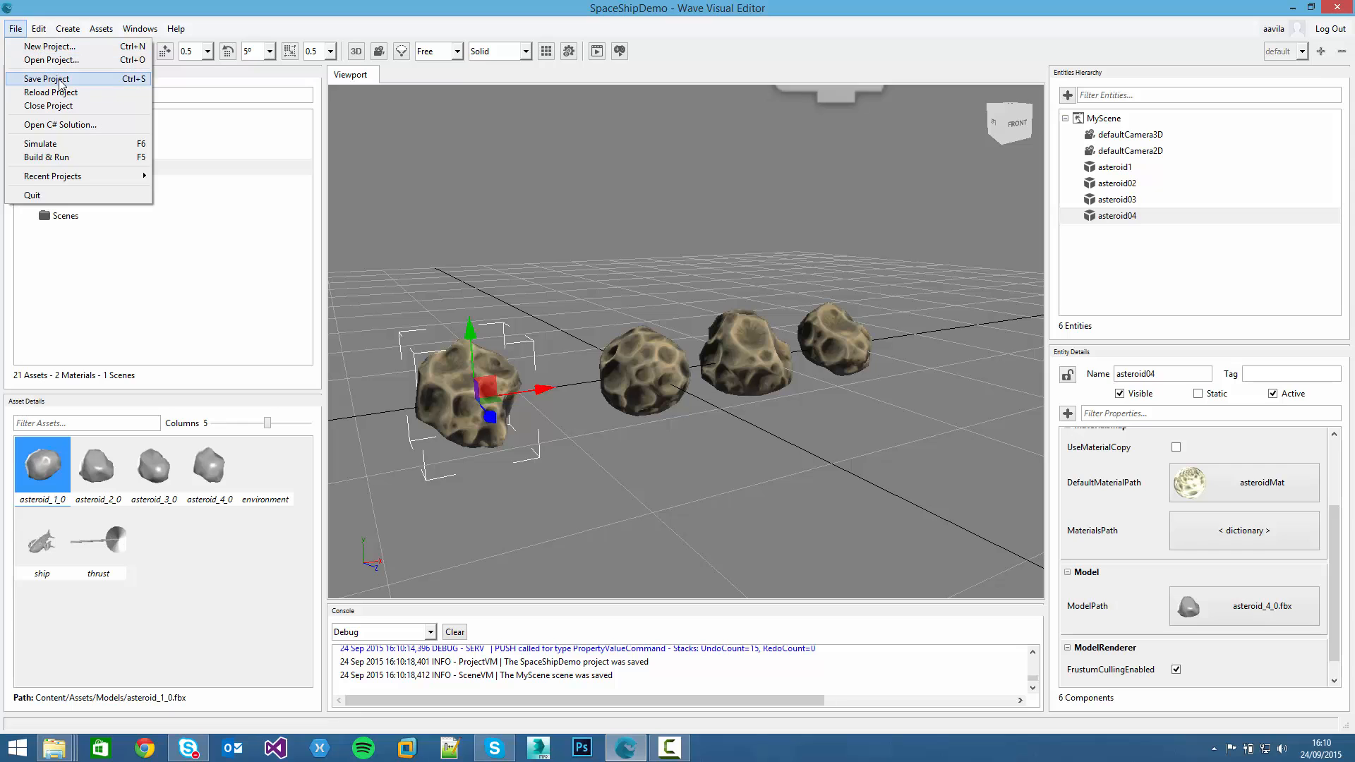
click(45, 79)
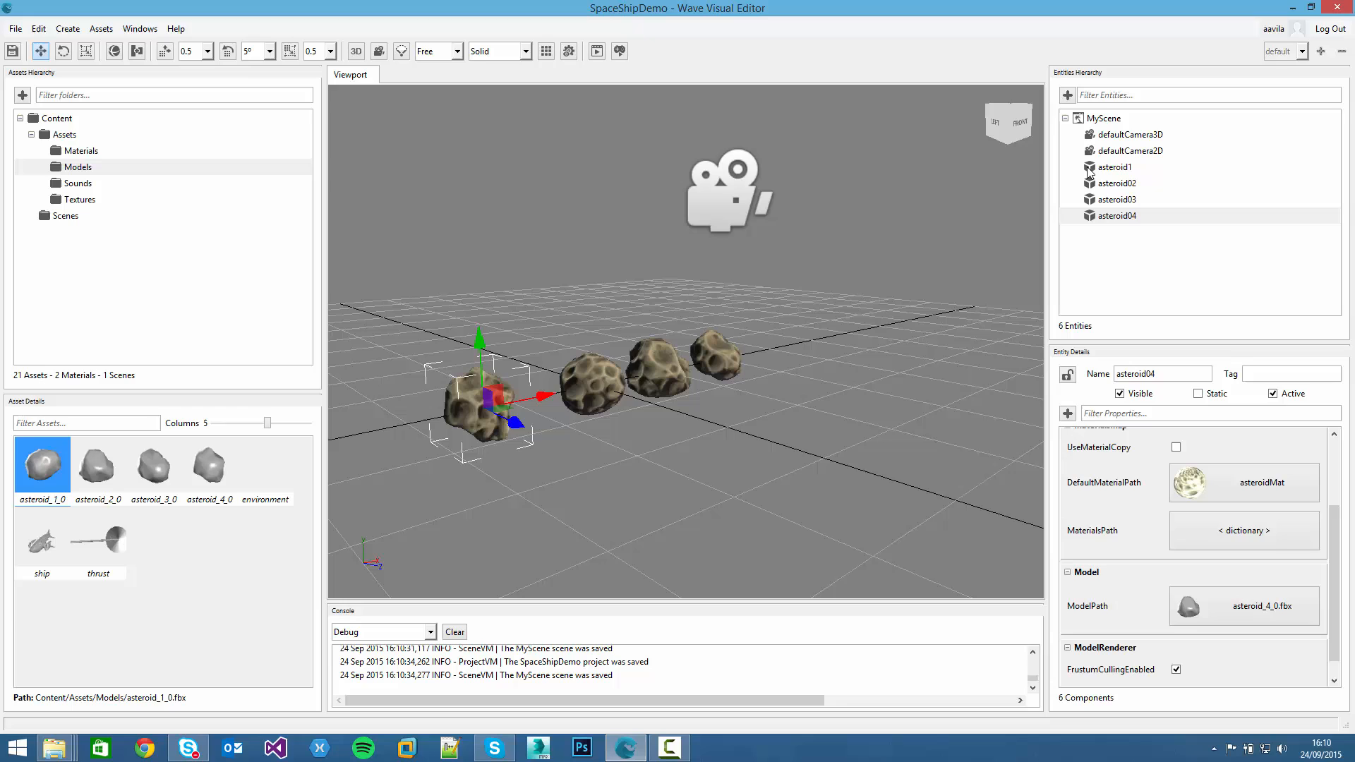
mouse_move(1115, 136)
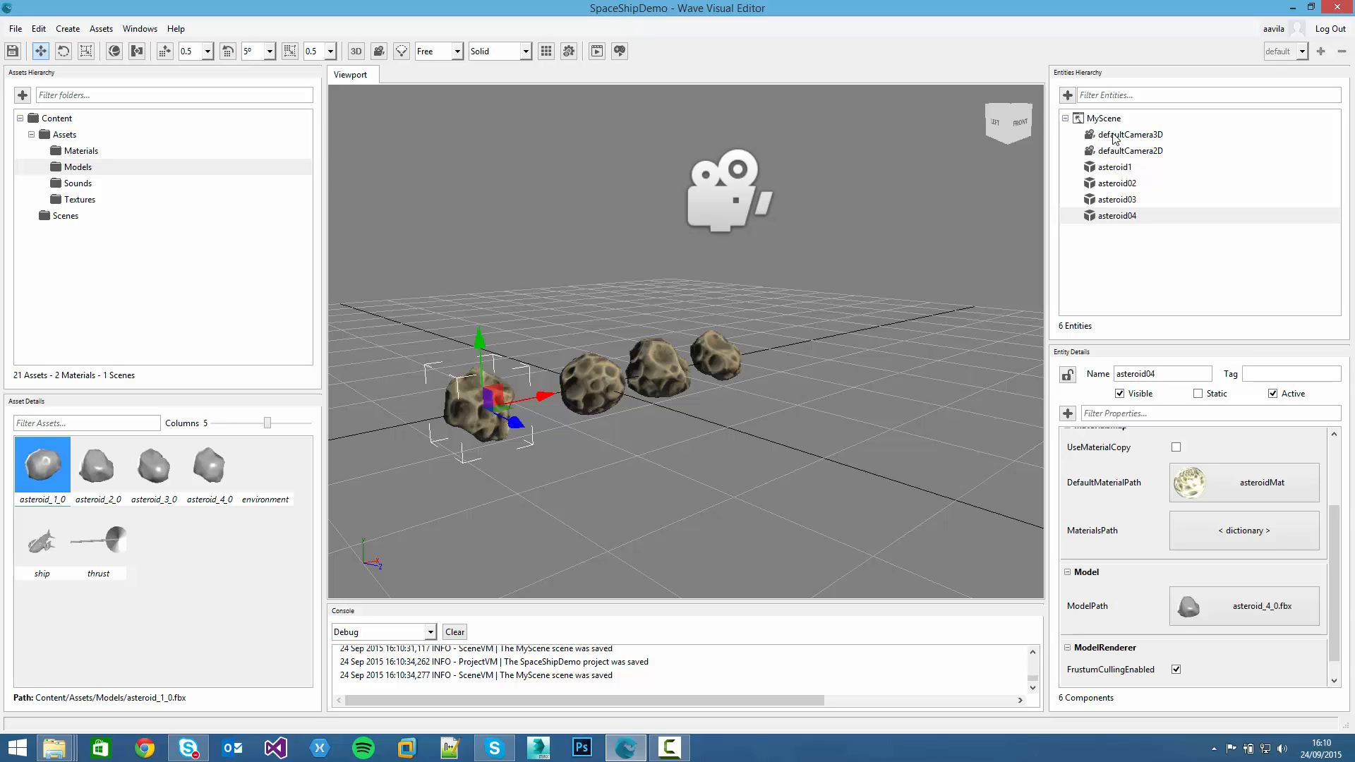
Give defaultCamera3D a black background colour so its preview shows the asteroids on black
click(1126, 134)
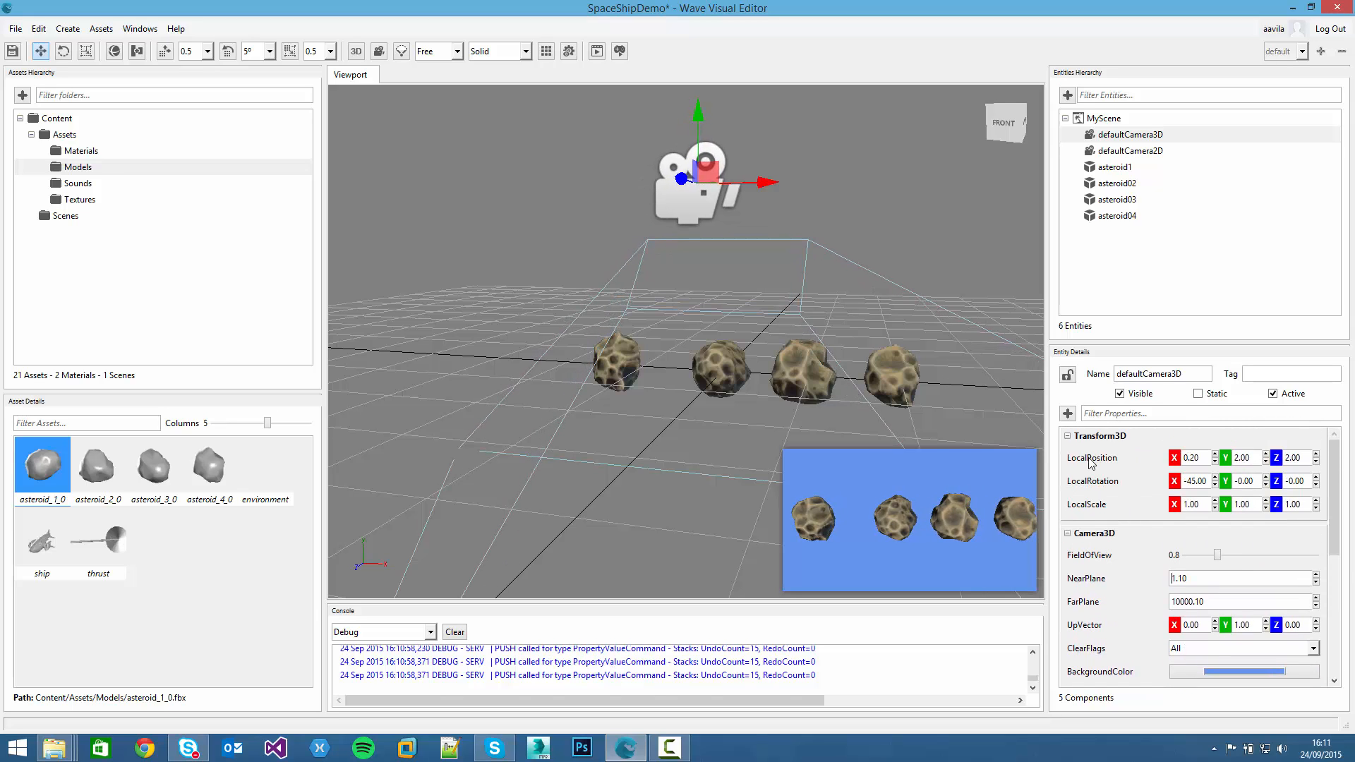
scroll(down, 3)
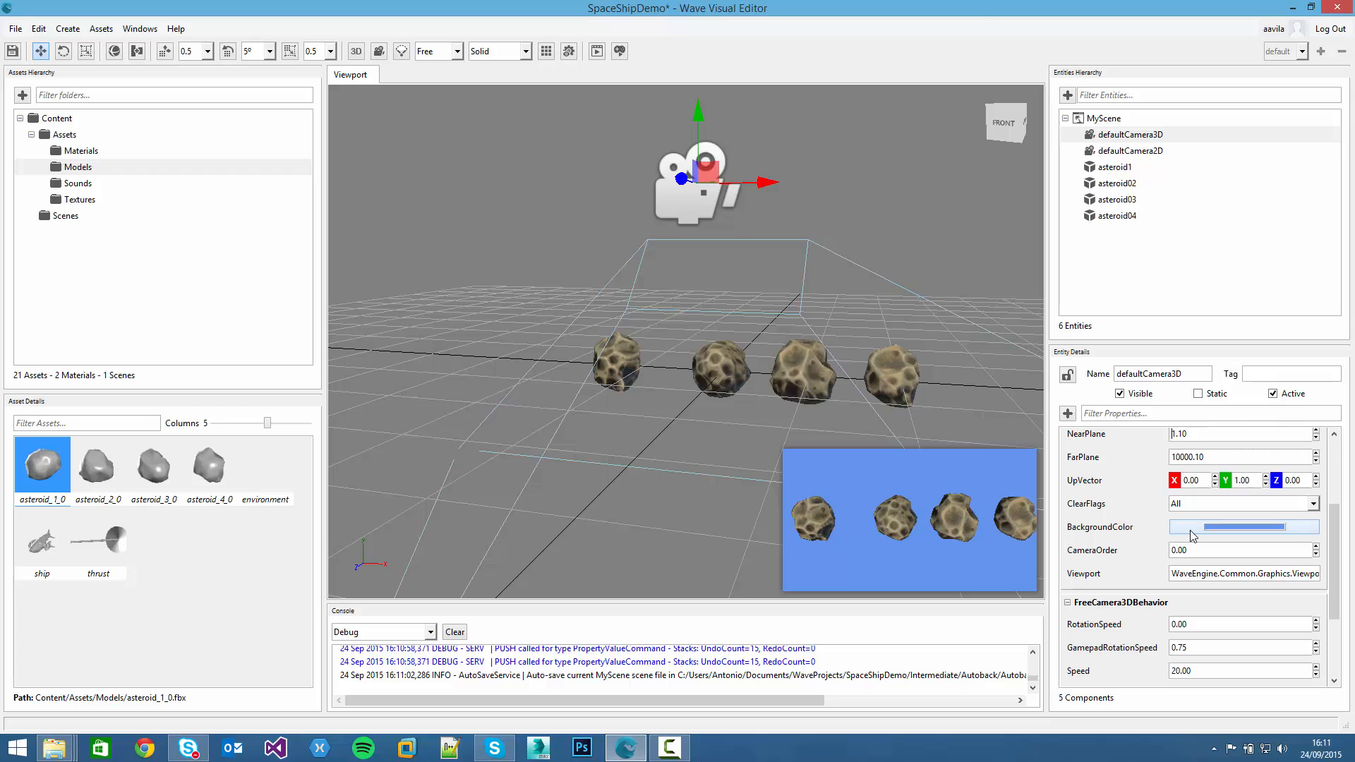
click(1242, 527)
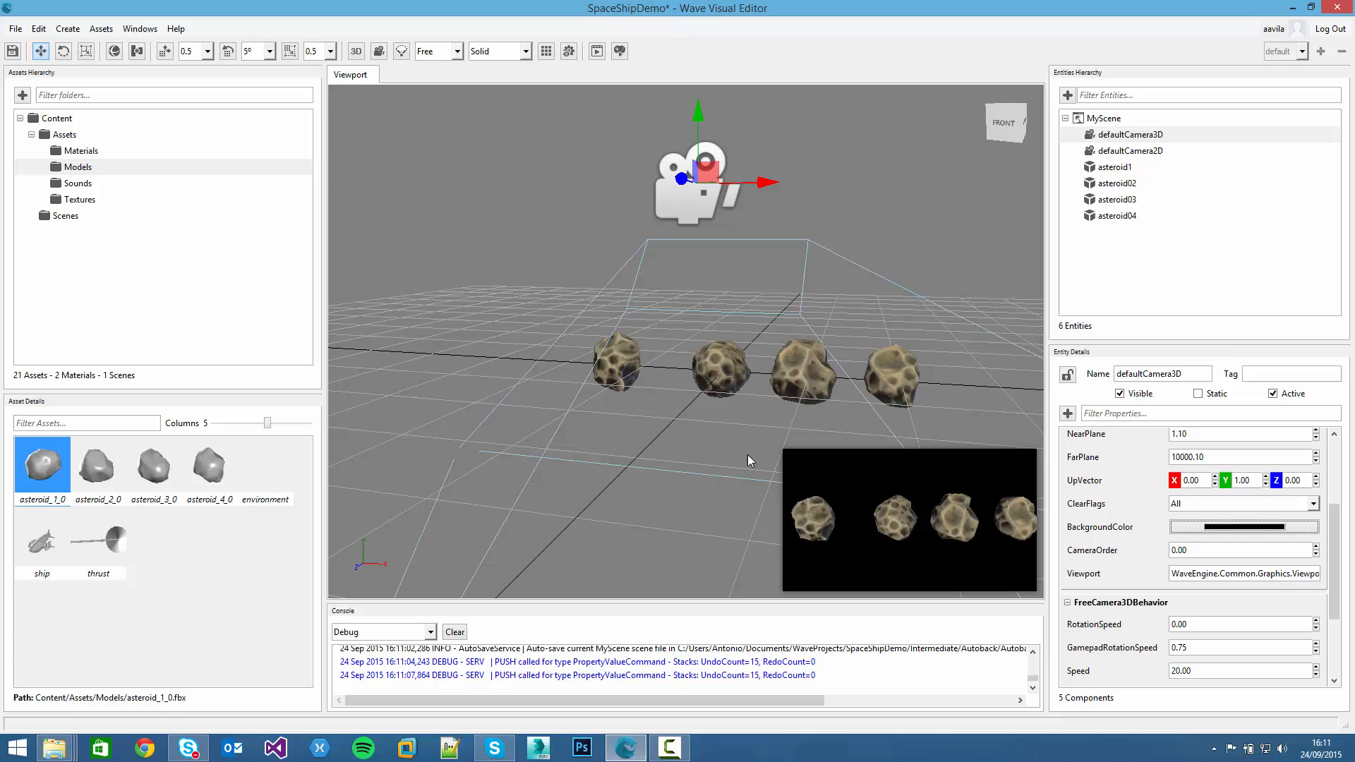
mouse_move(1138, 536)
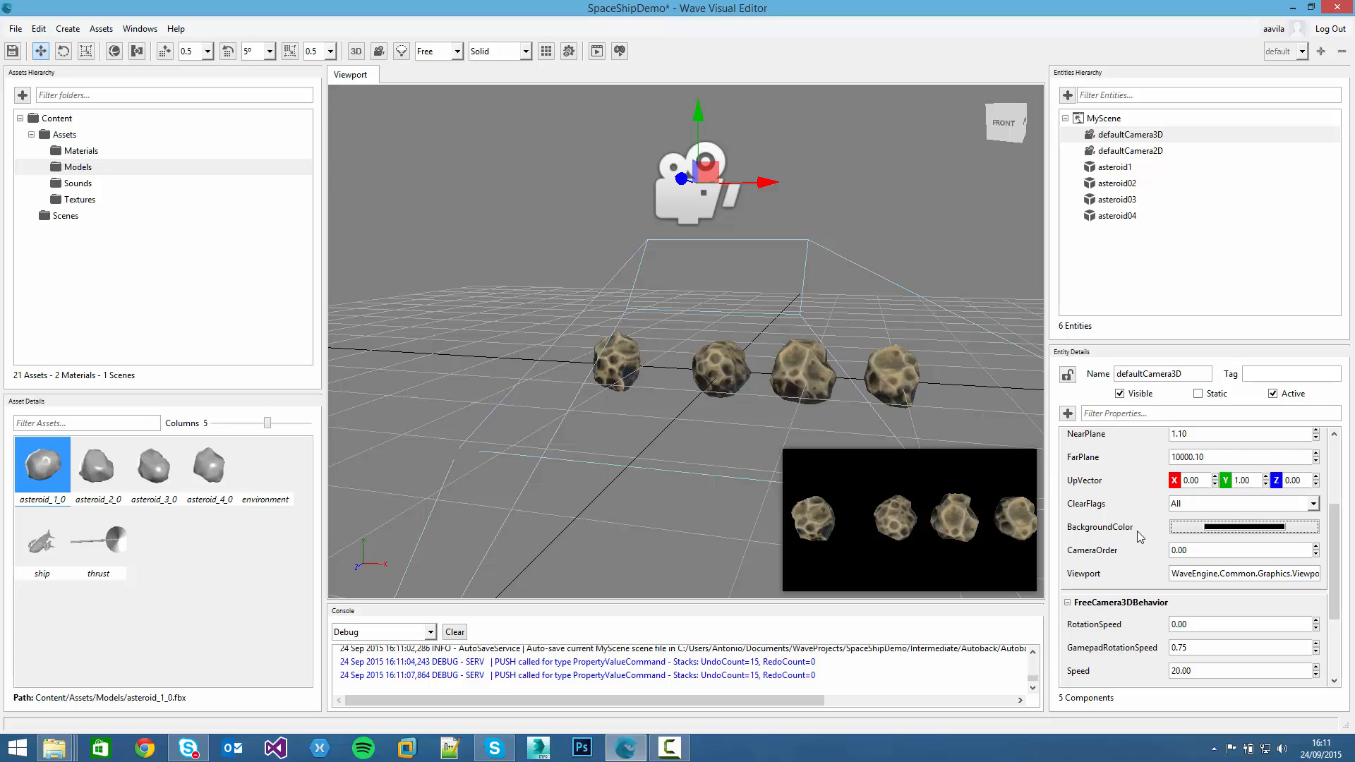
scroll(down, 3)
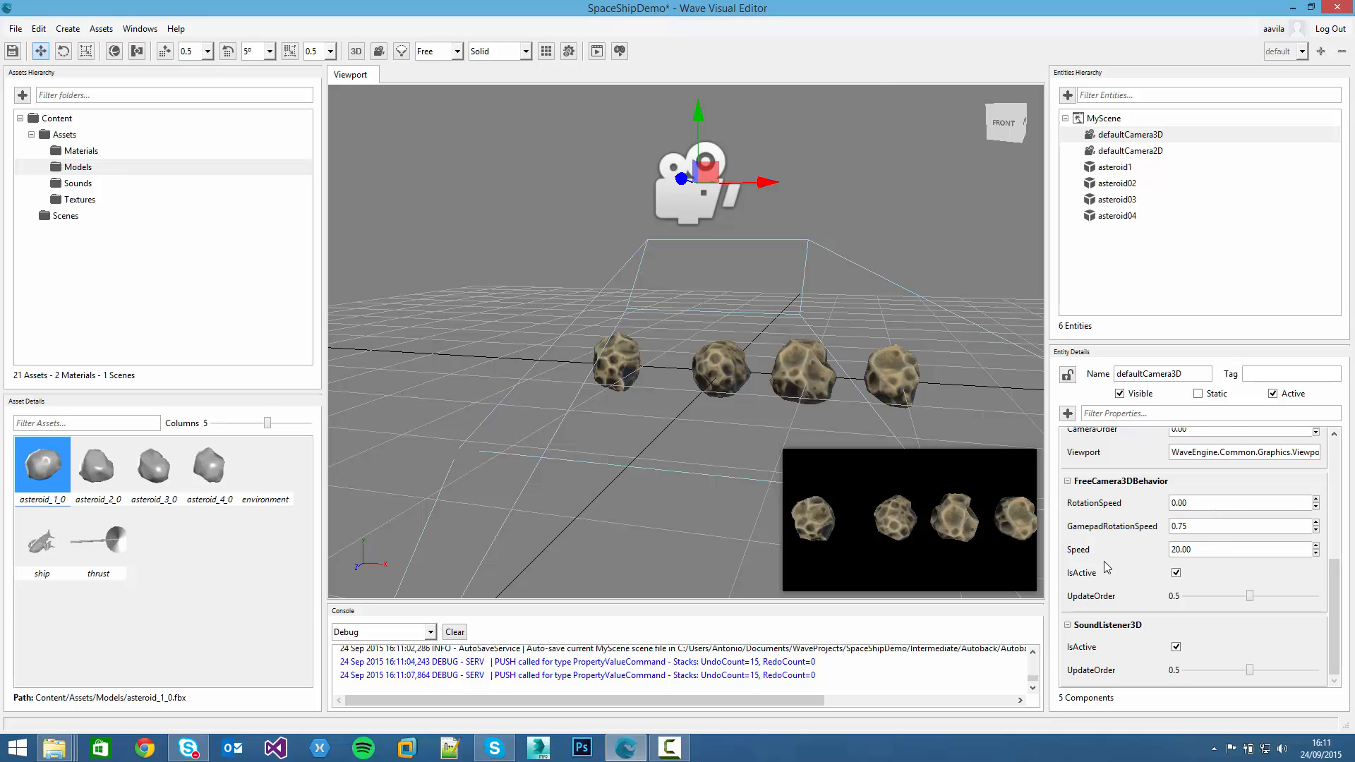
scroll(up, 3)
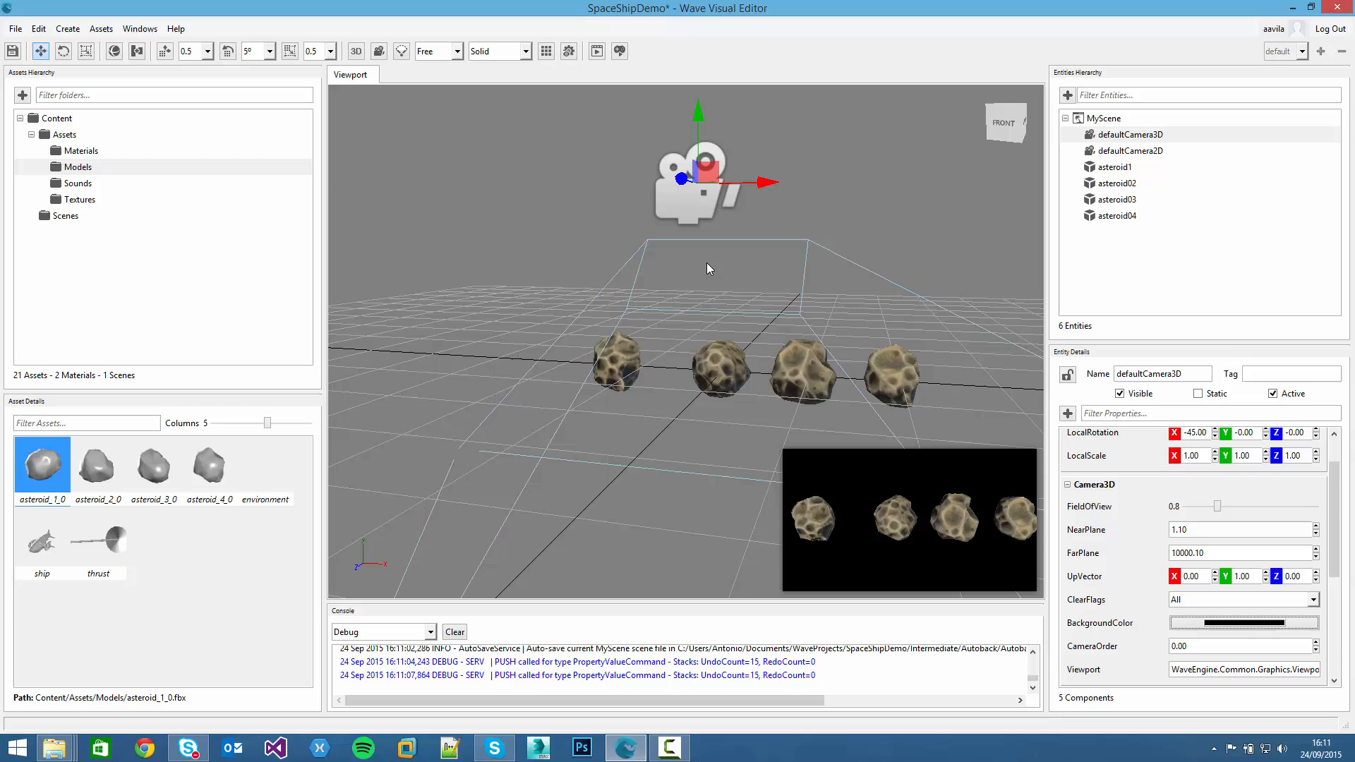
Save, simulate the asteroid scene through the game camera, then stop the simulation
click(595, 50)
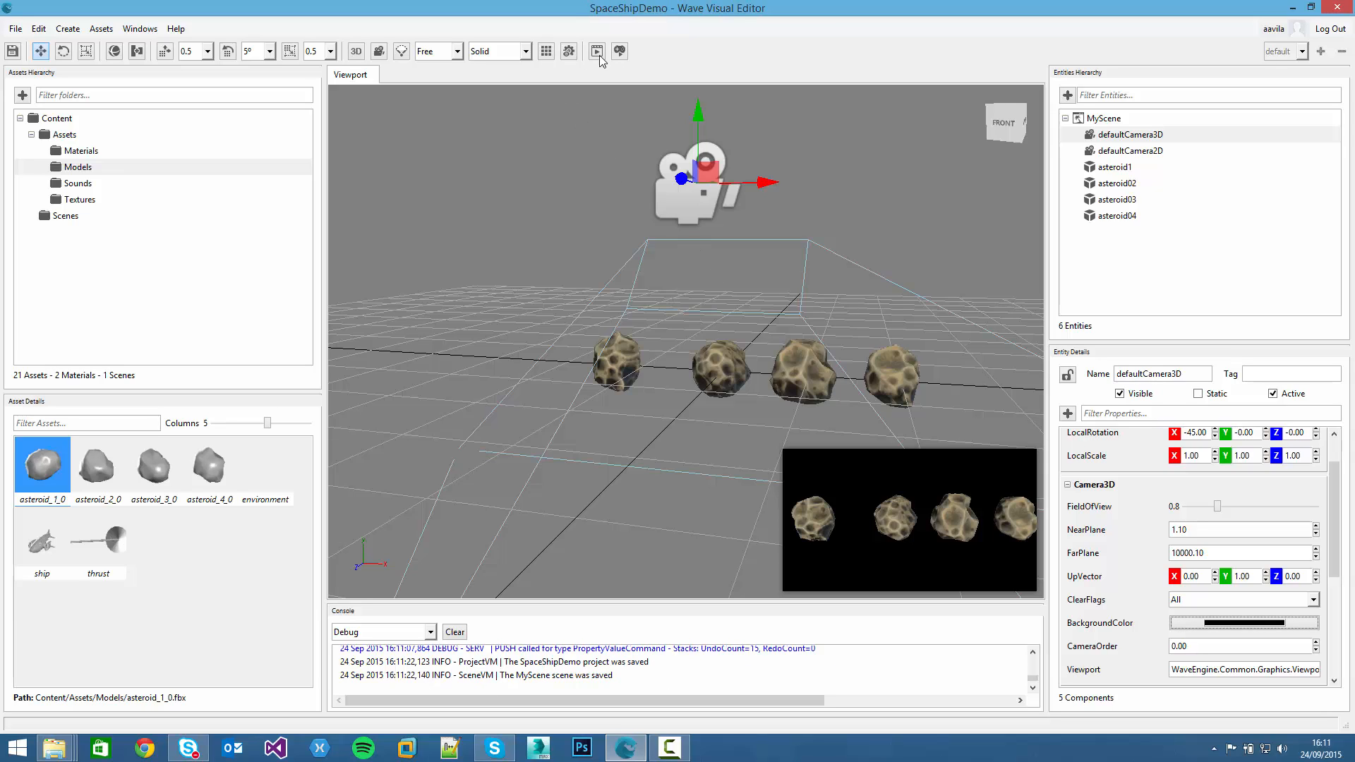
mouse_move(596, 51)
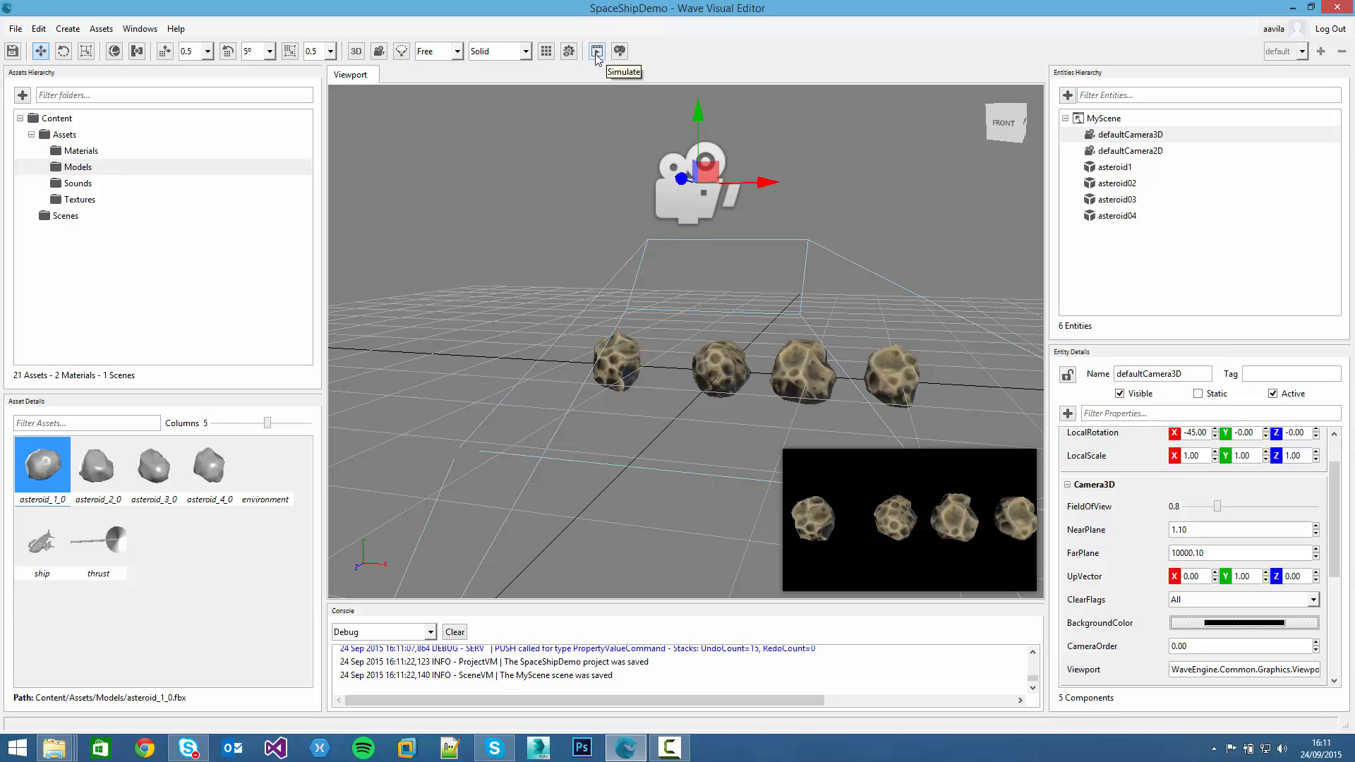
click(596, 51)
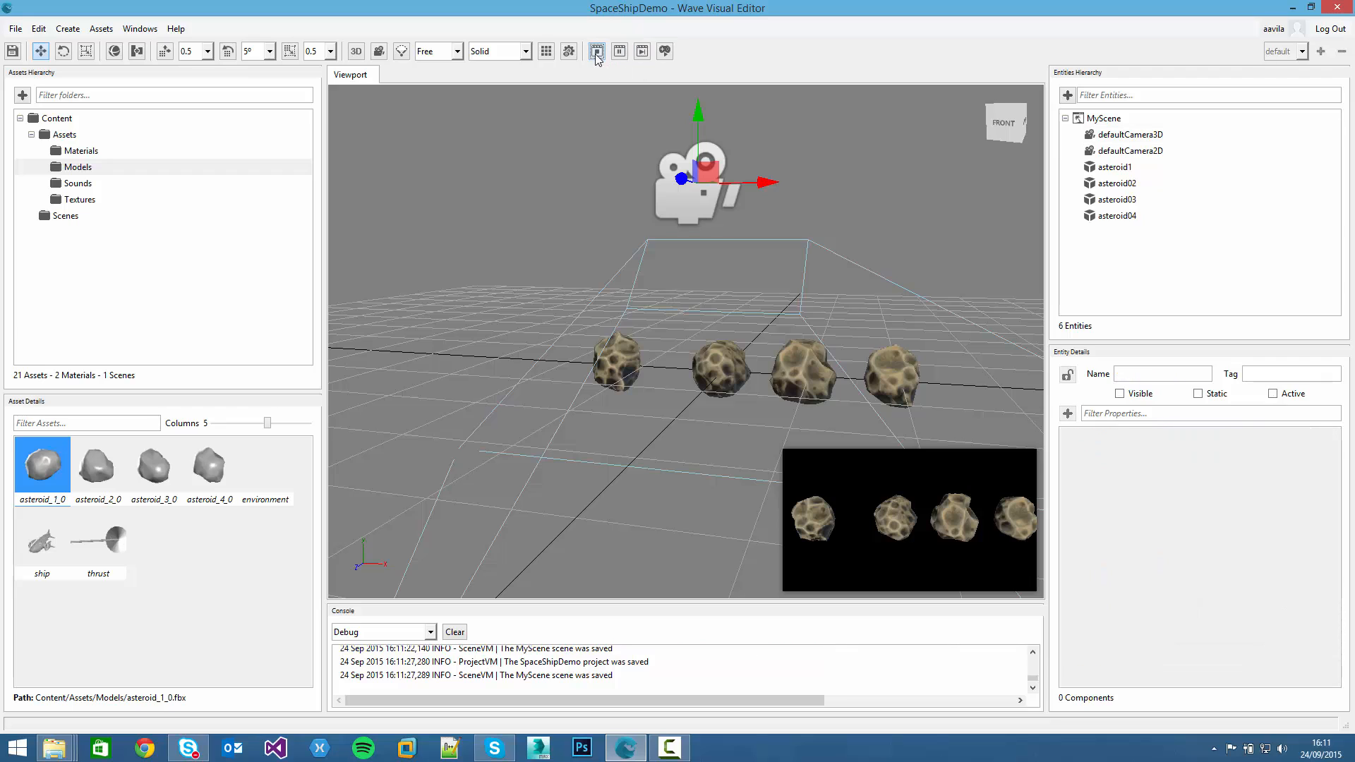
click(596, 50)
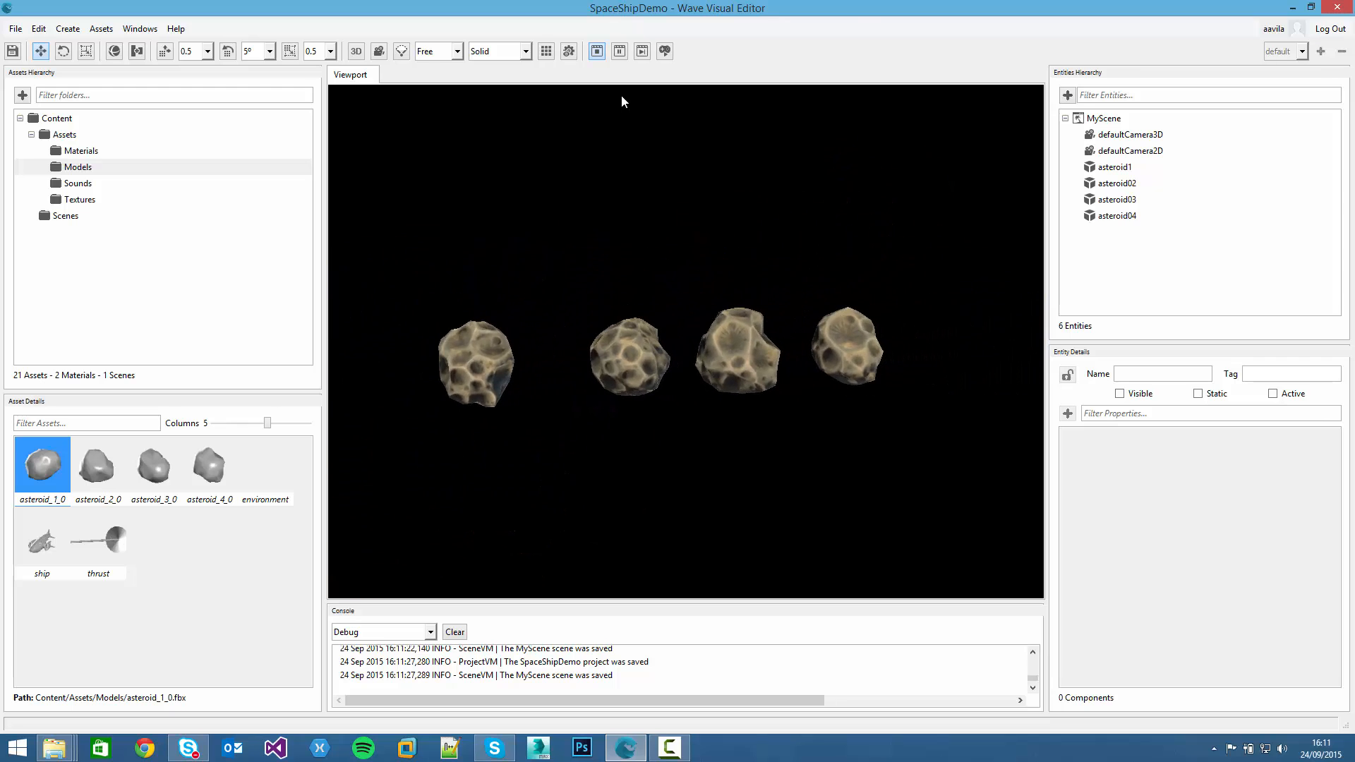
click(596, 51)
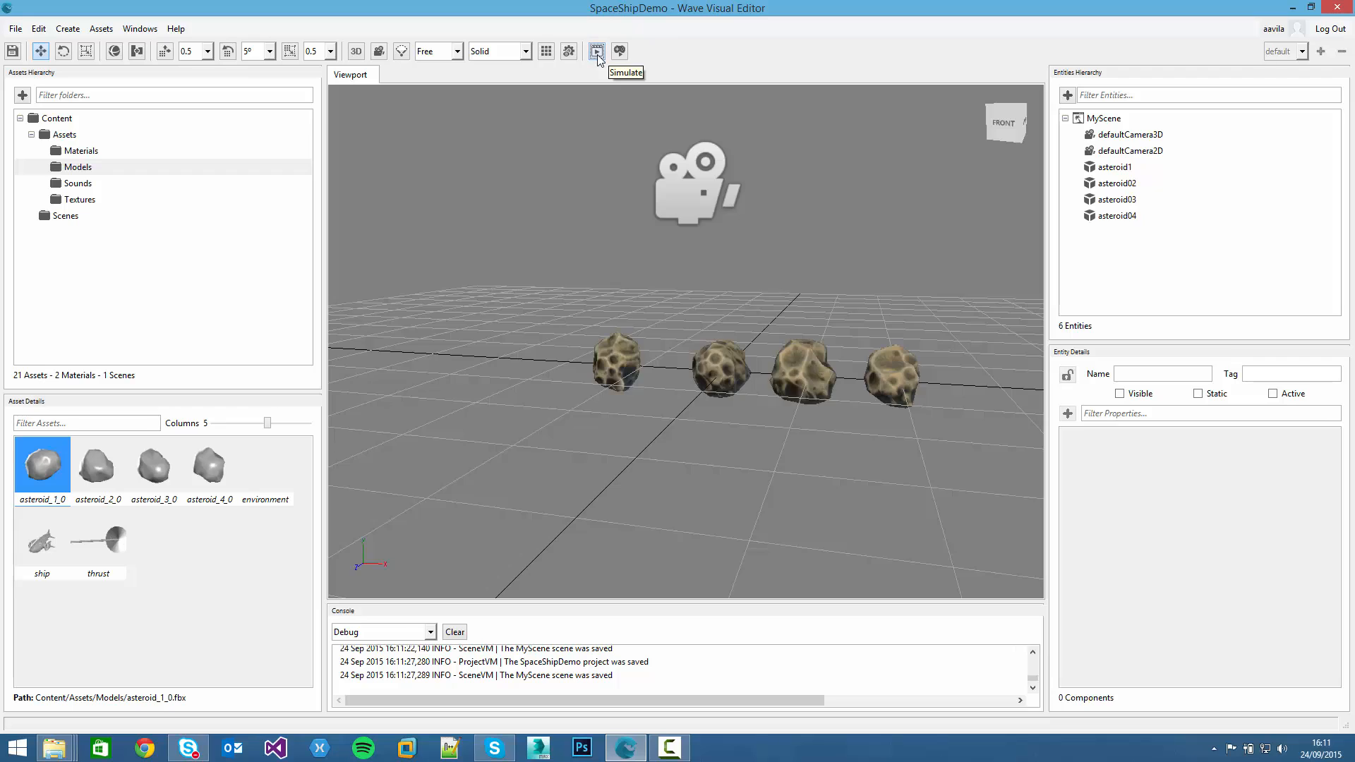
mouse_move(620, 68)
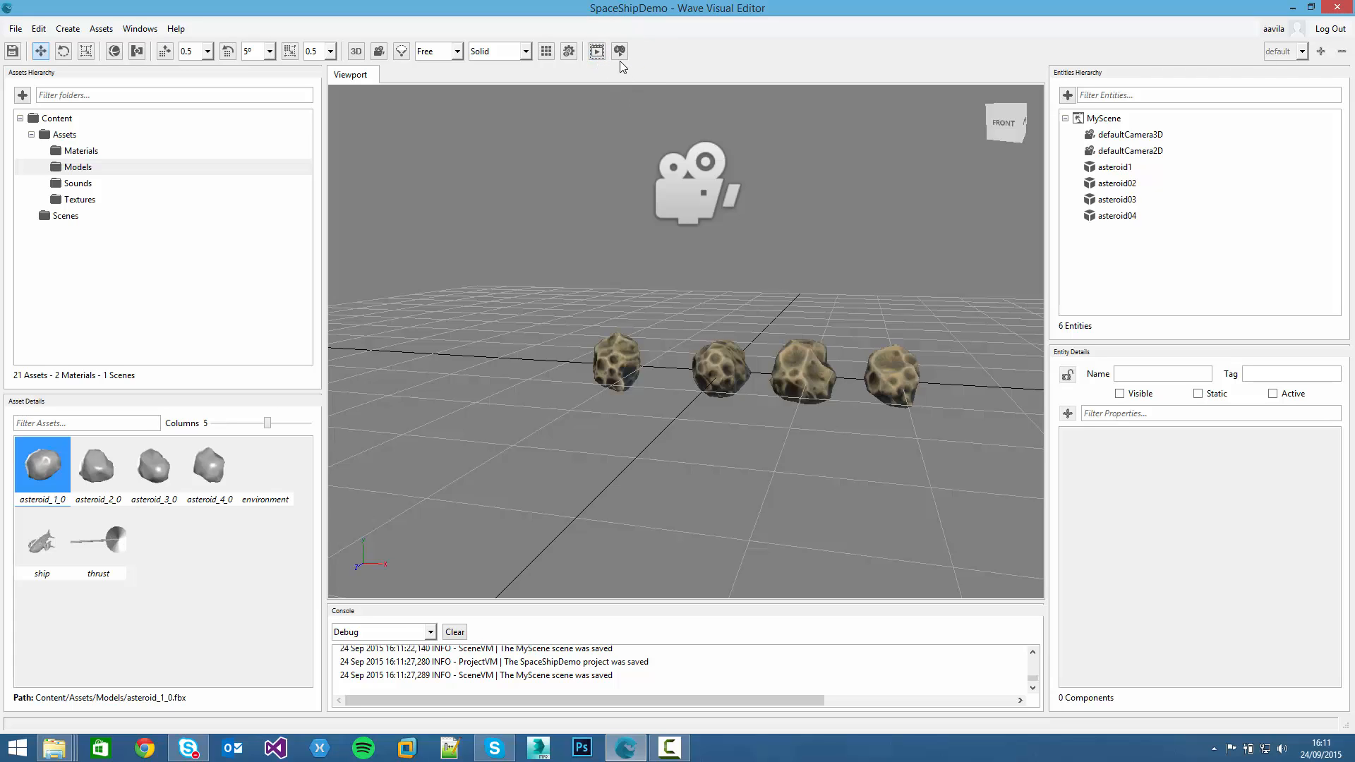
mouse_move(619, 51)
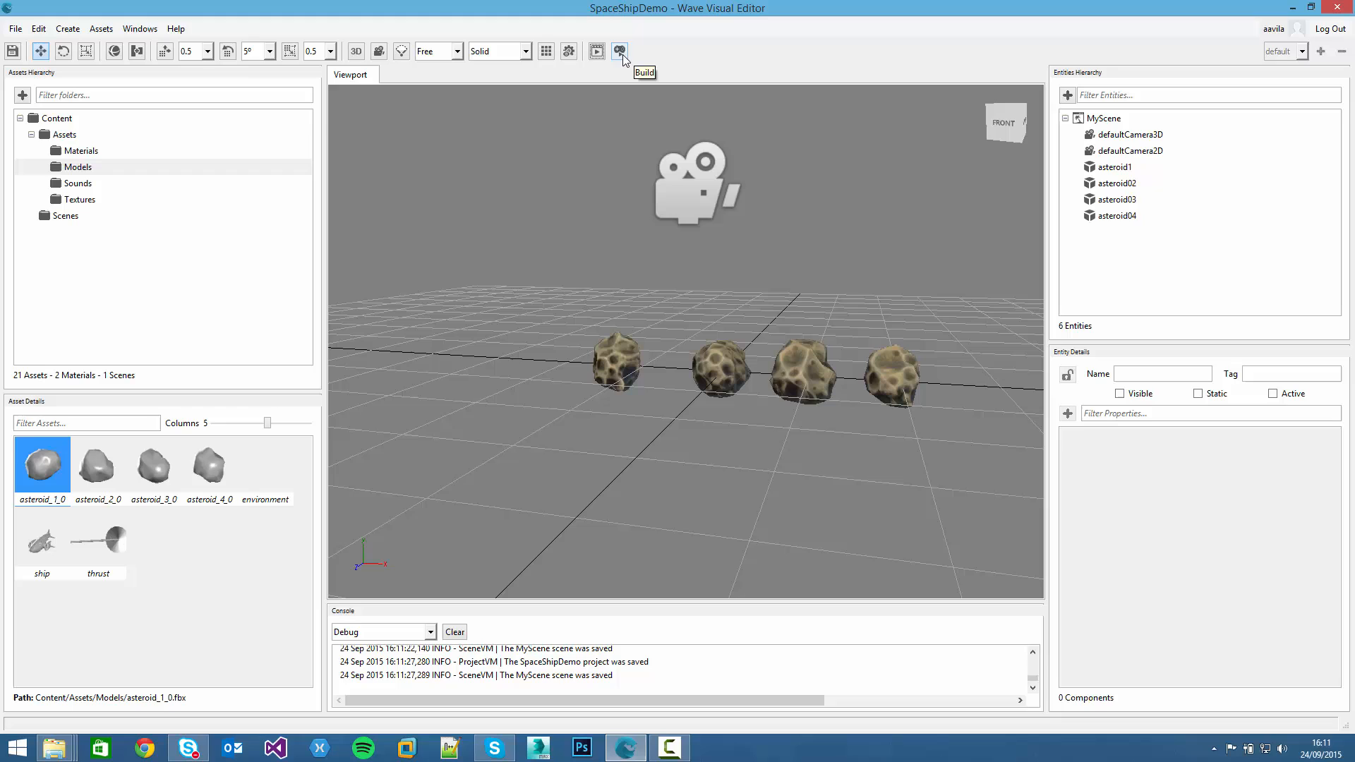
Build and run the SpaceShipDemo project
click(620, 50)
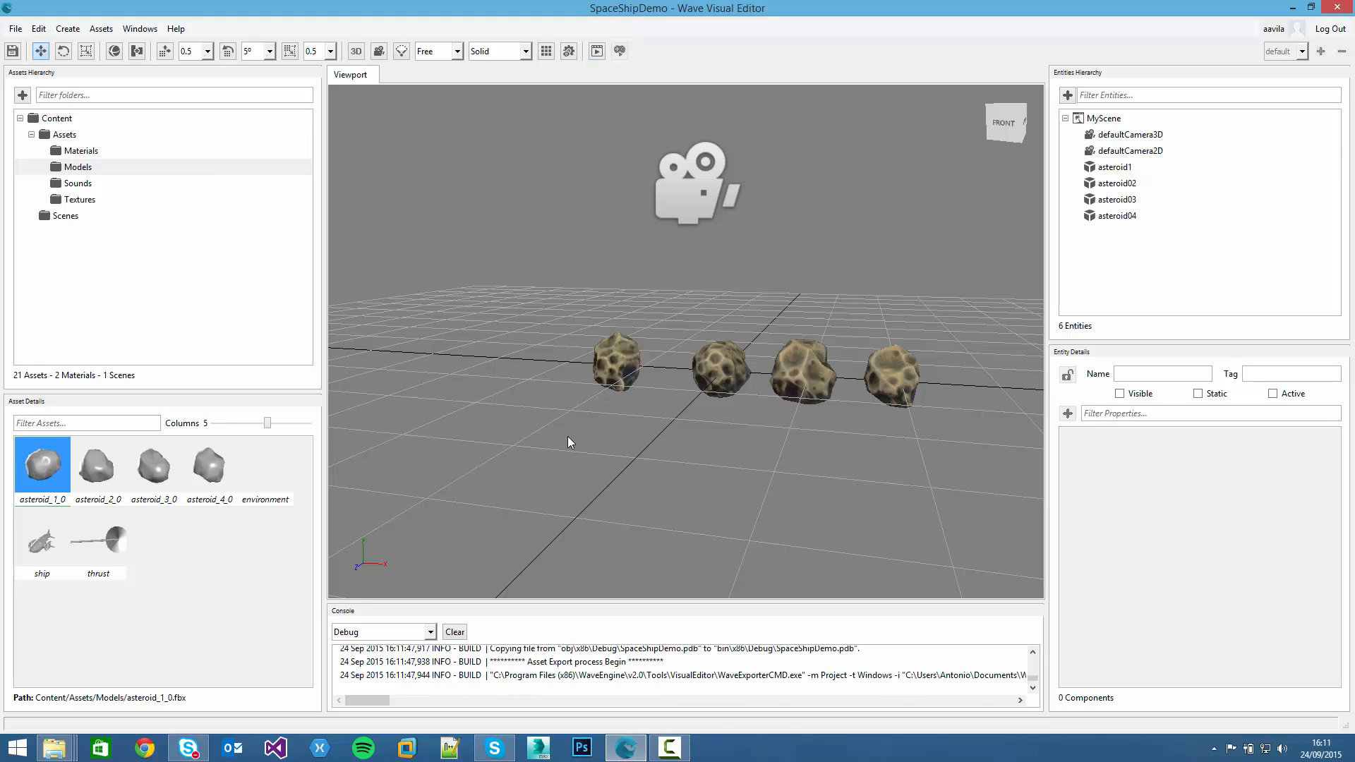
mouse_move(745, 280)
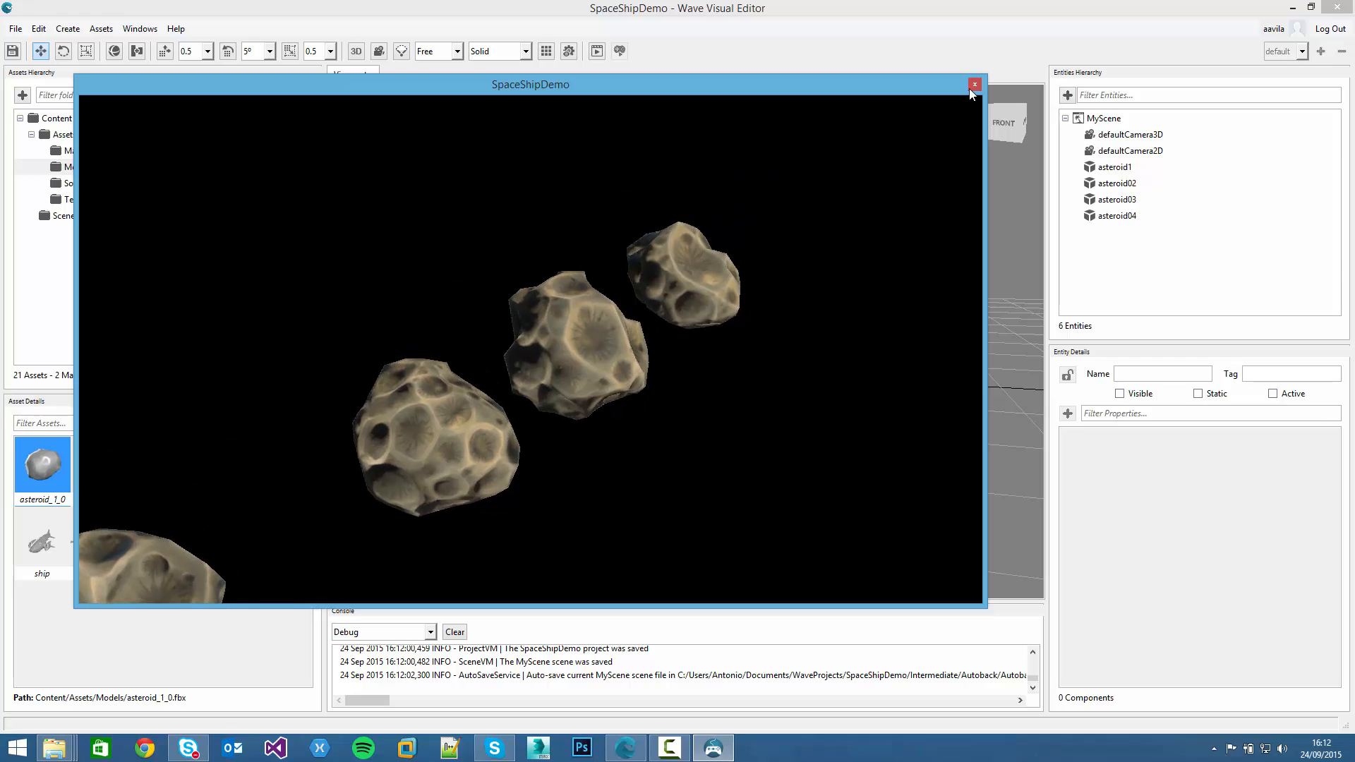
Close the running SpaceShipDemo game window
click(973, 84)
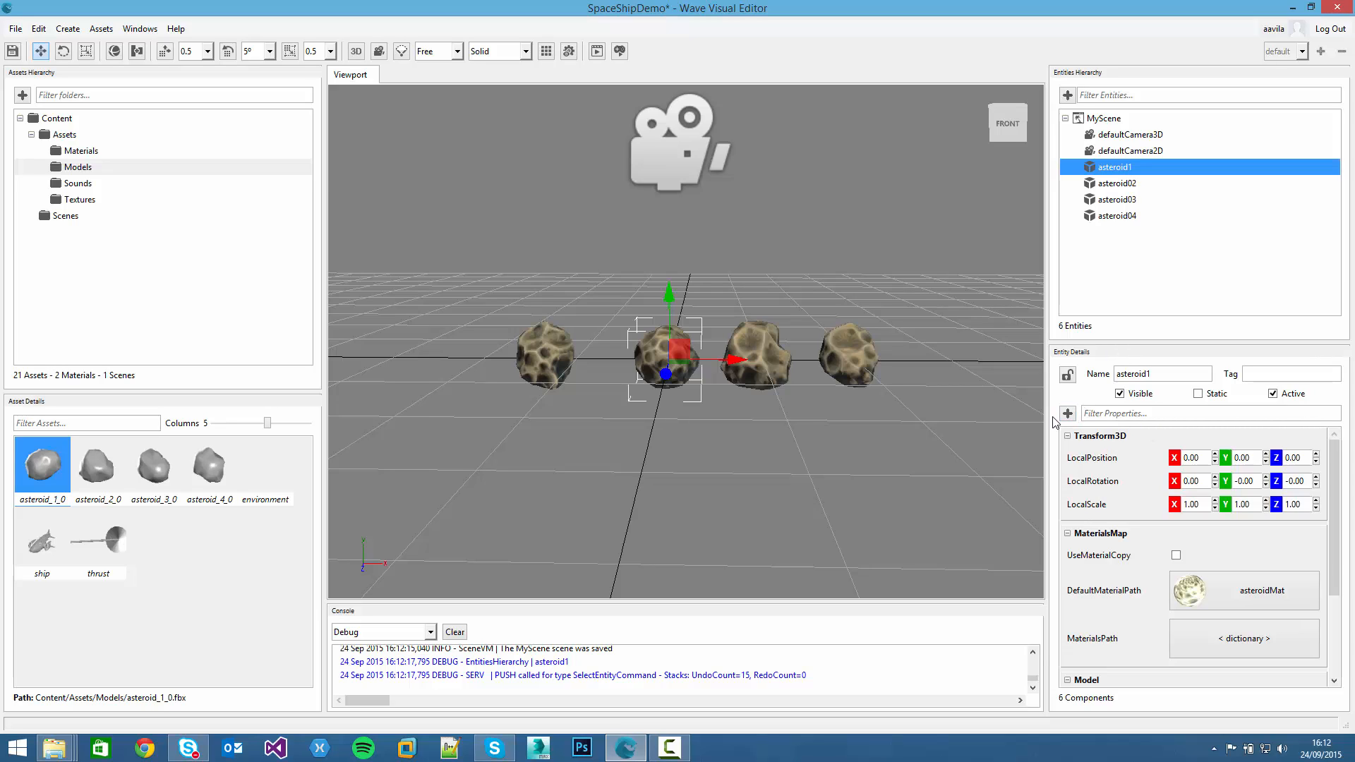
mouse_move(1102, 514)
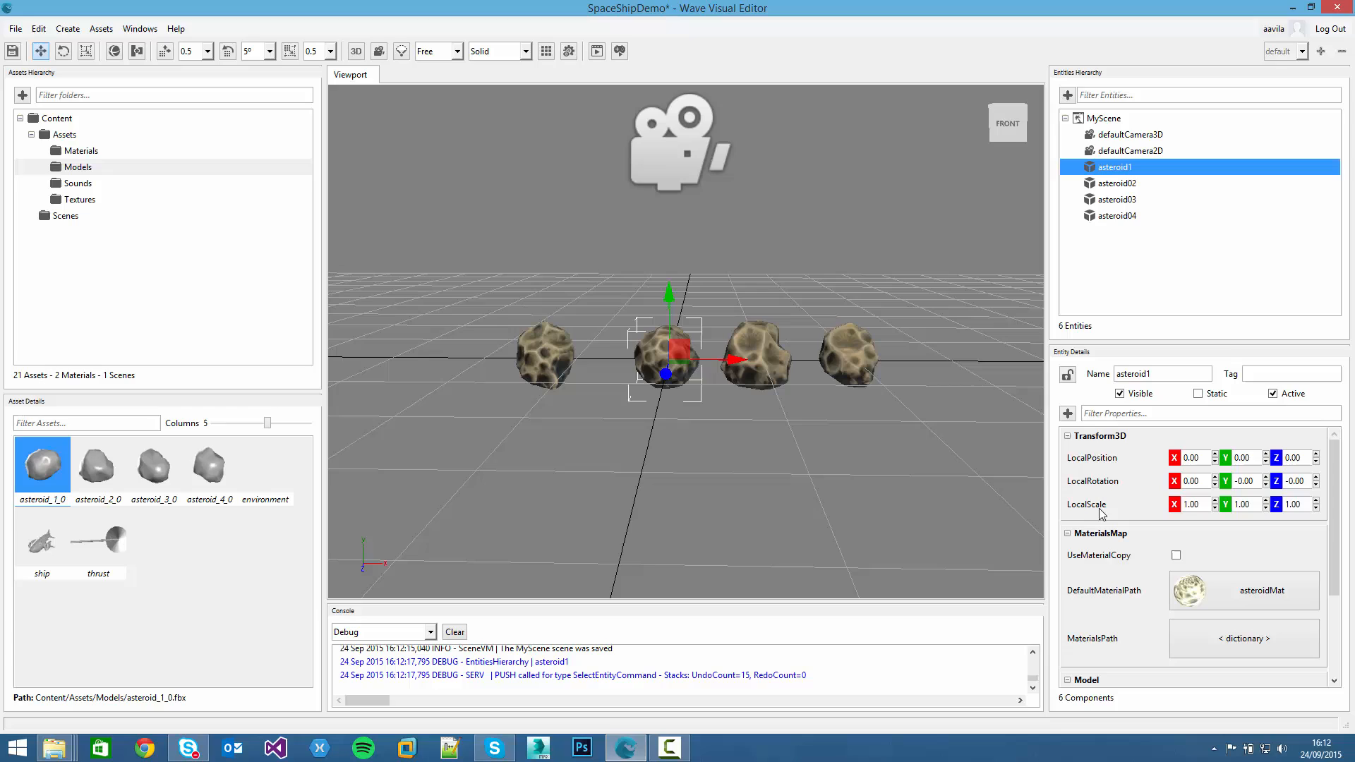
mouse_move(1107, 539)
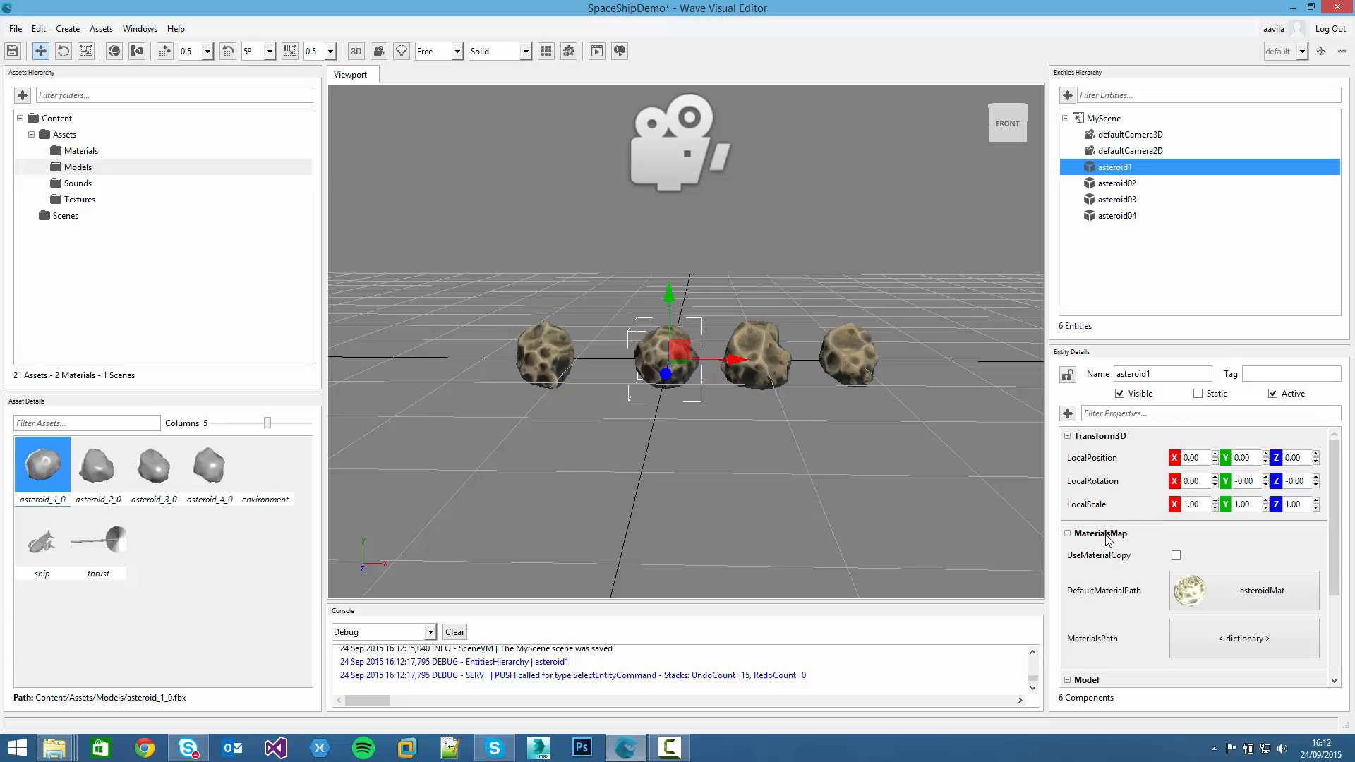
mouse_move(1106, 405)
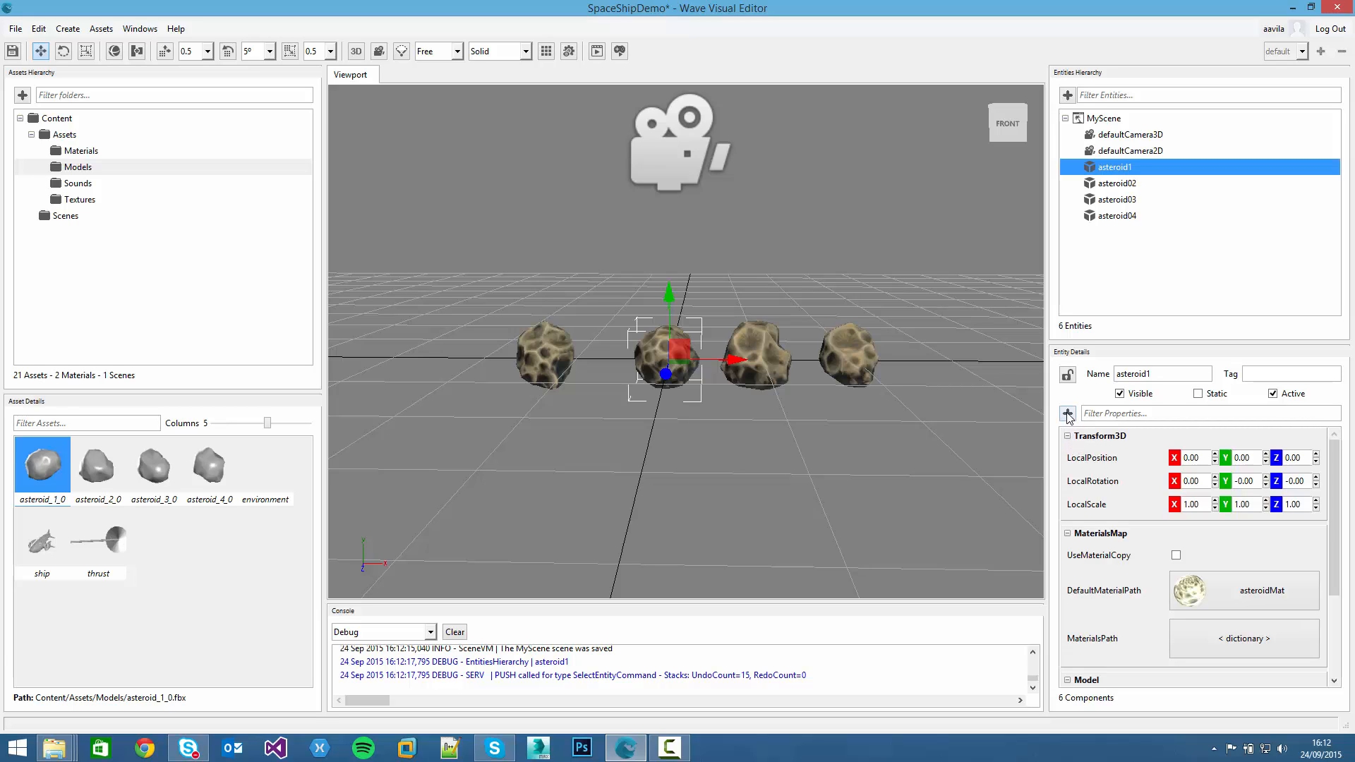
Add a Spinner behaviour to asteroid1 via the Add Component search
click(1067, 413)
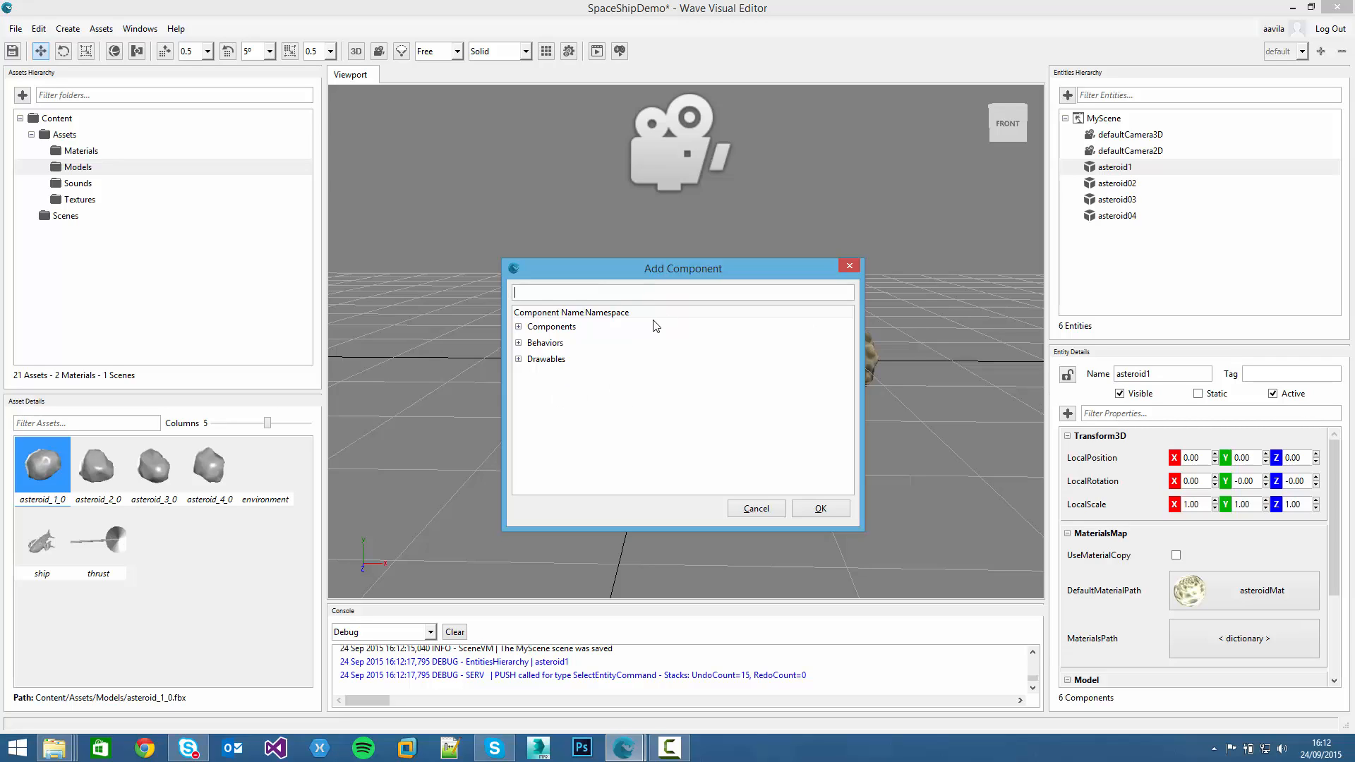
click(519, 326)
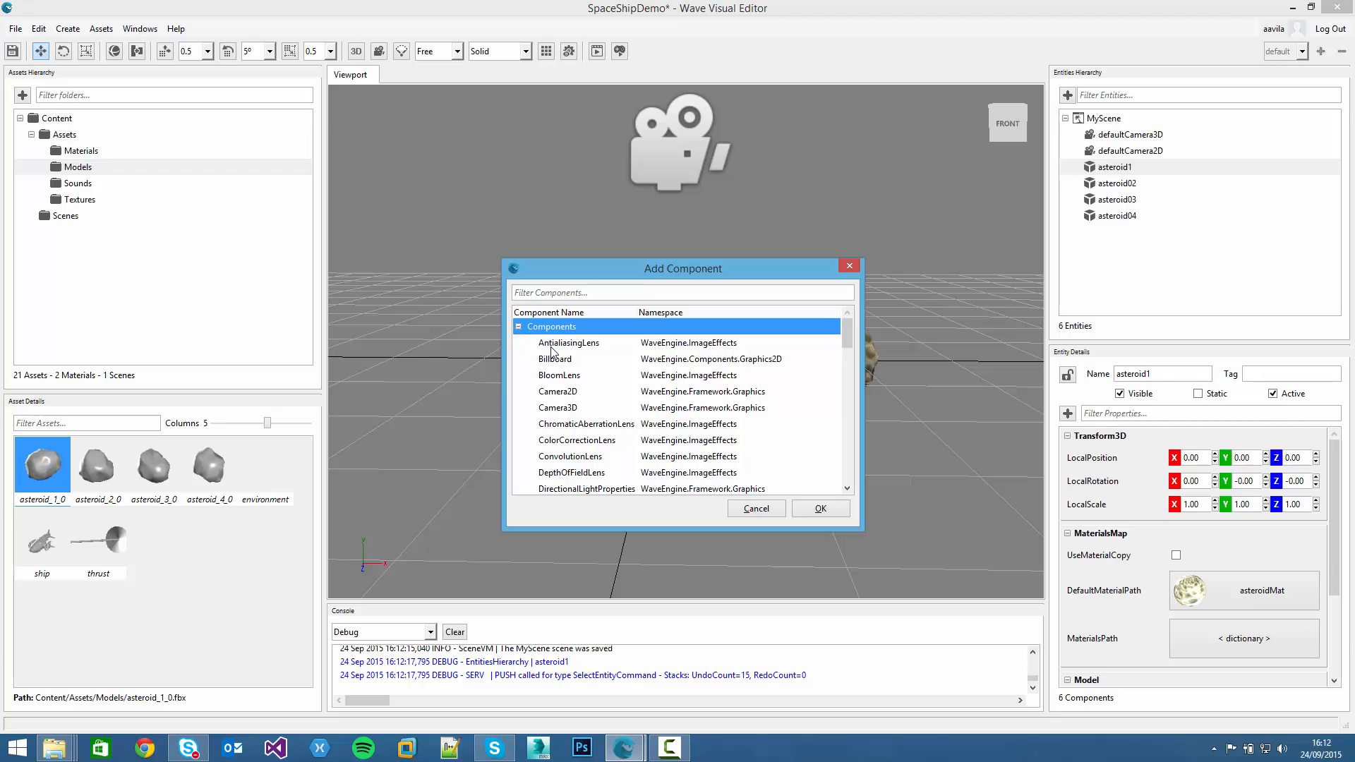
scroll(down, 3)
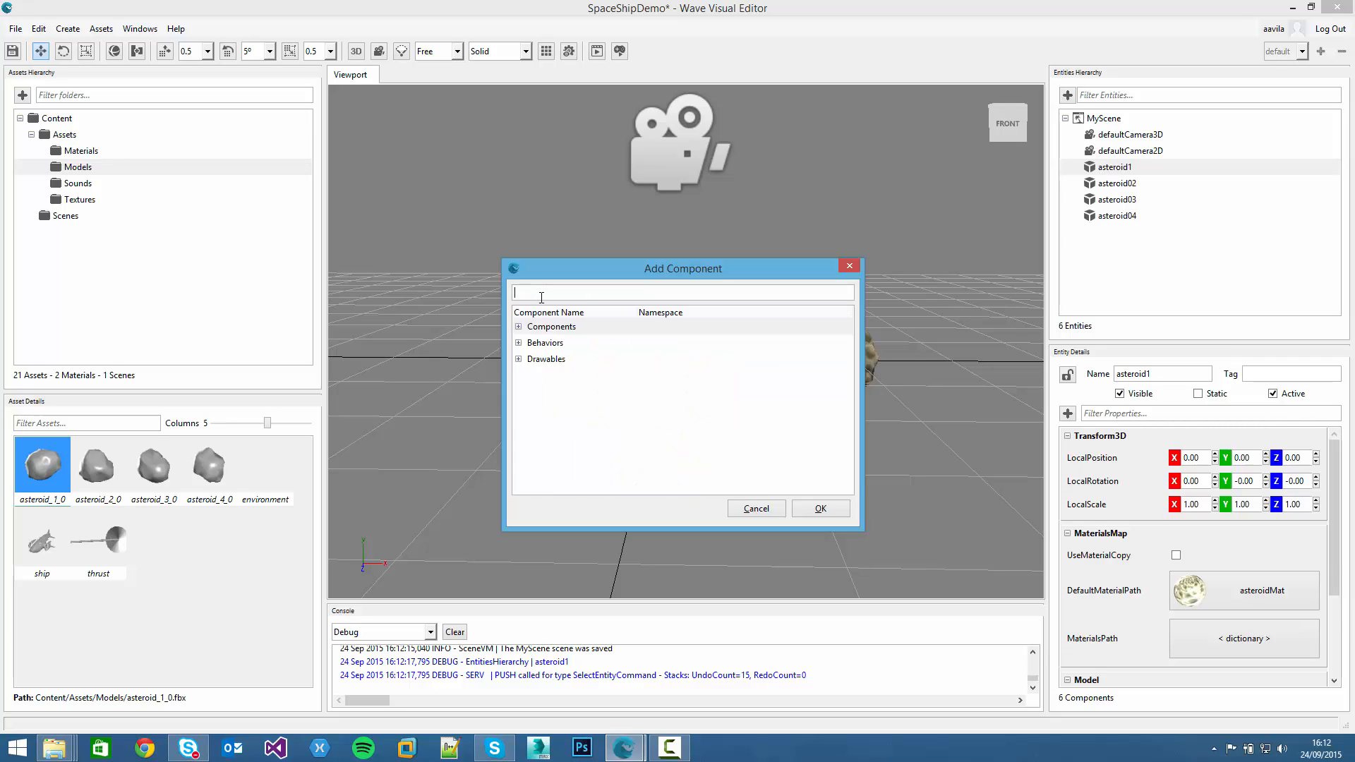
text(Spinner)
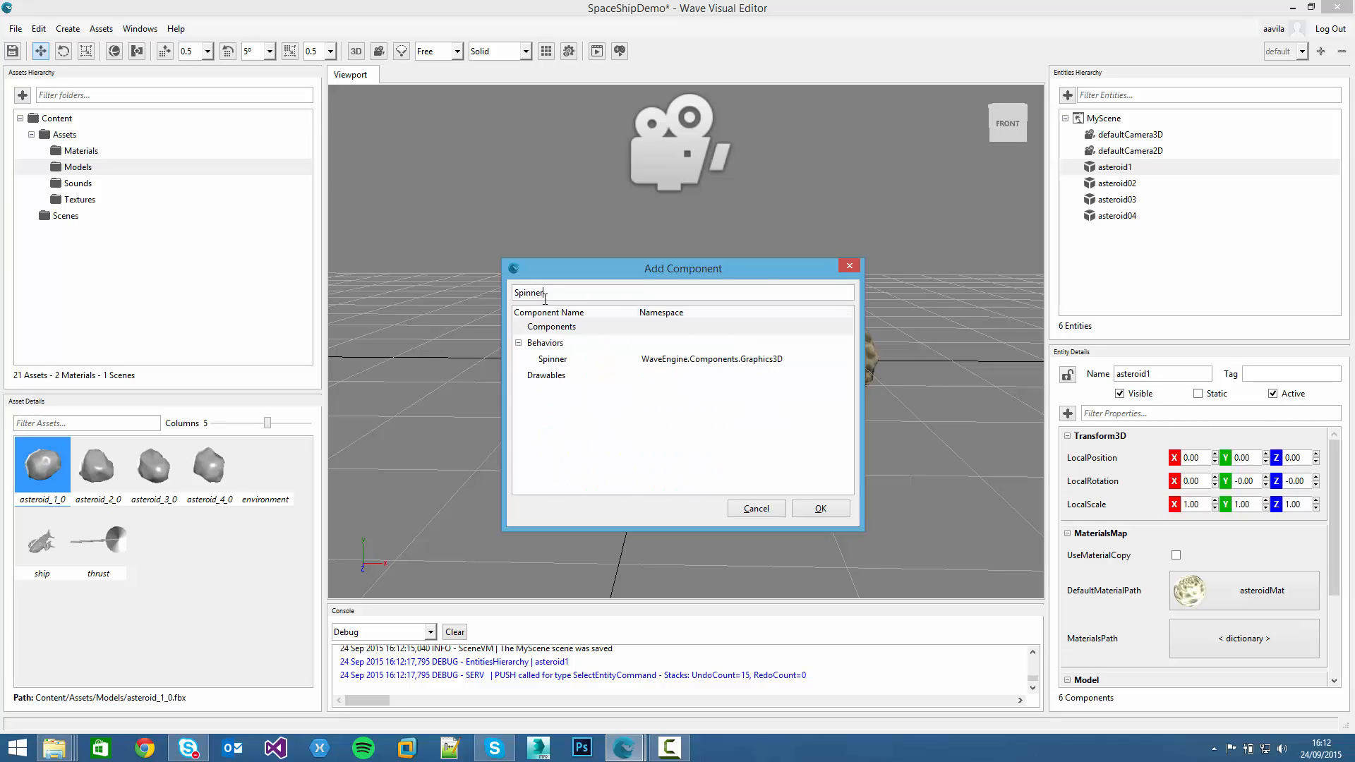
click(552, 359)
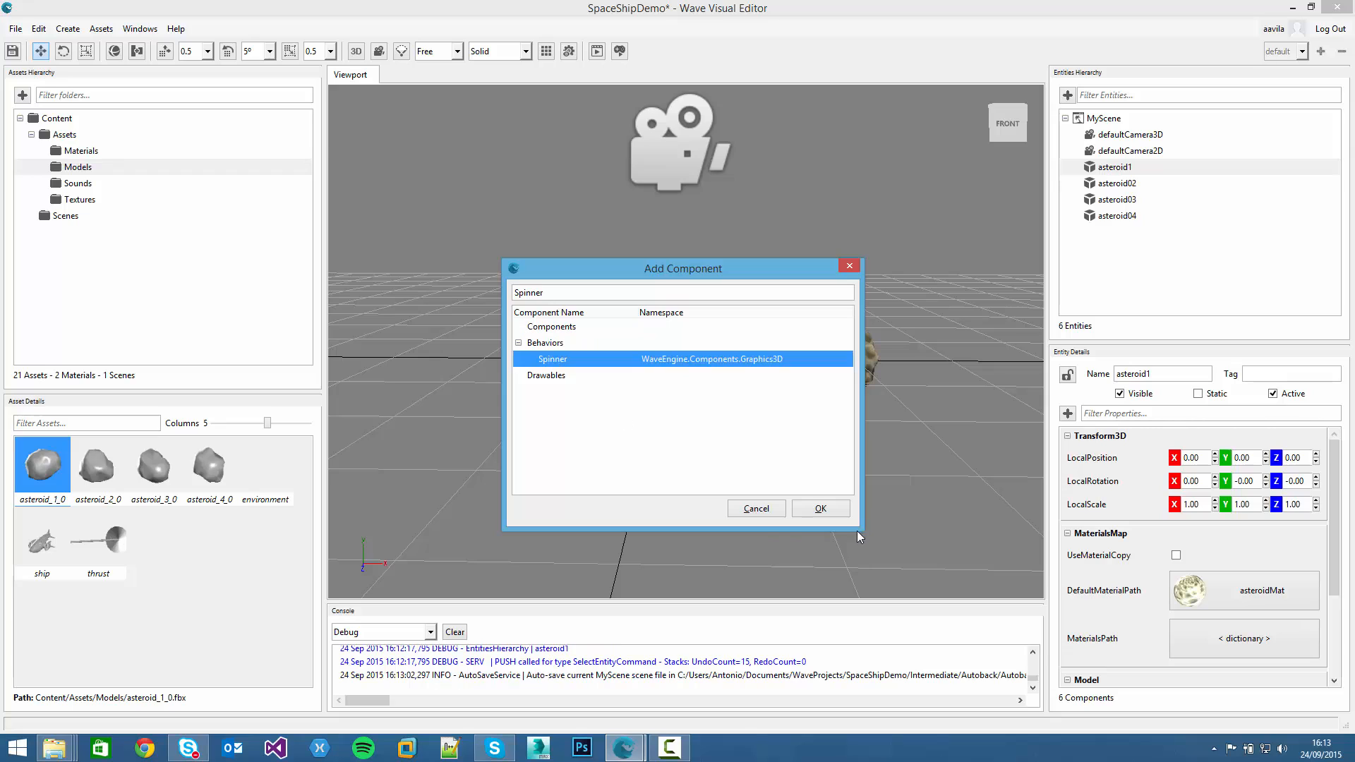
click(819, 508)
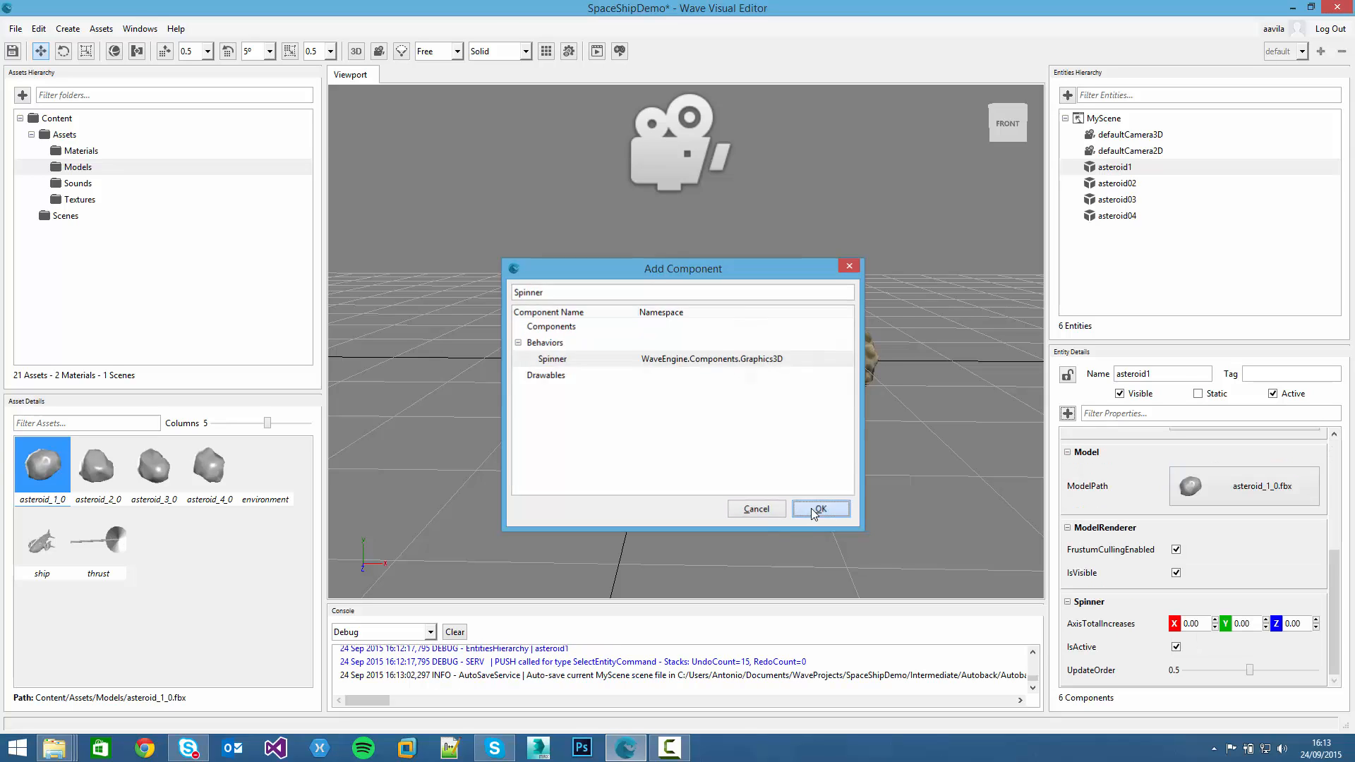
Enter 10 in the Spinner's AxisTotalIncreases for asteroid1
click(817, 508)
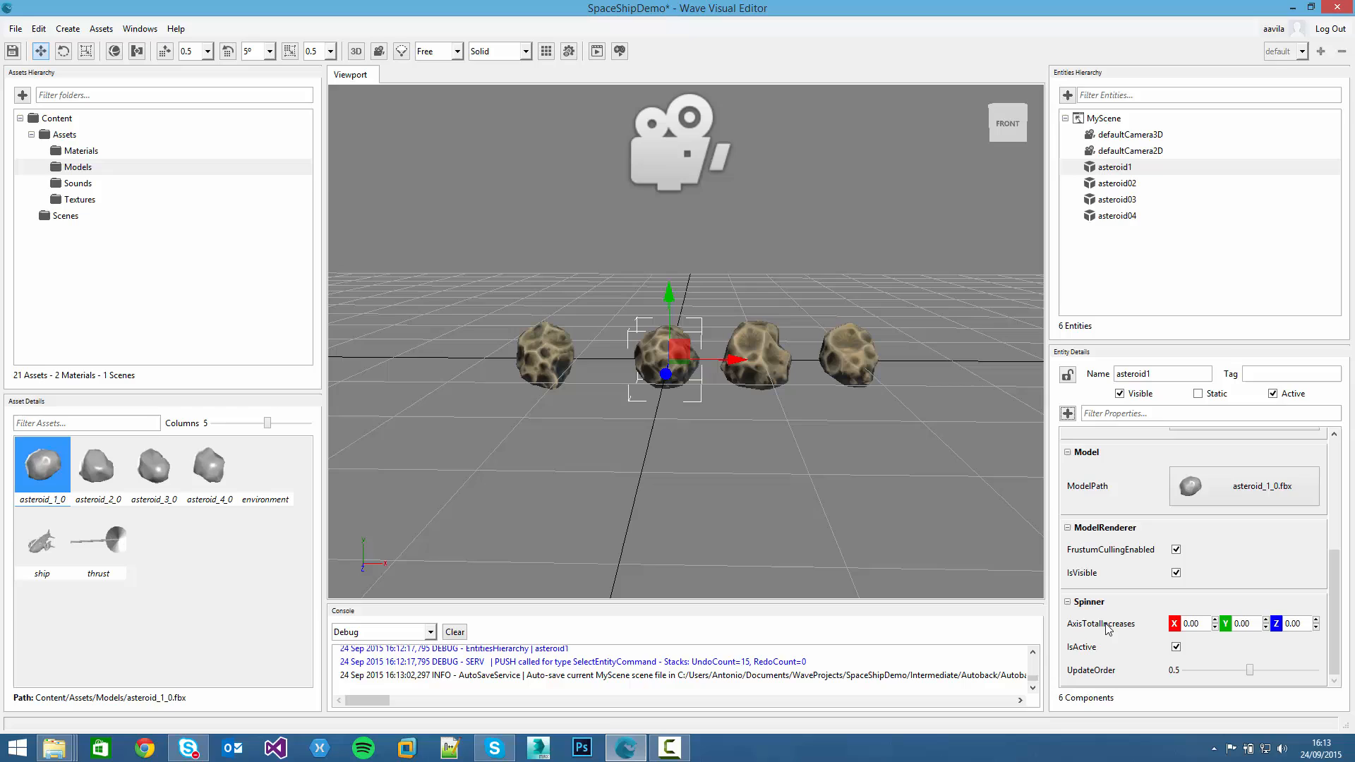
mouse_move(1109, 628)
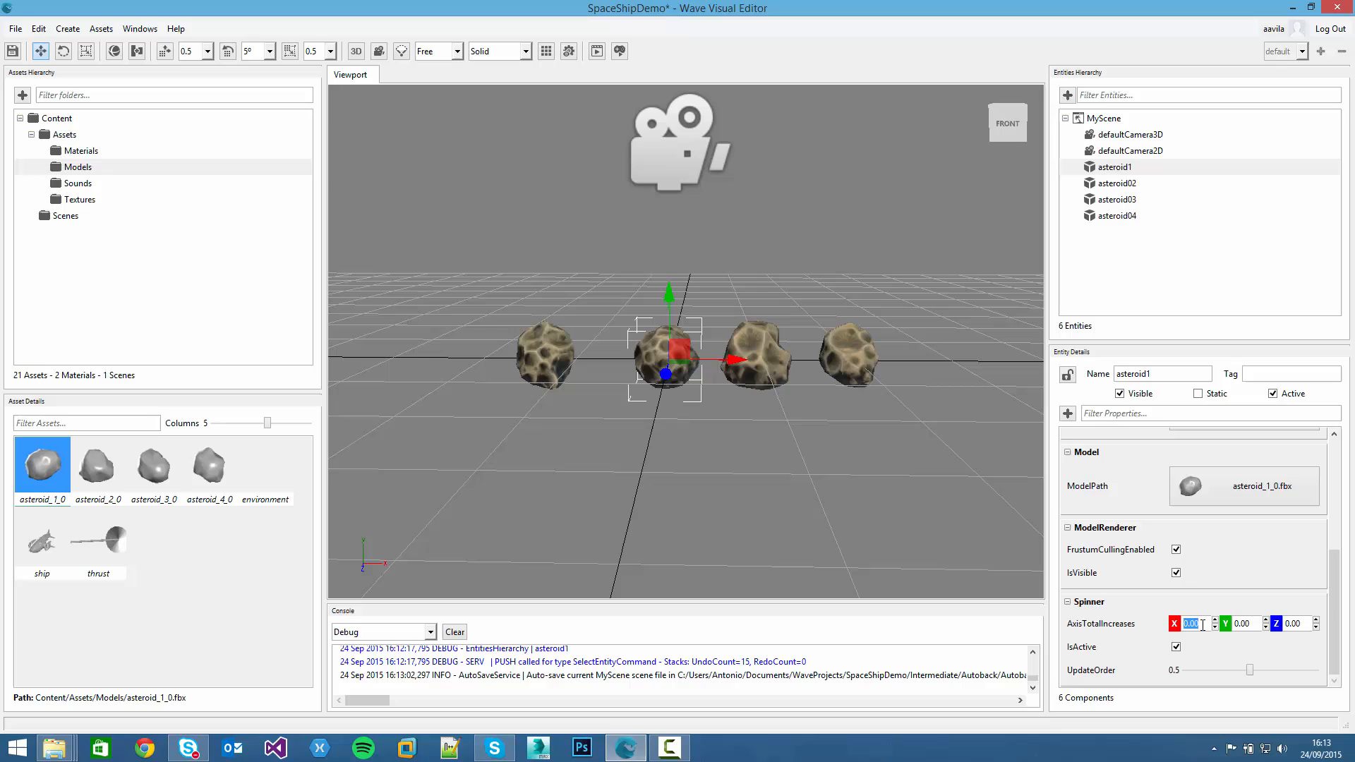
text(10)
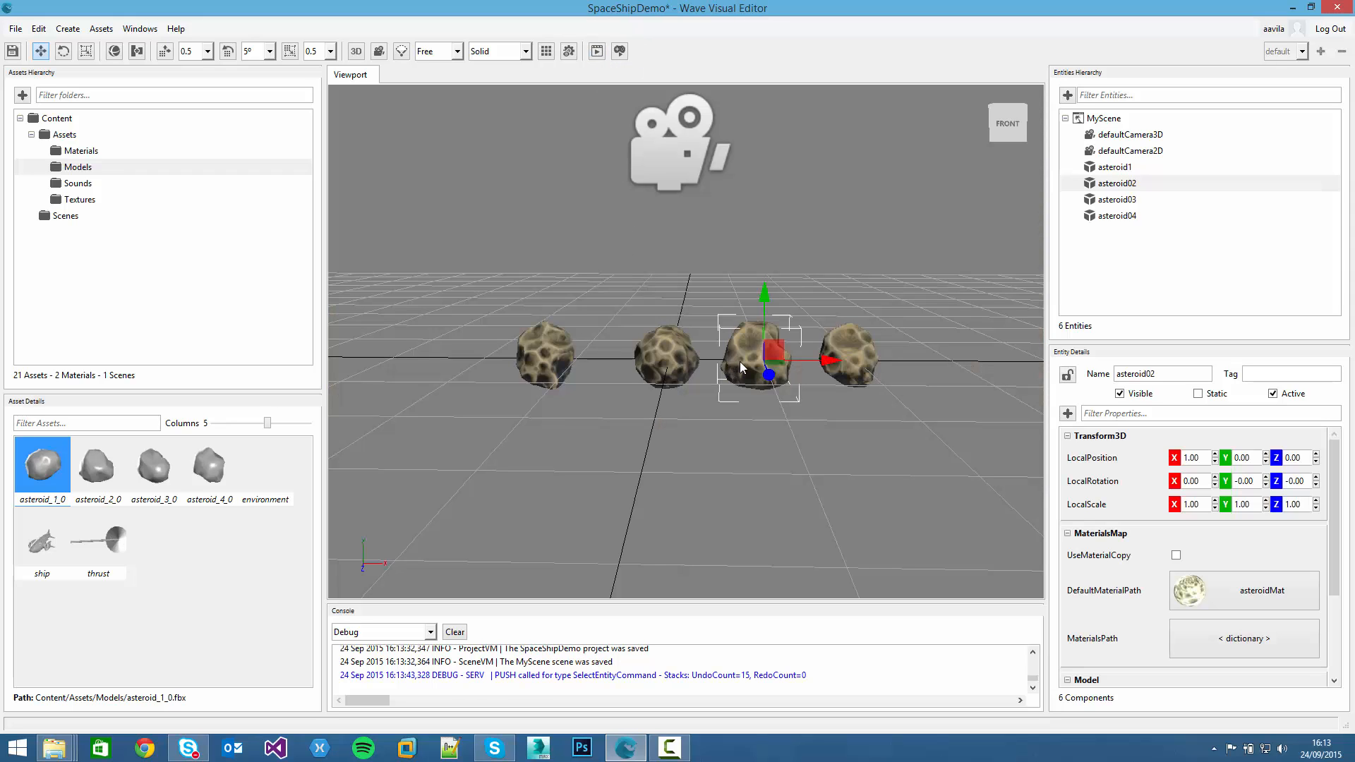
Add Spinners to asteroid02 and asteroid03, giving asteroid03 an axis increase of 80
click(1067, 413)
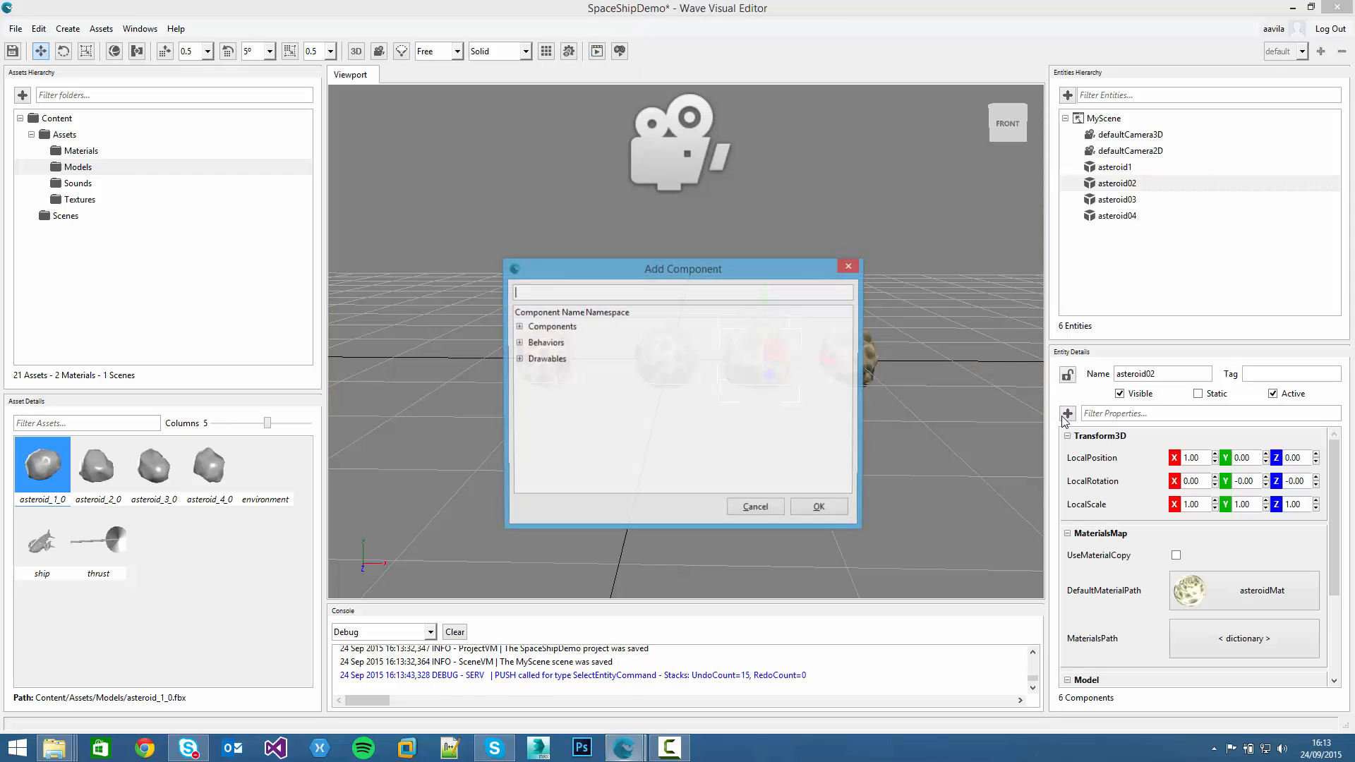
text(spinn)
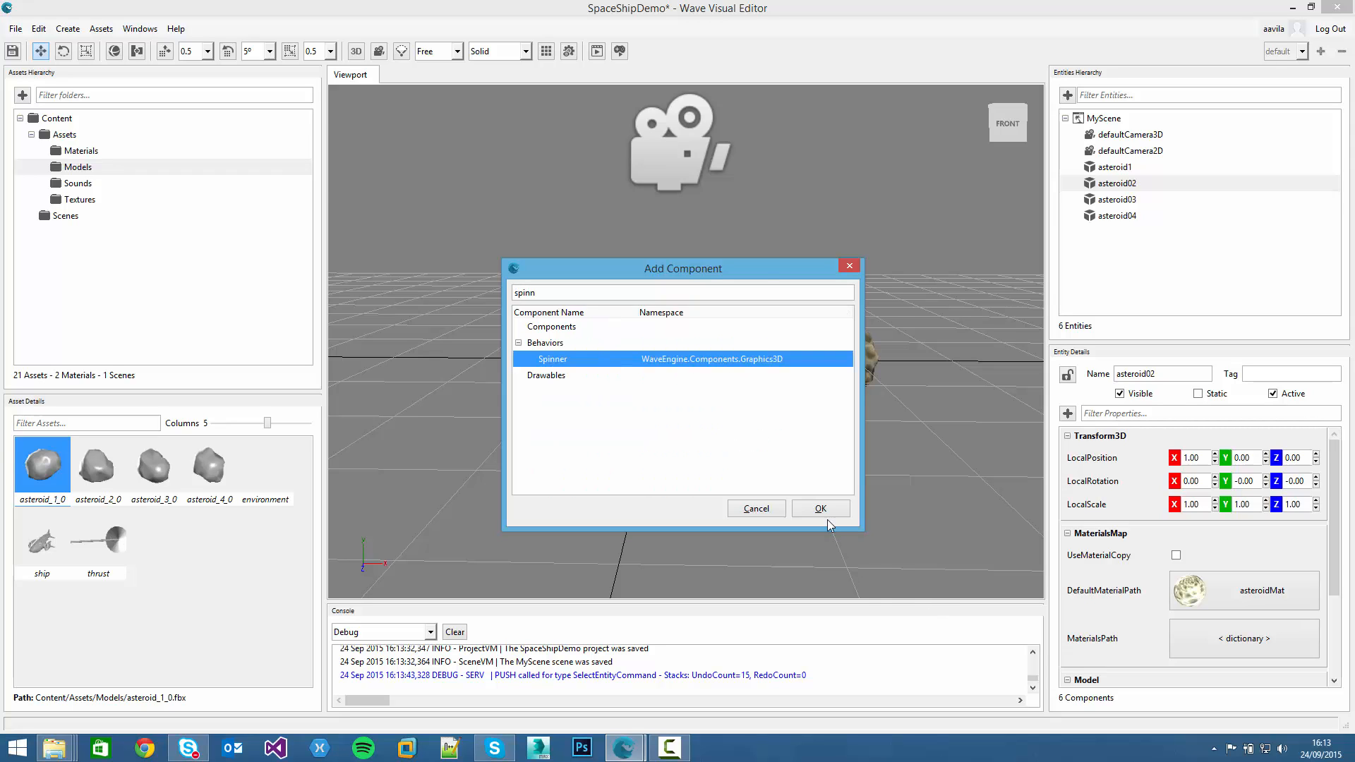
click(819, 508)
text(10)
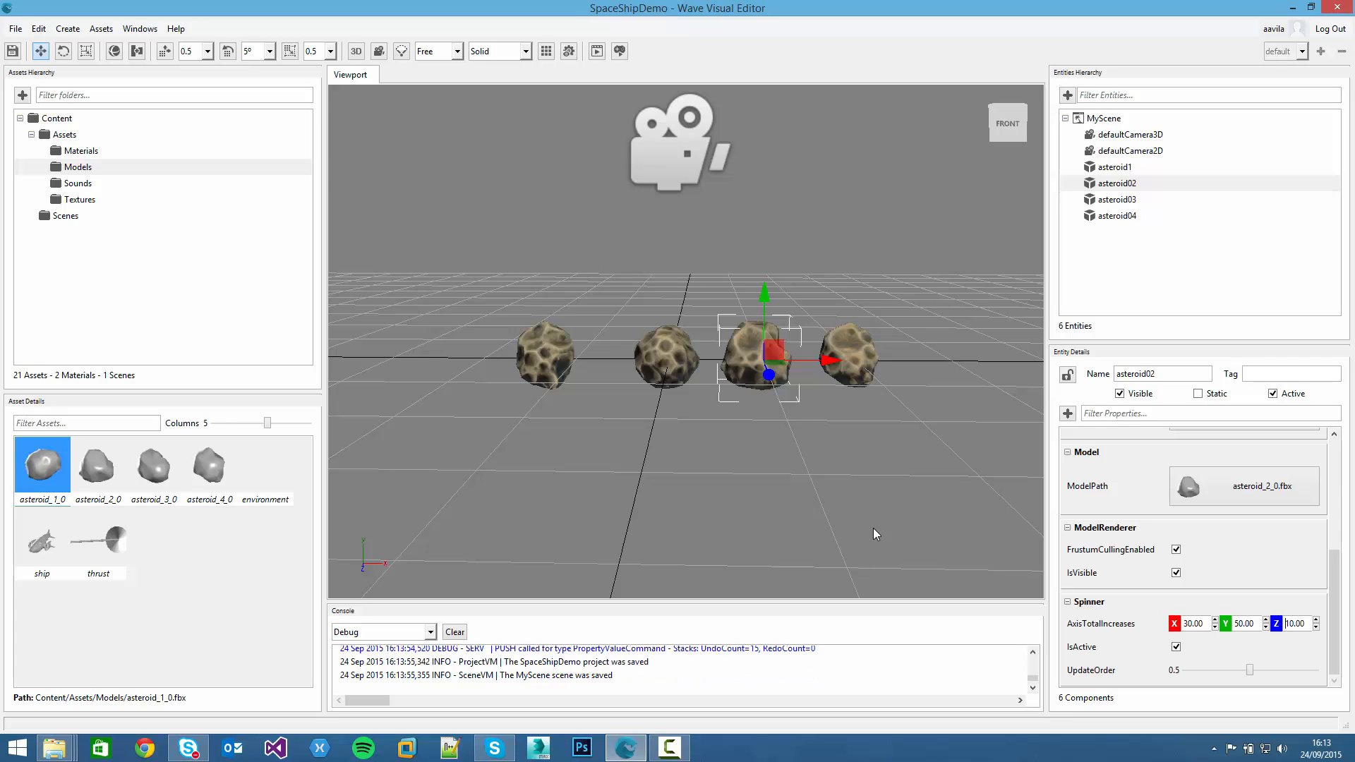
click(851, 346)
text(Sp)
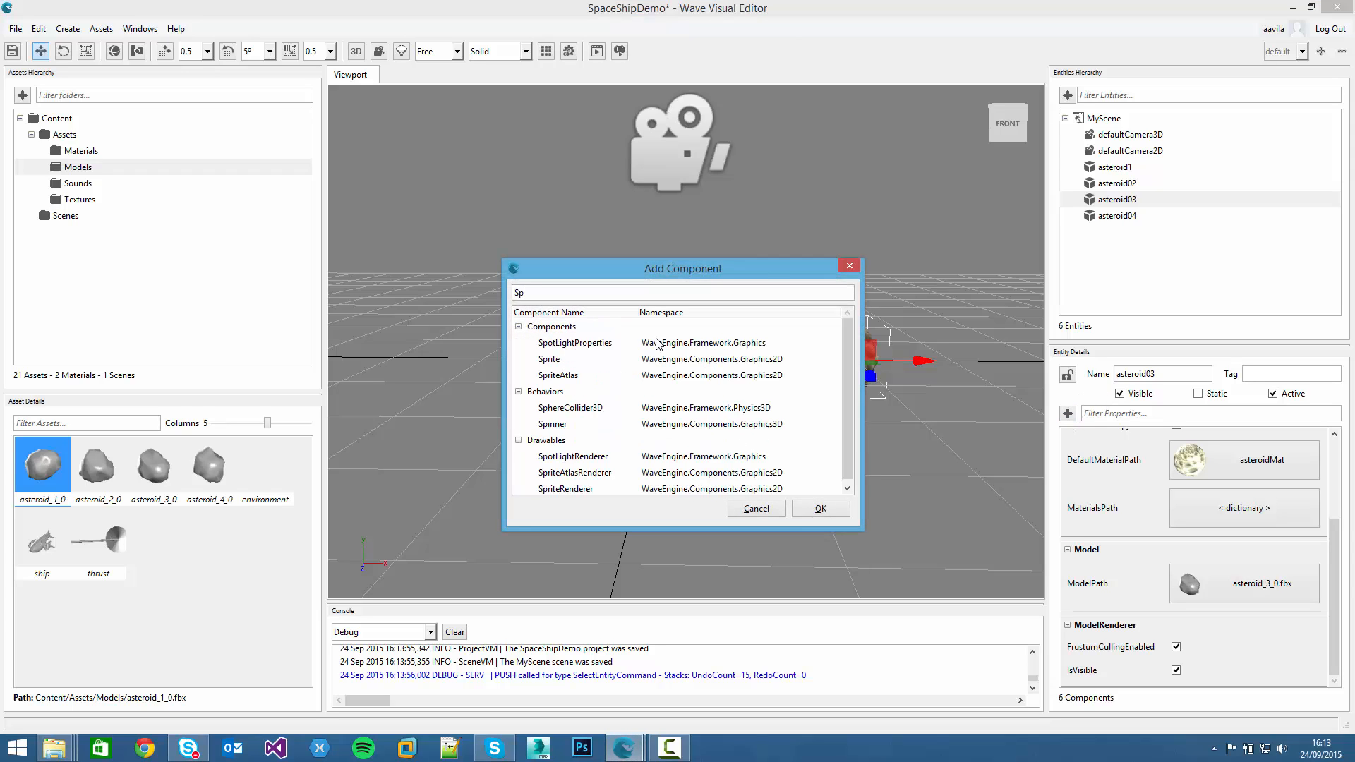
click(818, 508)
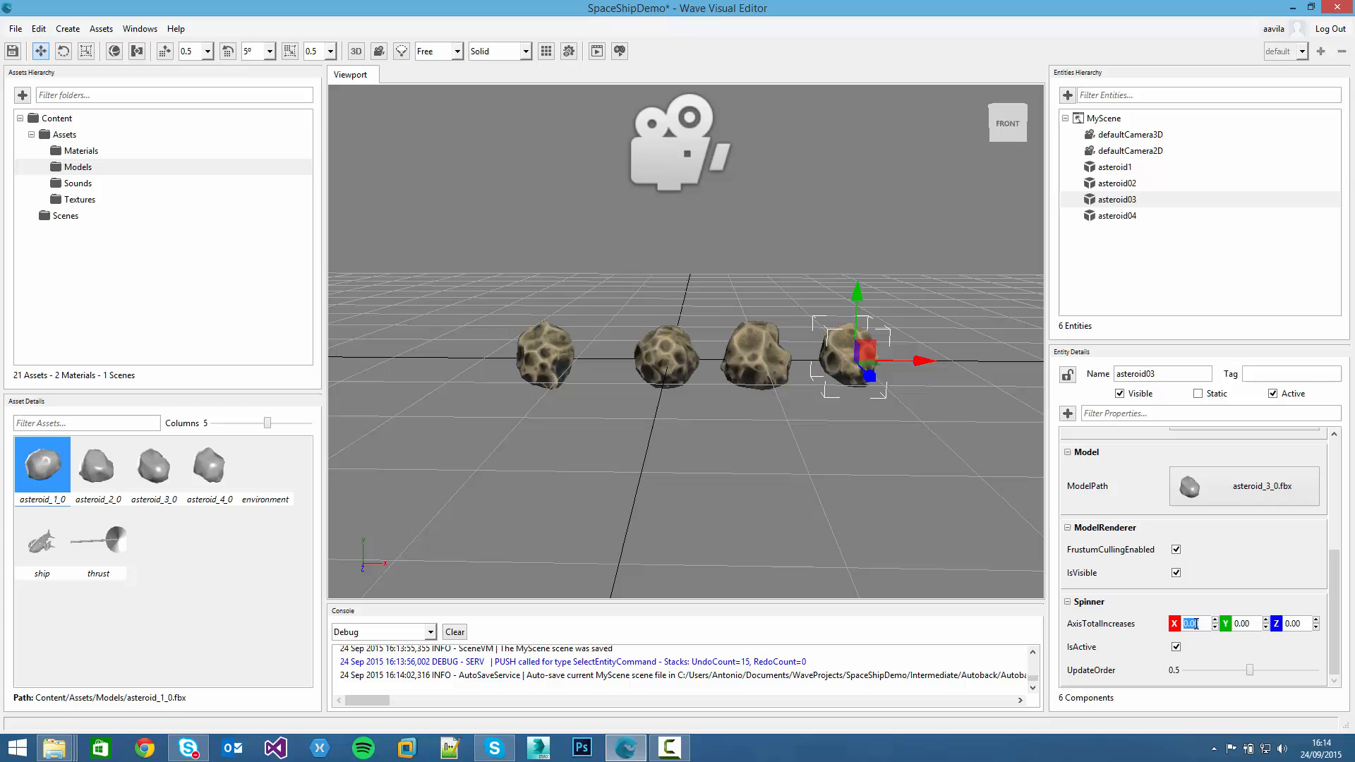
text(80)
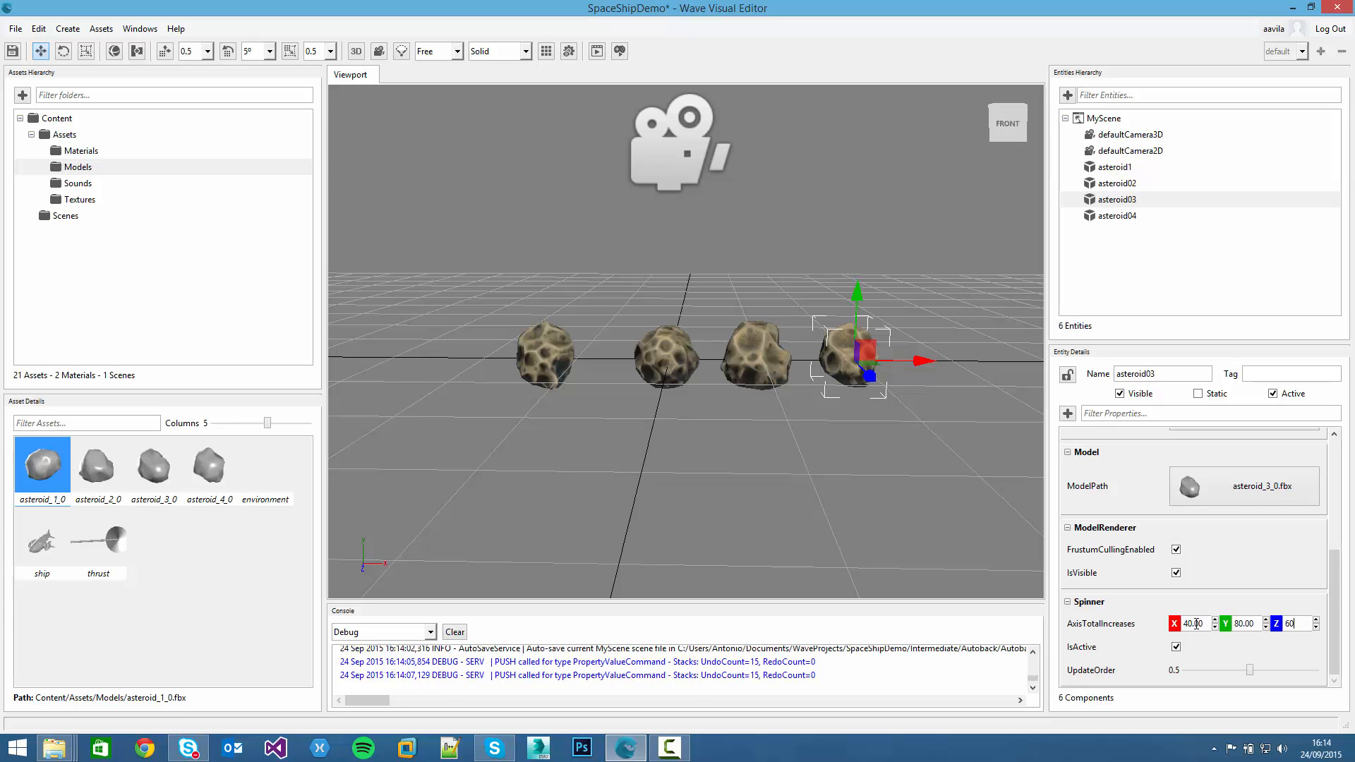
Add a Spinner to asteroid04, save with Ctrl+S and start simulating the scene
click(1117, 215)
text(Sp)
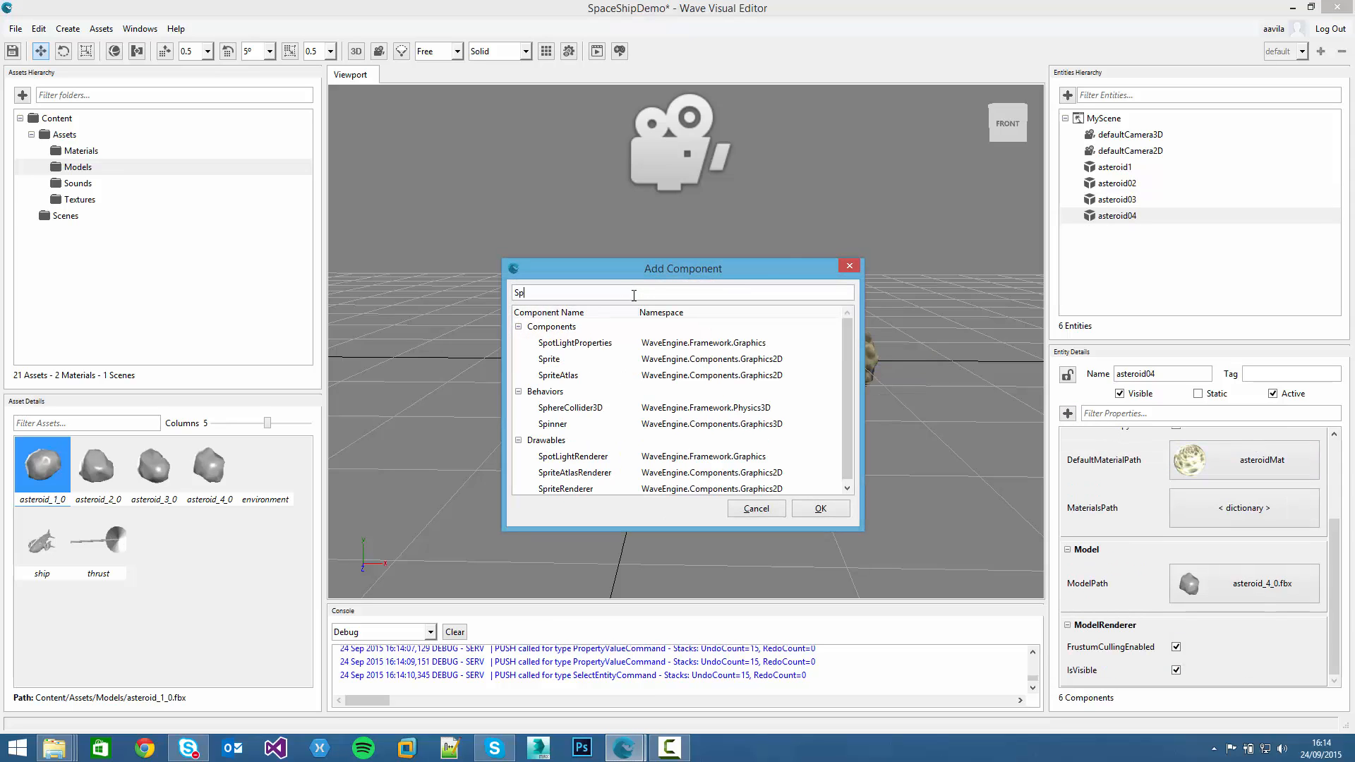
click(819, 508)
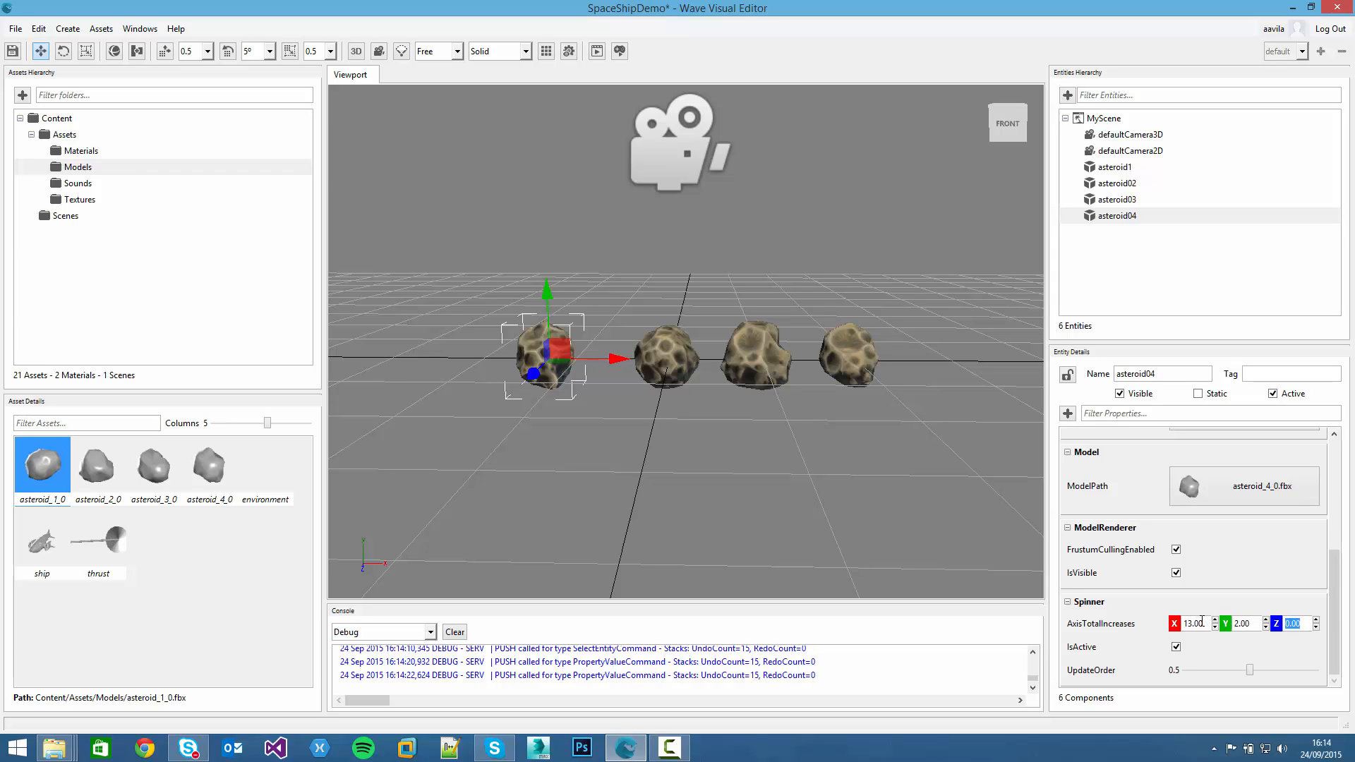
key(ctrl+s)
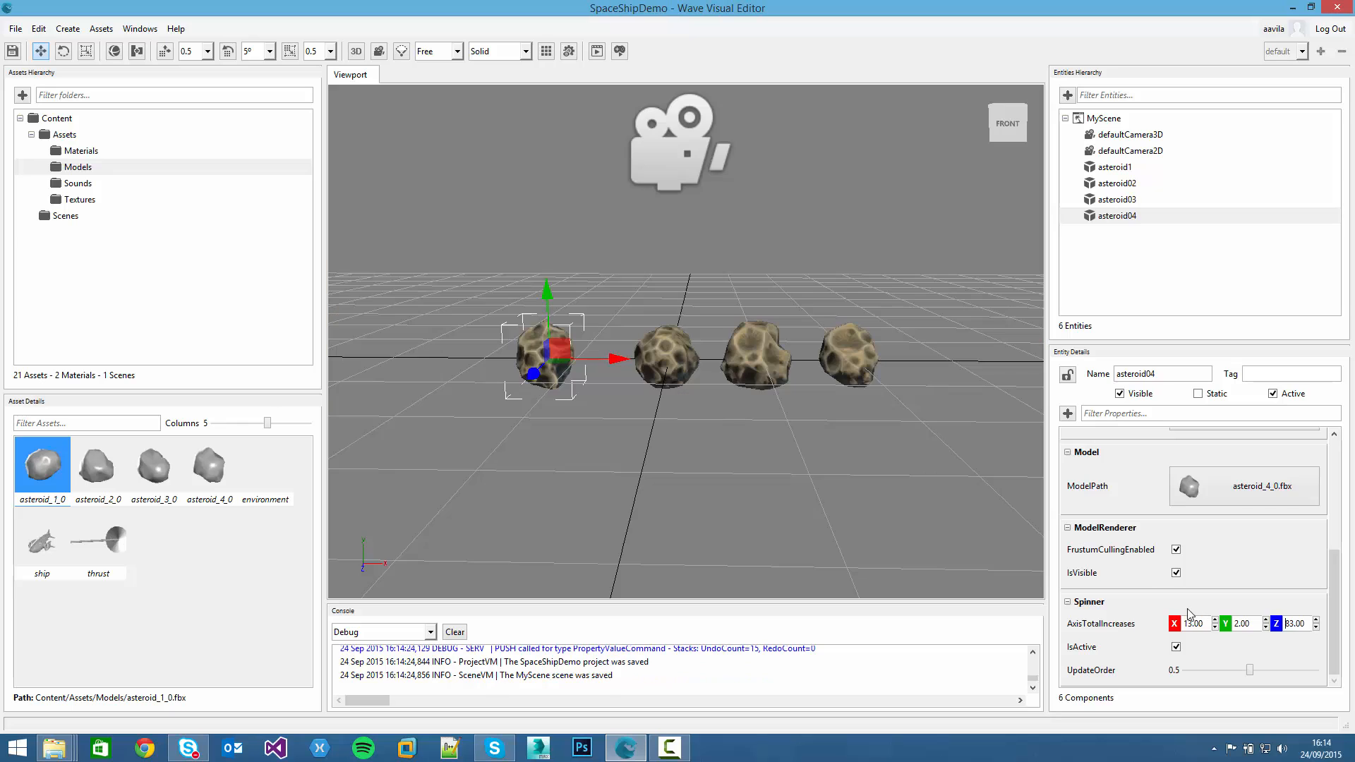
click(596, 50)
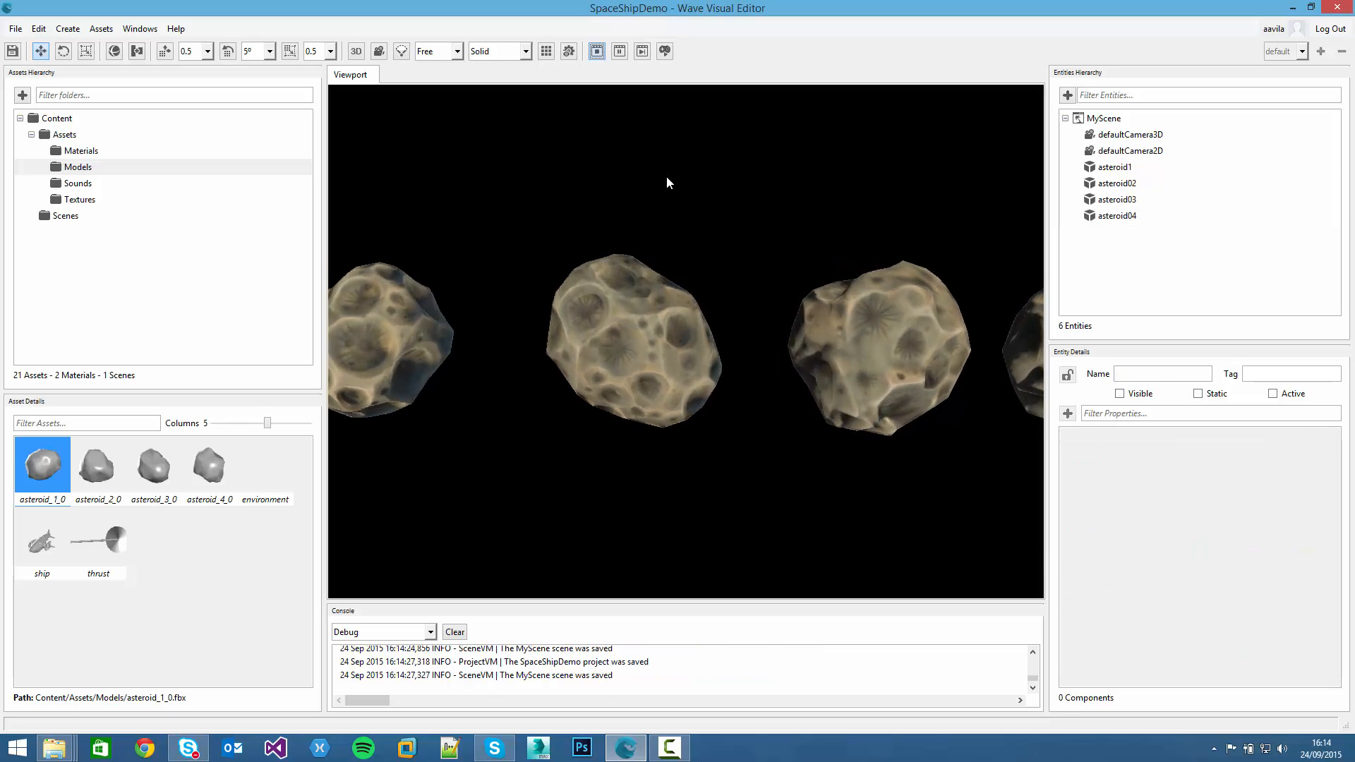
Scroll the view while the spinning asteroids simulate
scroll(down, 3)
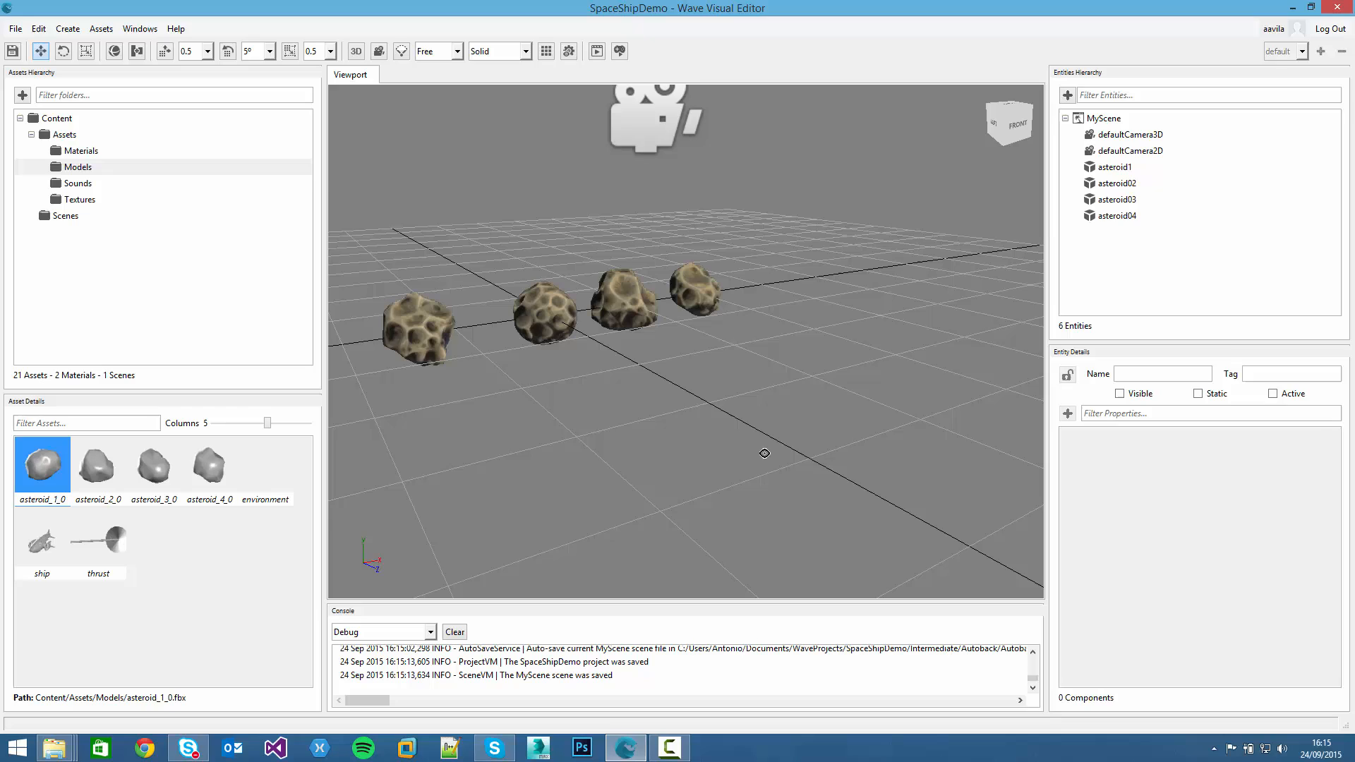
Add a Cube primitive entity and set its ModelPath to ship.fbx
click(42, 535)
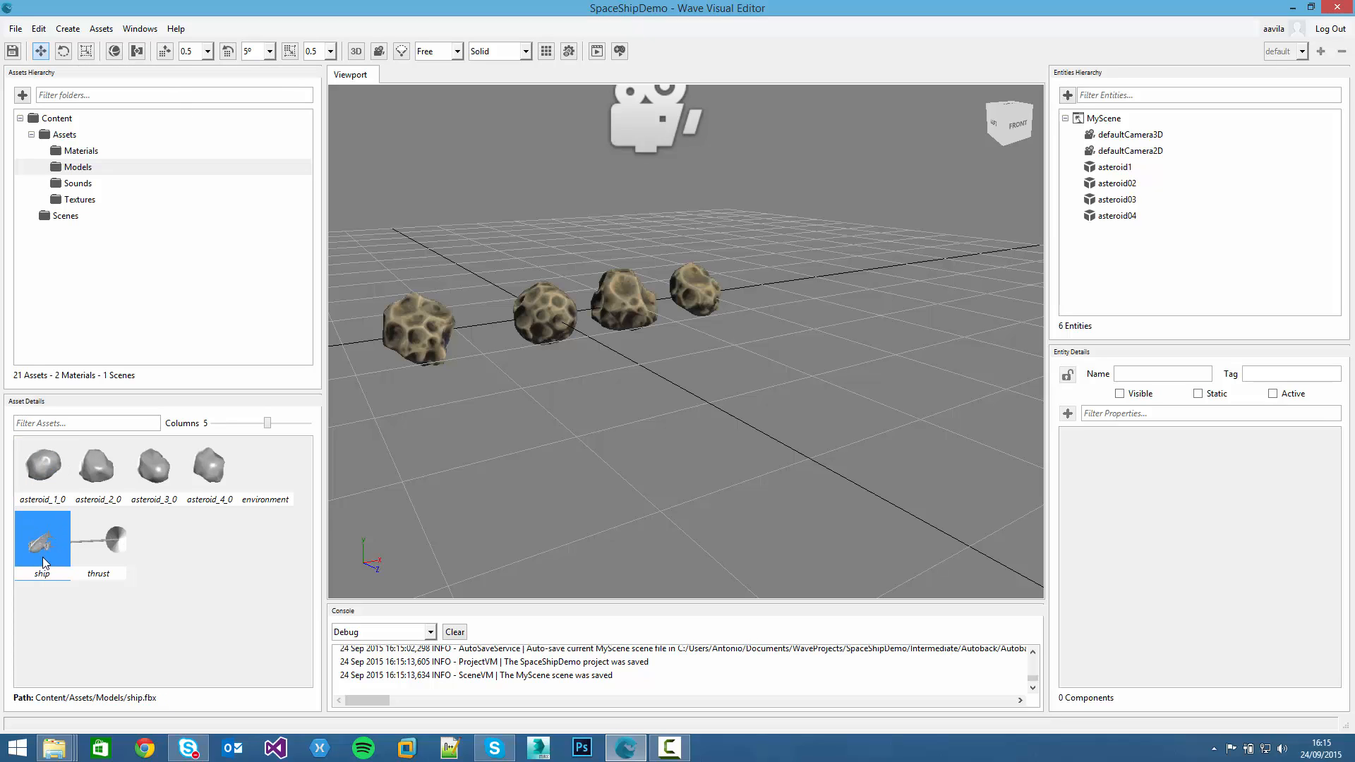
mouse_move(754, 398)
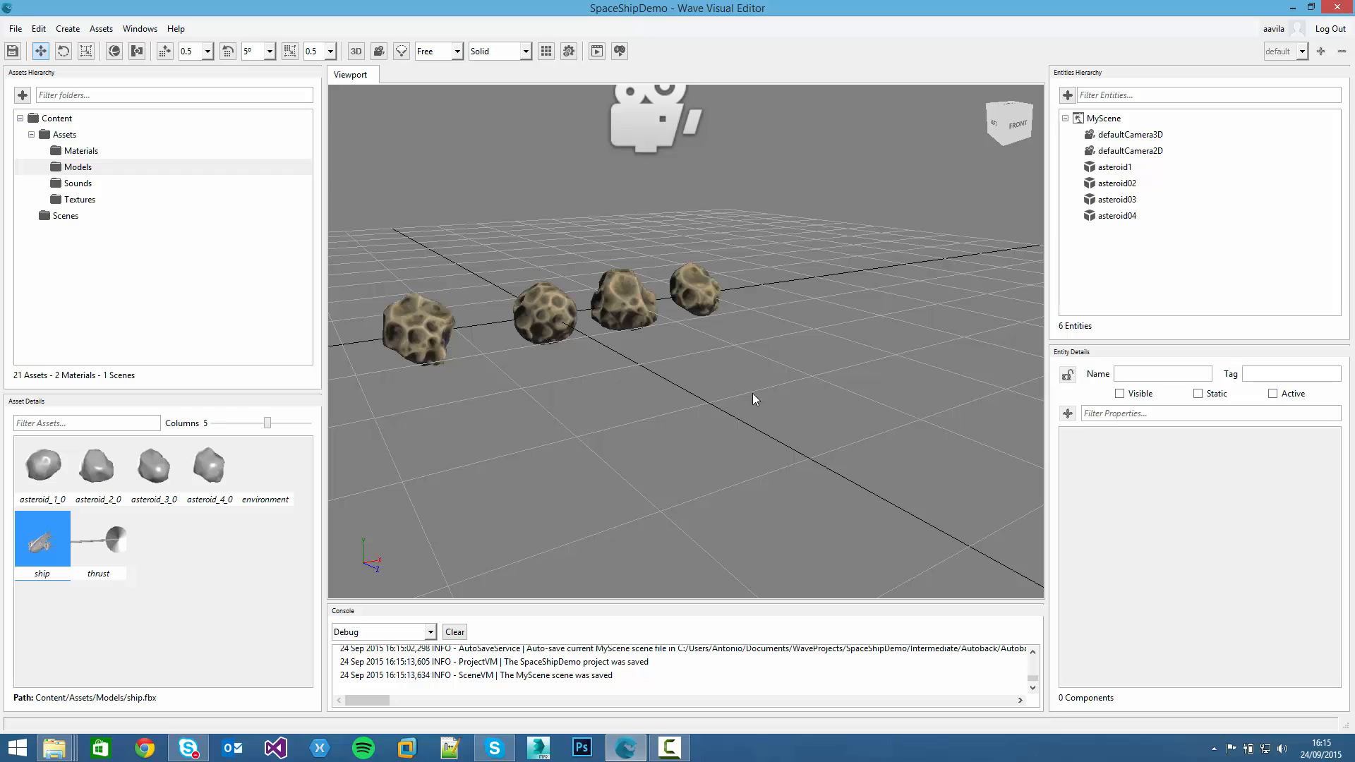
mouse_move(1046, 119)
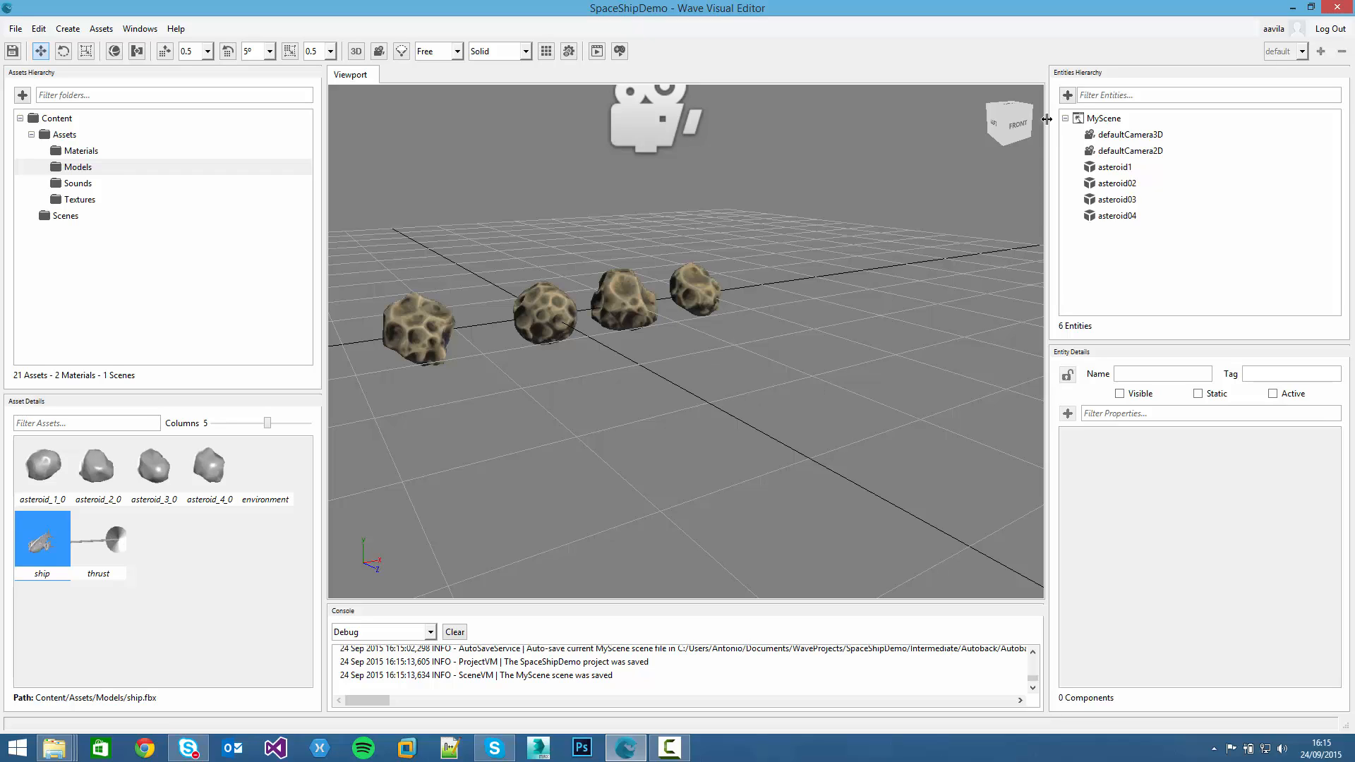
click(1067, 95)
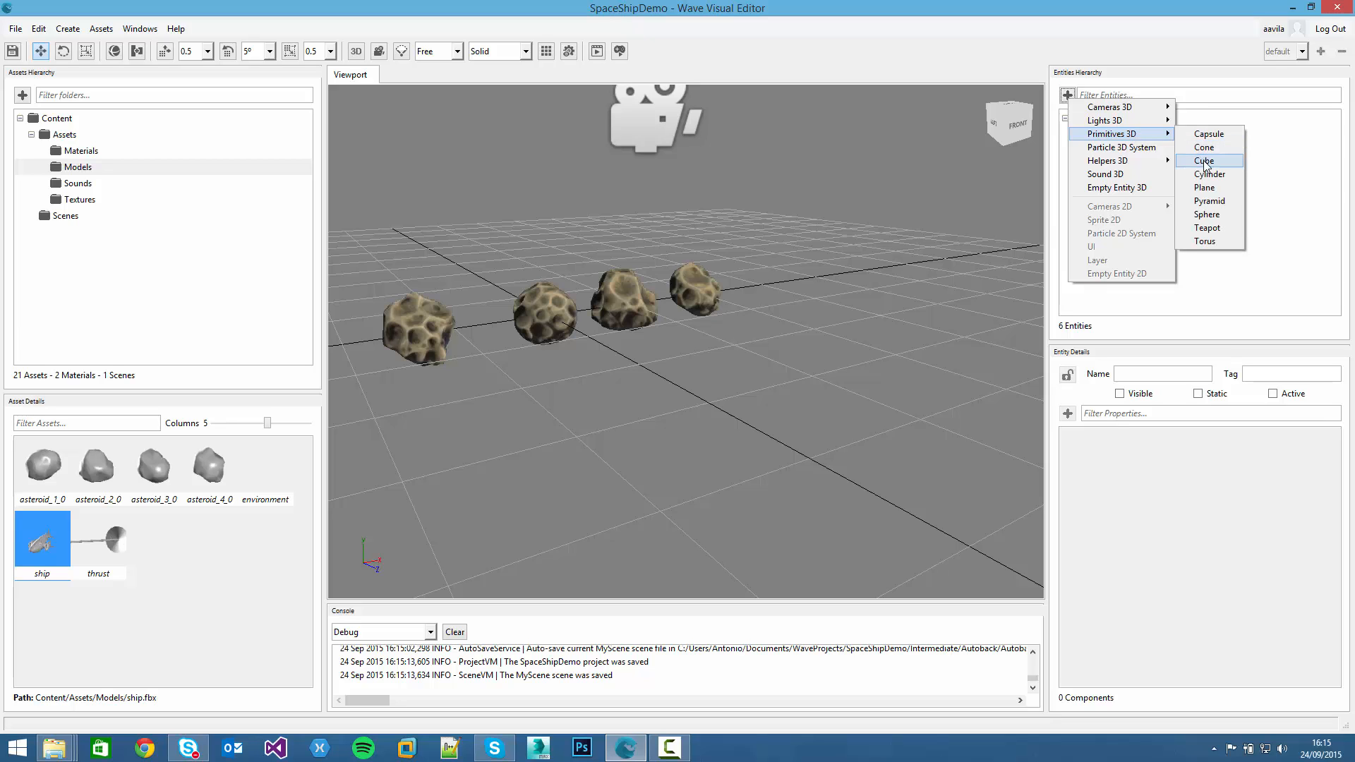
click(1202, 160)
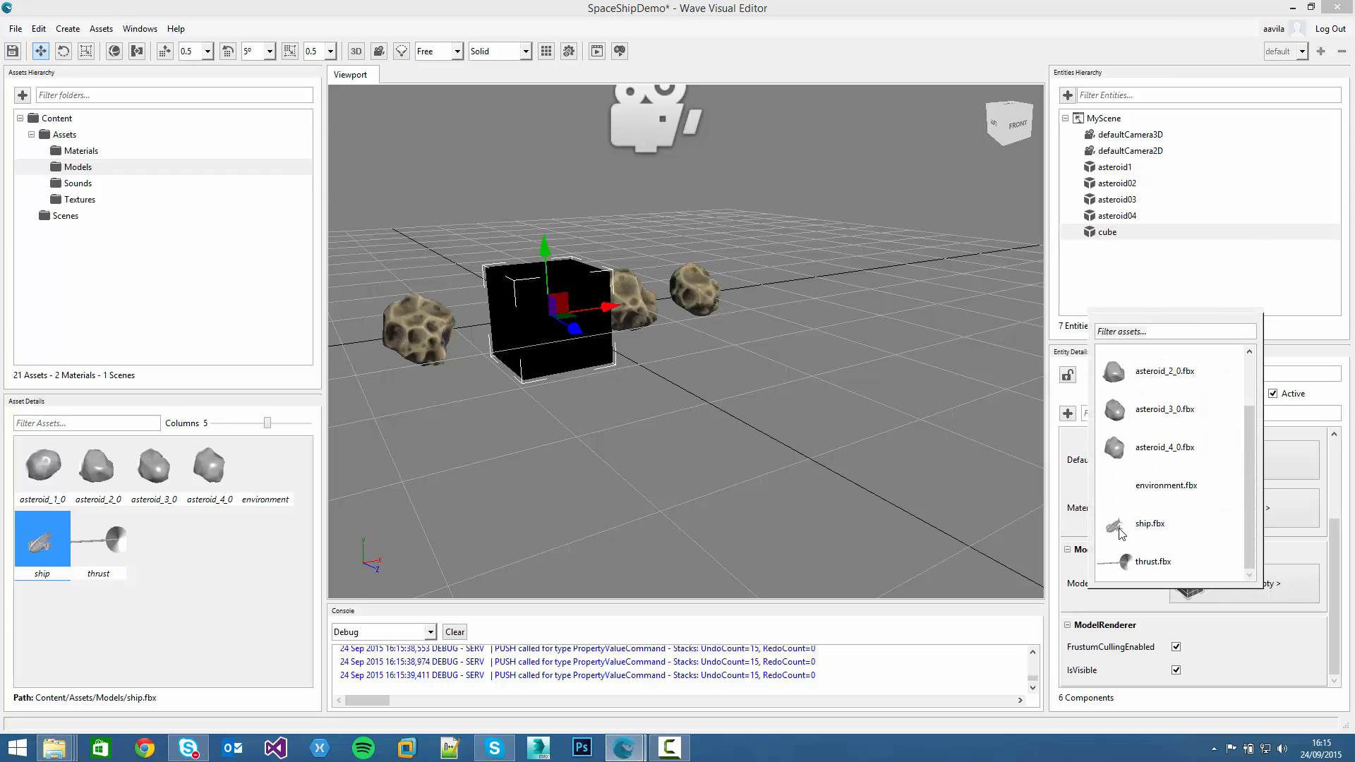
click(1149, 524)
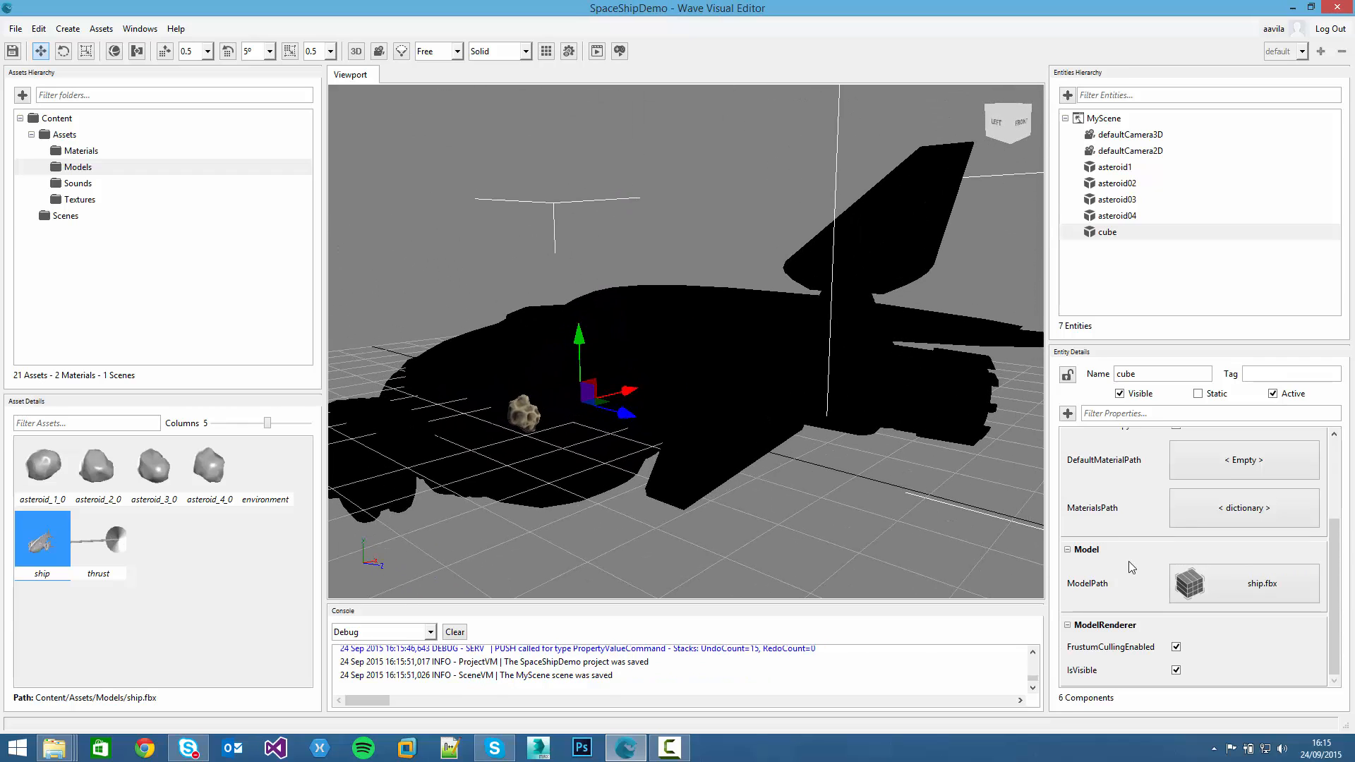
Scale the ship model to 0.10, drag it along Z and check it in wireframe then solid shading
scroll(up, 3)
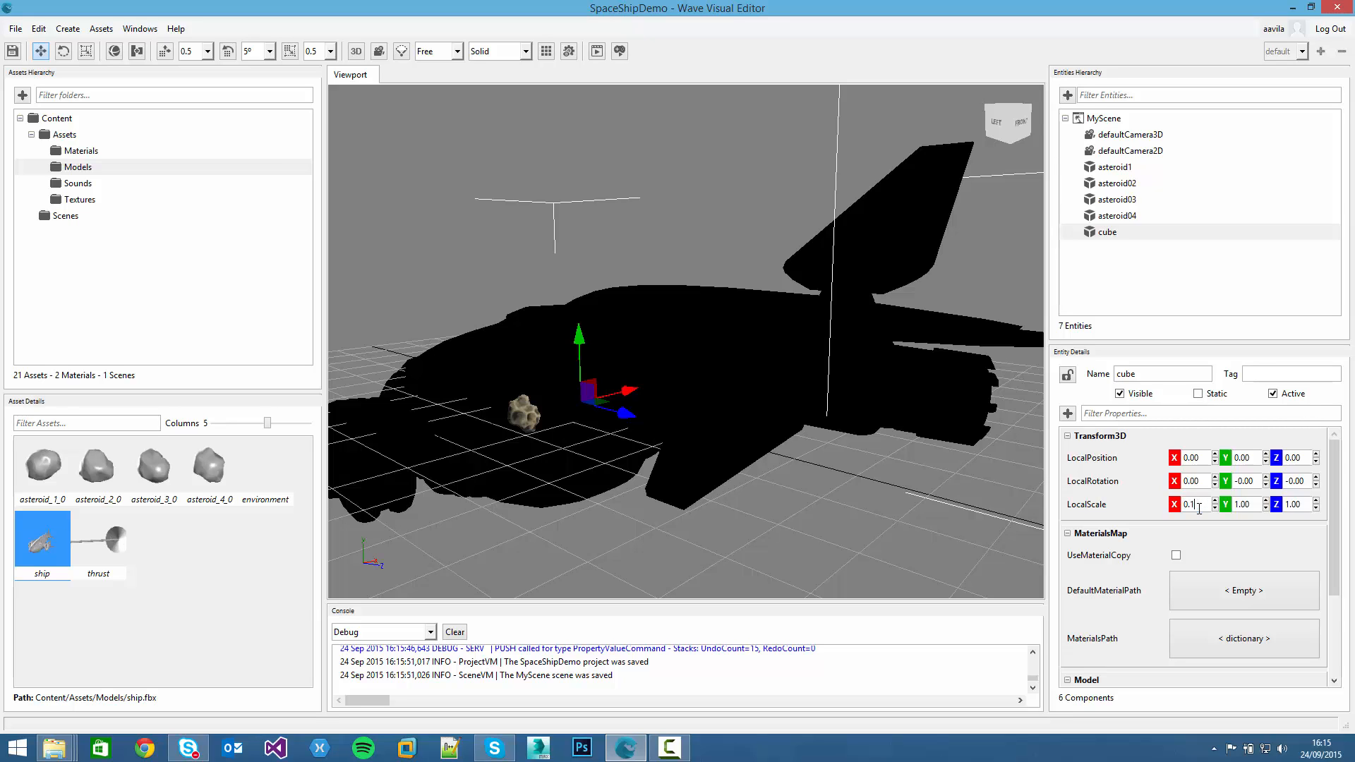
text(0.10)
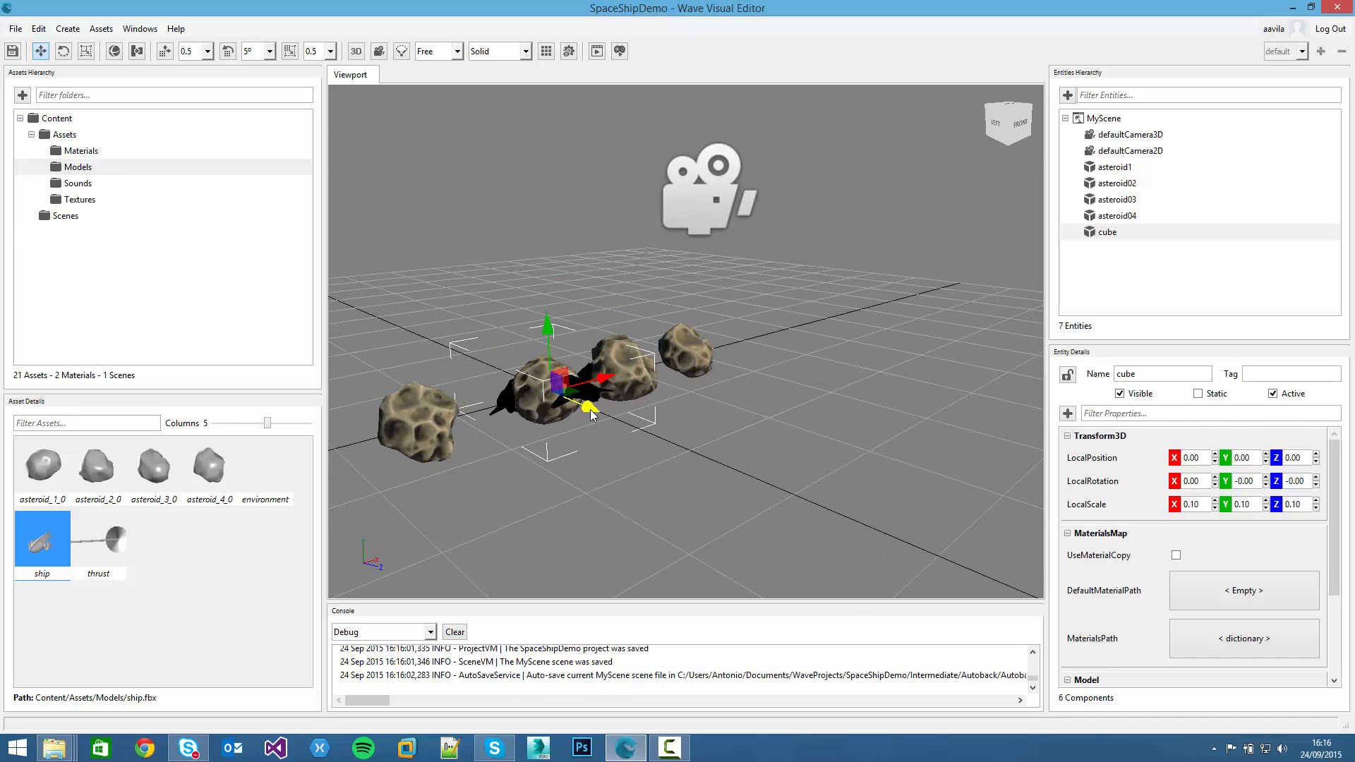
drag(570, 380, 899, 536)
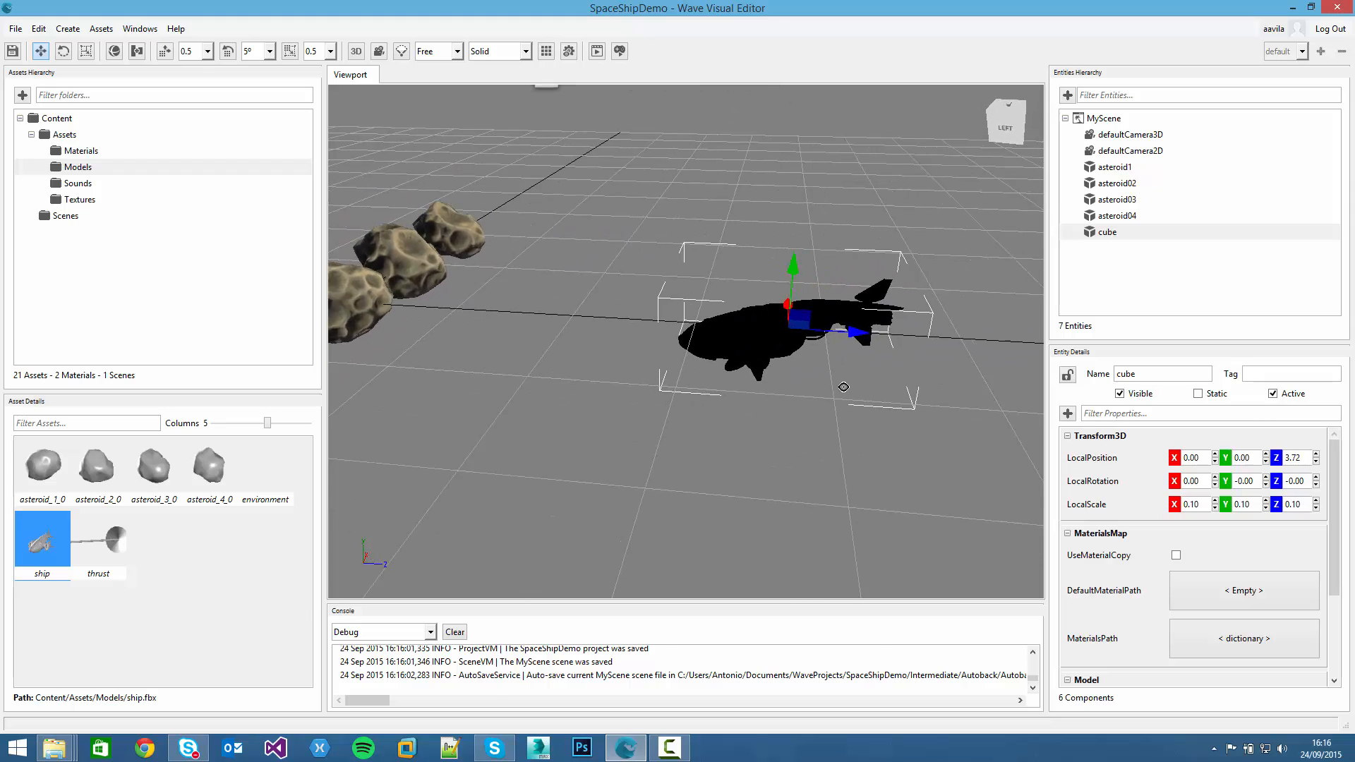
click(495, 51)
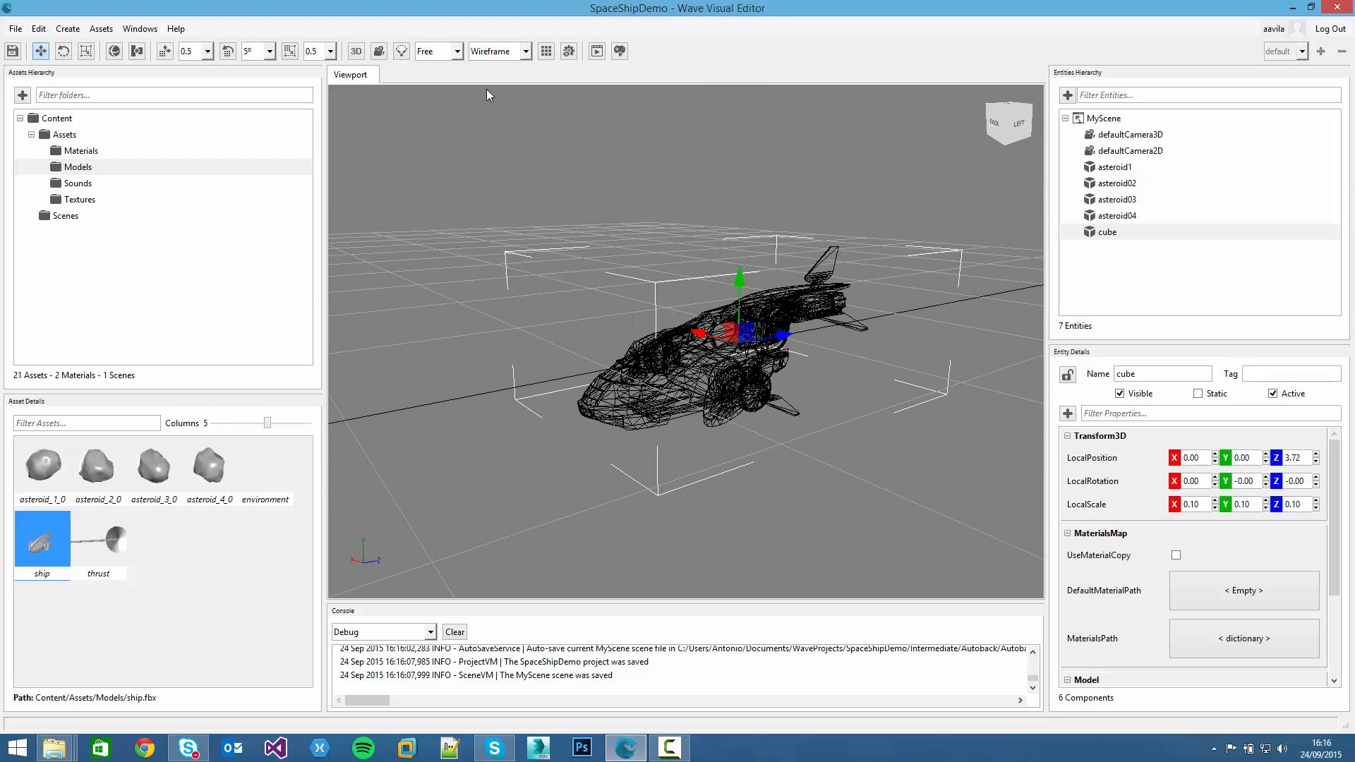
drag(488, 95, 535, 95)
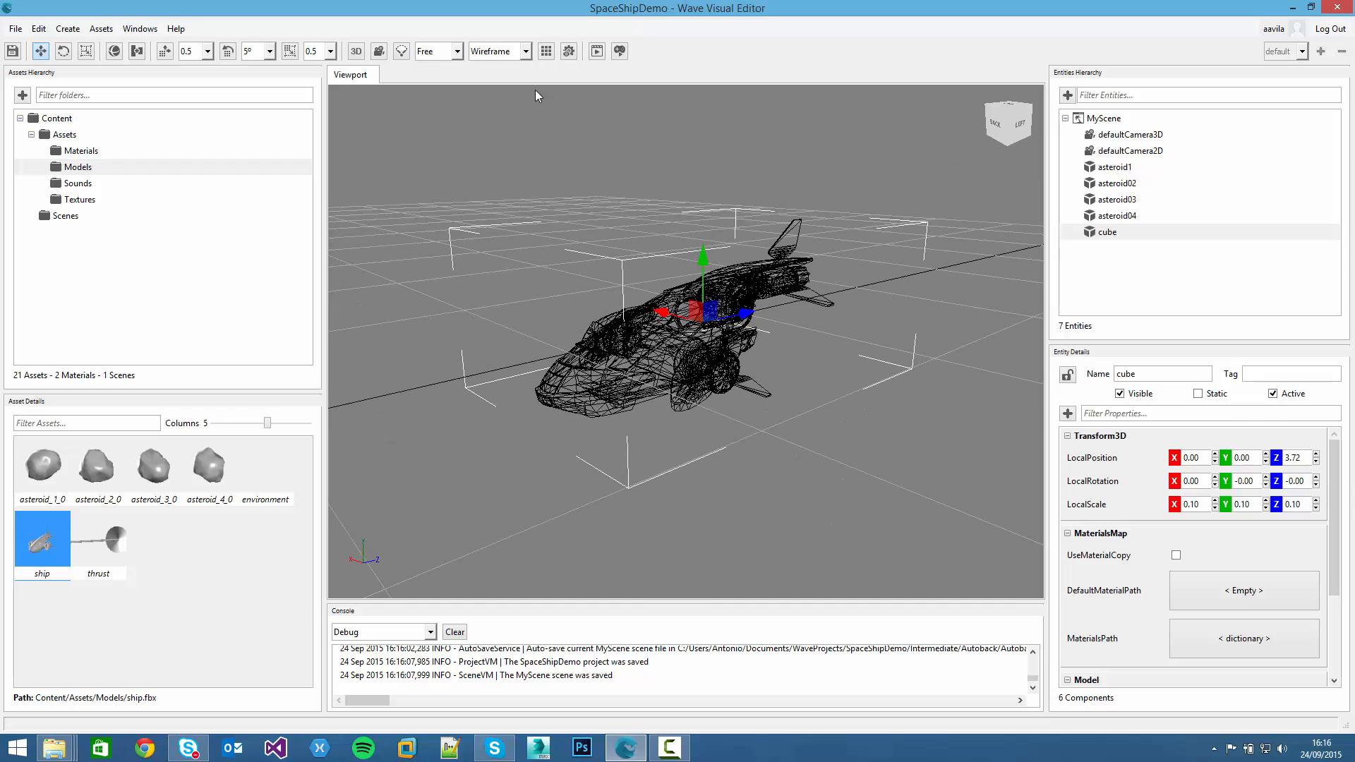
click(81, 150)
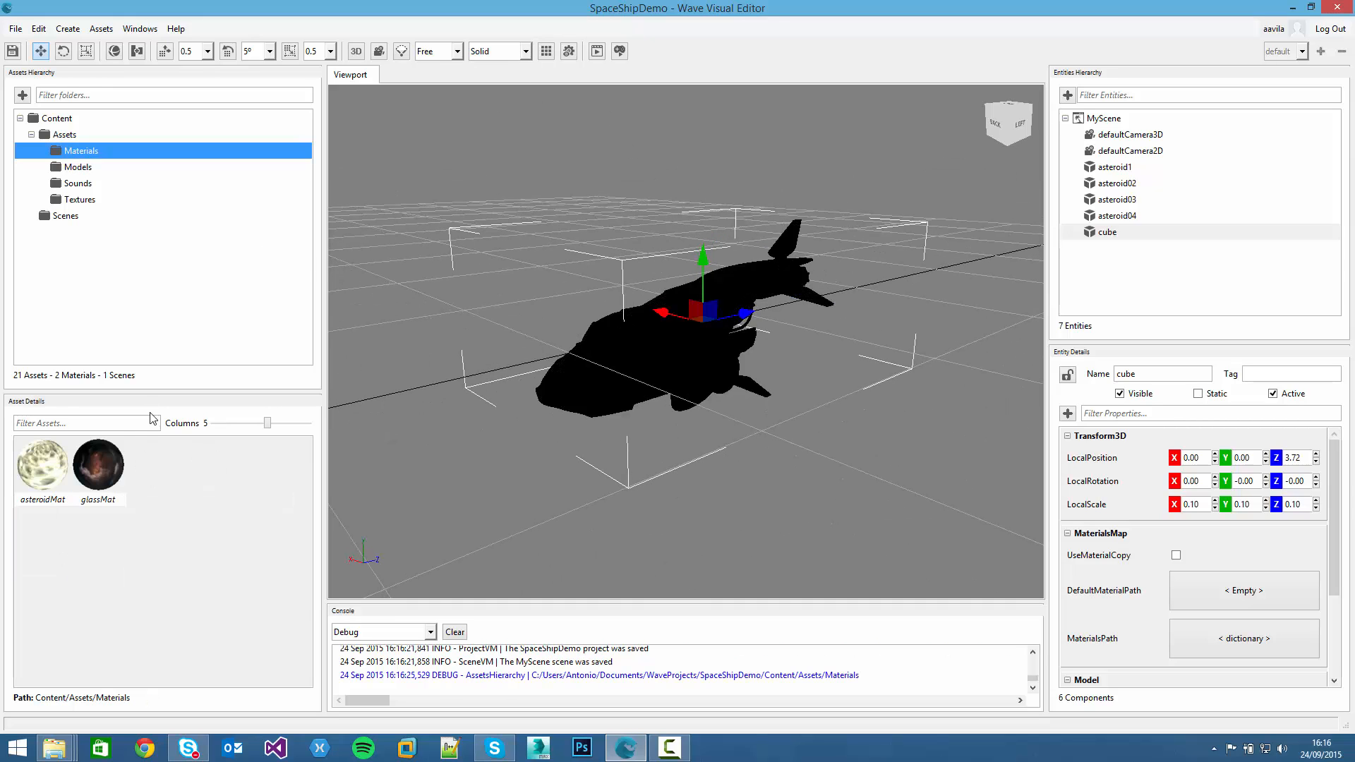
mouse_move(97, 461)
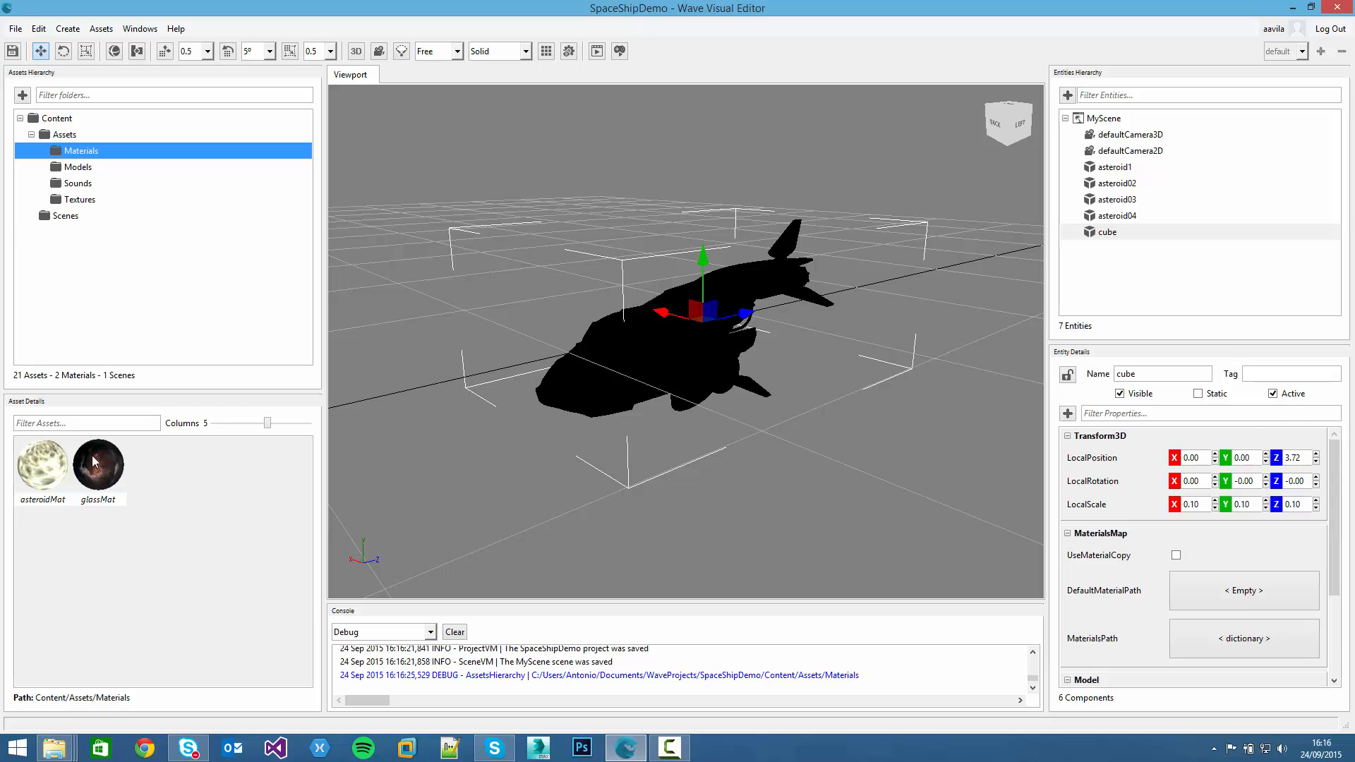
mouse_move(170, 489)
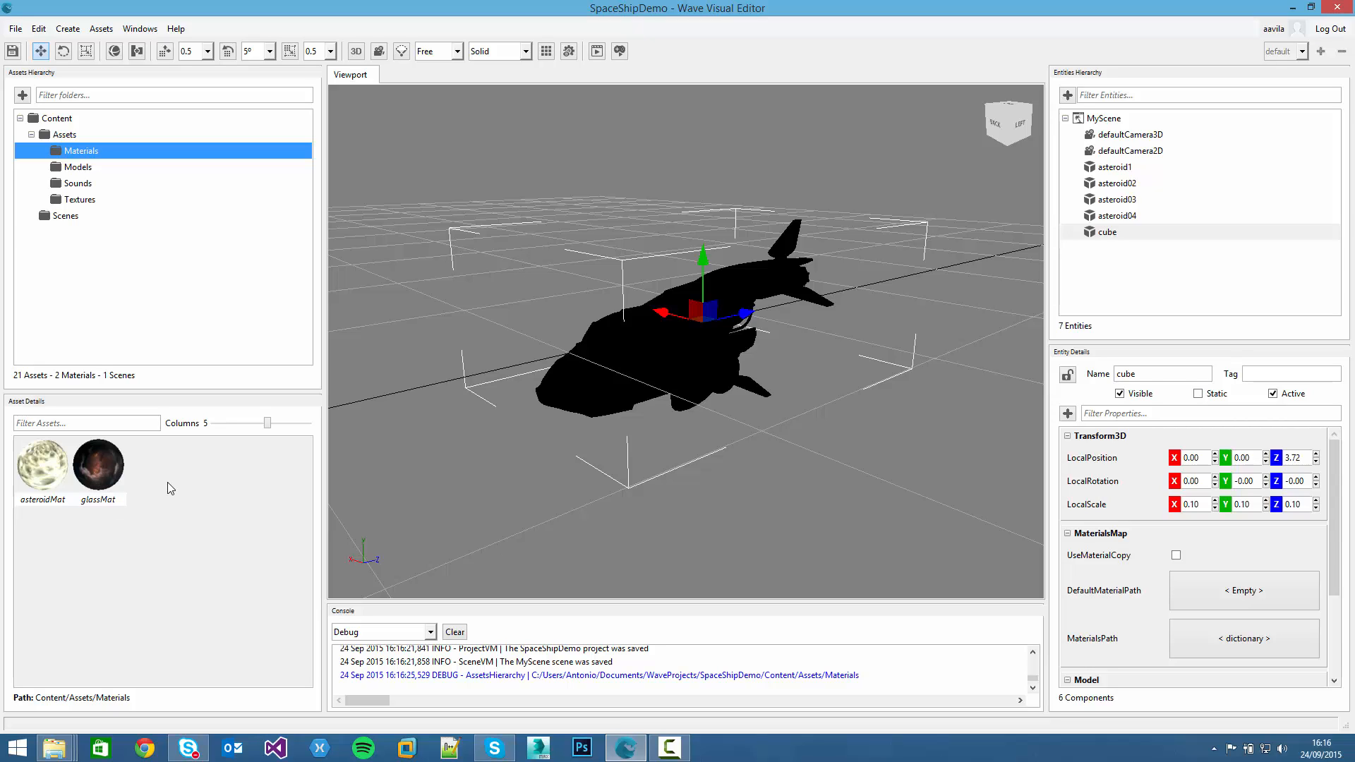
Start a new StandardMaterial asset and begin assigning its diffuse texture
right_click(170, 488)
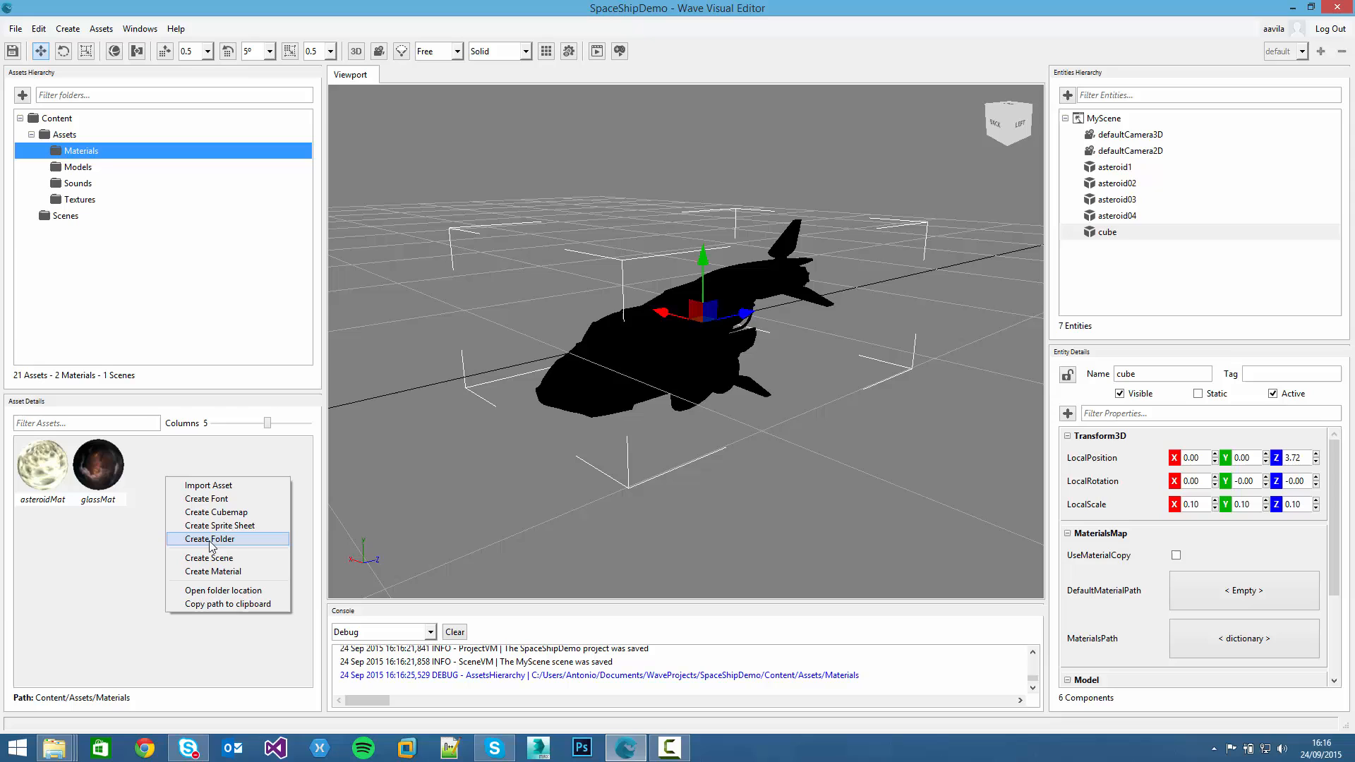
mouse_move(216, 512)
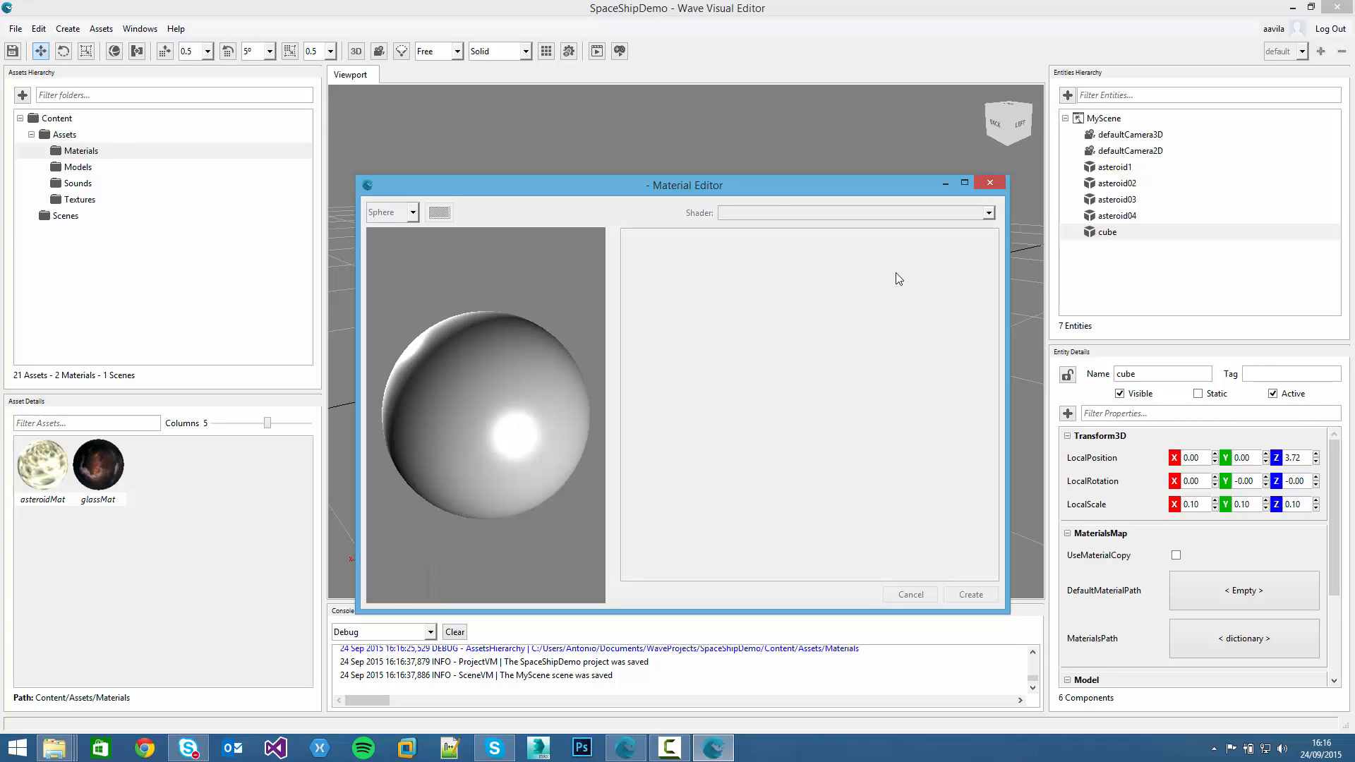
click(853, 212)
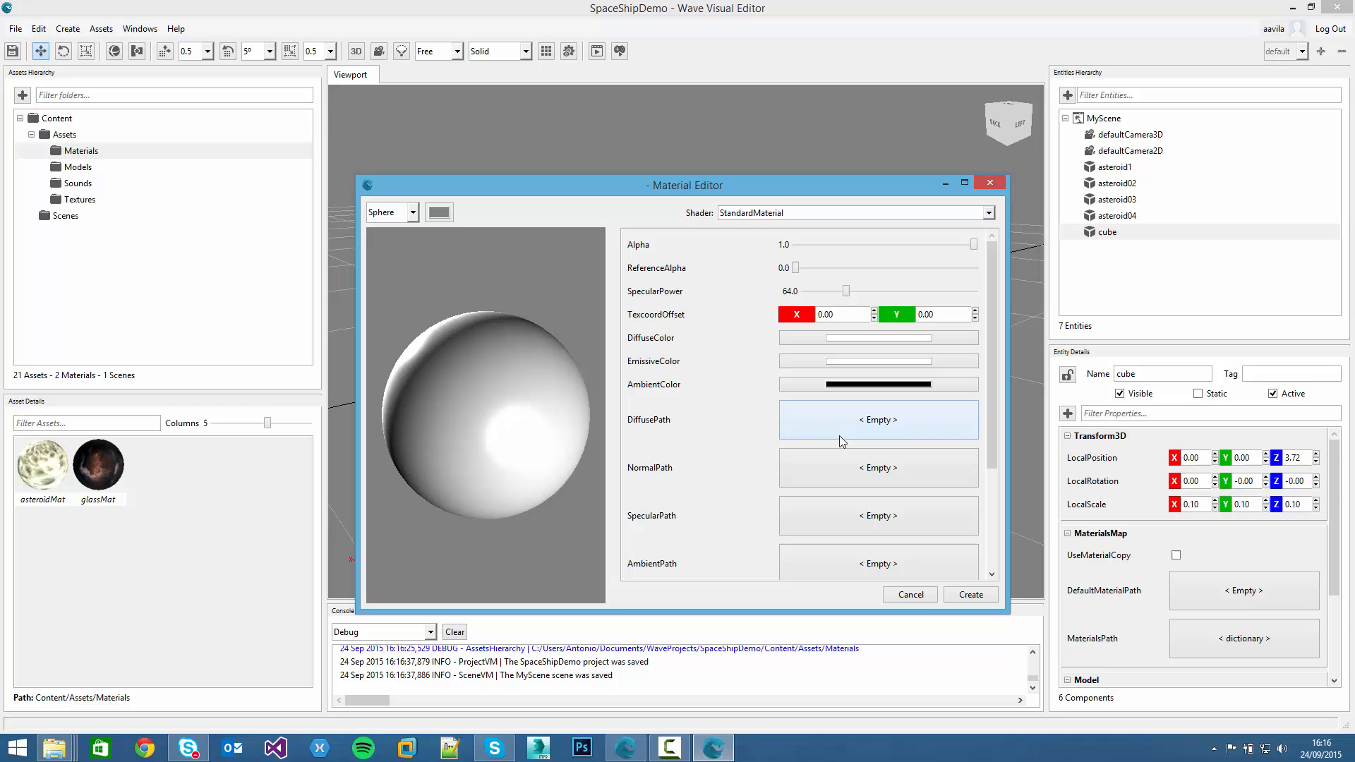
mouse_move(858, 431)
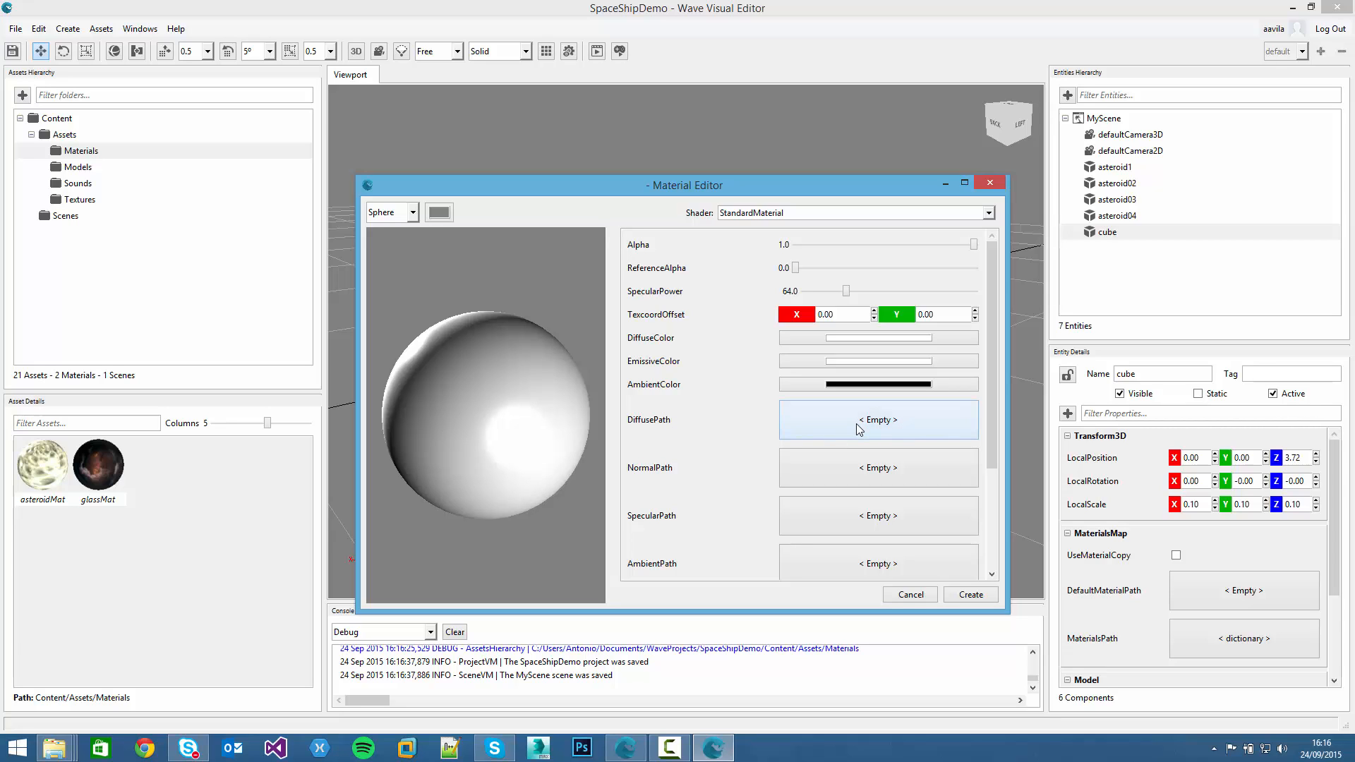
click(877, 419)
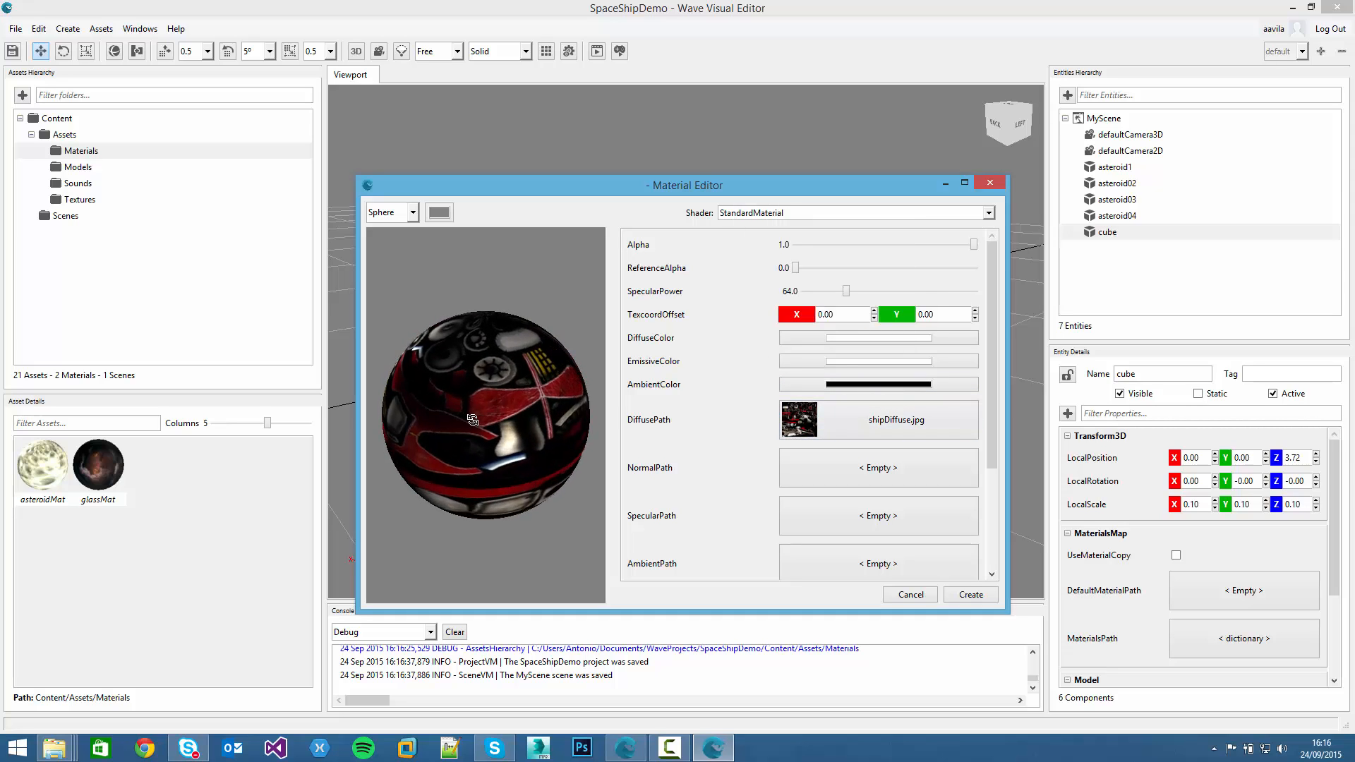
Set the specular map to shipSpecular.jpg and the ambient map to spaceBL.cubemap
scroll(down, 3)
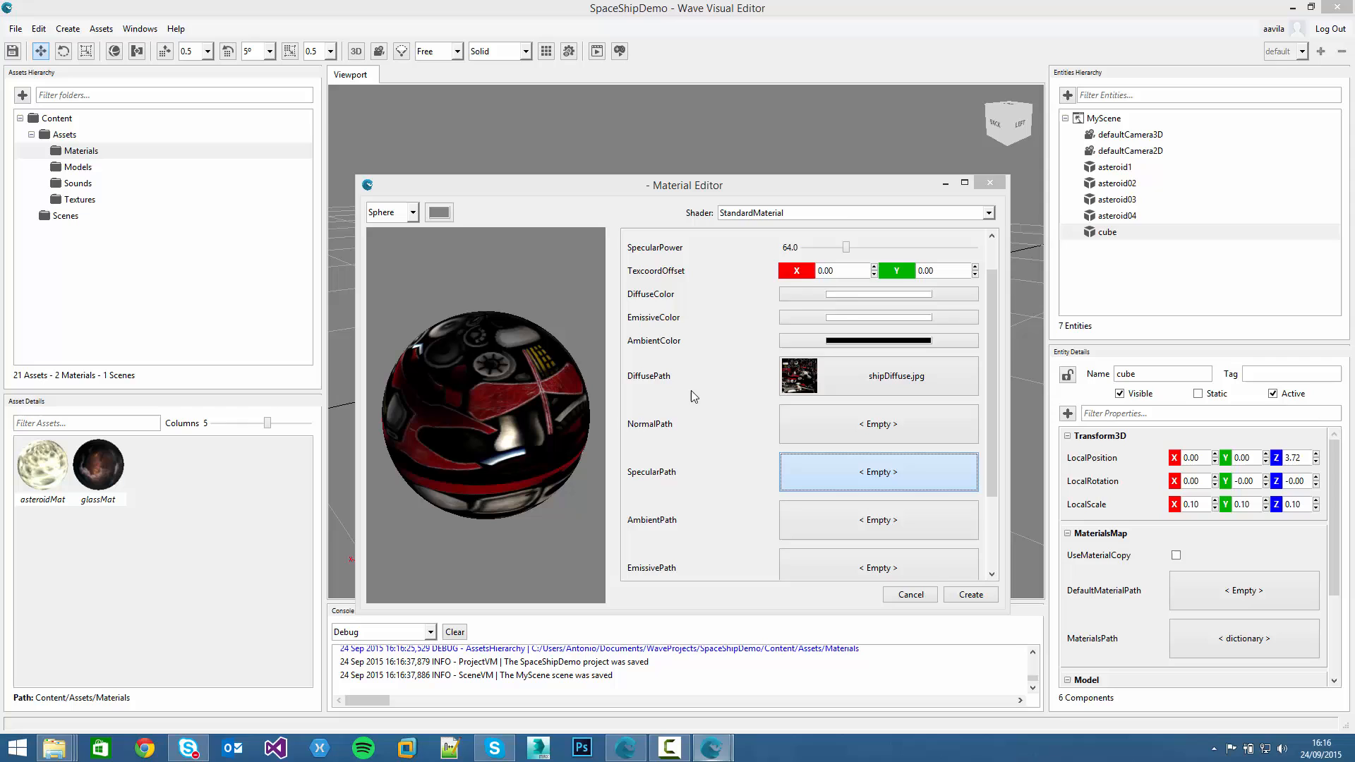
click(877, 472)
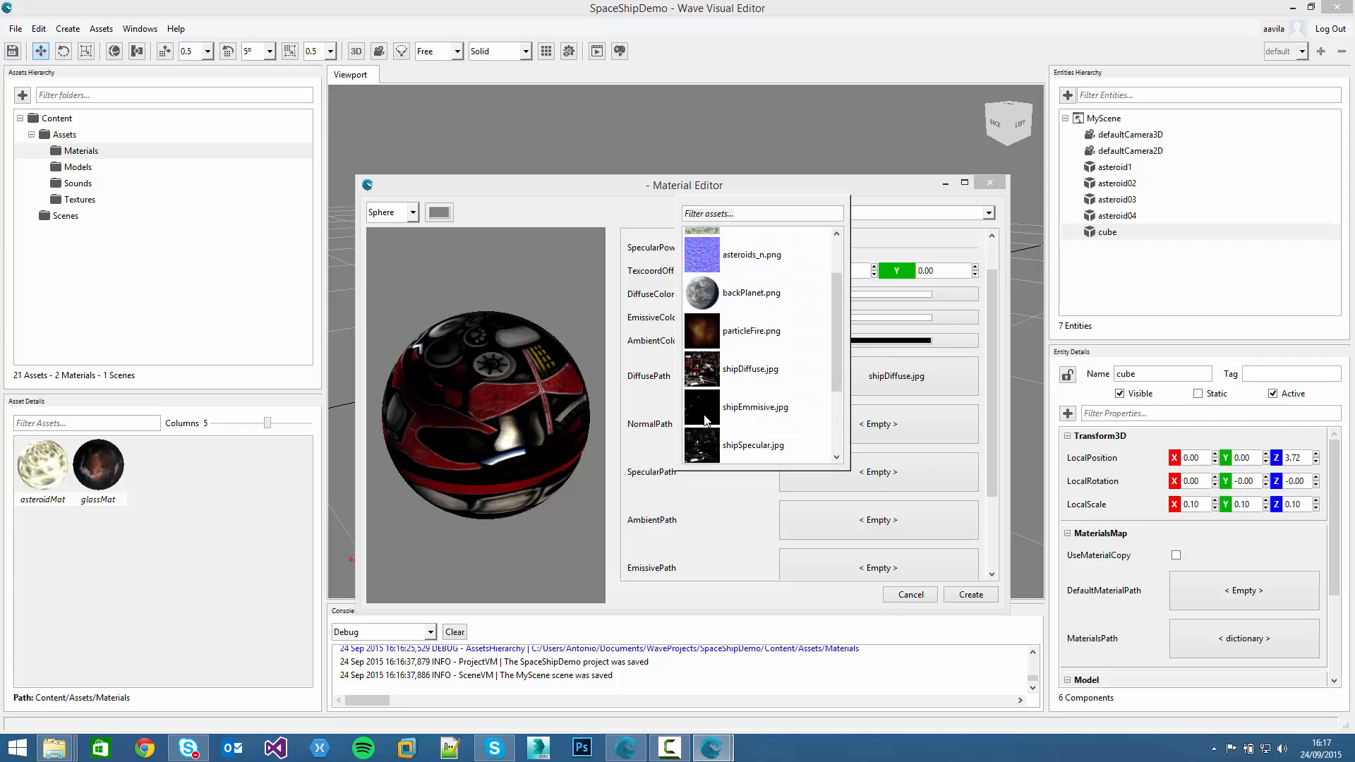
click(753, 445)
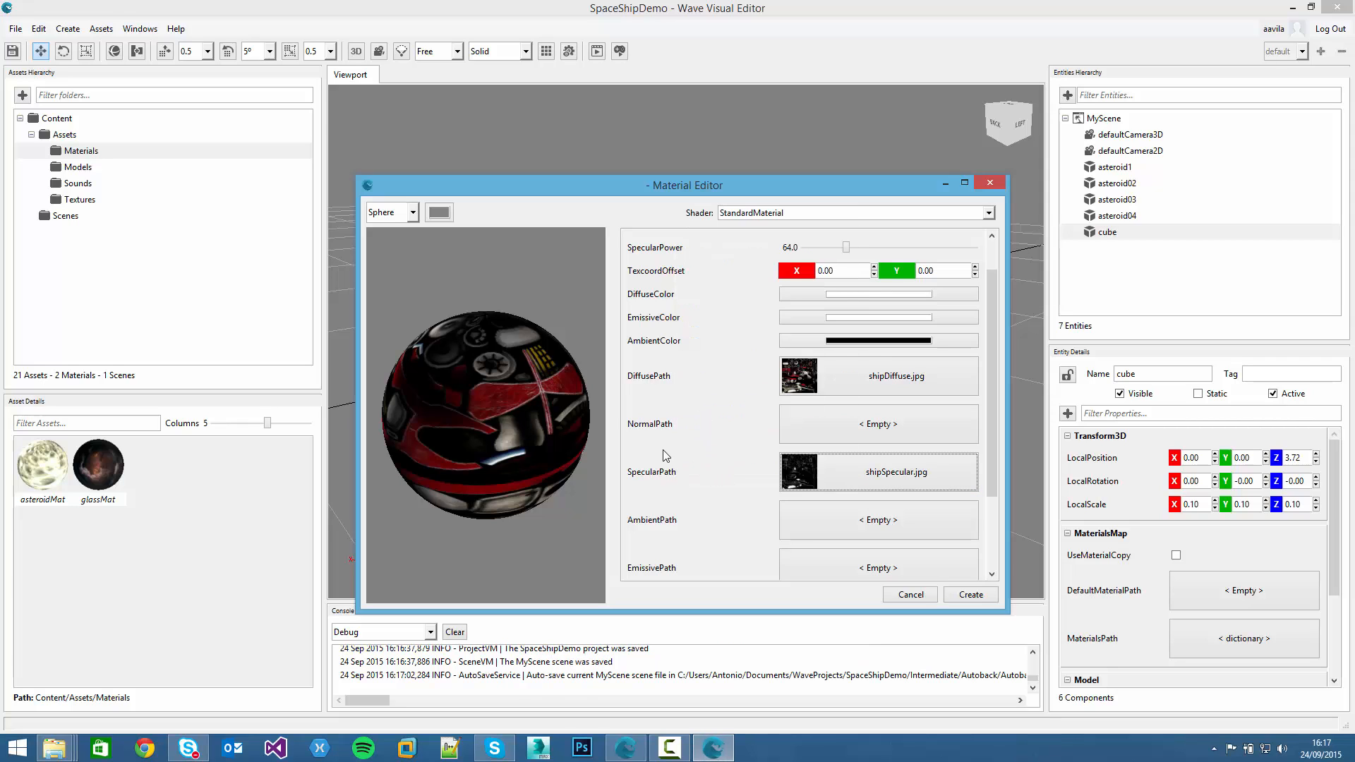
scroll(down, 3)
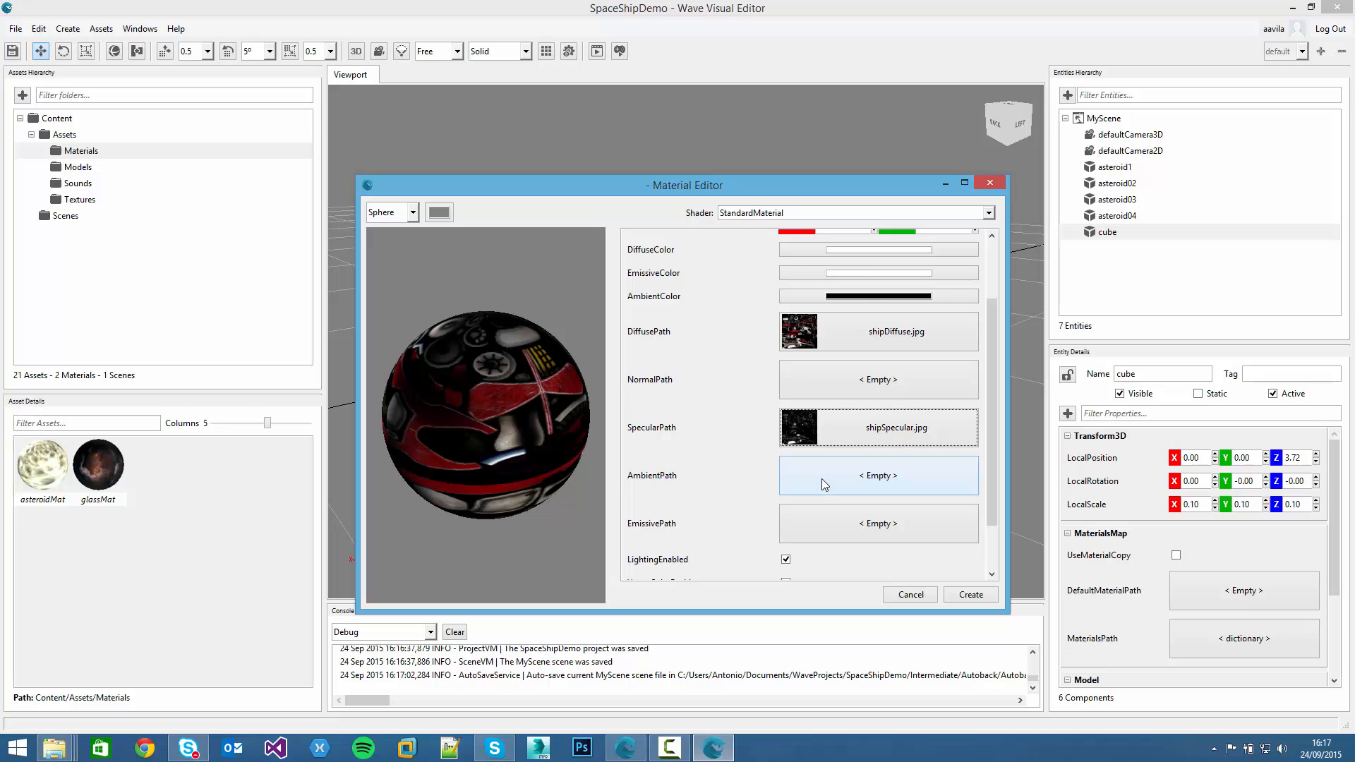
click(877, 474)
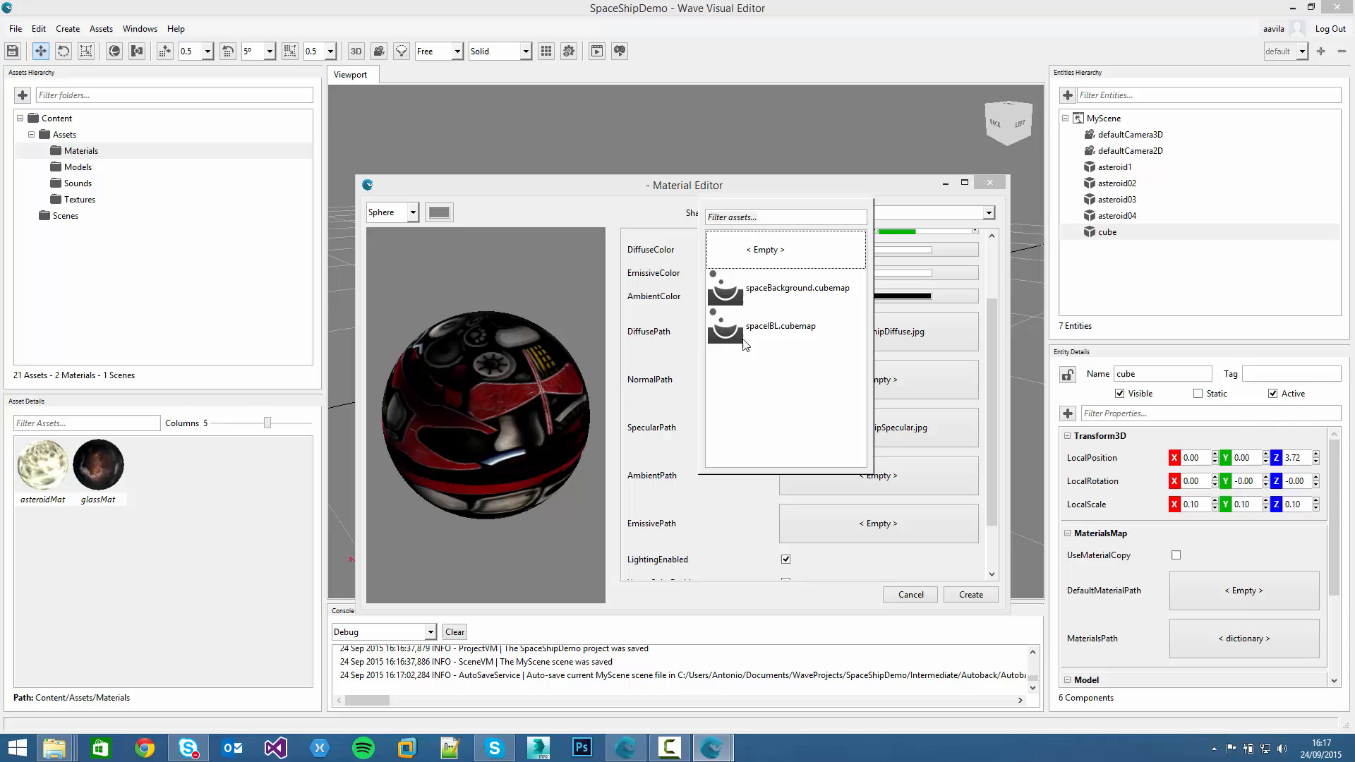
mouse_move(760, 346)
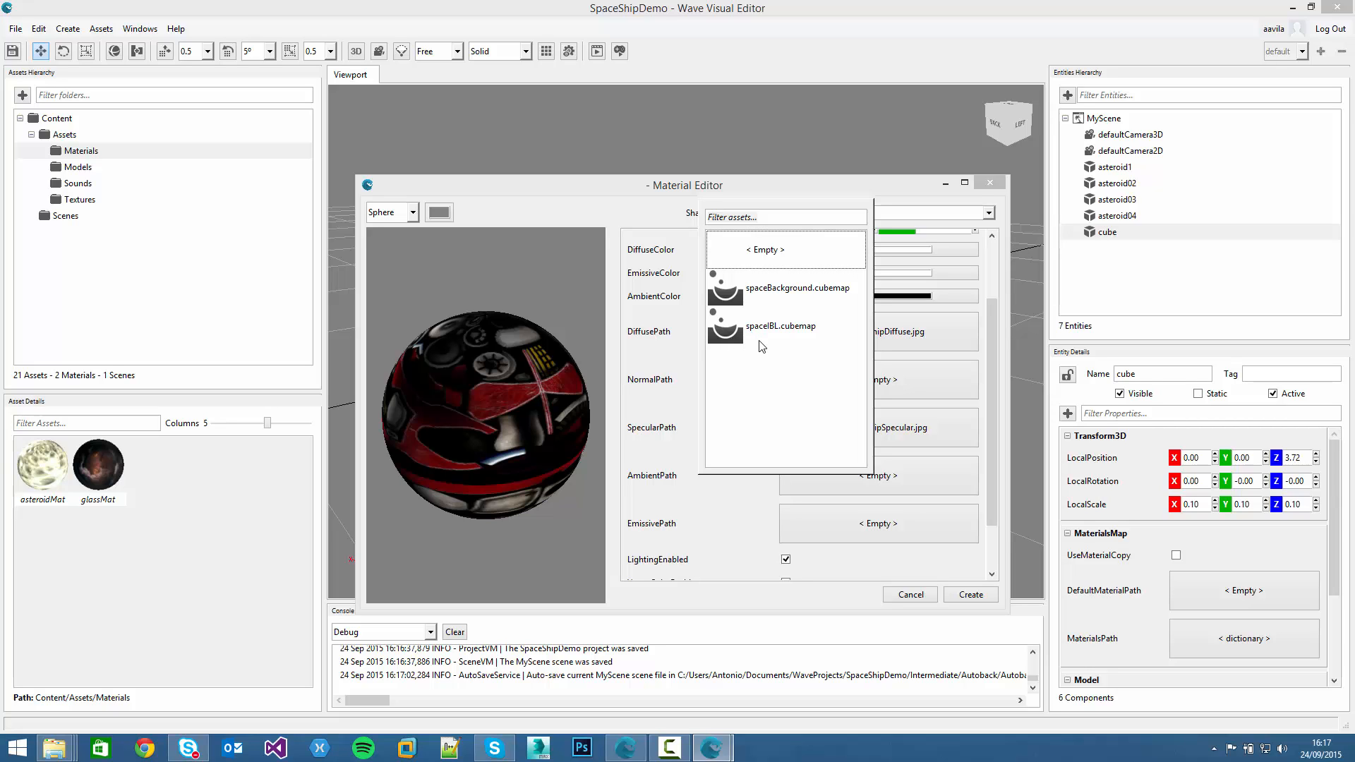
mouse_move(754, 340)
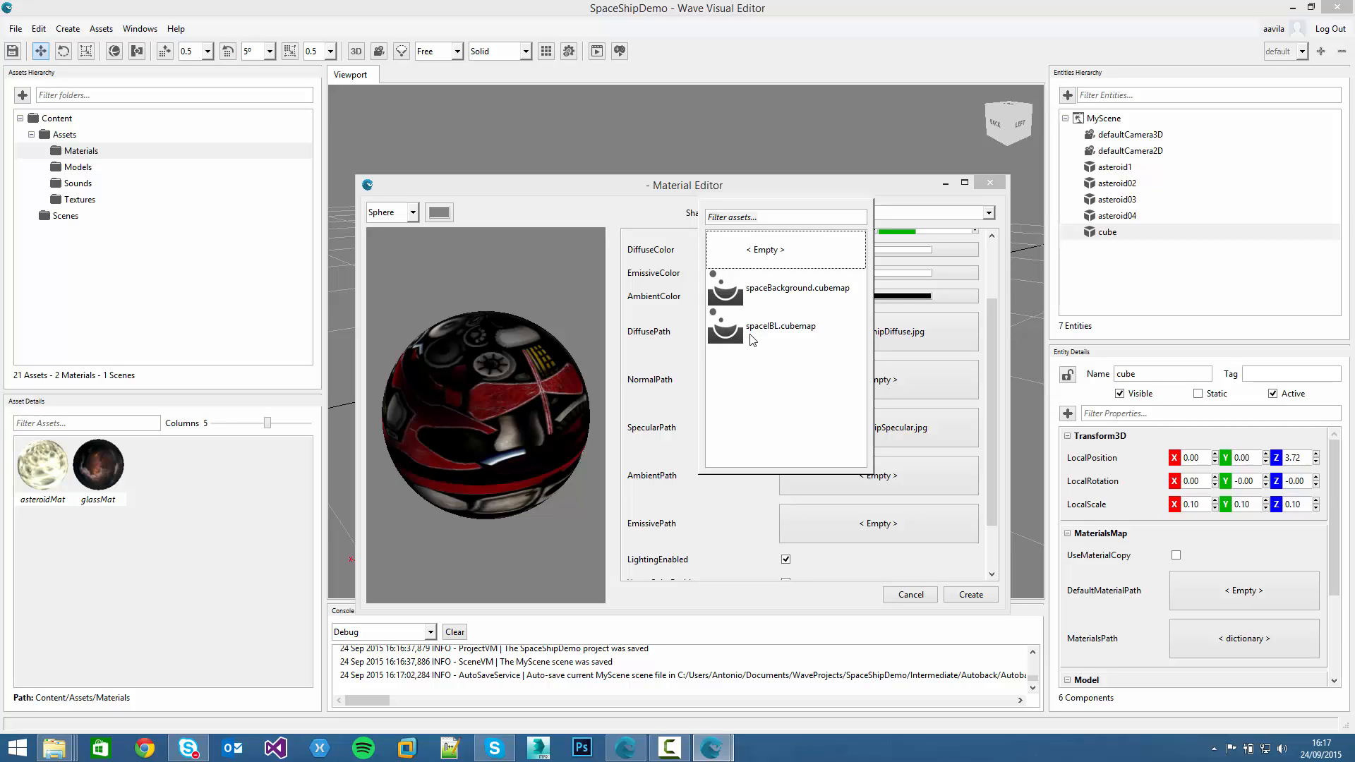
click(778, 326)
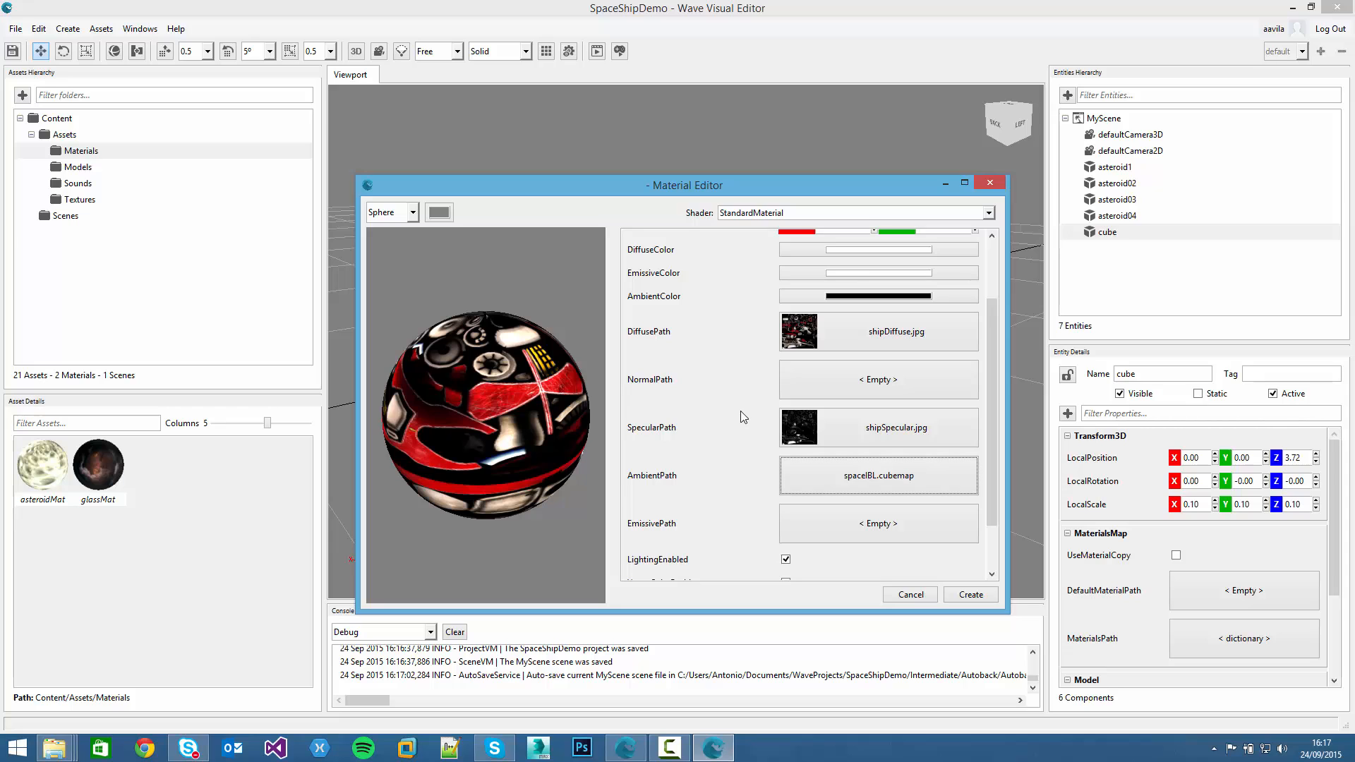
Create the material with these texture settings
scroll(up, 3)
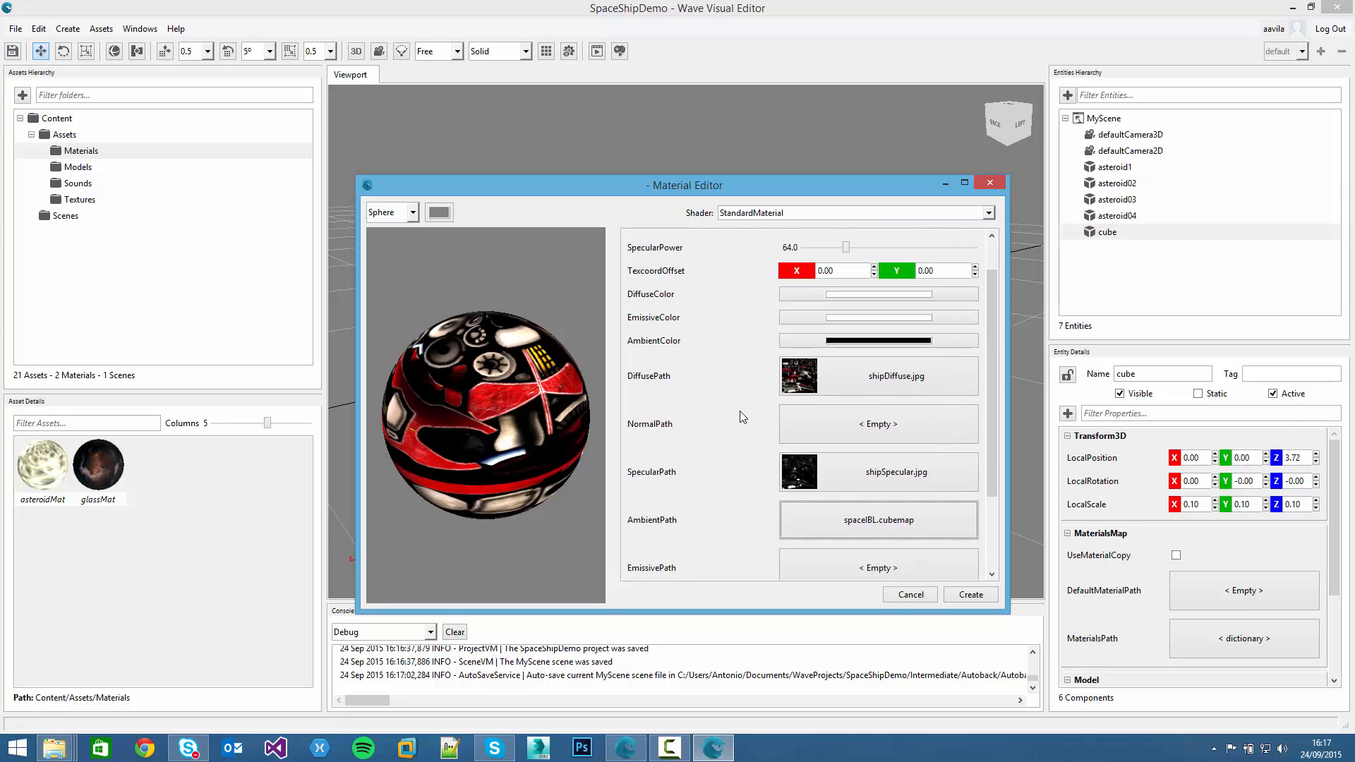
scroll(down, 3)
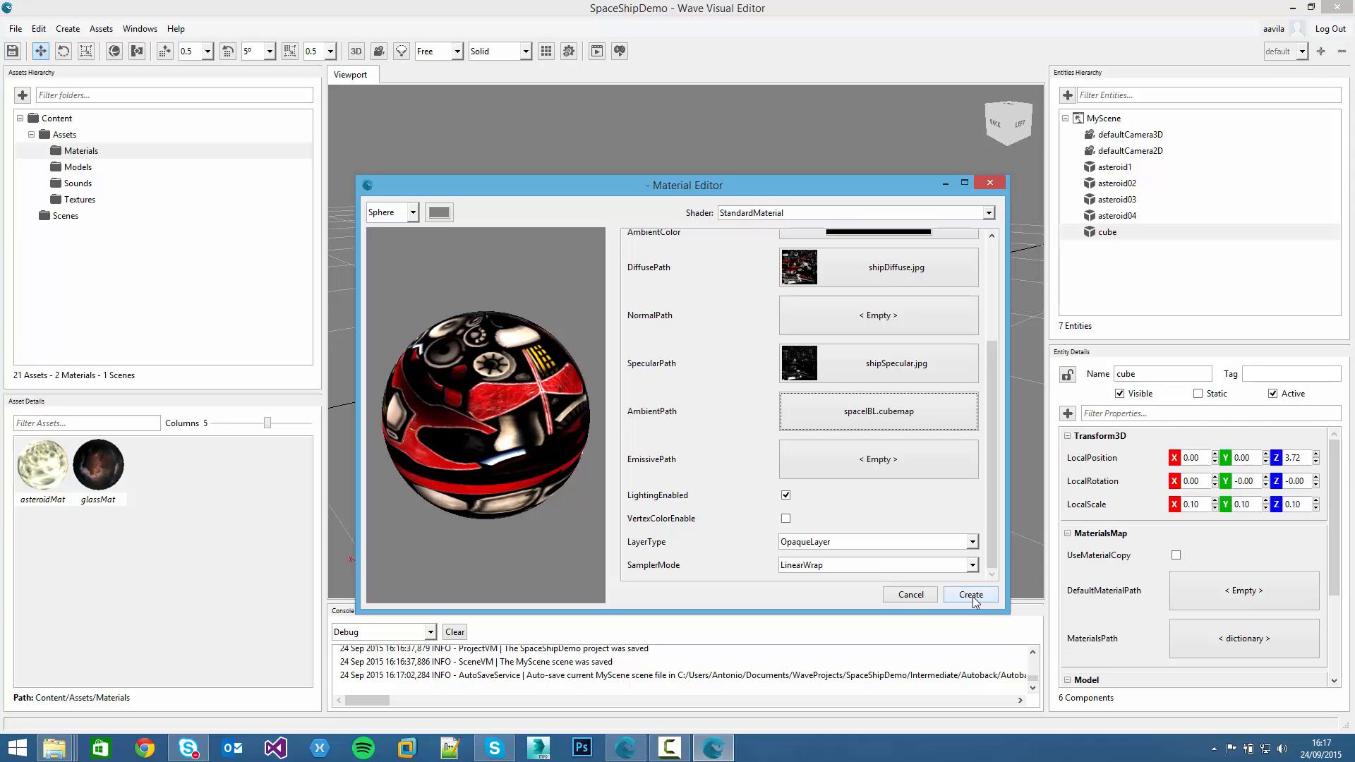
click(969, 594)
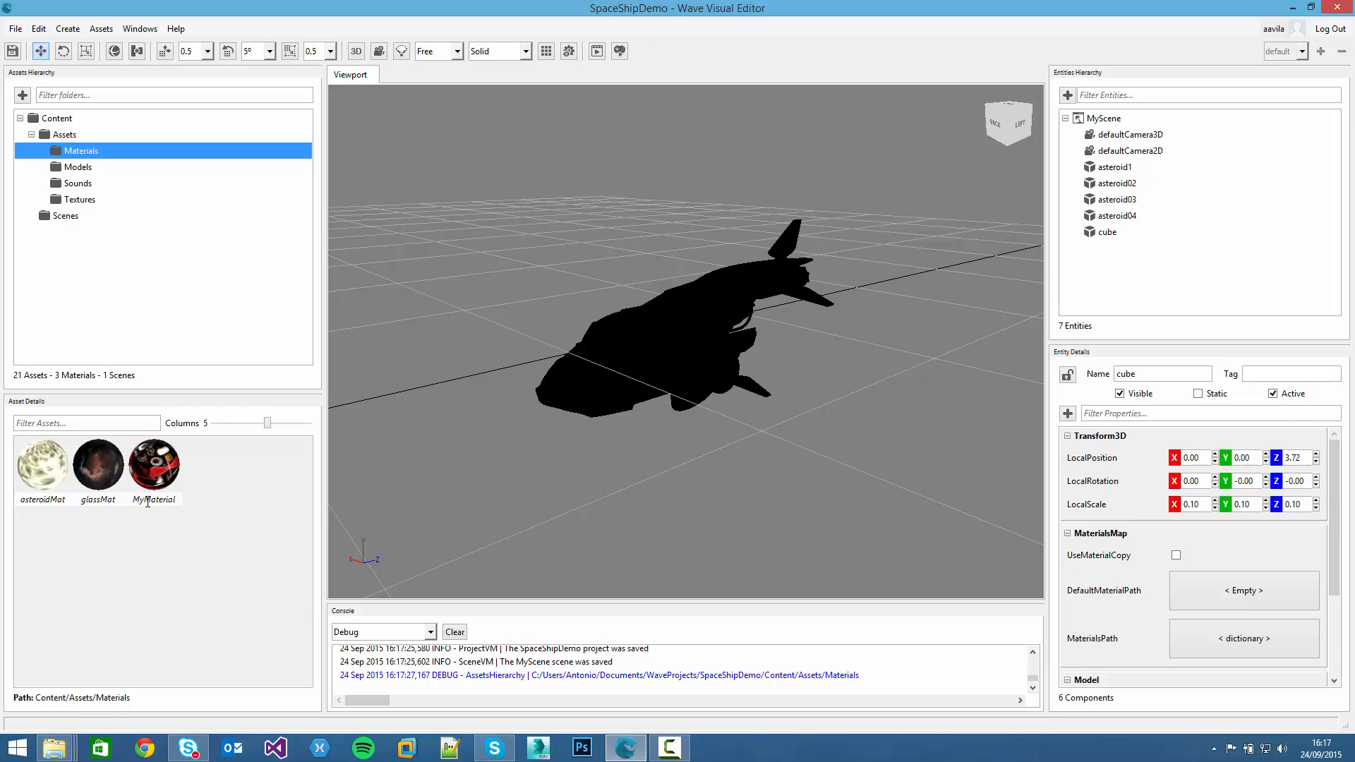
Rename the new material to shipMat and the cube entity to ship
double_click(154, 499)
text(shipMat)
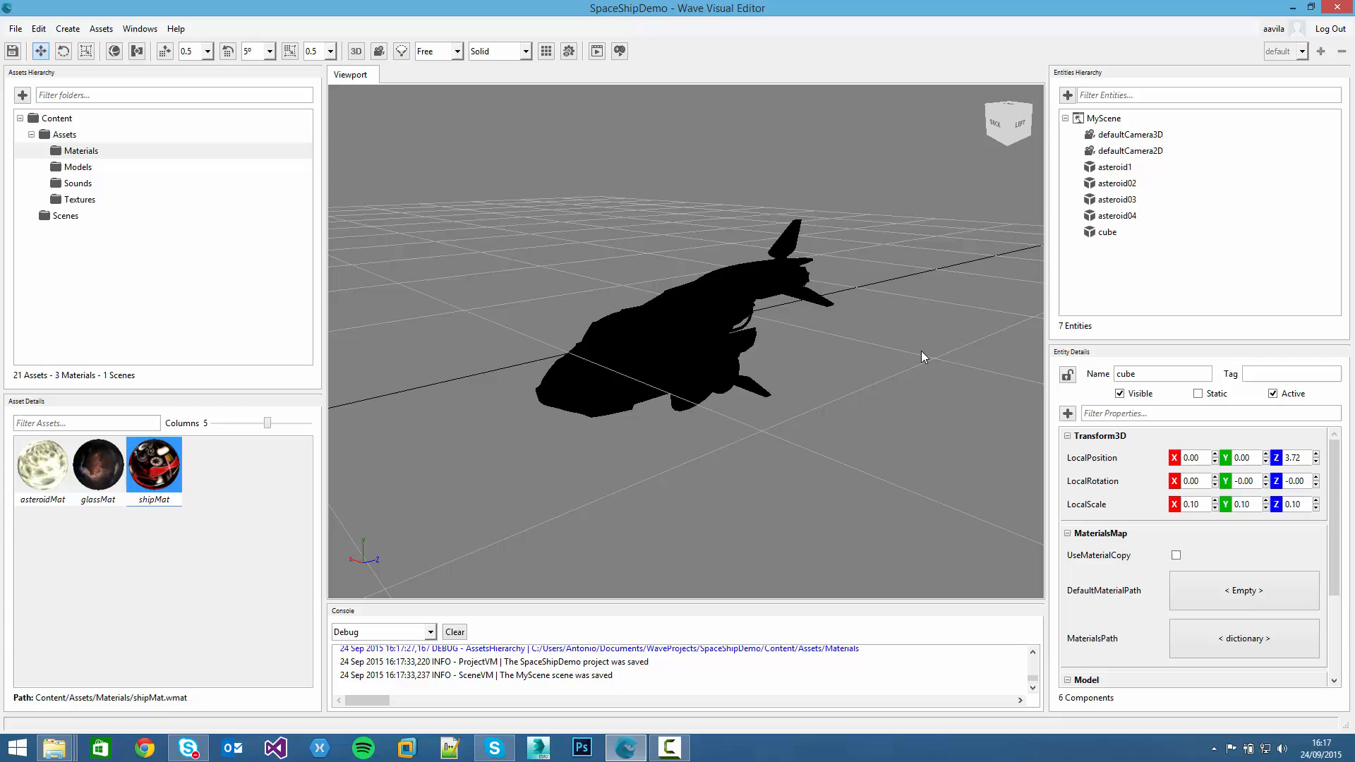
mouse_move(1094, 216)
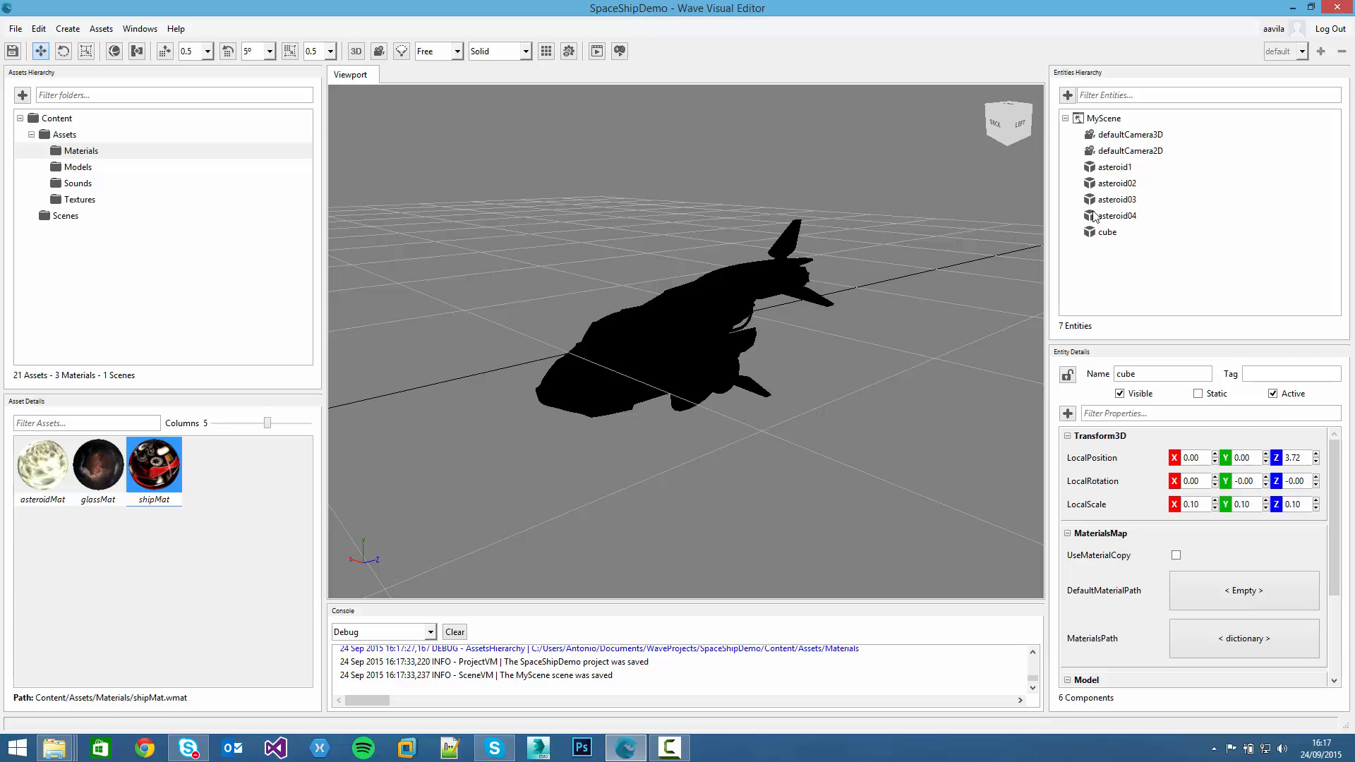
click(1107, 231)
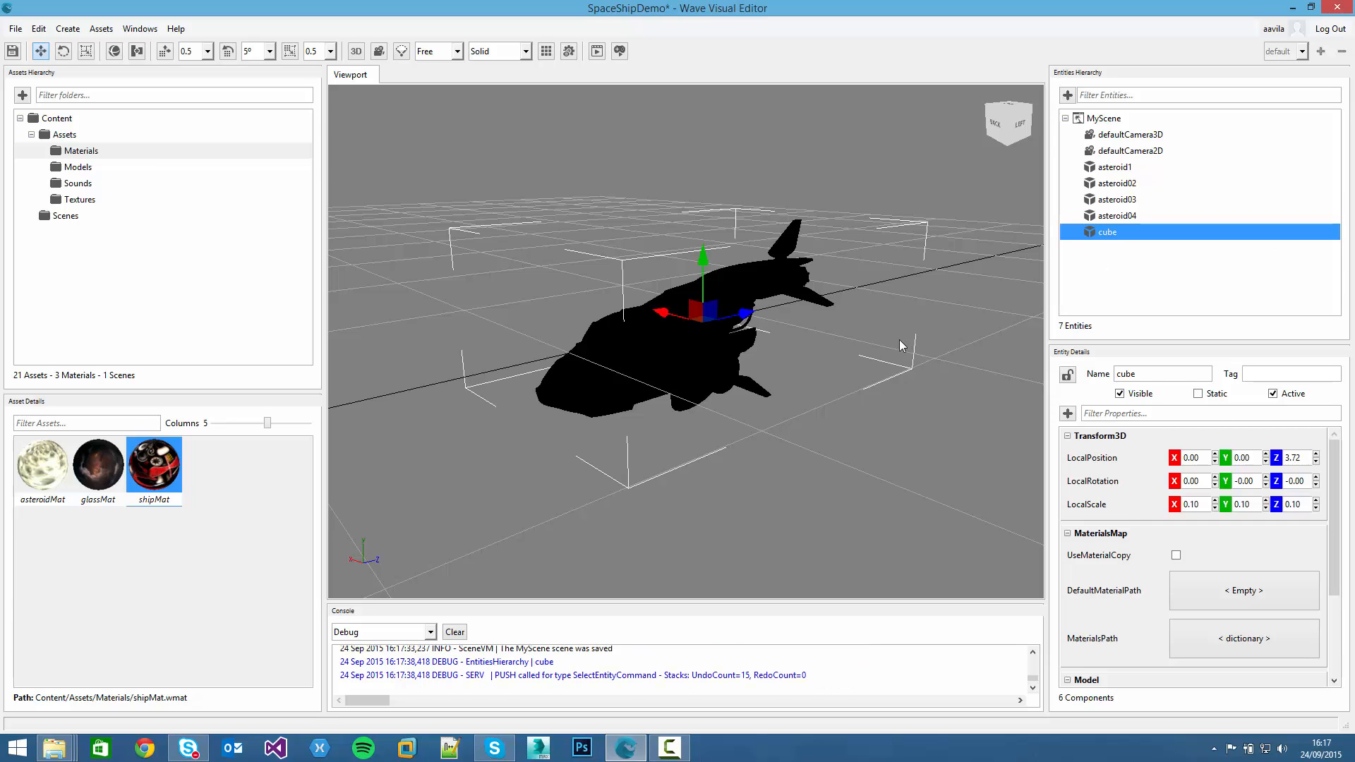
click(1162, 373)
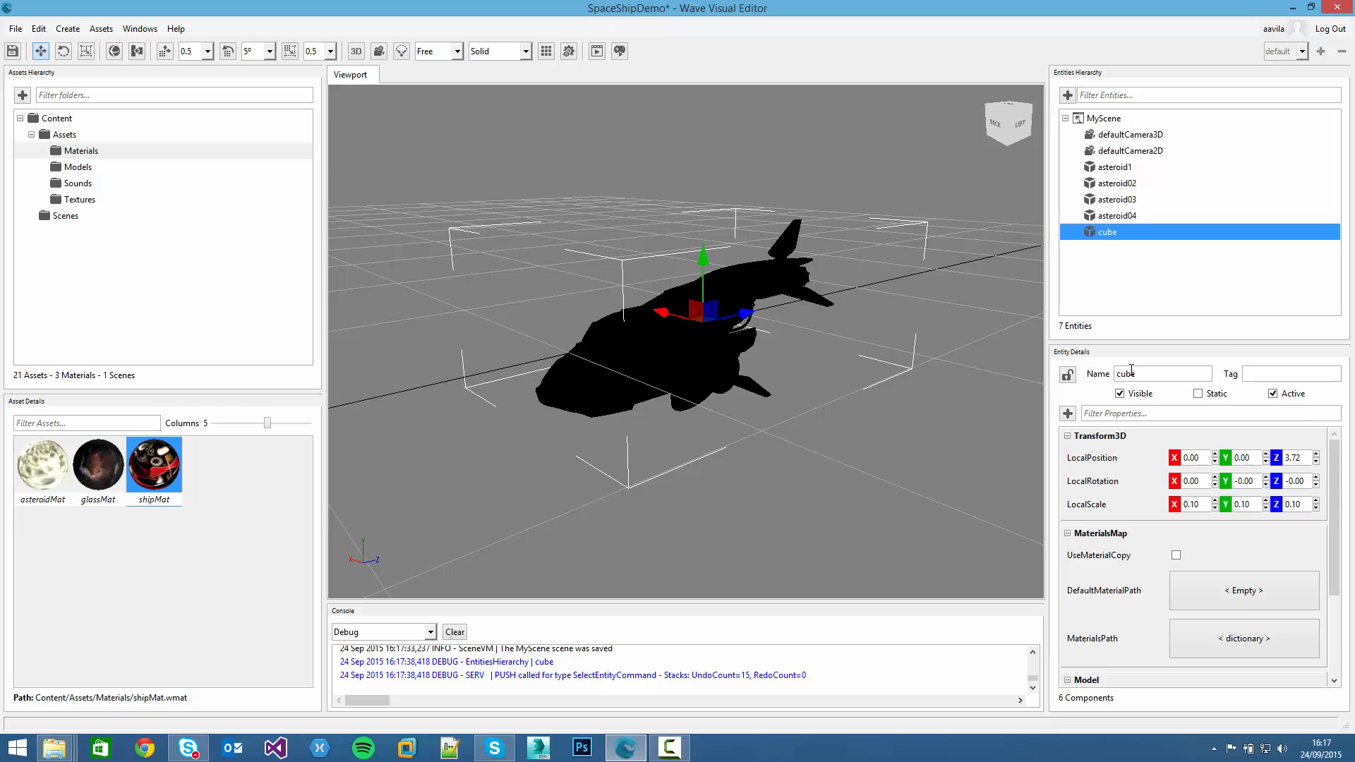
text(ship)
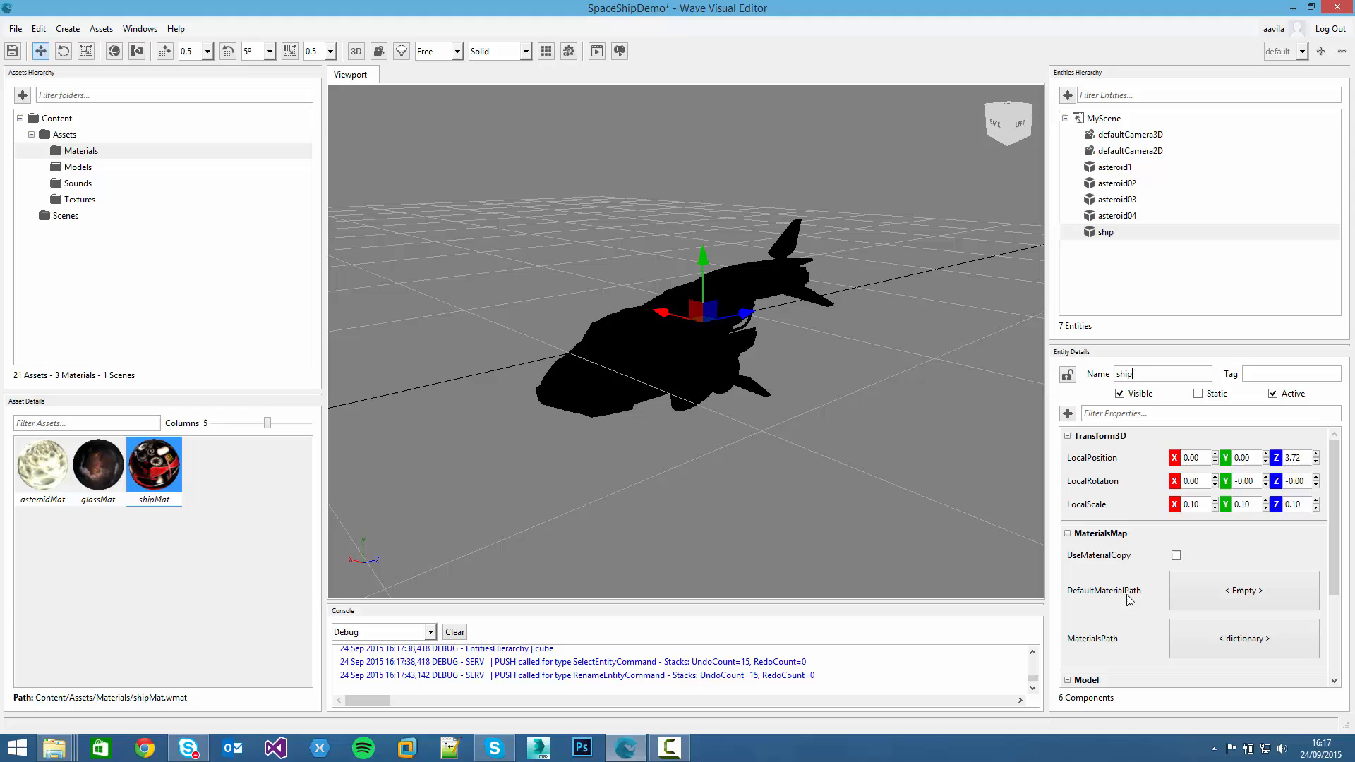
mouse_move(1126, 606)
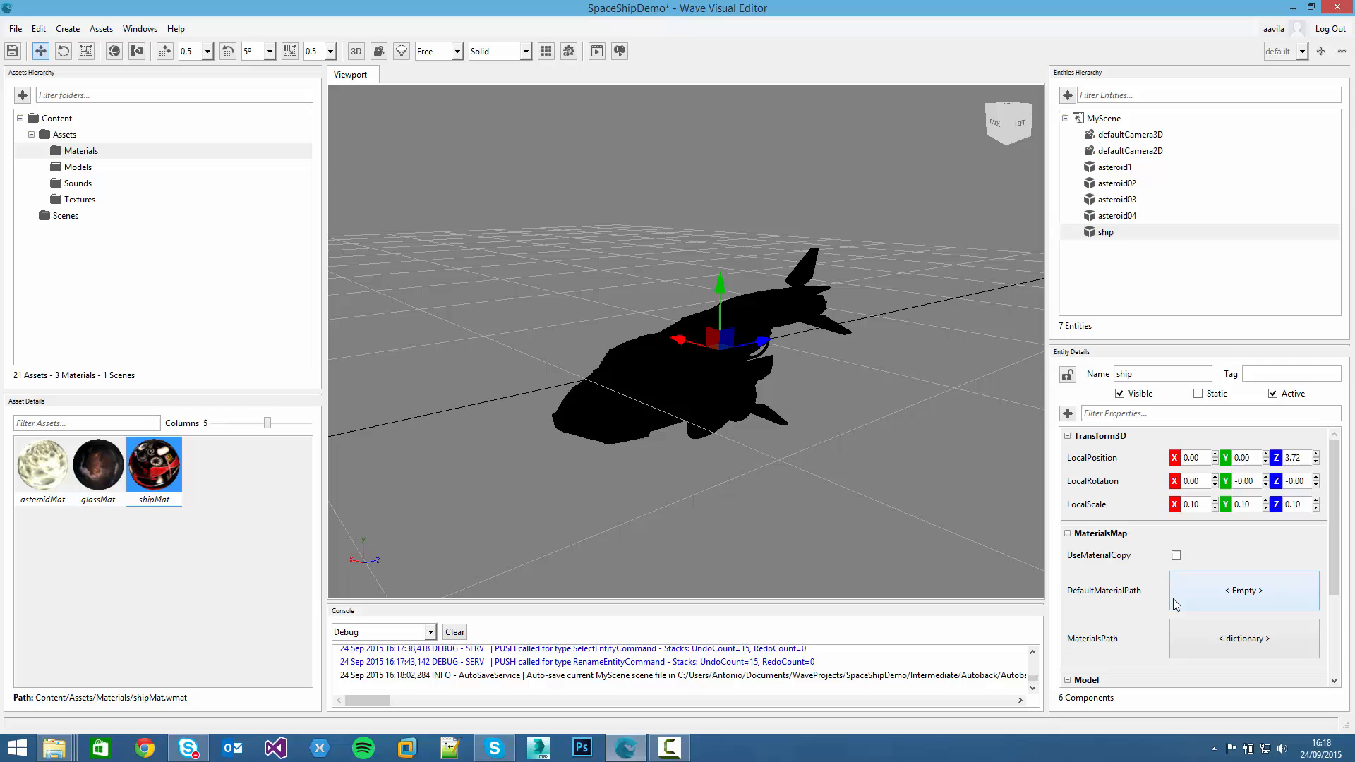
mouse_move(1115, 649)
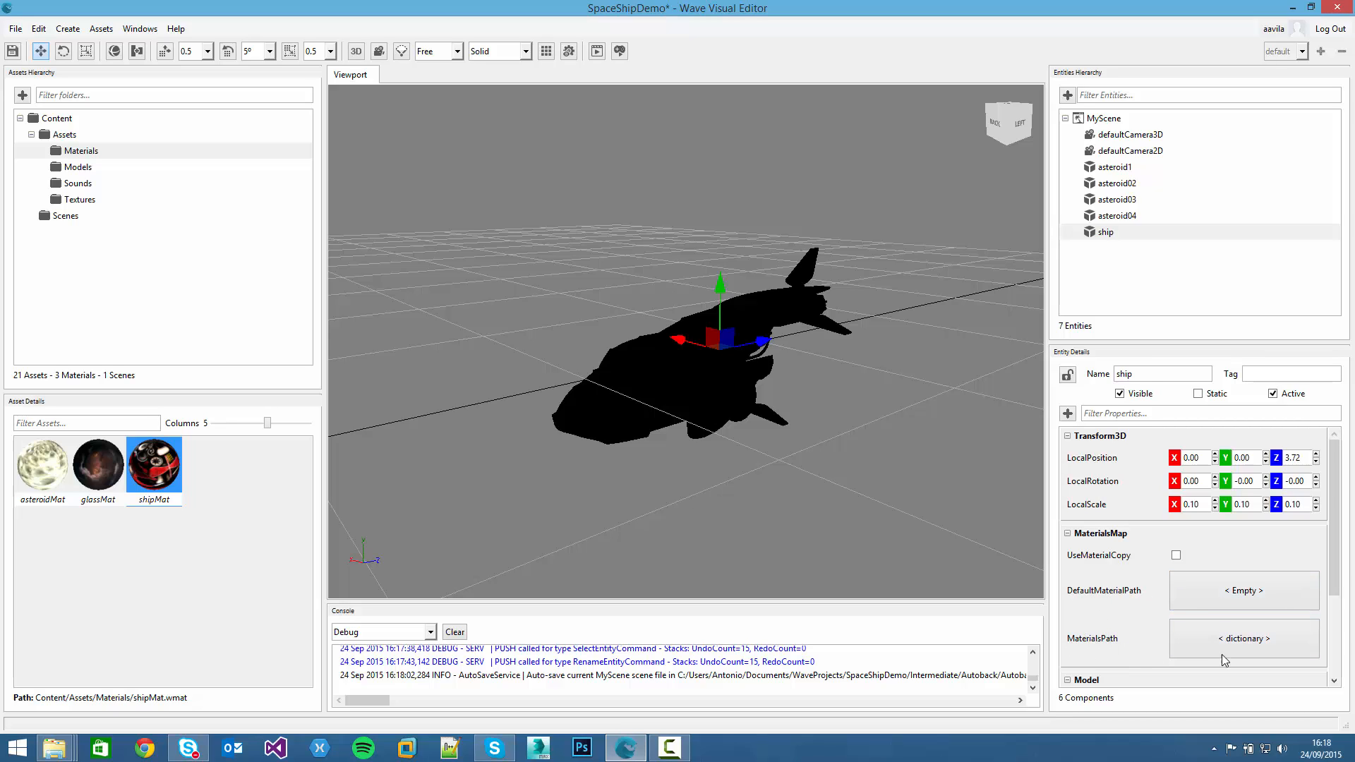
mouse_move(1111, 636)
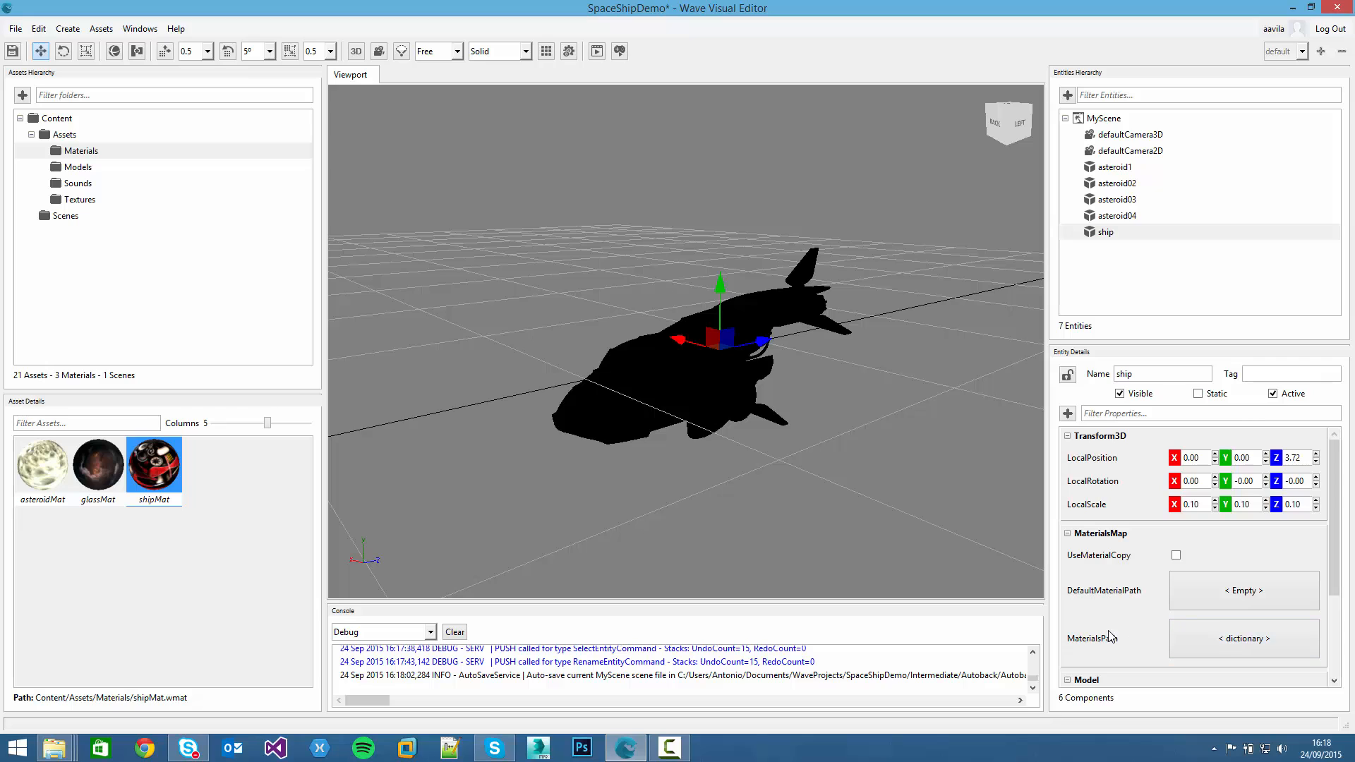
Add a materials-map entry assigning shipMat.wmat to the ship part
click(1242, 637)
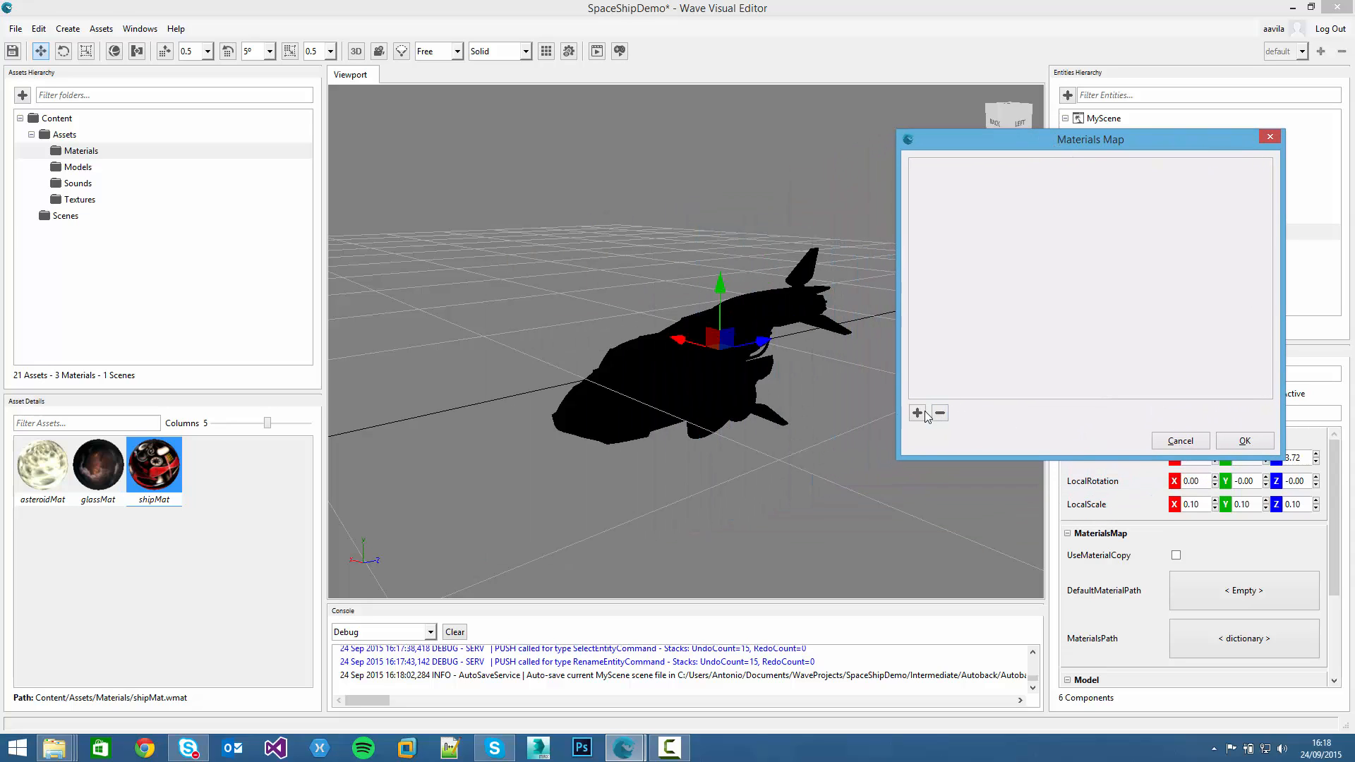
click(916, 413)
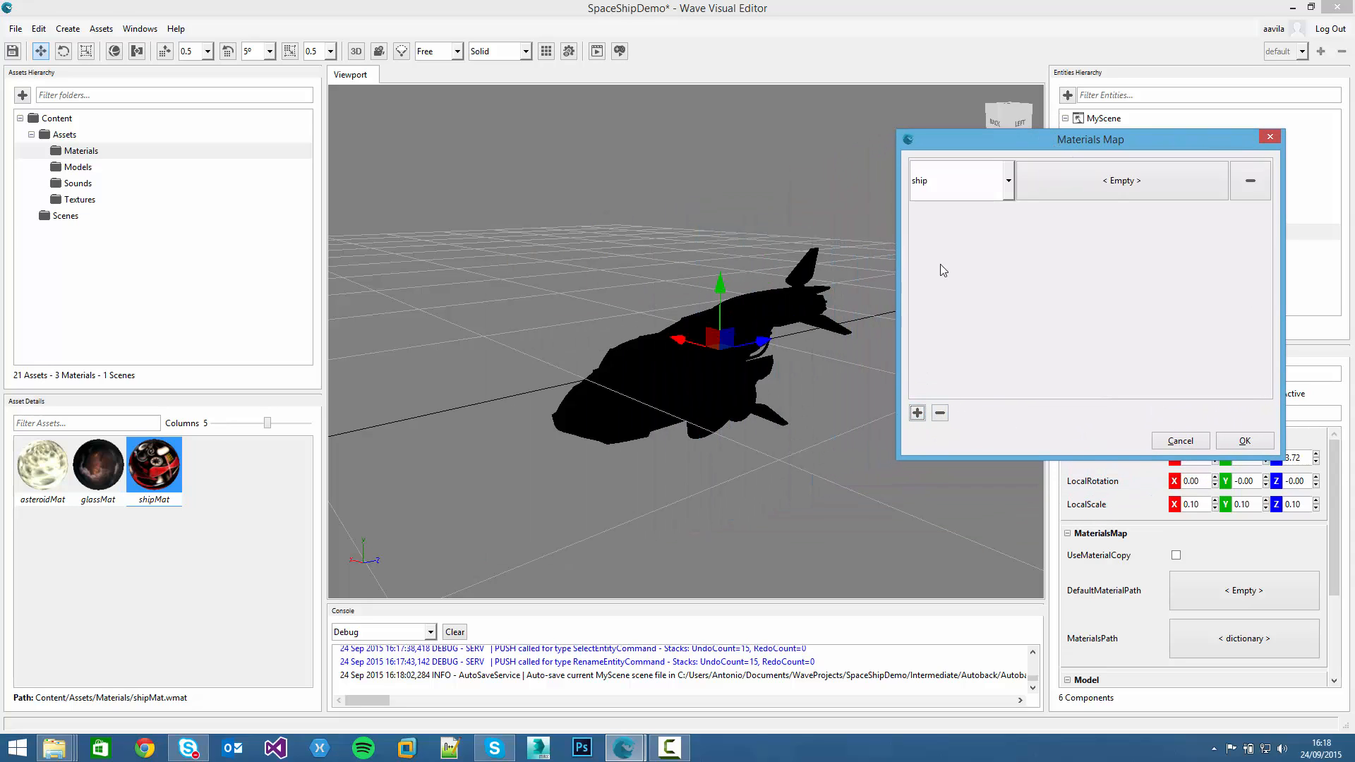
click(1005, 180)
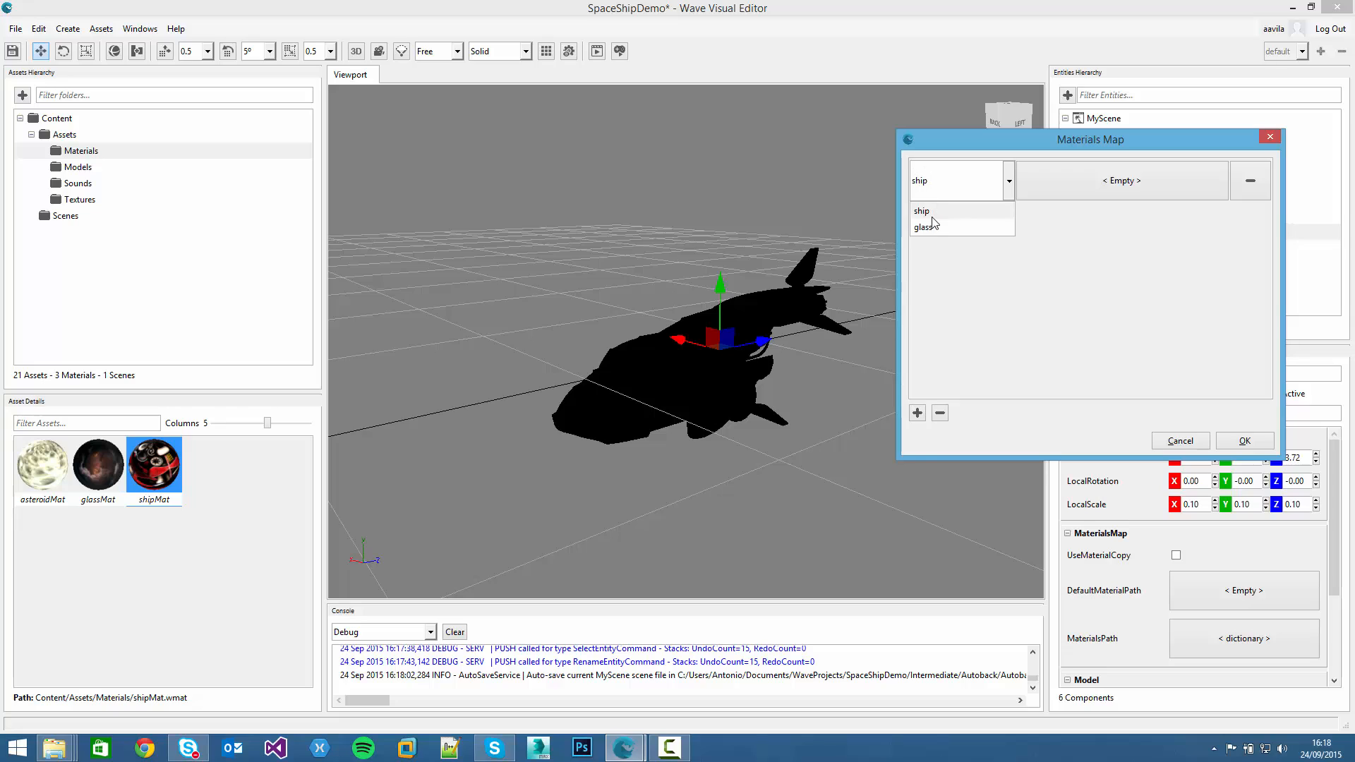
mouse_move(926, 253)
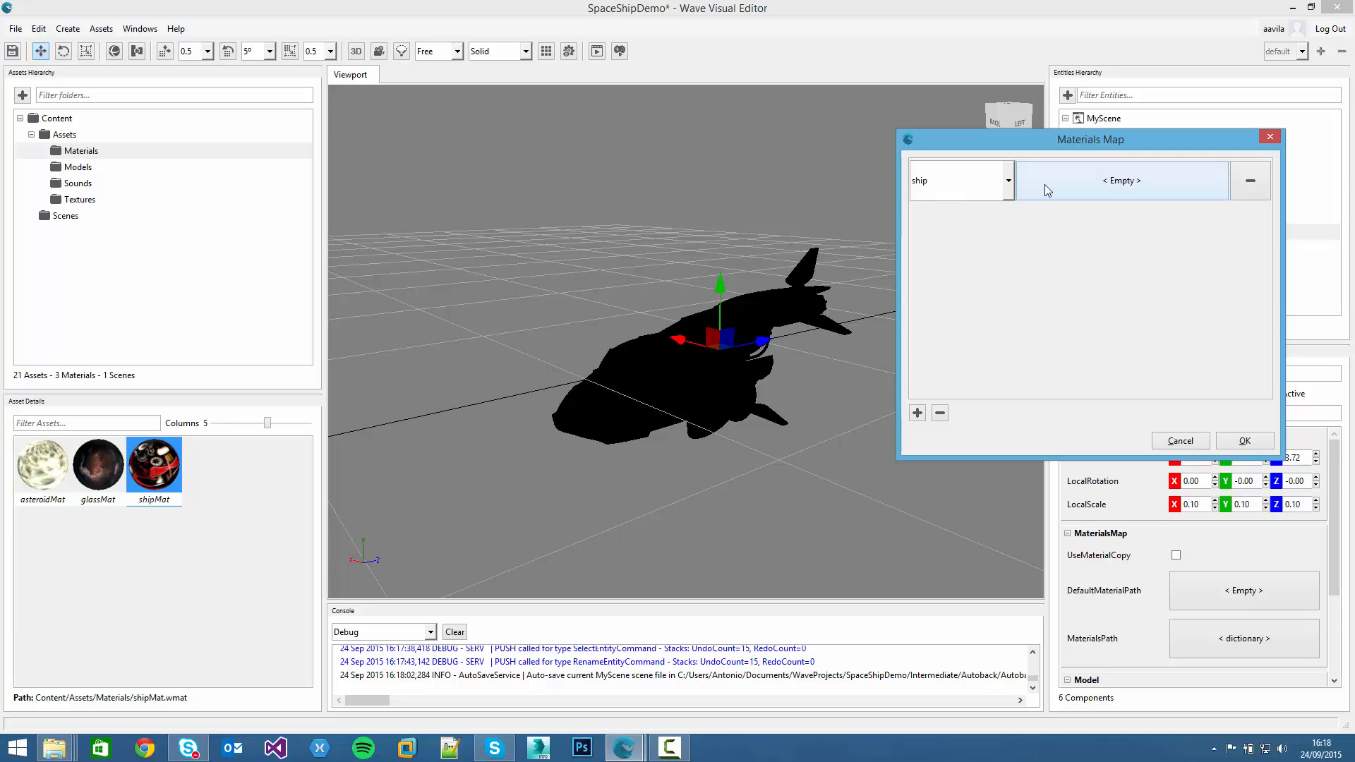
click(1120, 179)
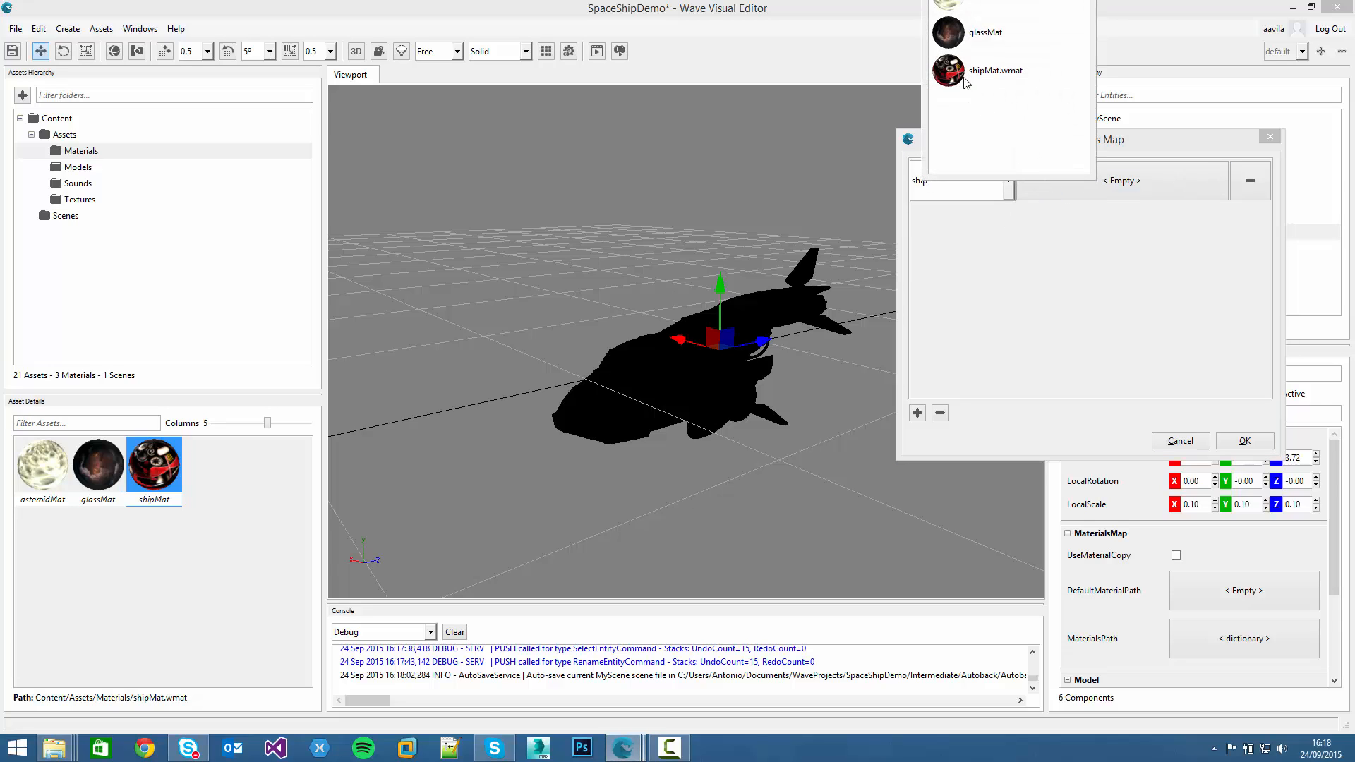
click(993, 71)
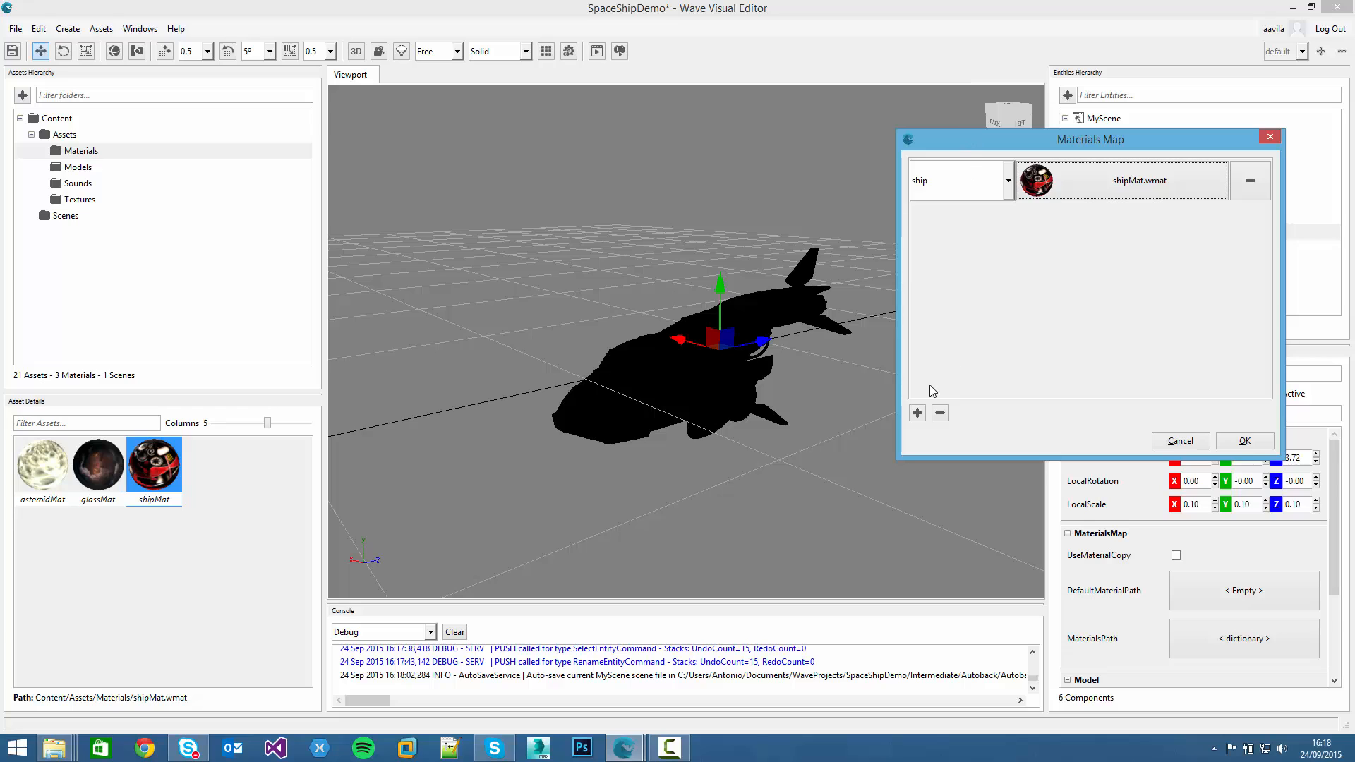
Add a second entry assigning glassMat to the glass part and confirm the mapping
click(916, 412)
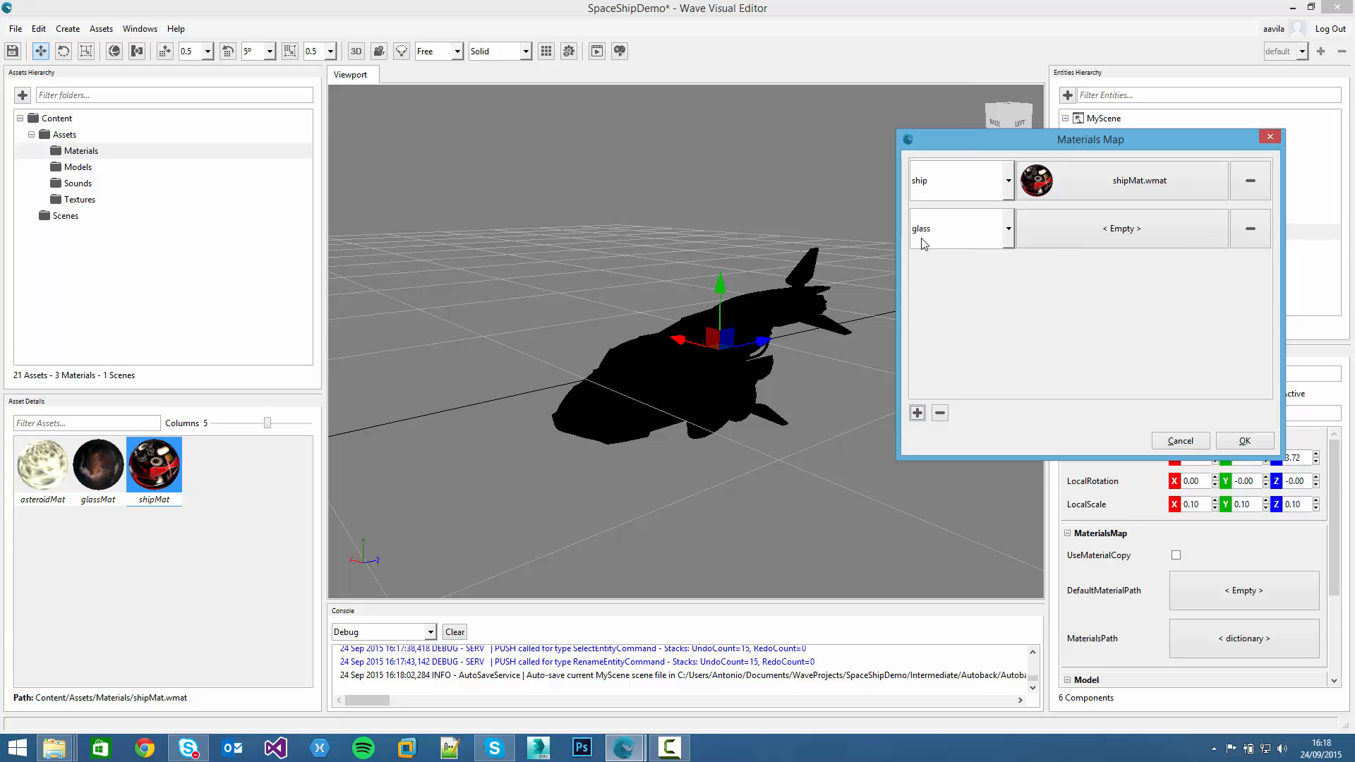
click(1120, 227)
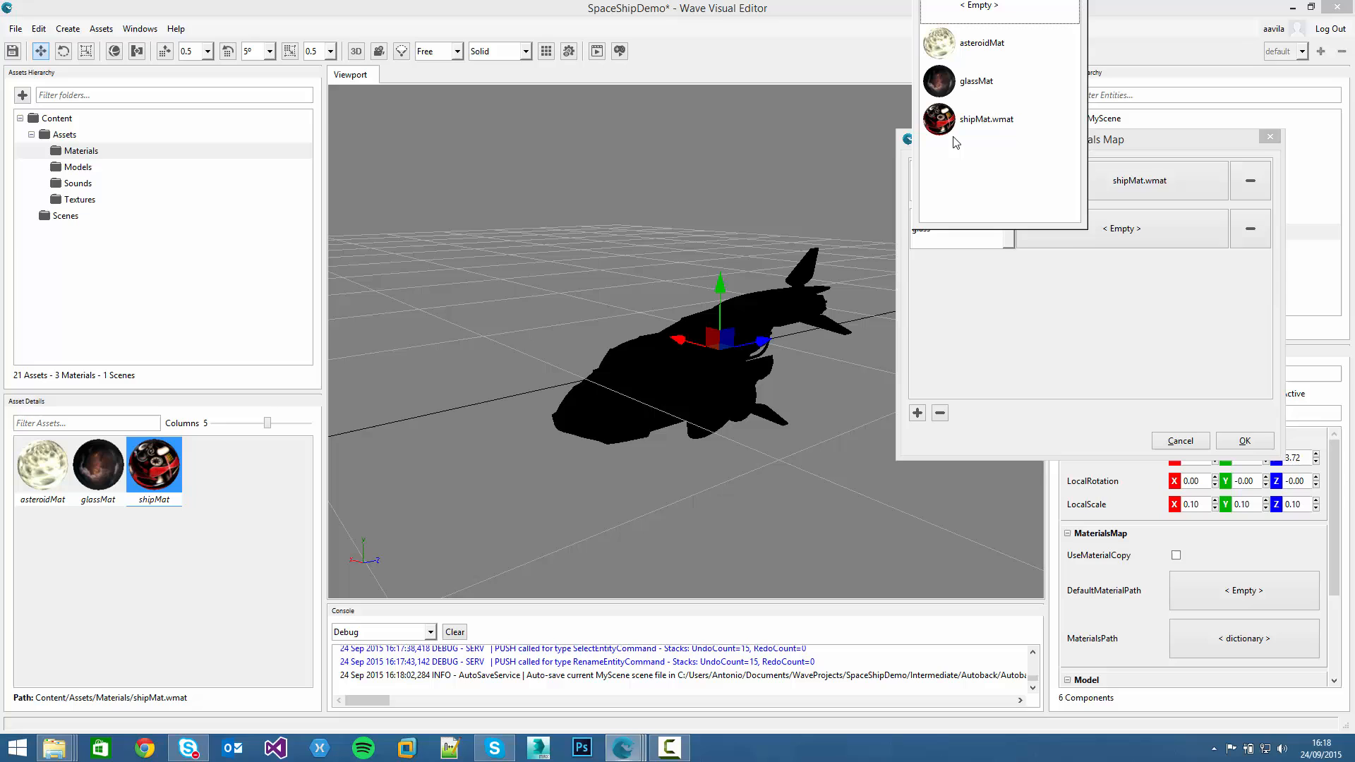
click(974, 80)
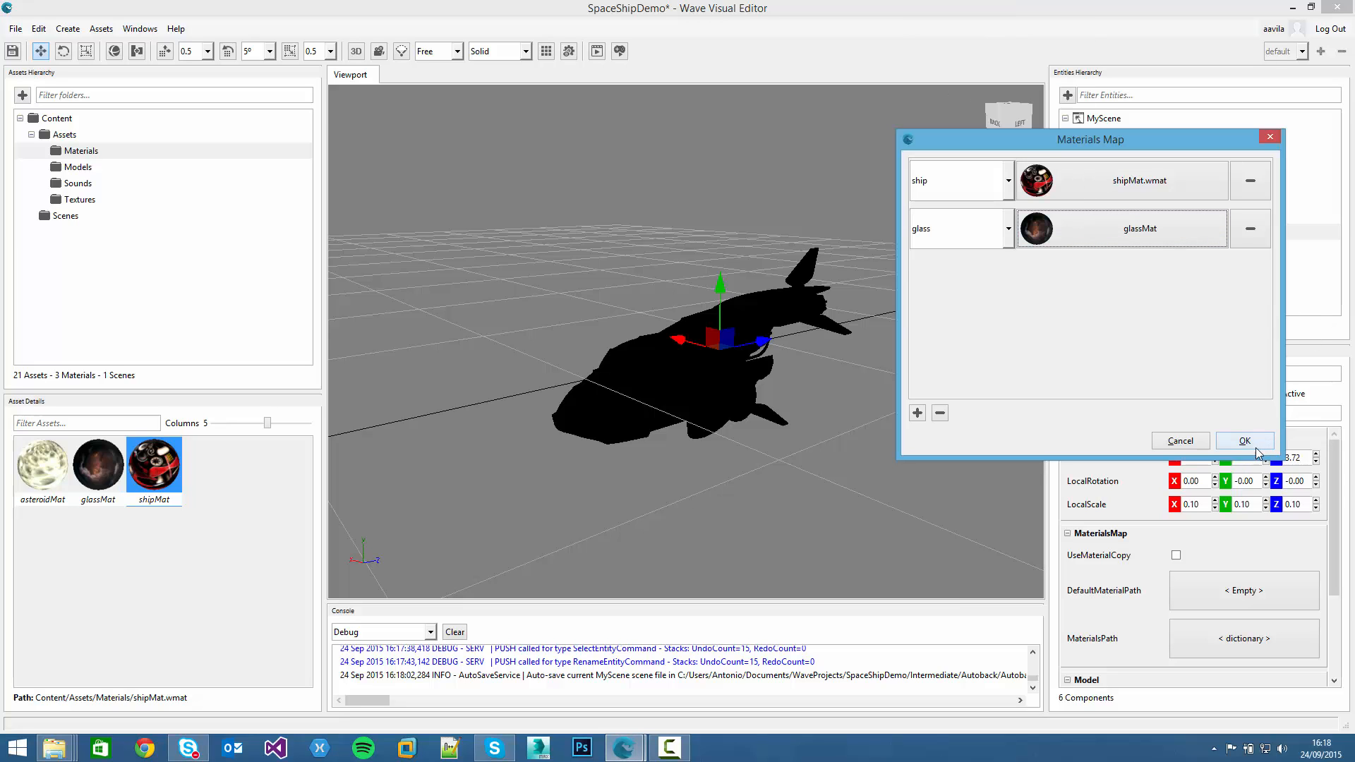
click(1243, 441)
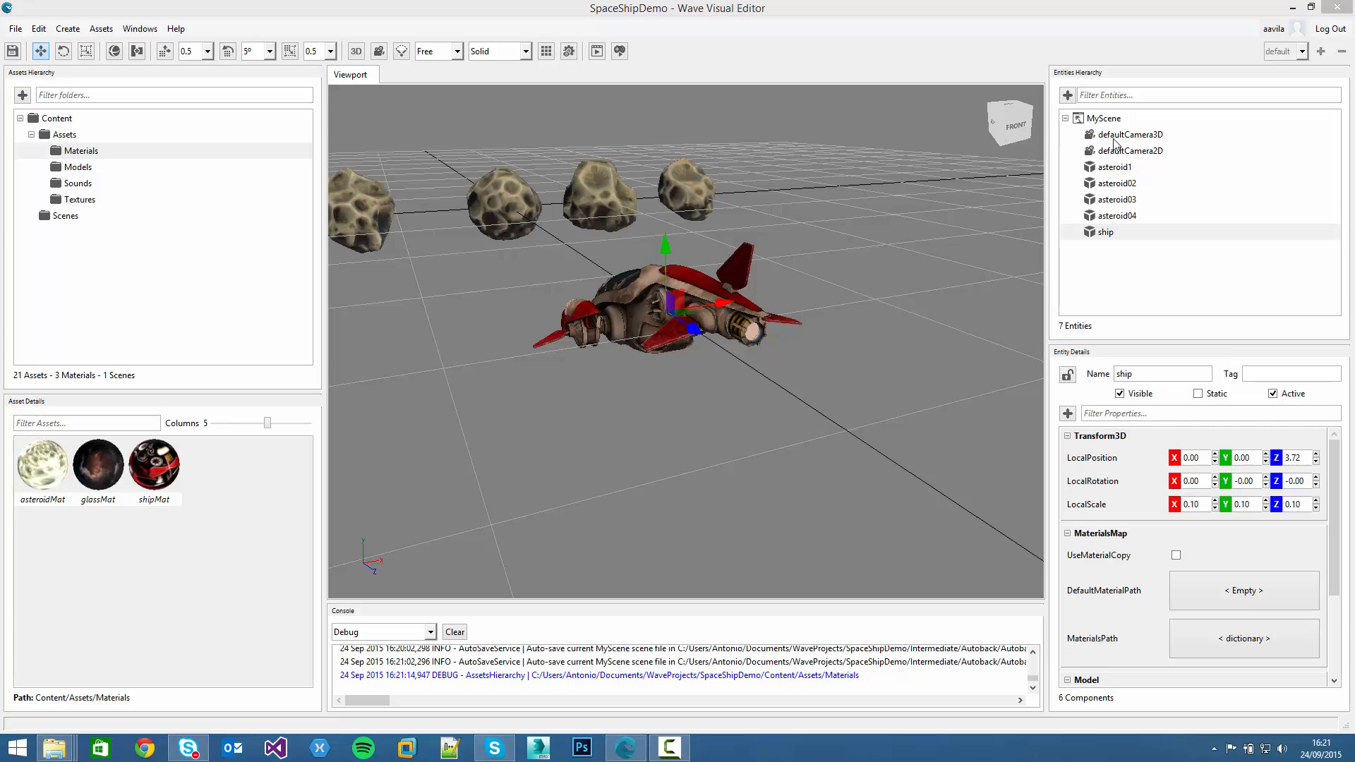
Run the scene with the textured ship among the asteroids, then stop the simulation
click(1128, 134)
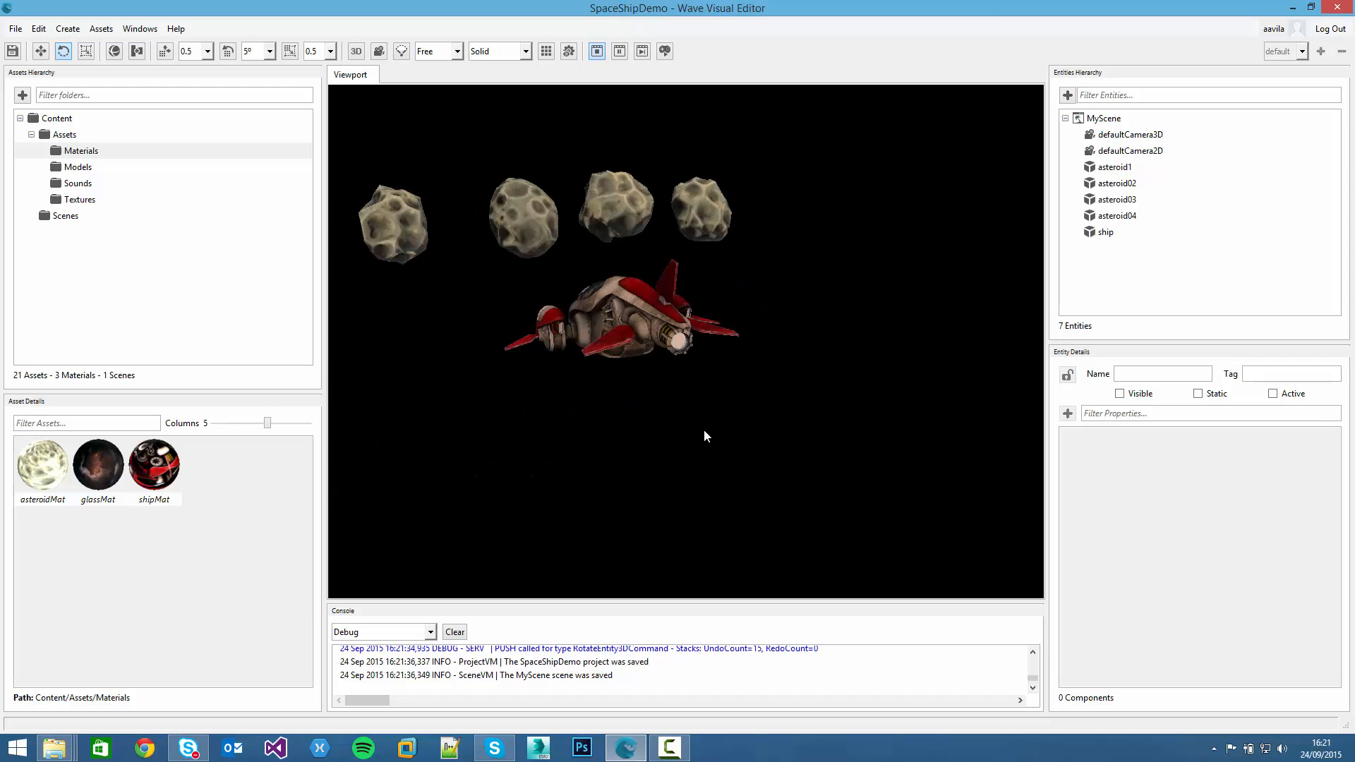
click(596, 50)
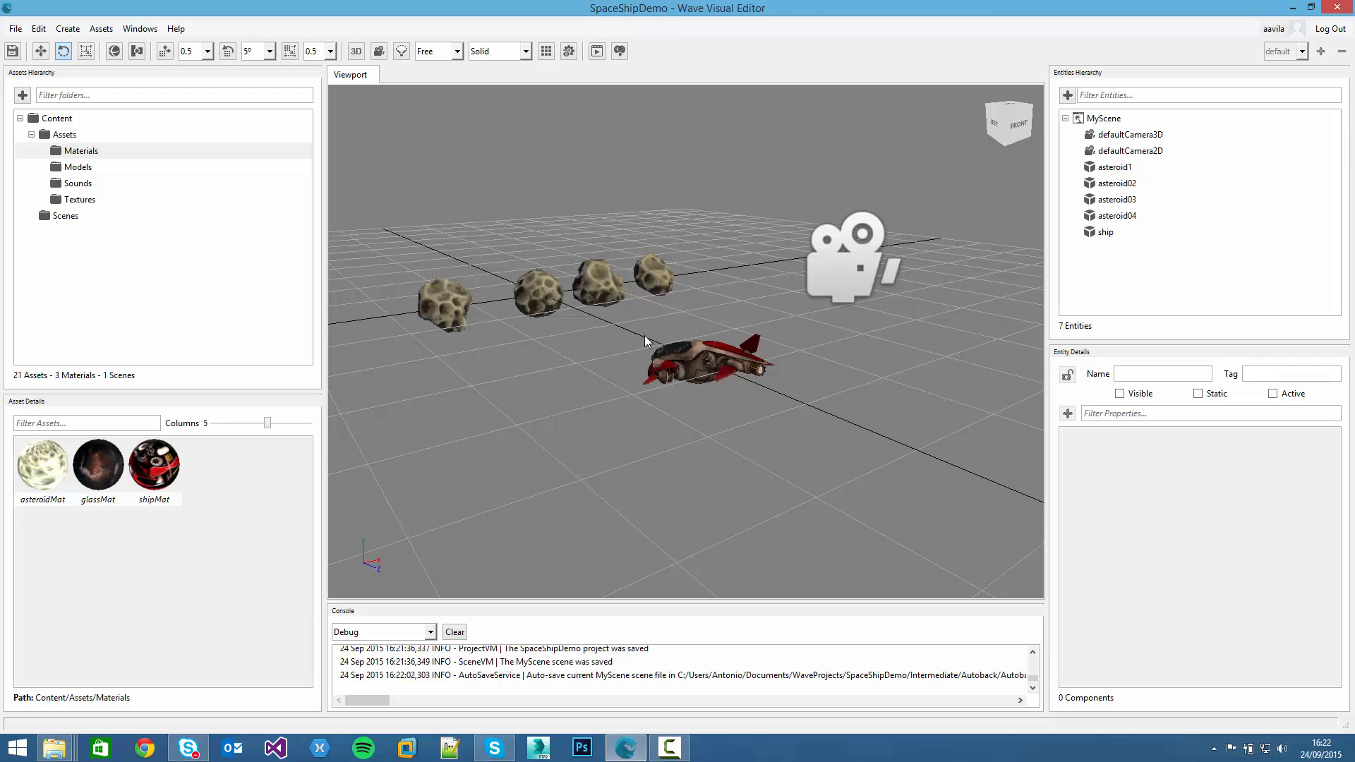